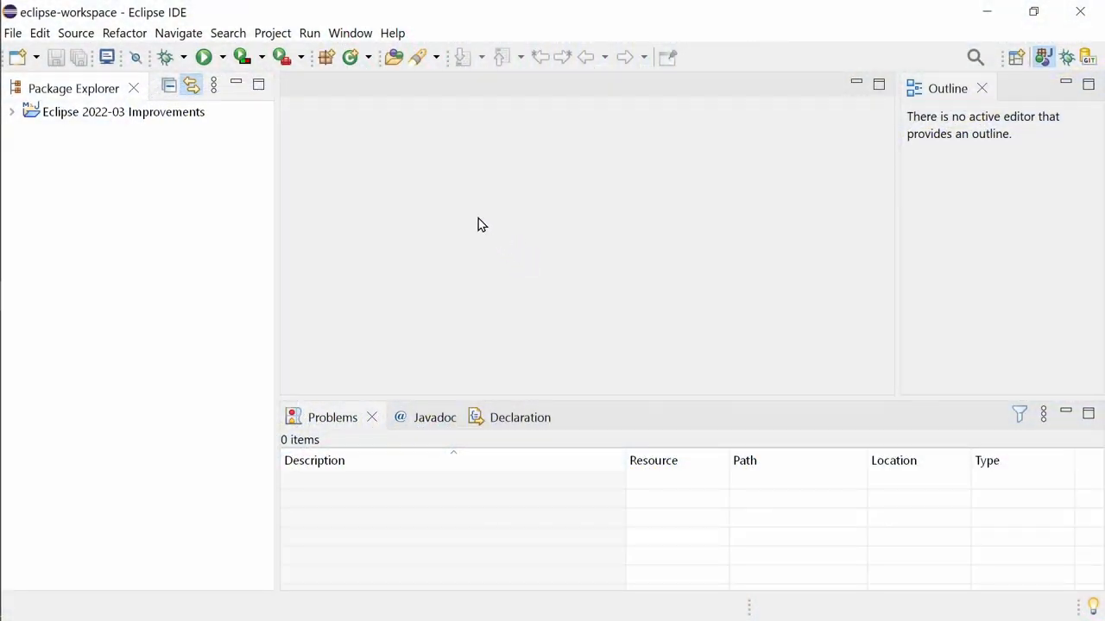
Step: Start installing Java 18 Support from the Eclipse Marketplace, expand its features, then cancel
{"action": "left_click", "coordinate": [392, 33]}
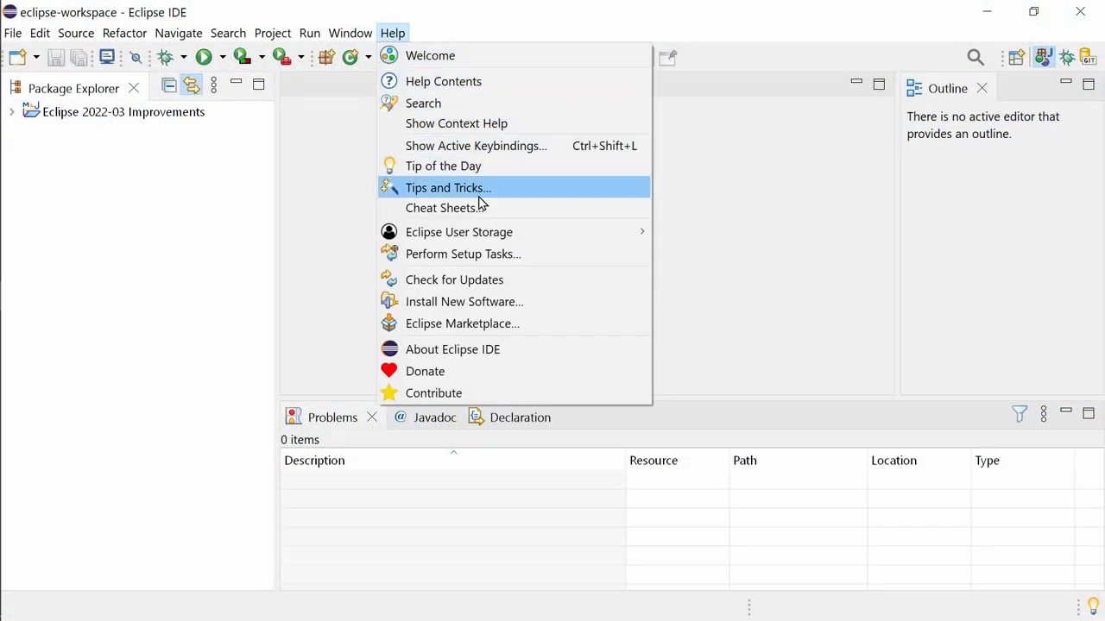
{"action": "mouse_move", "coordinate": [535, 323]}
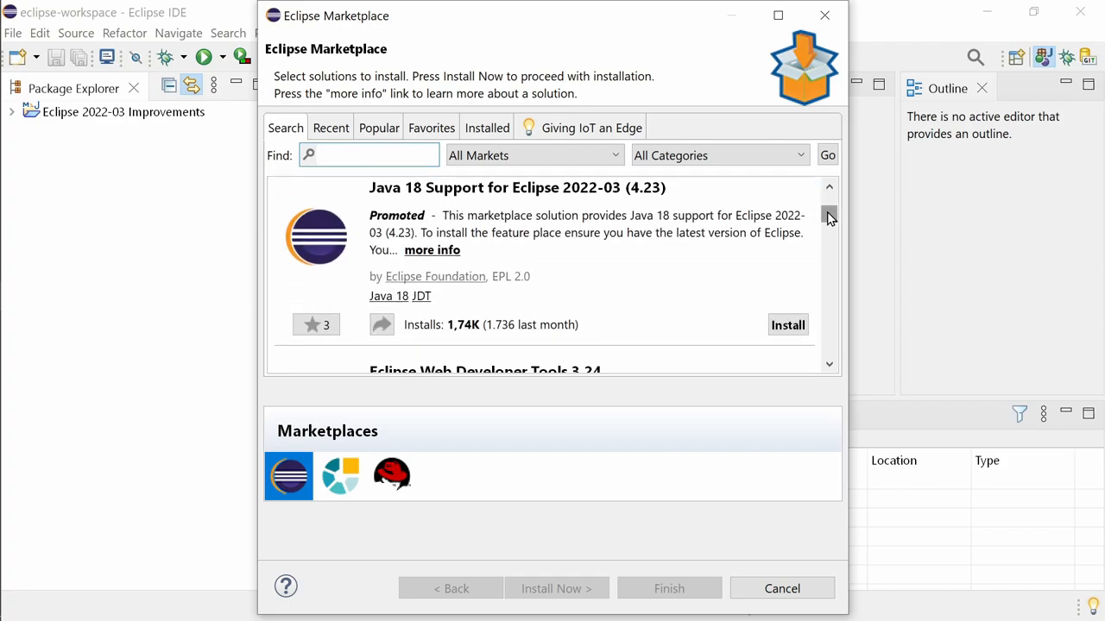
{"action": "left_click", "coordinate": [787, 325]}
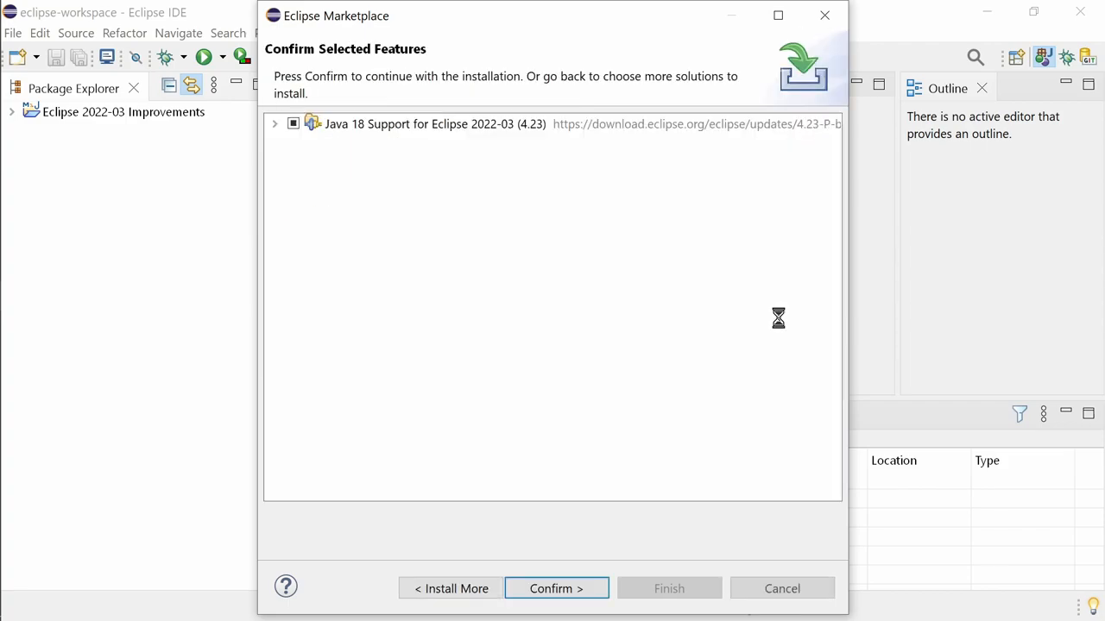
{"action": "left_click", "coordinate": [275, 125]}
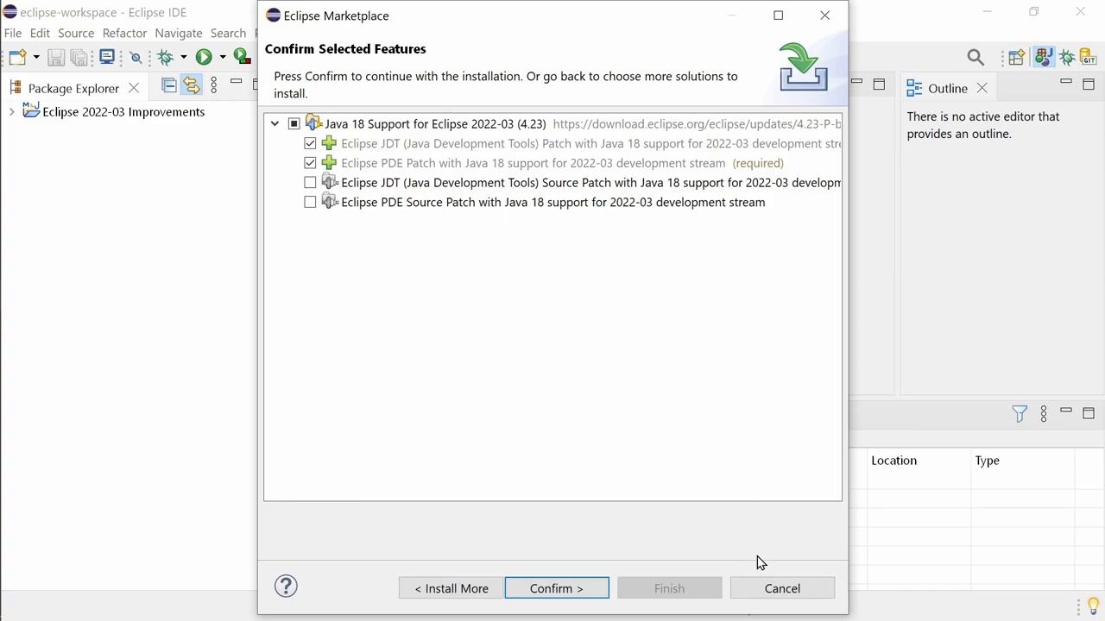
{"action": "left_click", "coordinate": [781, 588]}
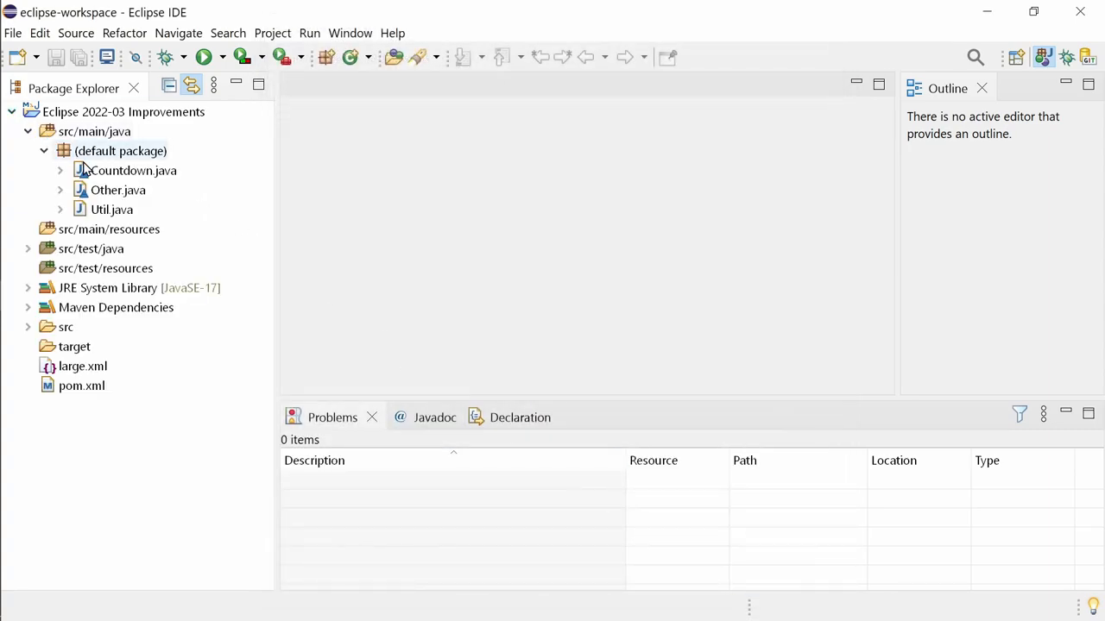
Step: Open Countdown.java in the editor and bring up the Preferences dialog
{"action": "double_click", "coordinate": [134, 171]}
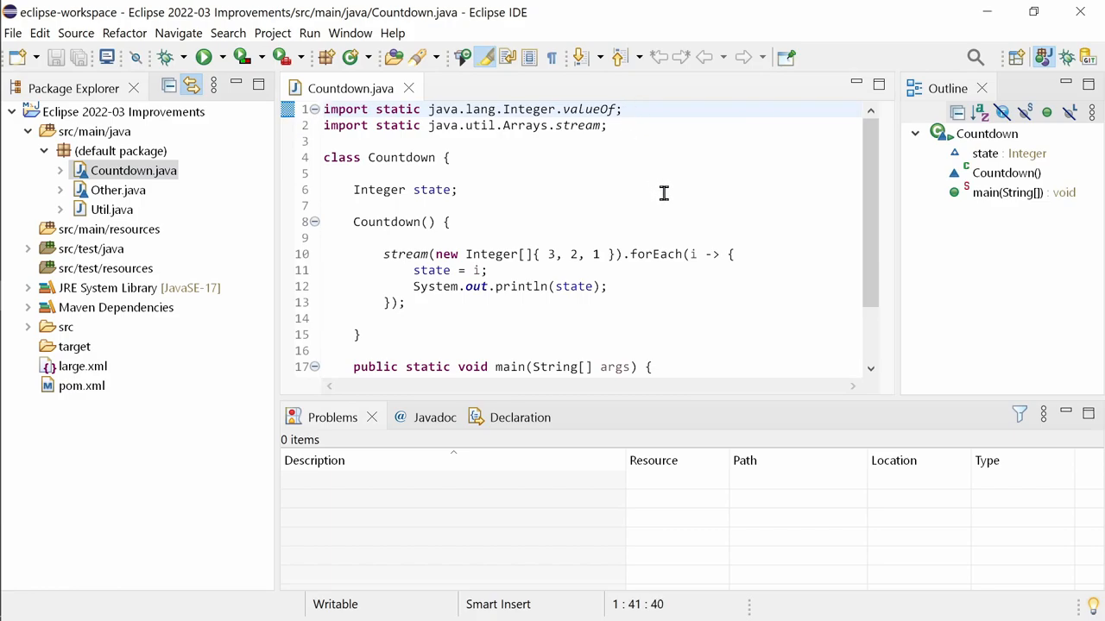
{"action": "key", "text": "ctrl+1"}
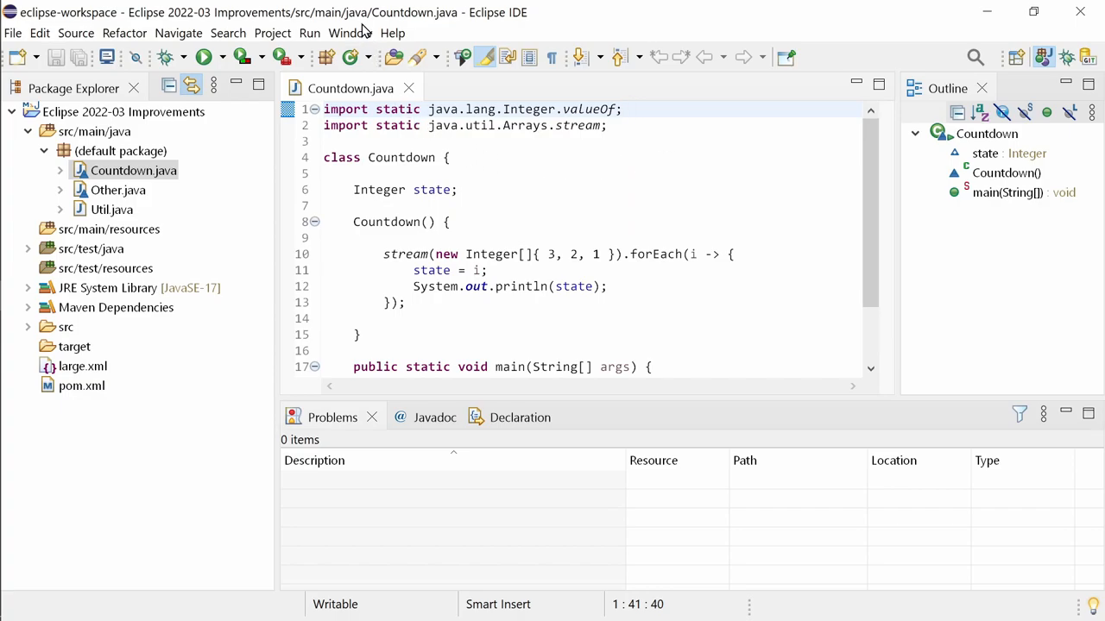
{"action": "left_click", "coordinate": [350, 33]}
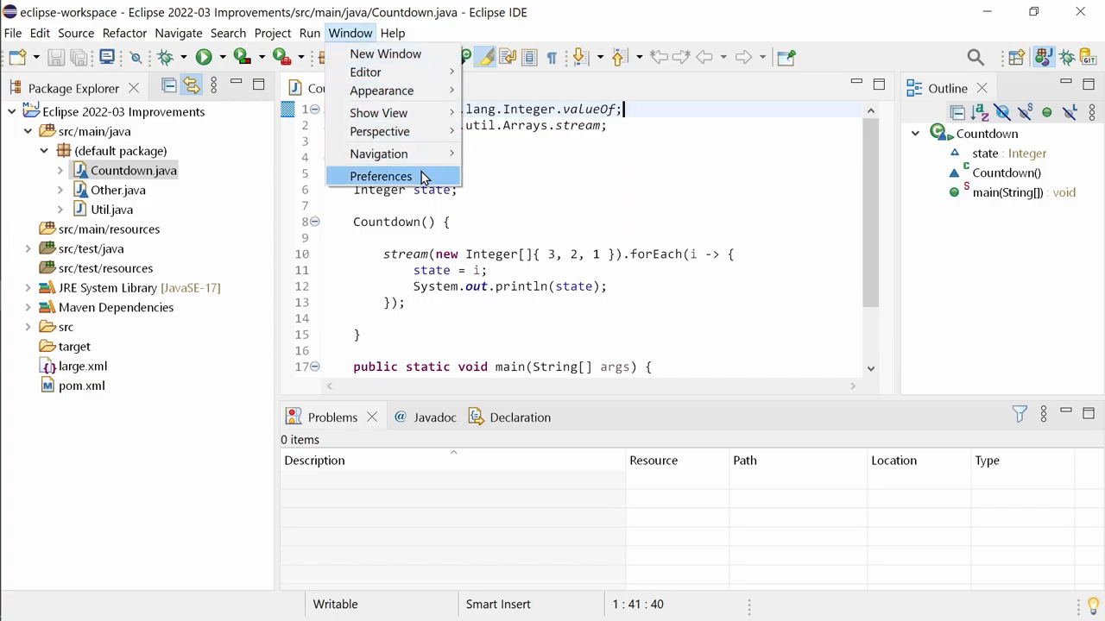
{"action": "left_click", "coordinate": [379, 176]}
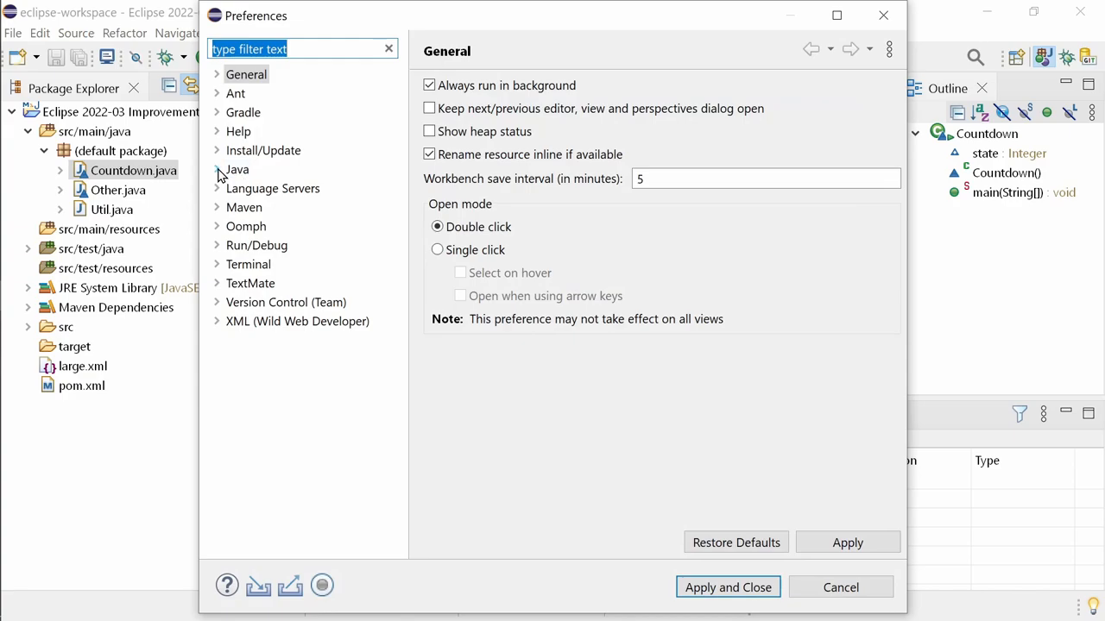
Step: Review Java > Editor > Content Assist > Favorites (including Integer.valueOf) and apply and close
{"action": "left_click", "coordinate": [217, 169]}
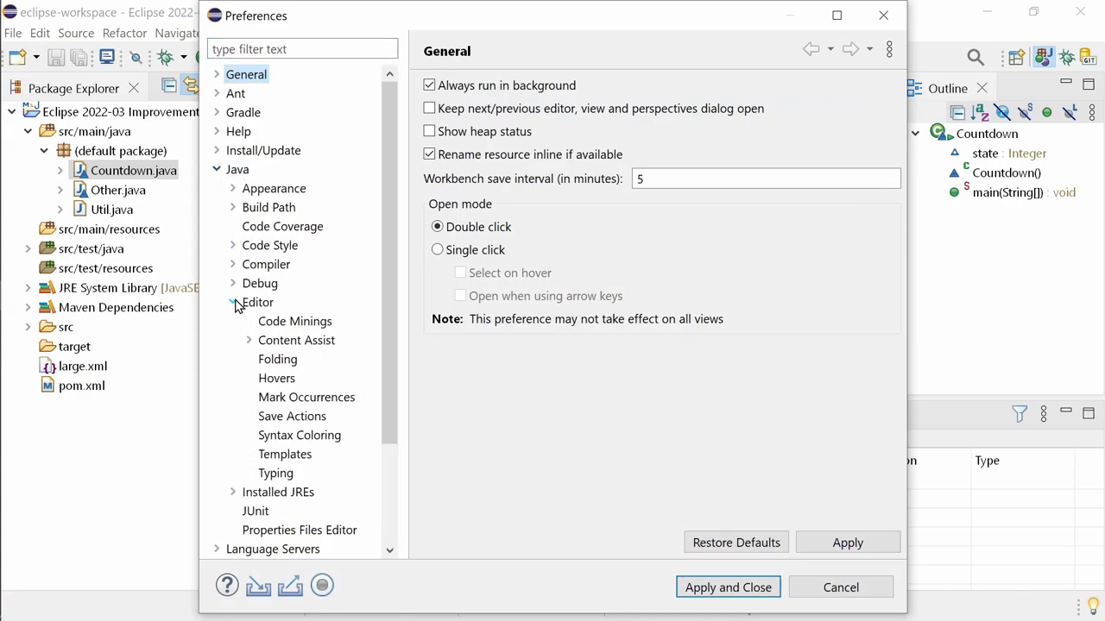
{"action": "left_click", "coordinate": [249, 340]}
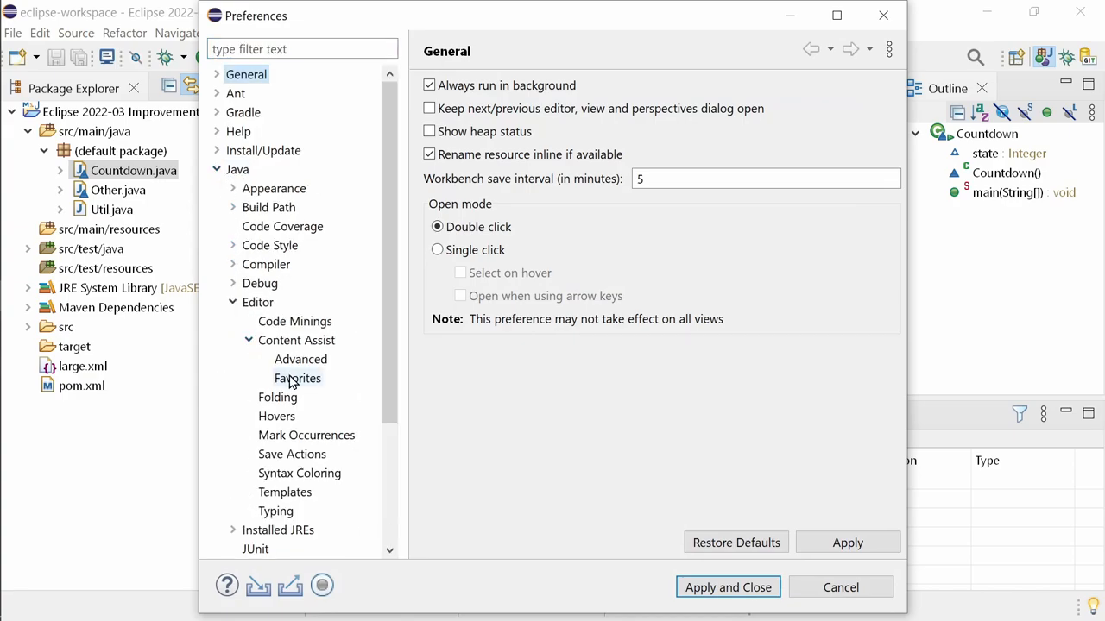
{"action": "left_click", "coordinate": [297, 378]}
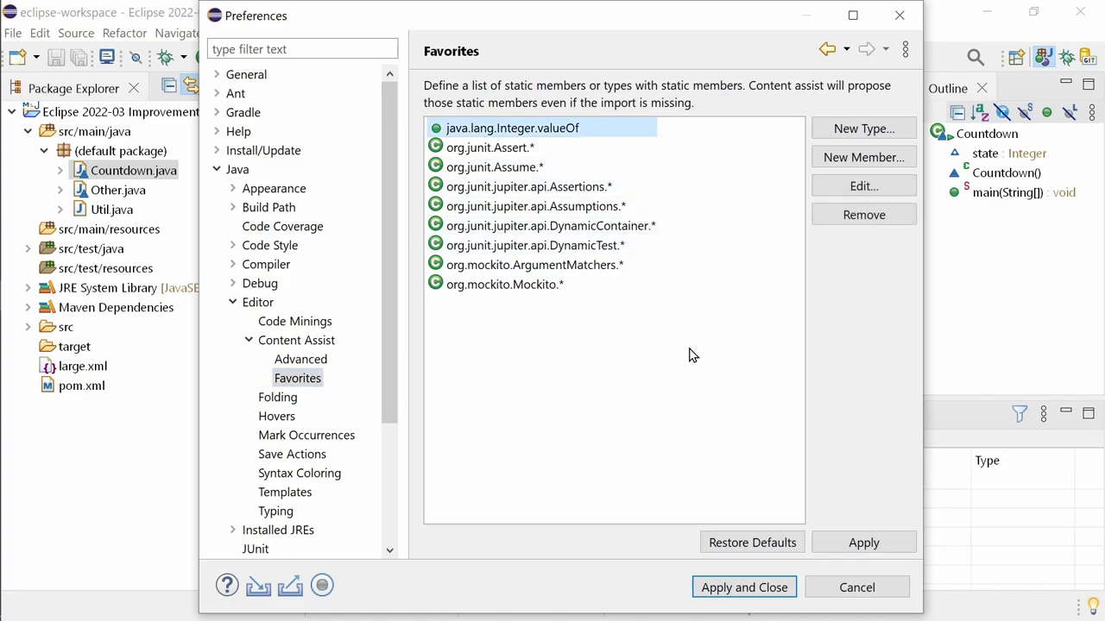
{"action": "left_click", "coordinate": [742, 587]}
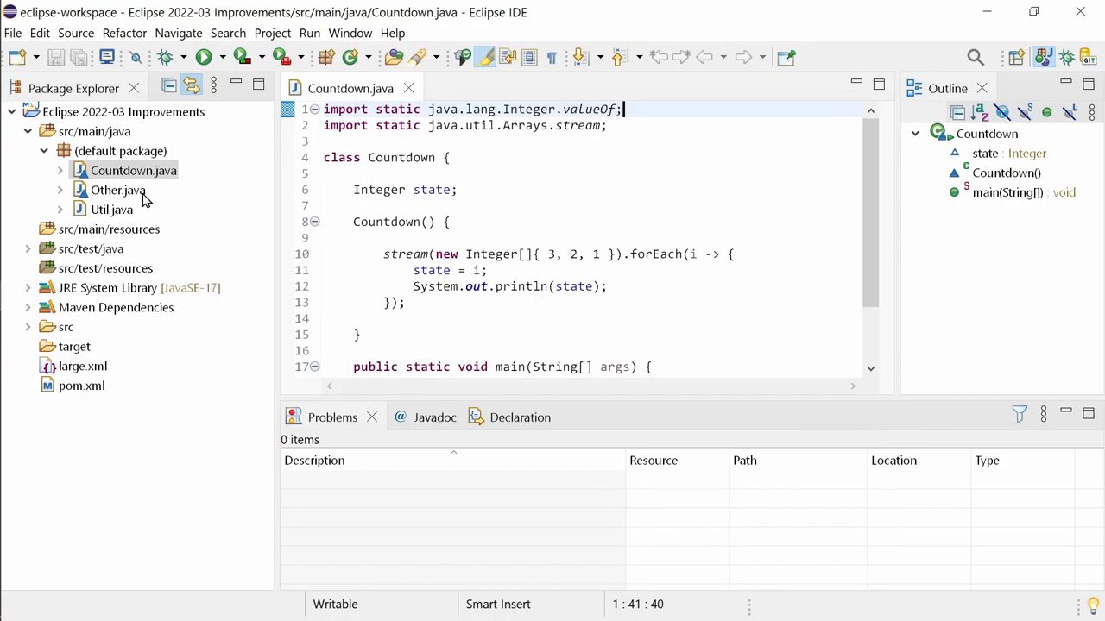
Step: Add 'var n = valueOf(0);' with its static Integer.valueOf import to Other.java and save
{"action": "double_click", "coordinate": [117, 190]}
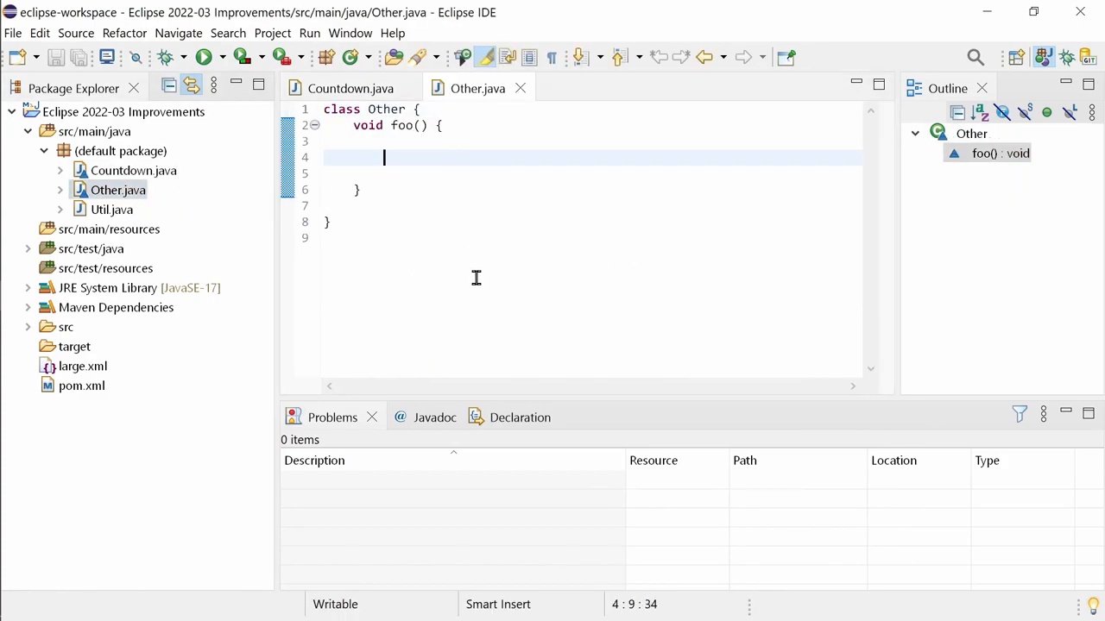
{"action": "type", "text": "var n = valueOf(0);"}
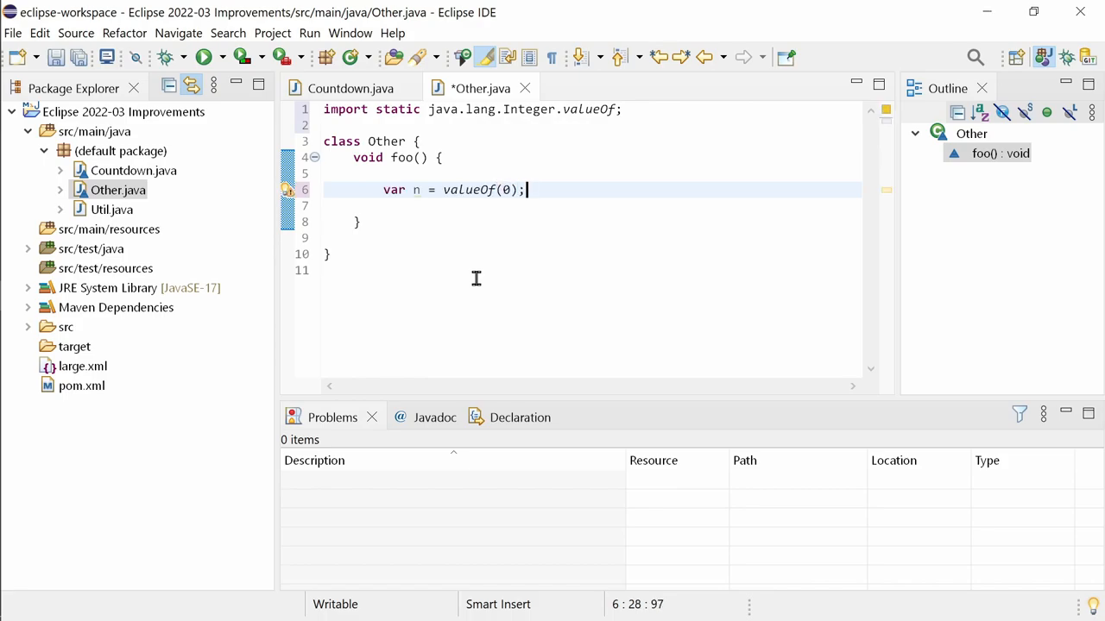
{"action": "key", "text": "ctrl+s"}
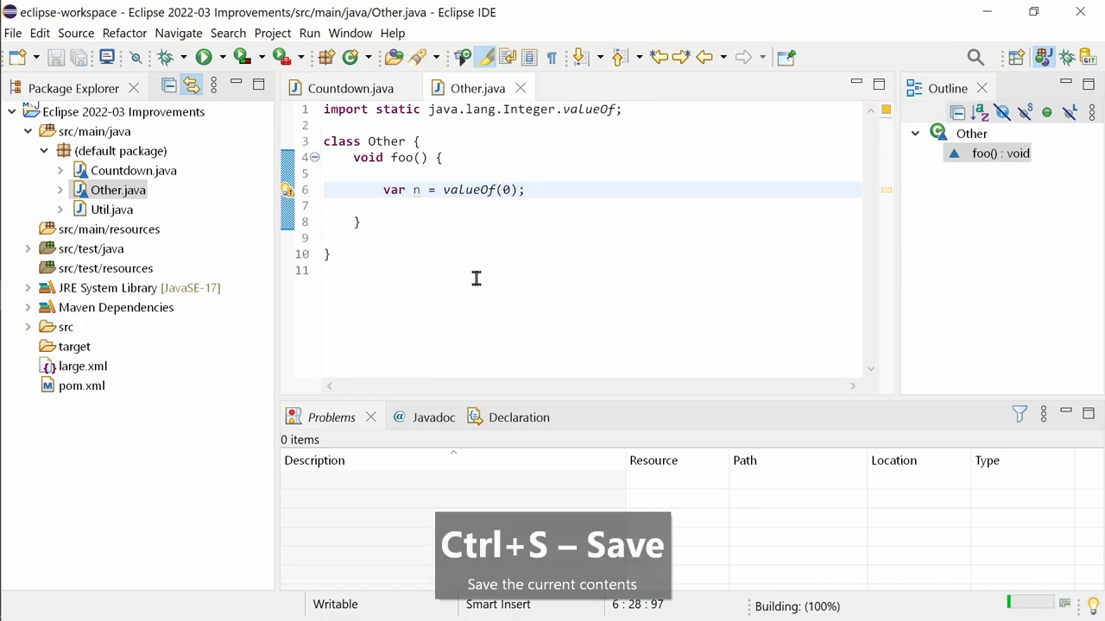
{"action": "key", "text": "ctrl+s"}
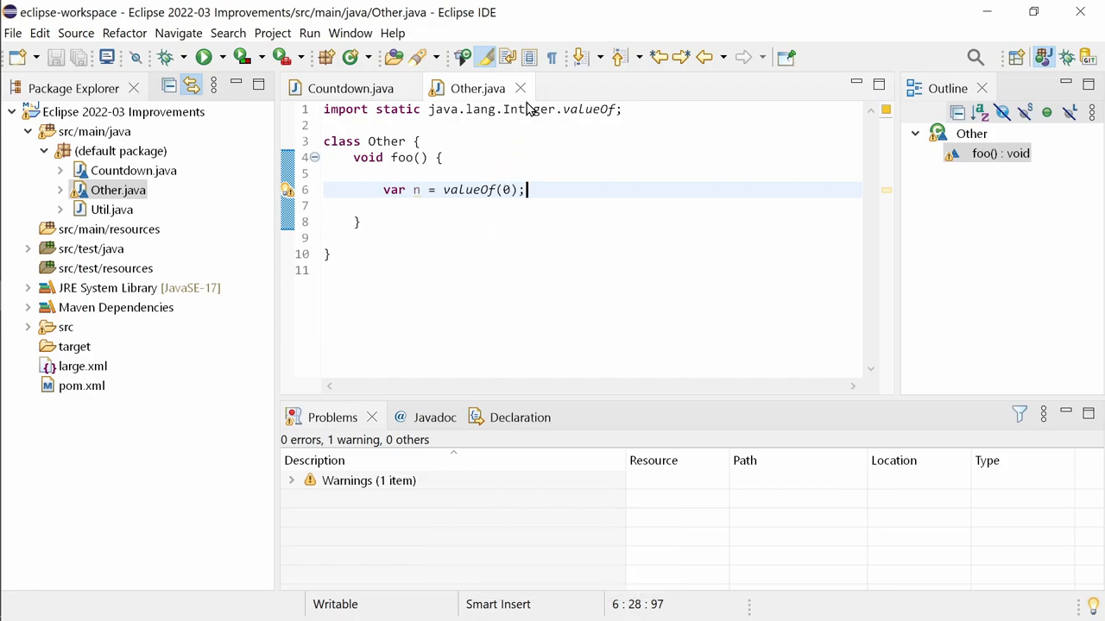
Step: In Countdown.java, use a quick fix to add java.util.Arrays.* to the static favorites
{"action": "left_click", "coordinate": [349, 88]}
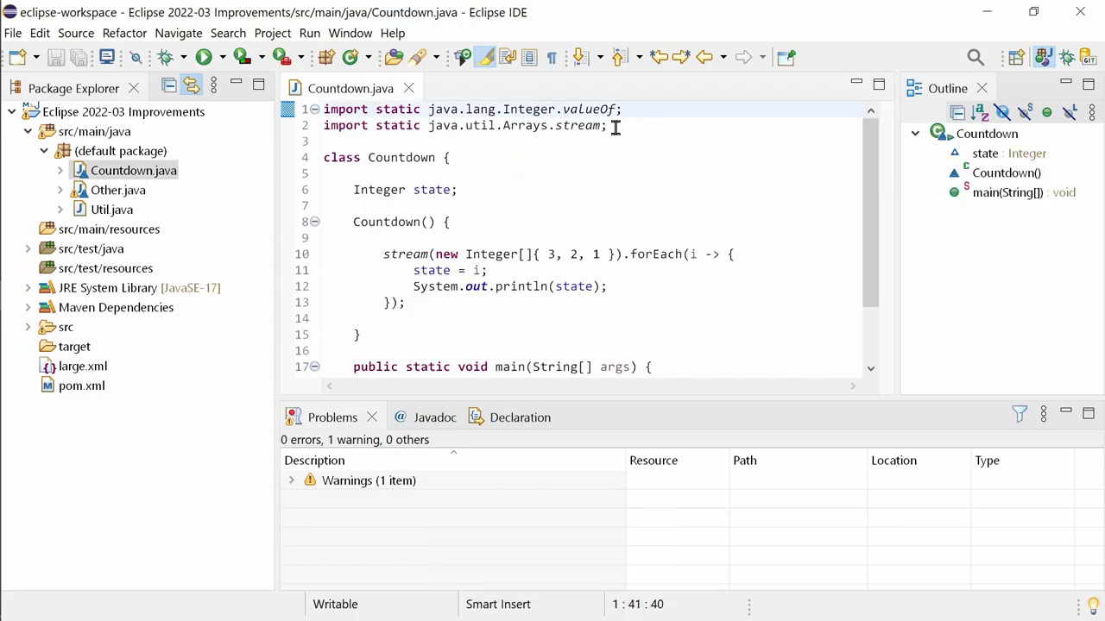
{"action": "key", "text": "ctrl+1"}
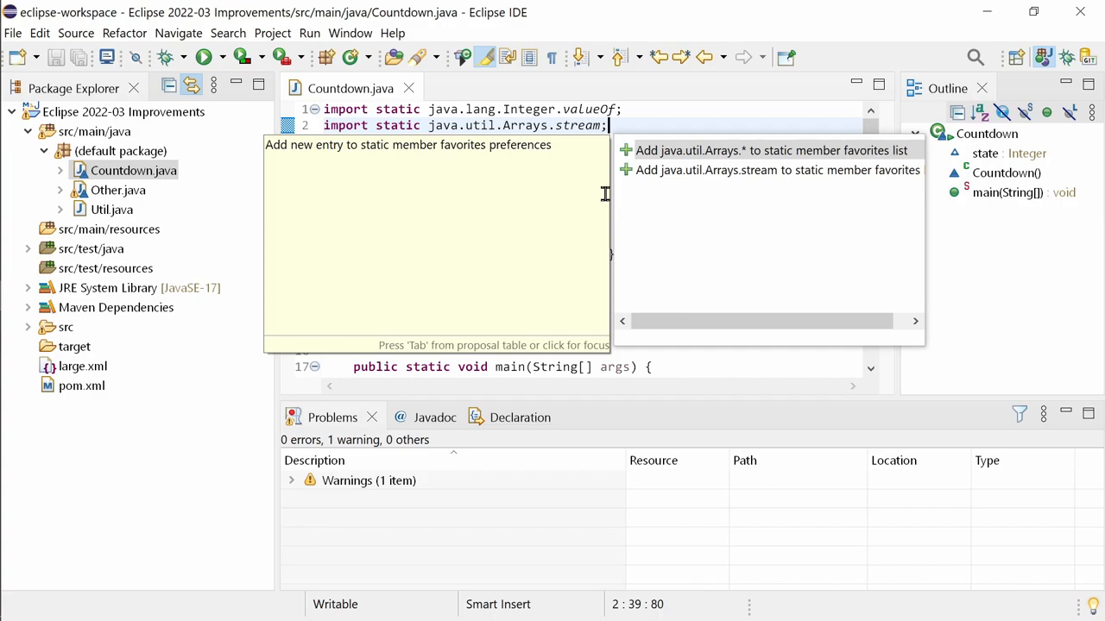
{"action": "key", "text": "Escape"}
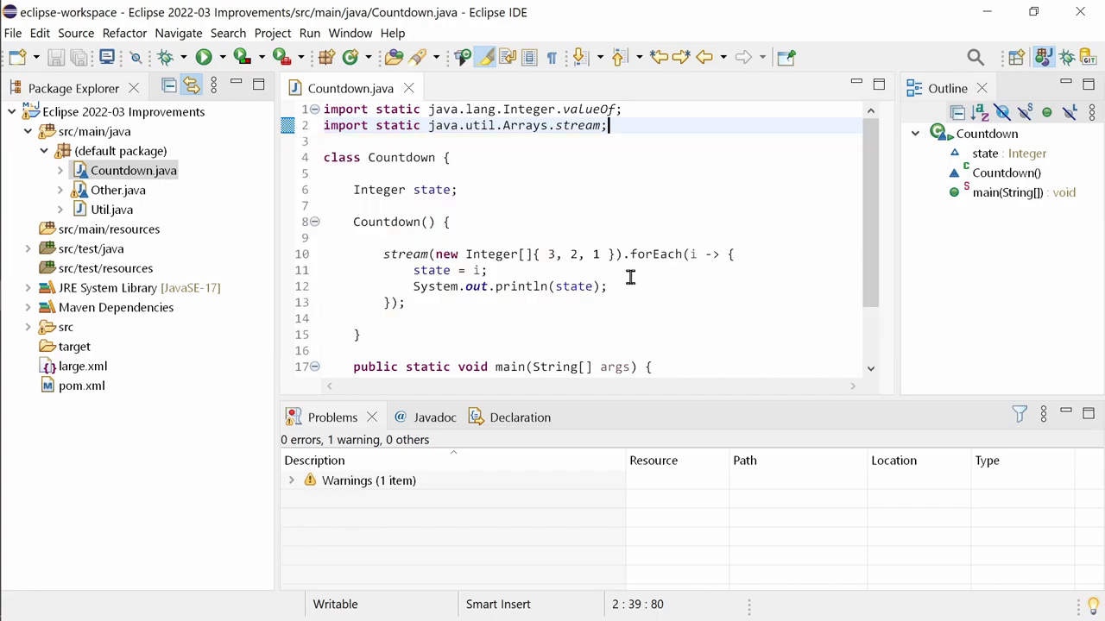
Step: Extract the lambda body into a private print(Integer i) method and save Countdown.java
{"action": "left_click", "coordinate": [607, 286]}
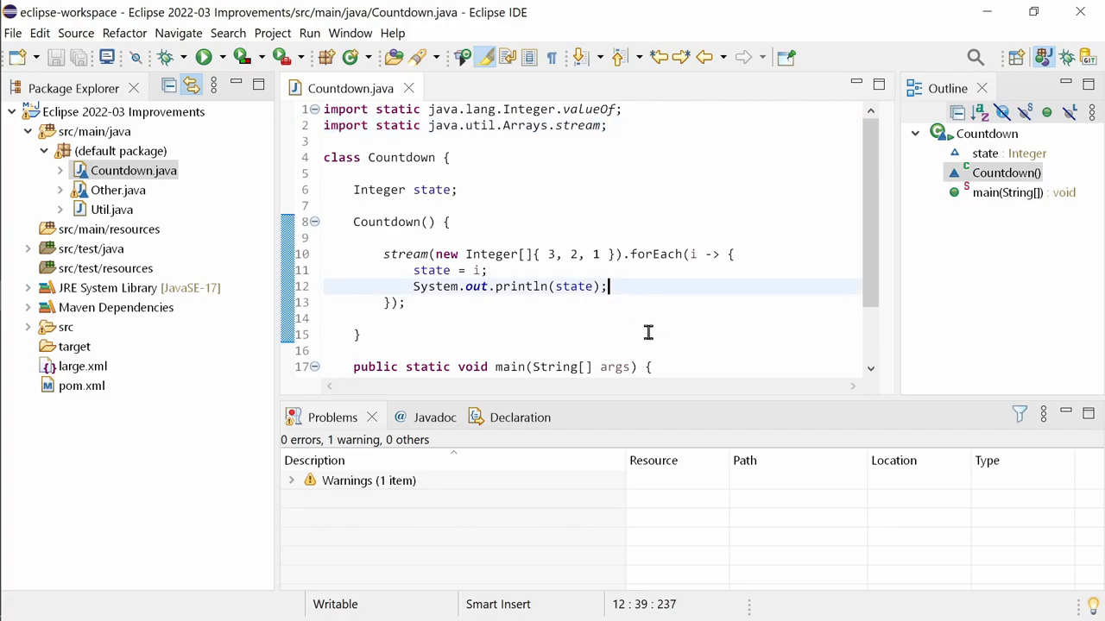
{"action": "key", "text": "ctrl+1"}
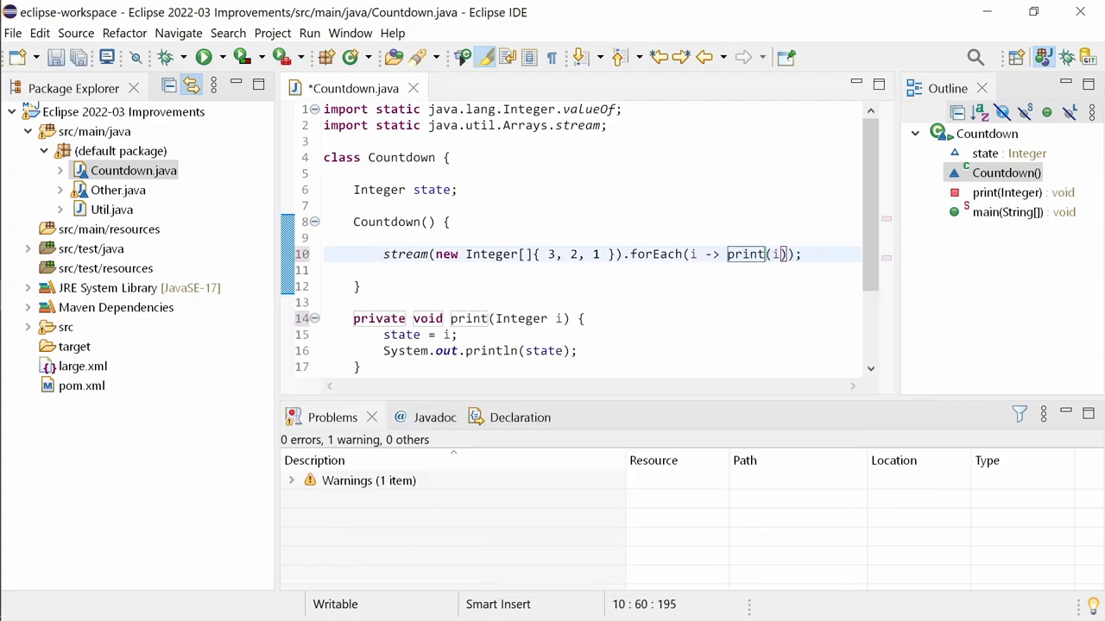
{"action": "key", "text": "ctrl+s"}
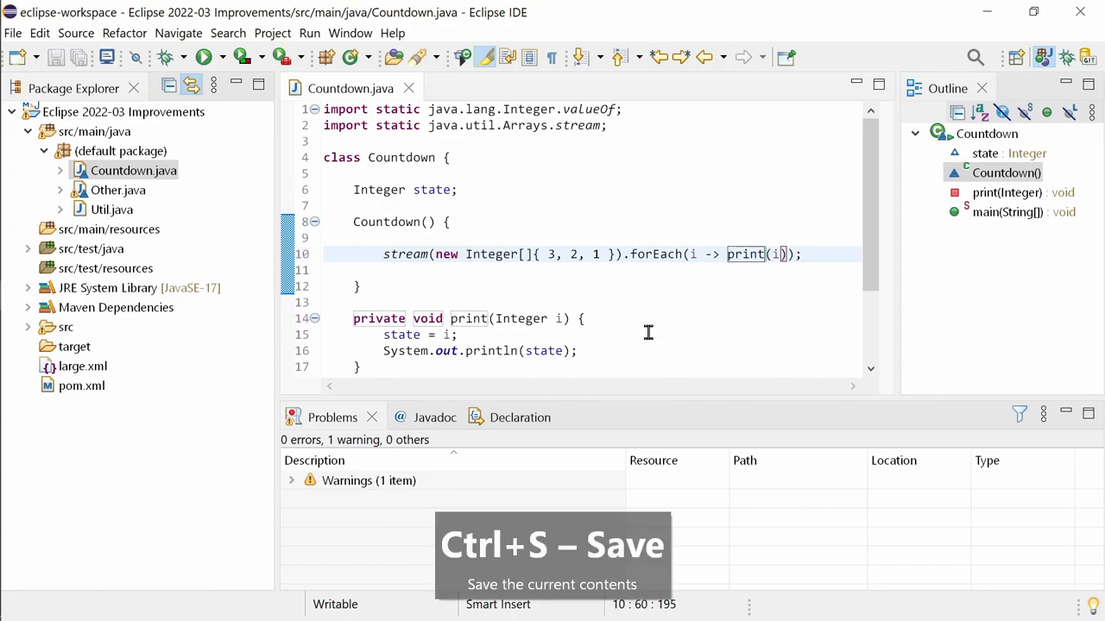
{"action": "key", "text": "ctrl+s"}
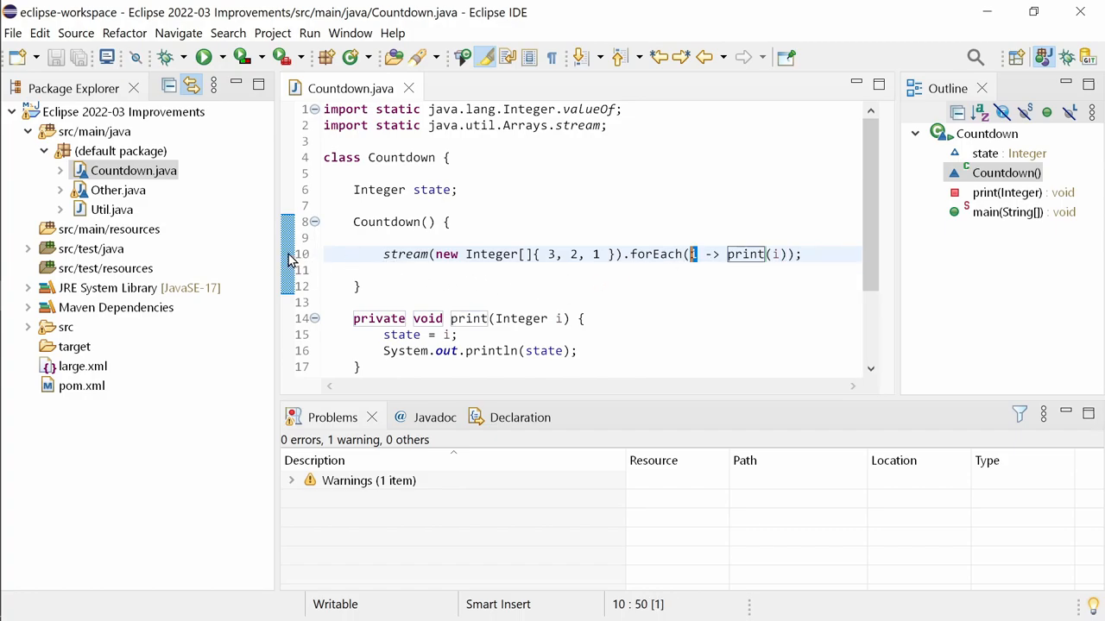
Step: Set a lambda breakpoint on the forEach line for accept(Integer), keep Entry suspension, and apply
{"action": "right_click", "coordinate": [290, 254]}
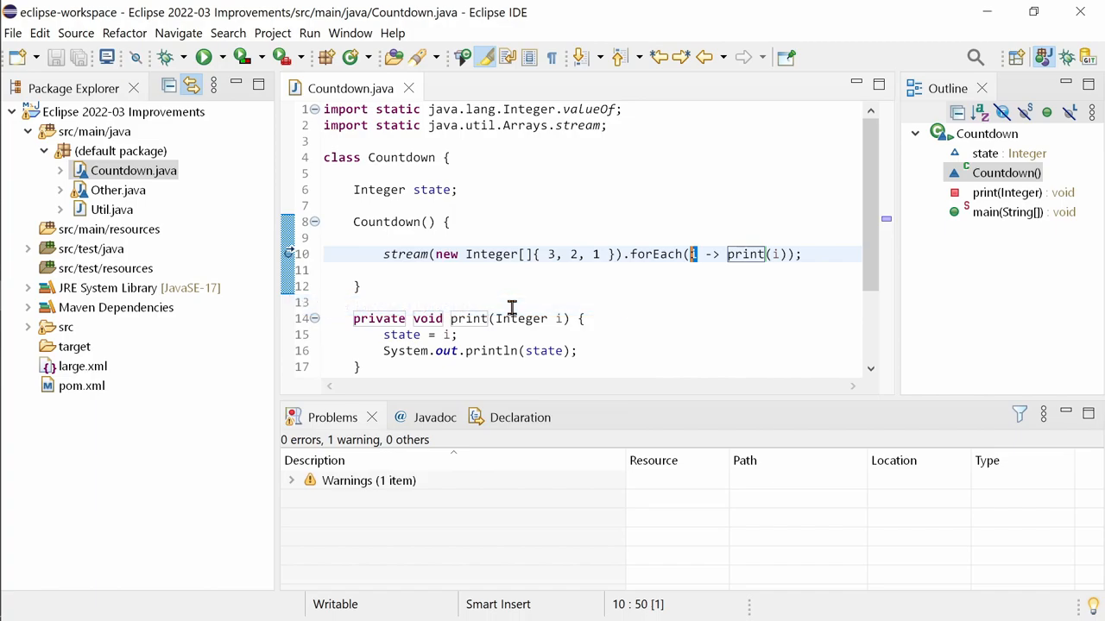
{"action": "mouse_move", "coordinate": [345, 286]}
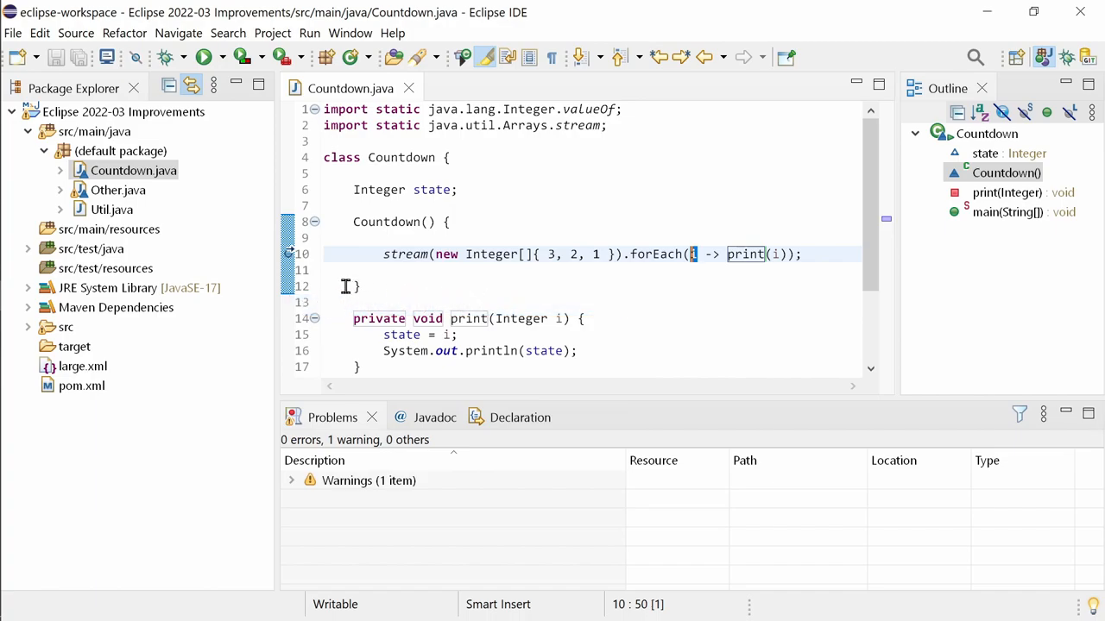
{"action": "right_click", "coordinate": [296, 253]}
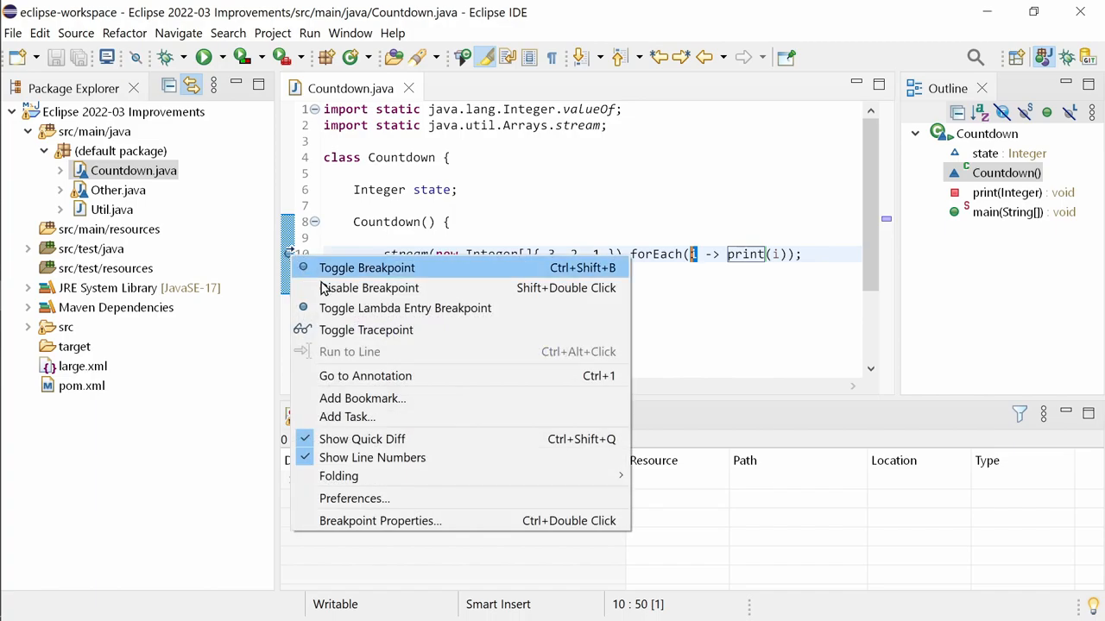
{"action": "left_click", "coordinate": [380, 521]}
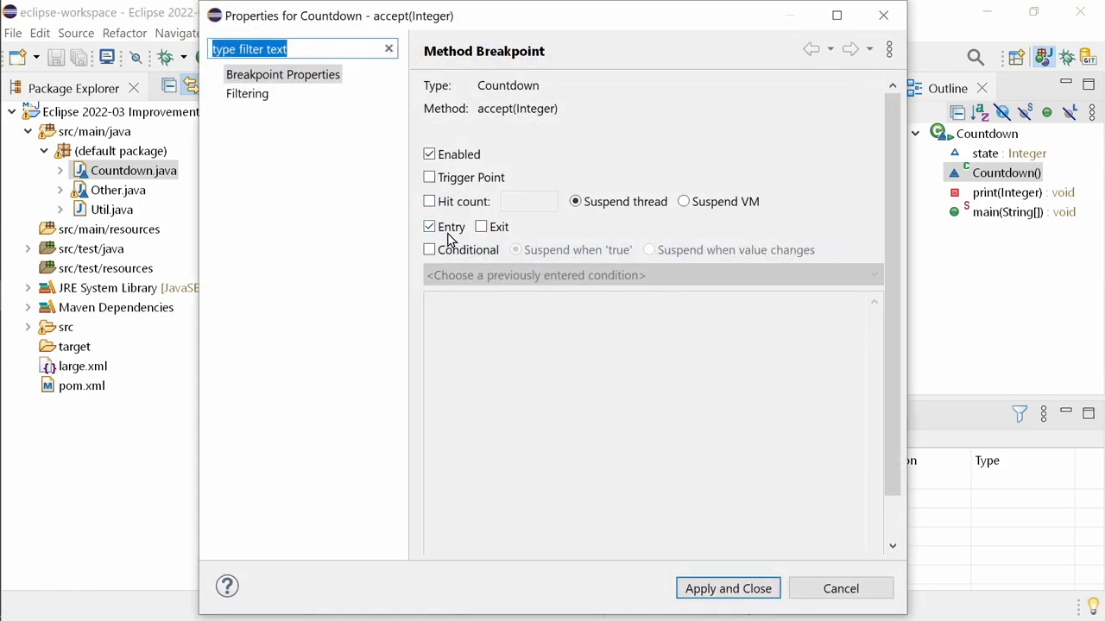
{"action": "left_click", "coordinate": [480, 226]}
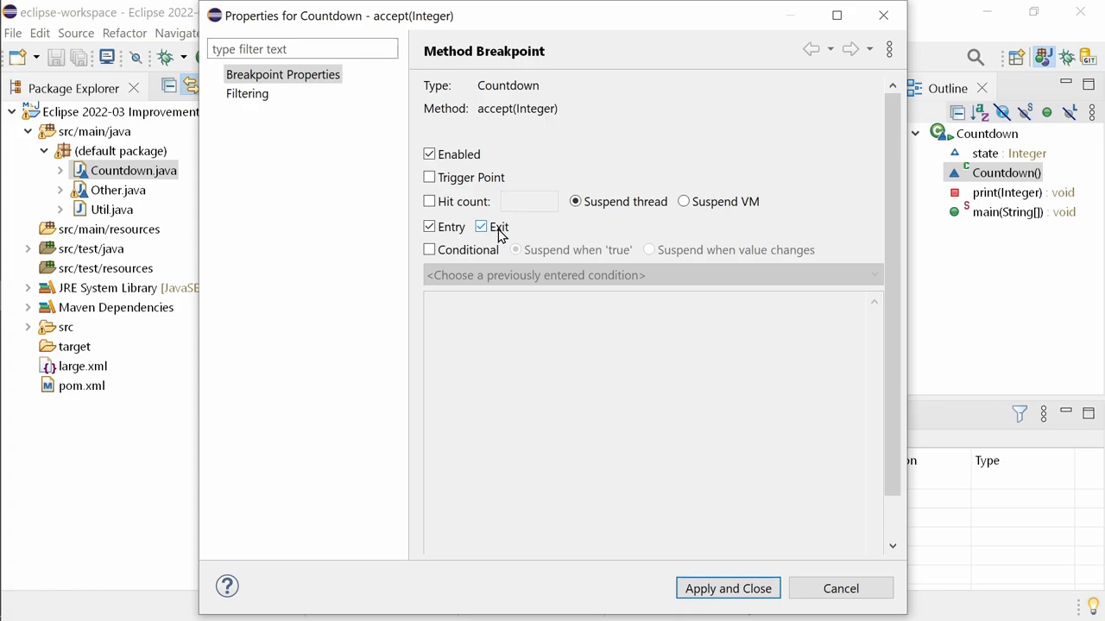
{"action": "left_click", "coordinate": [479, 226]}
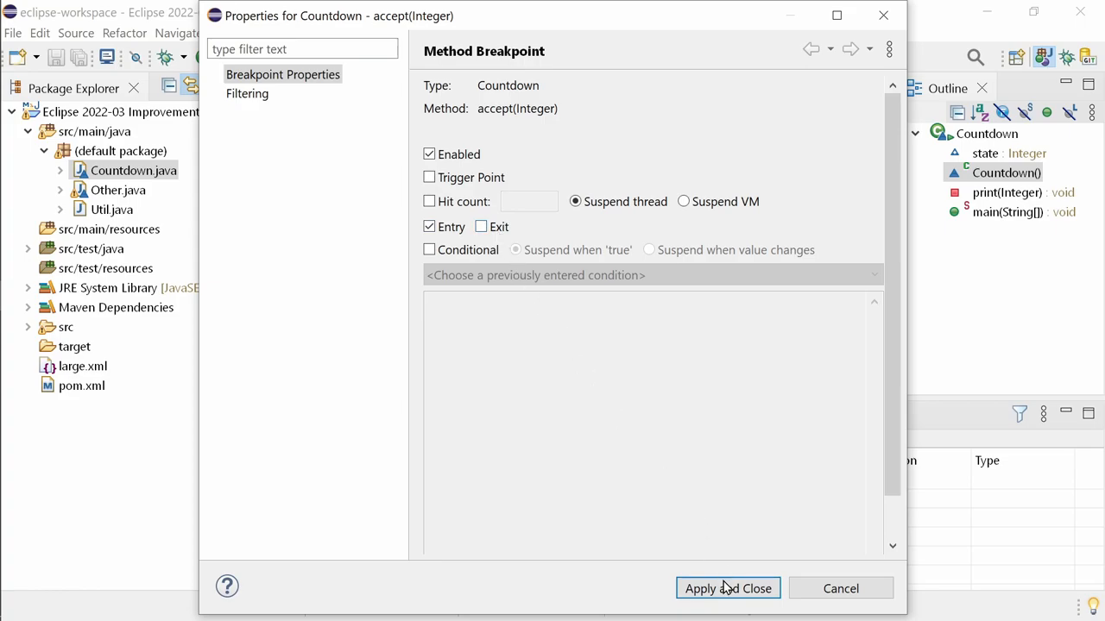
{"action": "left_click", "coordinate": [729, 589]}
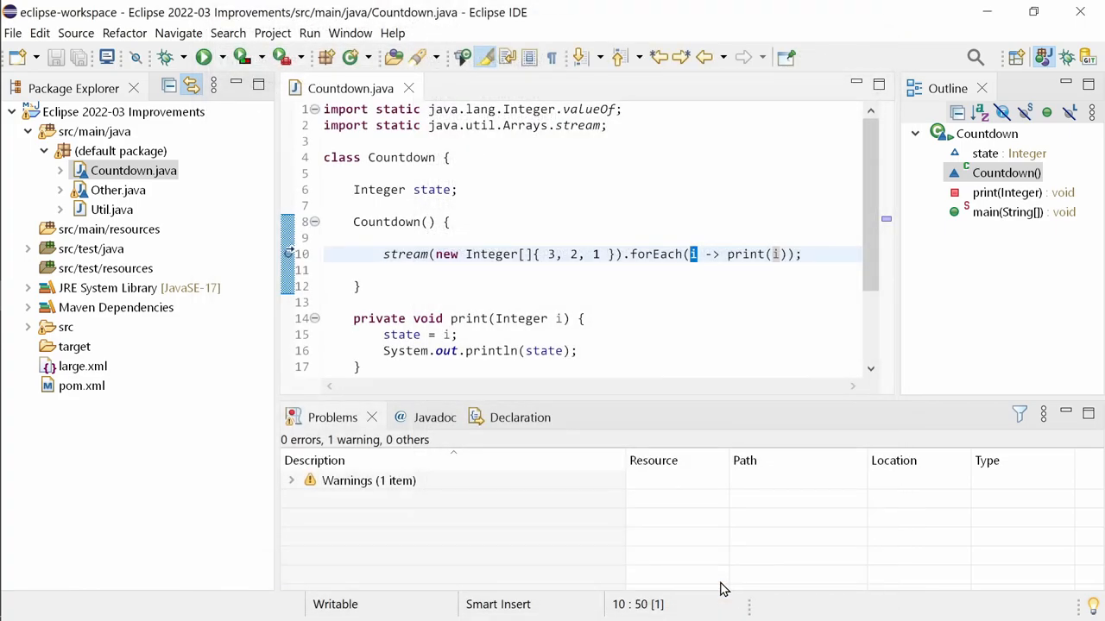
{"action": "mouse_move", "coordinate": [176, 83]}
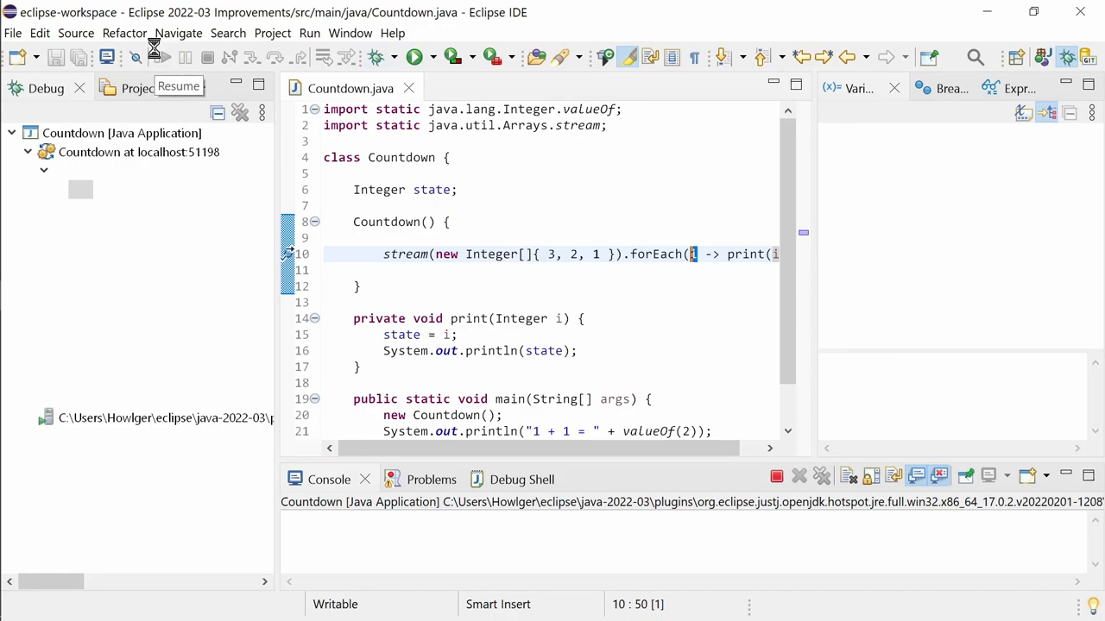
Step: Resume to the lambda breakpoint, expand Lambda and this, and open the state field's declaration
{"action": "left_click", "coordinate": [162, 57]}
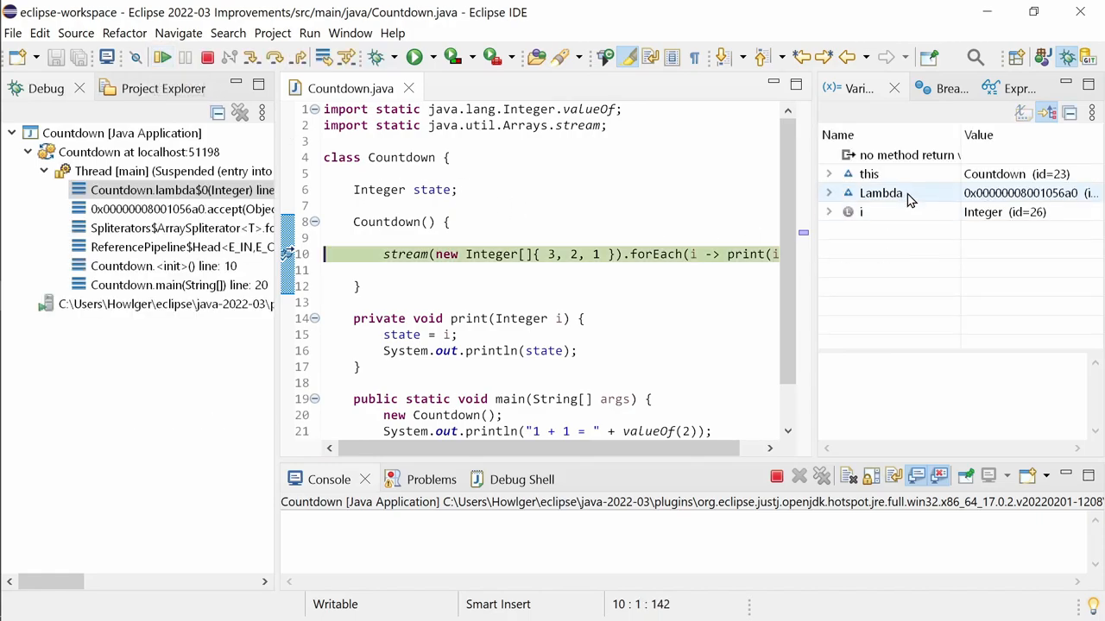
{"action": "left_click", "coordinate": [828, 193]}
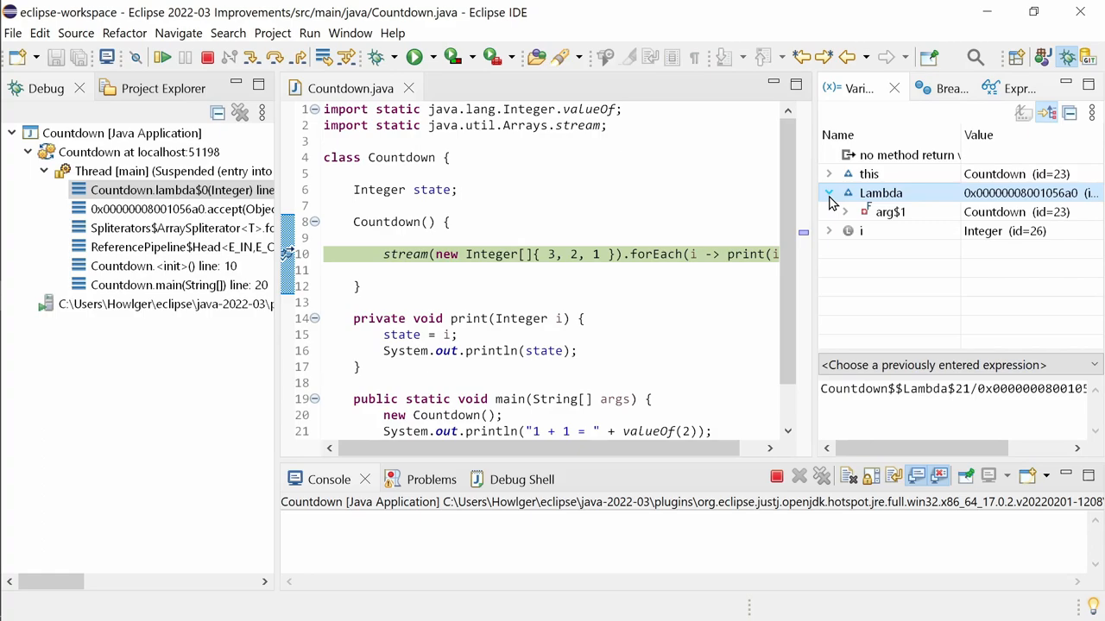
{"action": "left_click", "coordinate": [829, 173]}
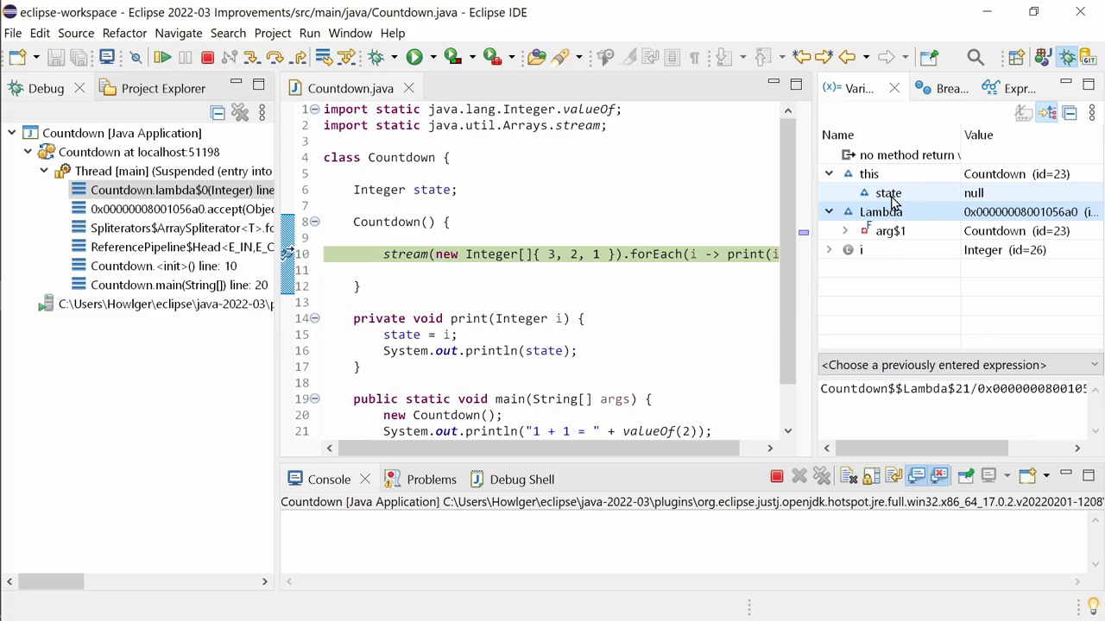
{"action": "right_click", "coordinate": [887, 193]}
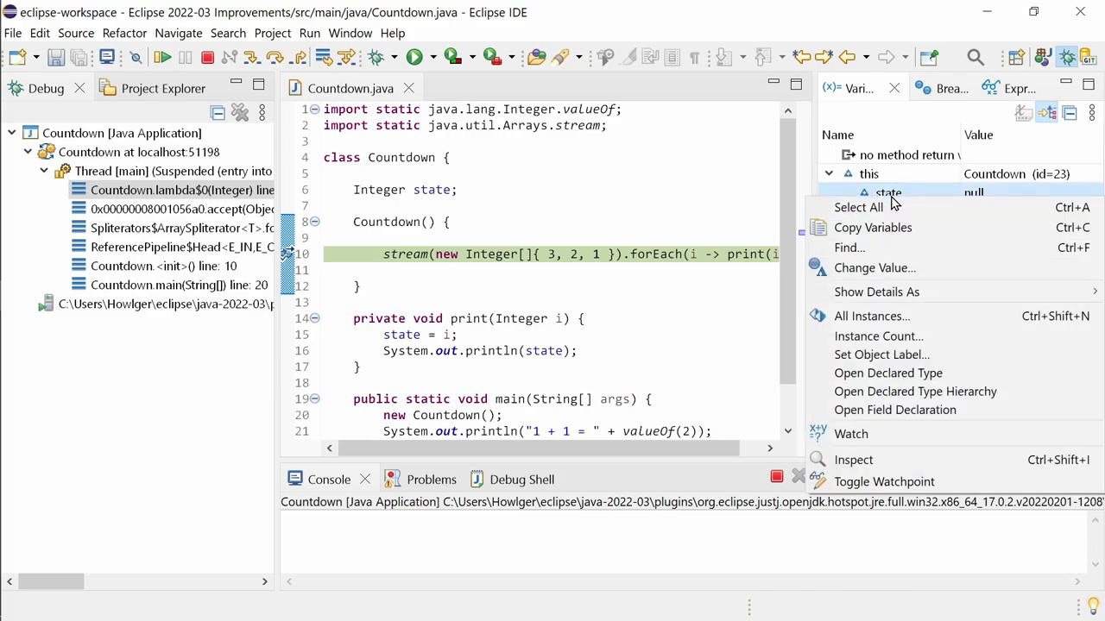
{"action": "mouse_move", "coordinate": [895, 411]}
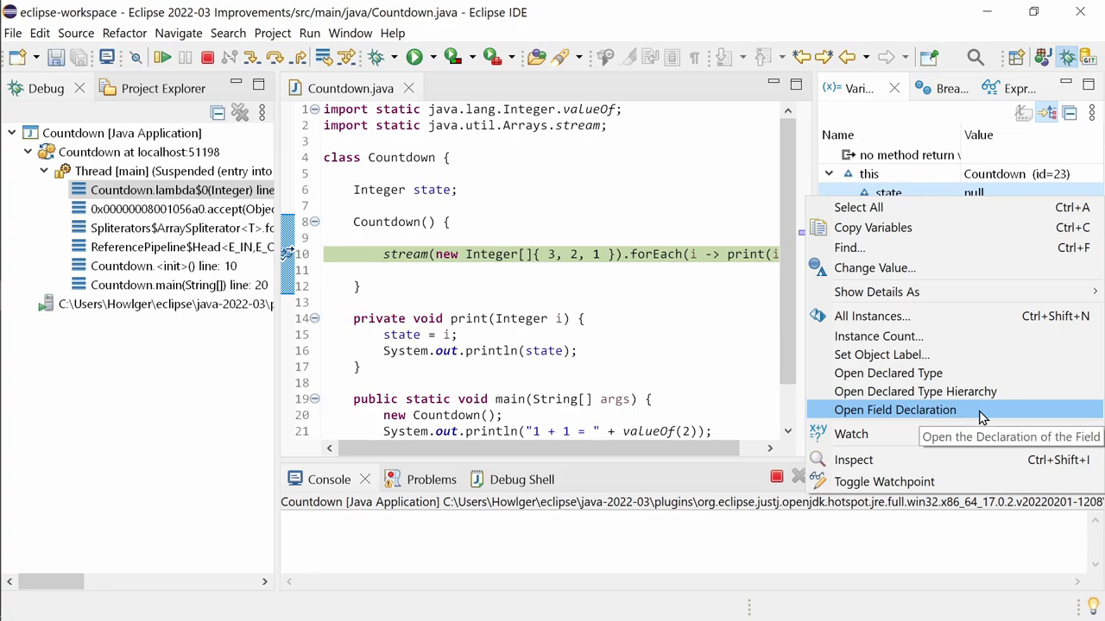
{"action": "left_click", "coordinate": [894, 409]}
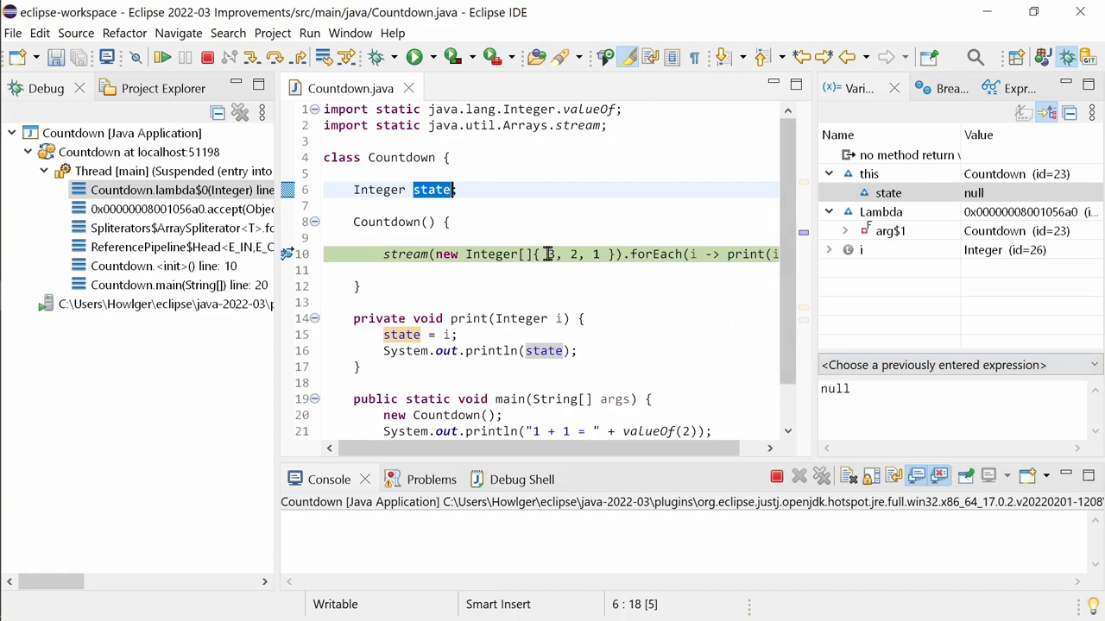
Step: Back out of changing the final value, then enable 'Warn before modifying final fields' in Java > Debug preferences
{"action": "left_click", "coordinate": [162, 57]}
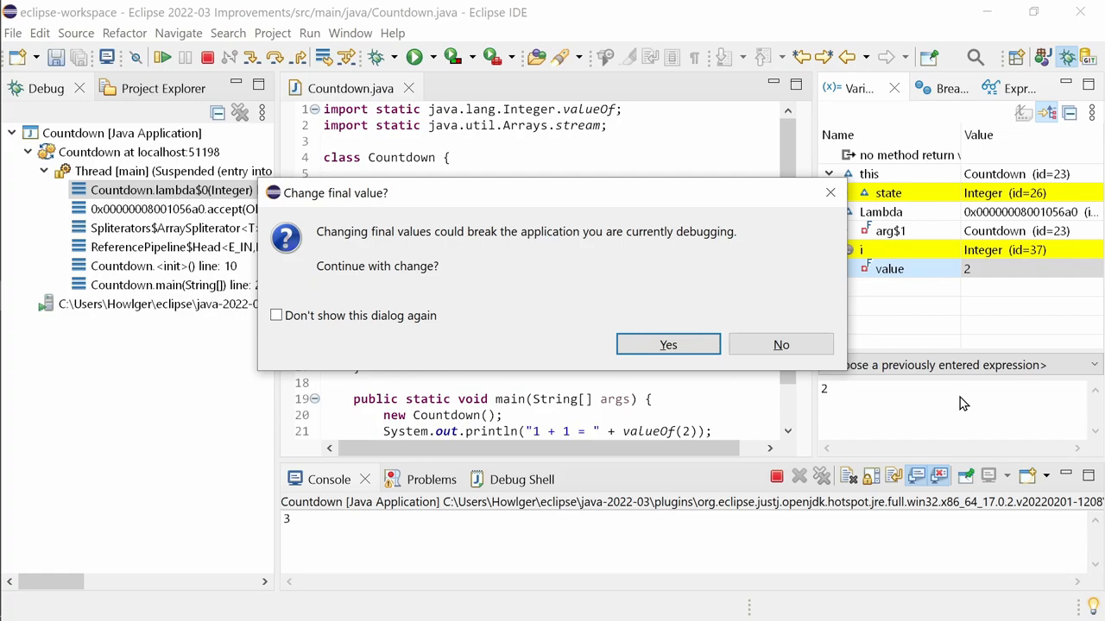
{"action": "mouse_move", "coordinate": [314, 340]}
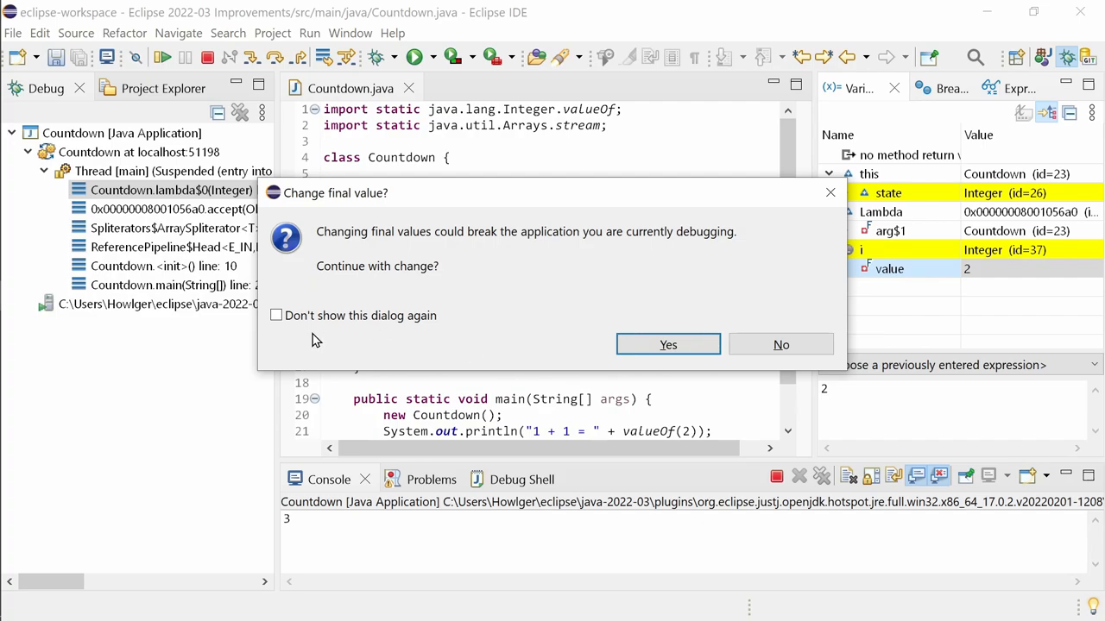
{"action": "mouse_move", "coordinate": [447, 336]}
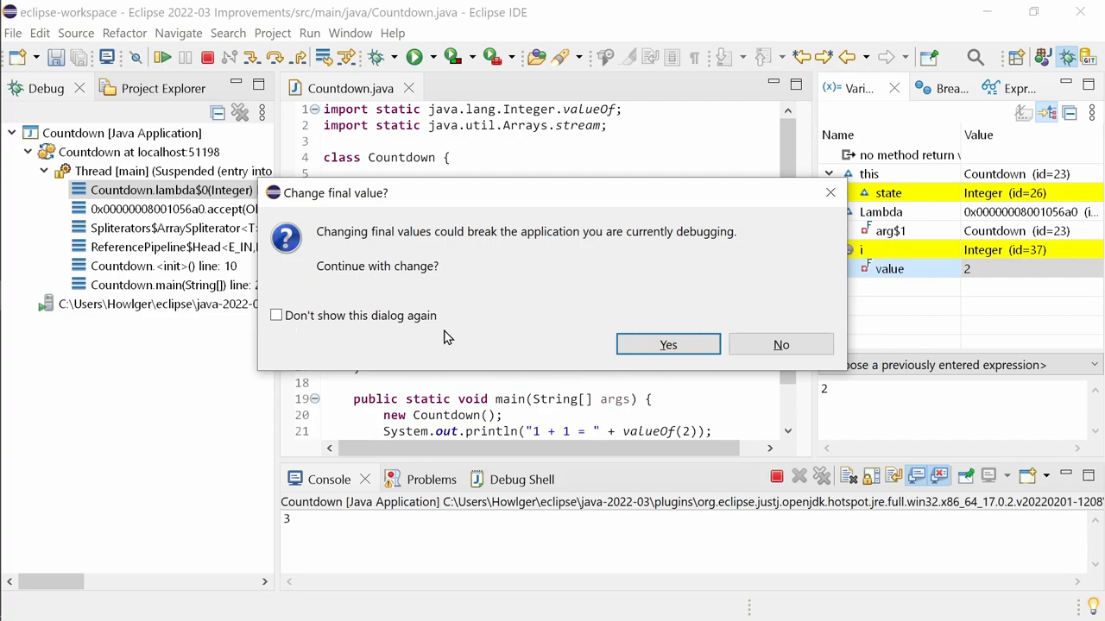
{"action": "left_click", "coordinate": [667, 345]}
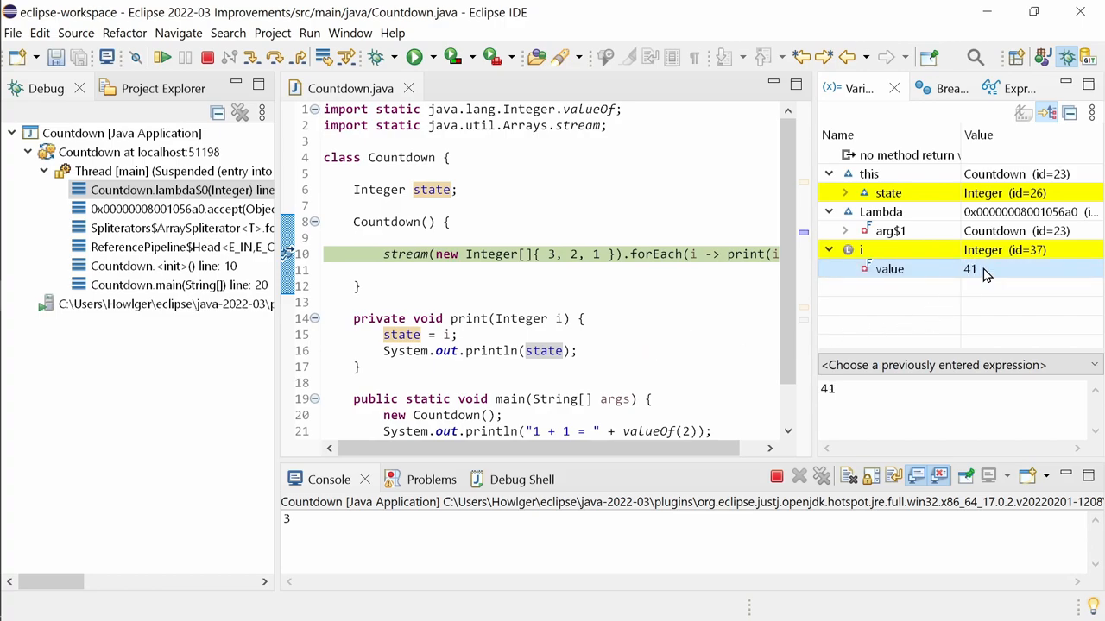
{"action": "left_click", "coordinate": [349, 33]}
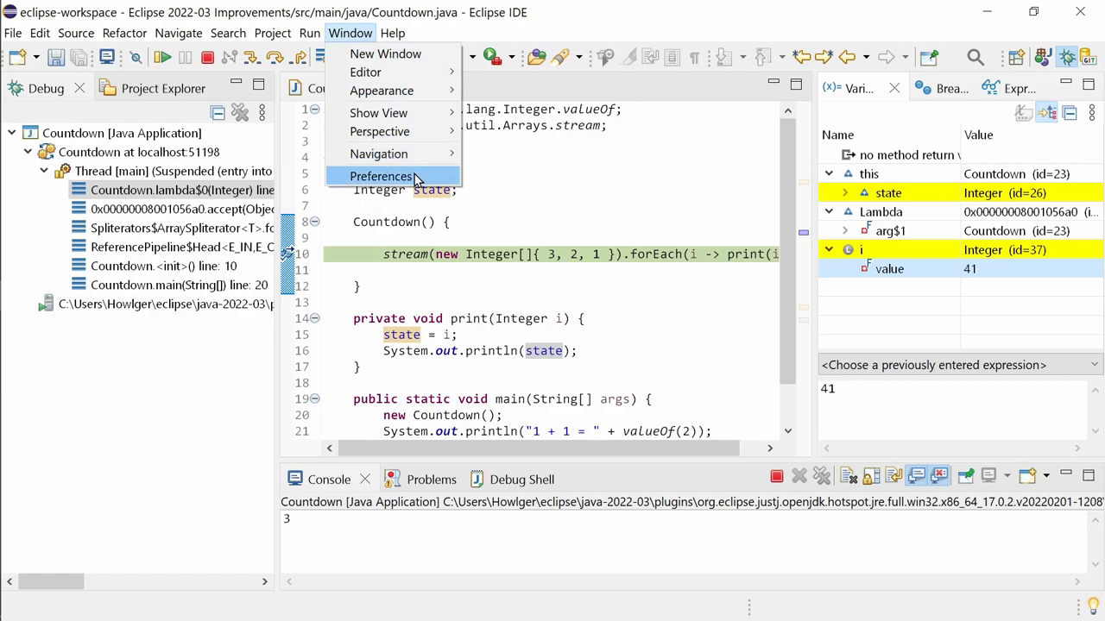
{"action": "left_click", "coordinate": [382, 176]}
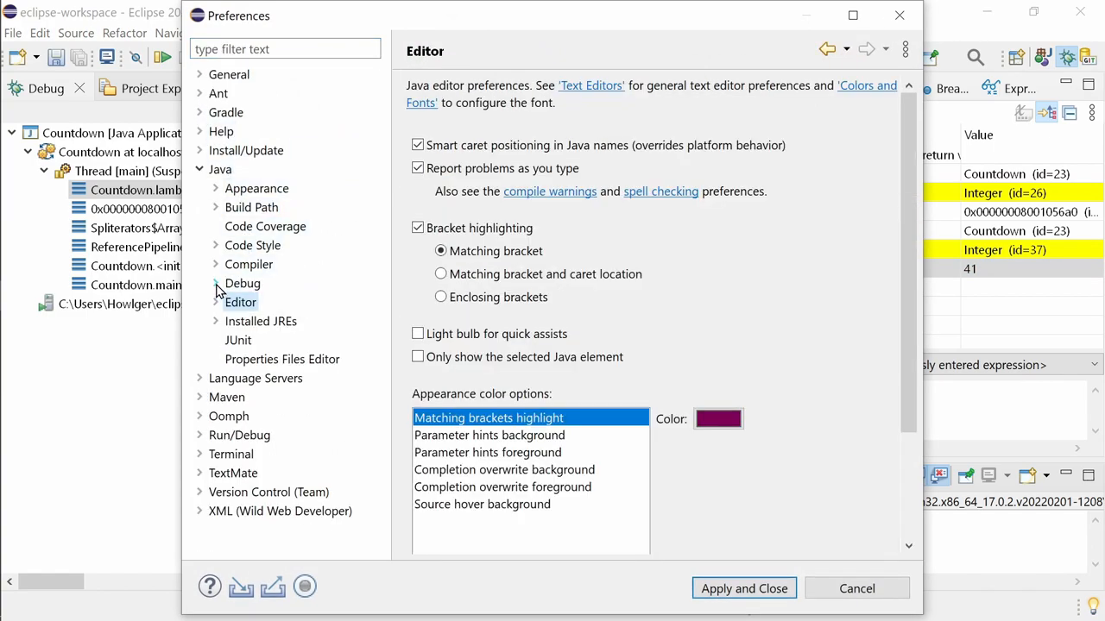
{"action": "left_click", "coordinate": [242, 283]}
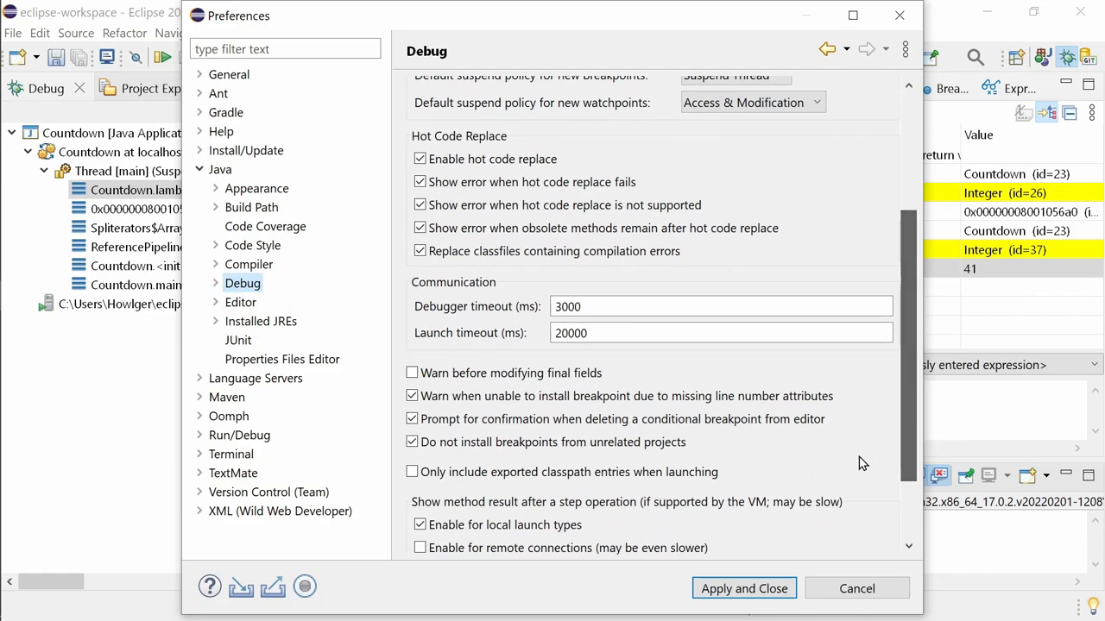
{"action": "left_click", "coordinate": [411, 373]}
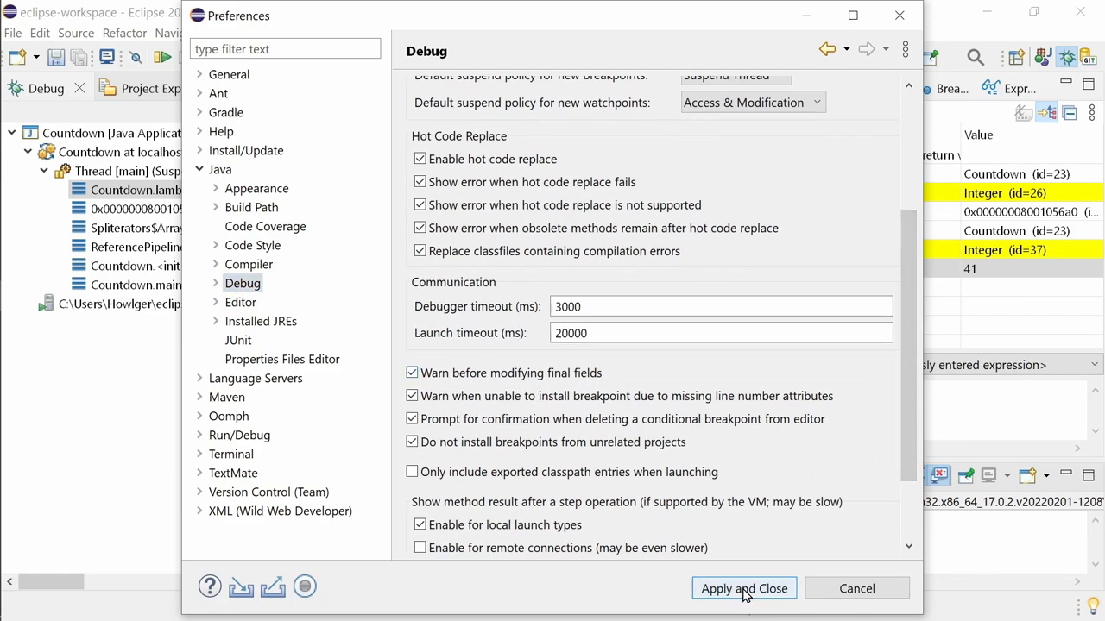
{"action": "left_click", "coordinate": [742, 589]}
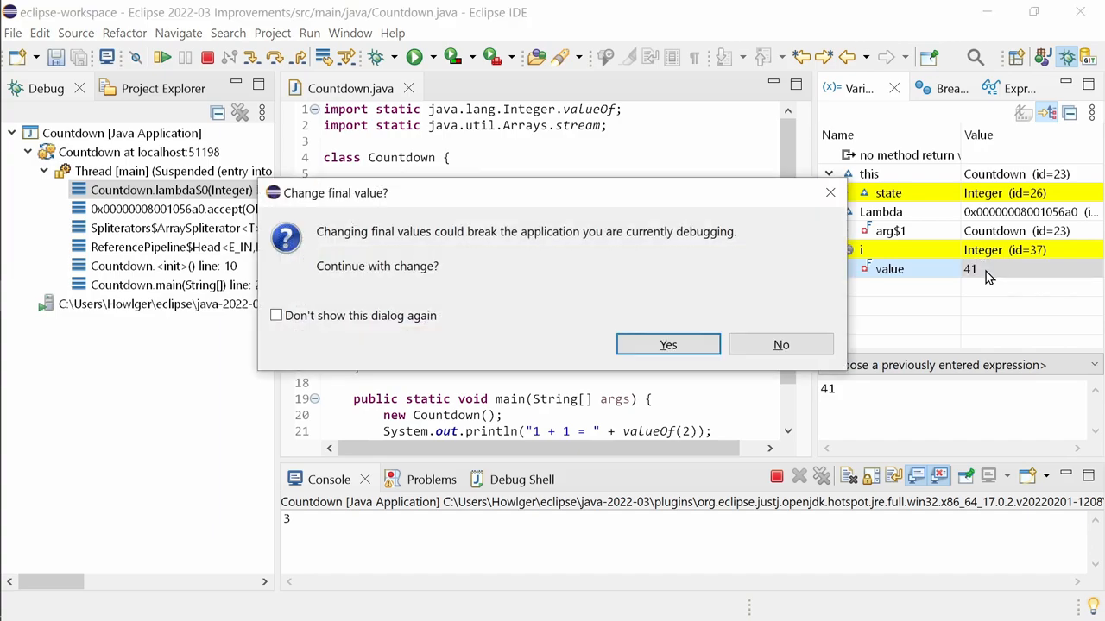
Step: Confirm changing the final value and resume until Countdown prints 3, 42, 1 and '1 + 1 = 42'
{"action": "left_click", "coordinate": [668, 345]}
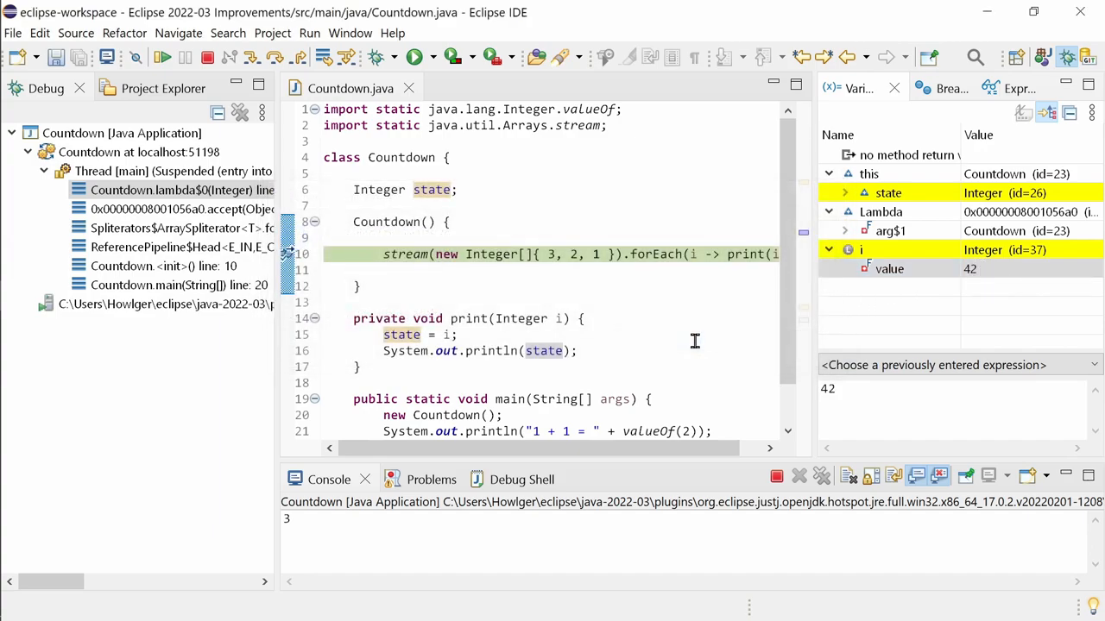
{"action": "left_click", "coordinate": [162, 57]}
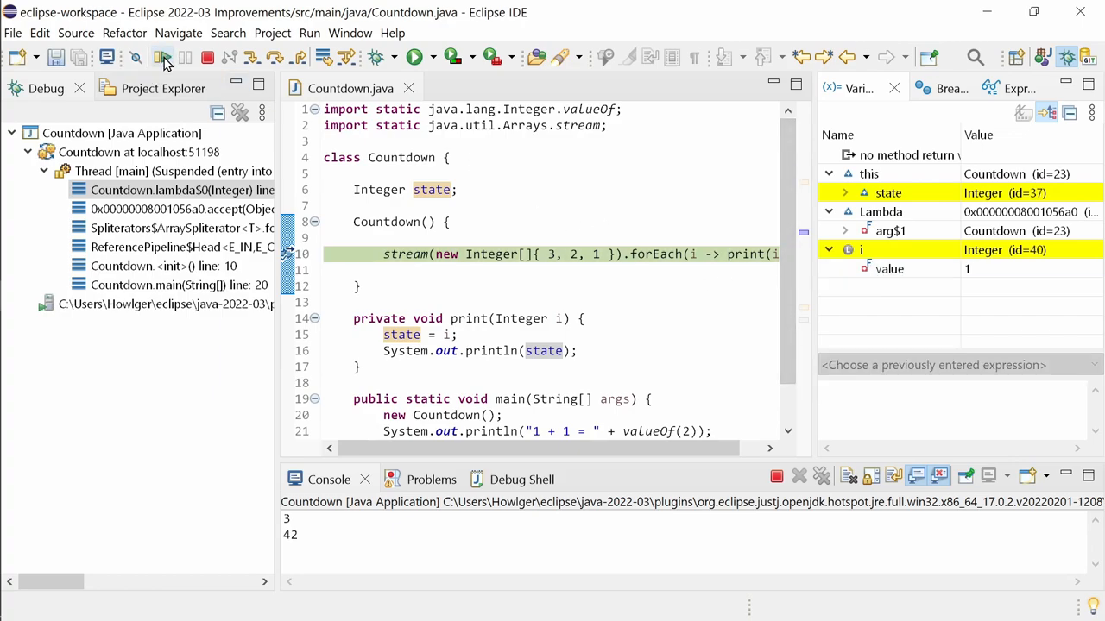
{"action": "left_click", "coordinate": [163, 57]}
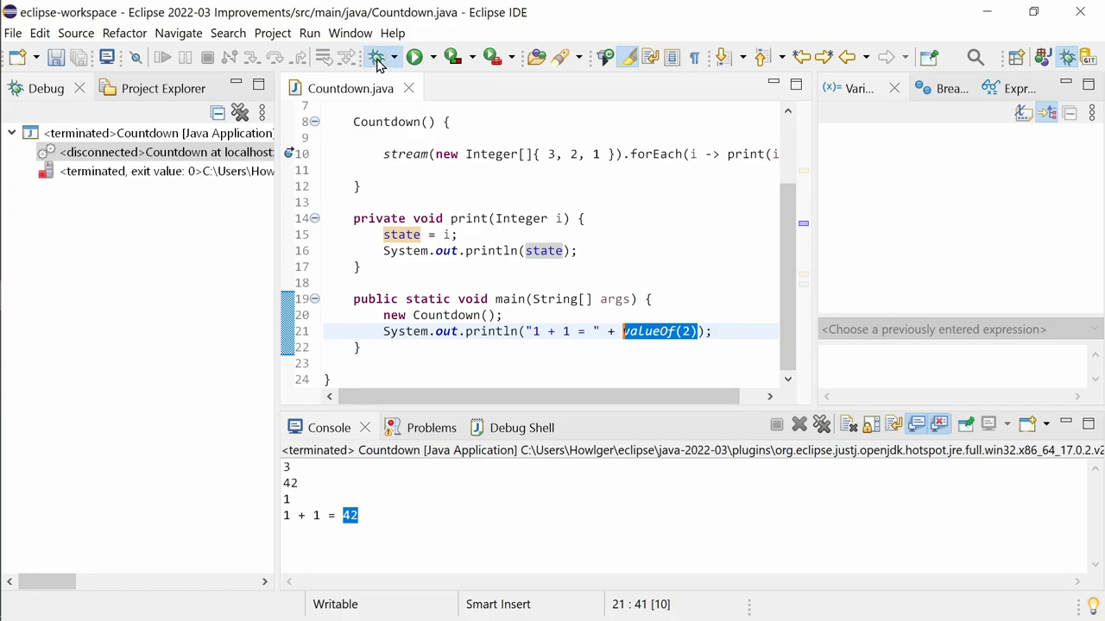
Step: Relaunch the debug session, label the Integer object in i as 'start', and watch state as an expression
{"action": "left_click", "coordinate": [374, 57]}
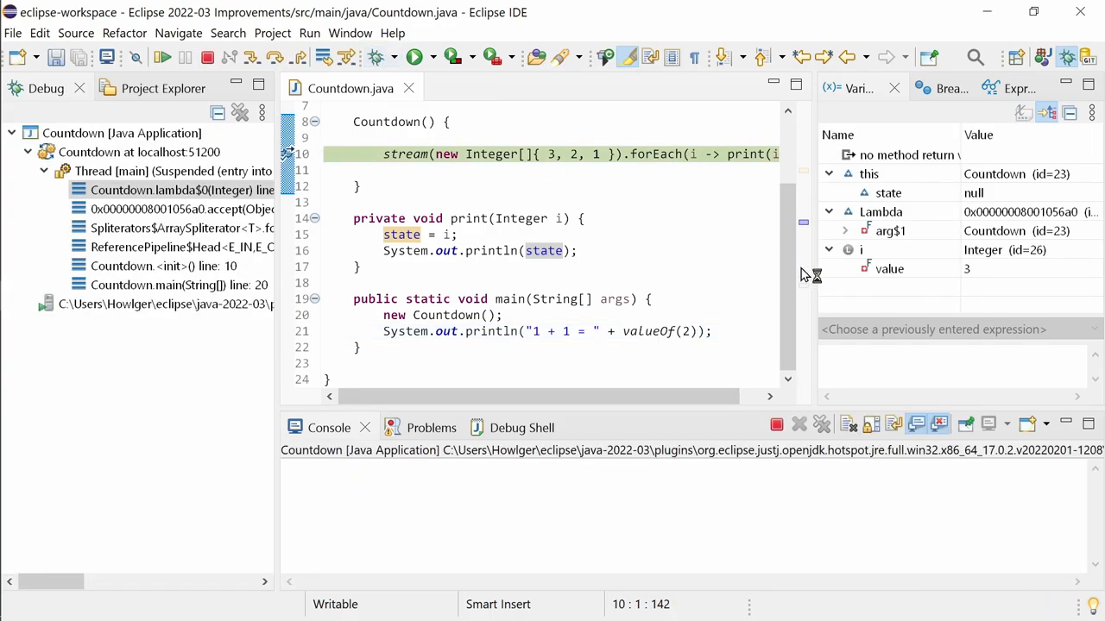
{"action": "left_click", "coordinate": [859, 249]}
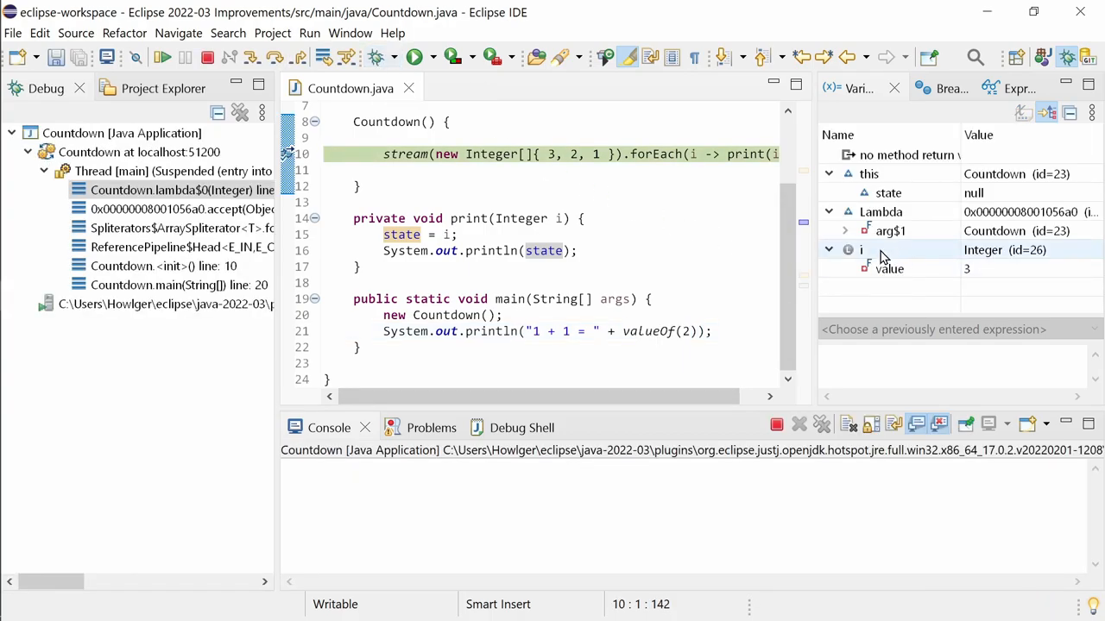
{"action": "right_click", "coordinate": [864, 248]}
{"action": "type", "text": "start"}
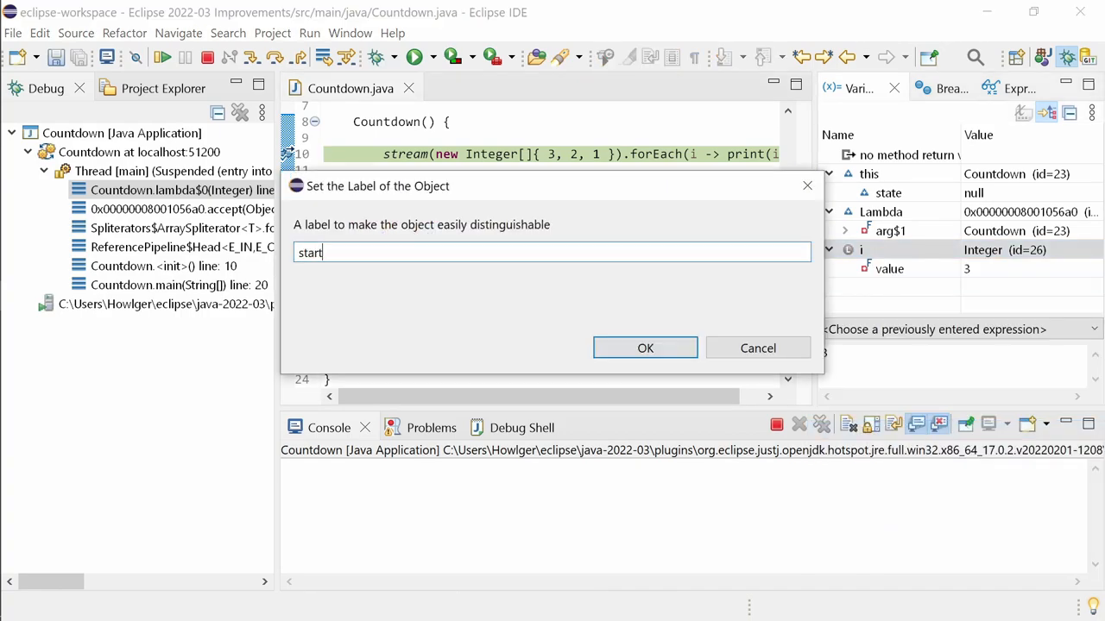
{"action": "left_click", "coordinate": [645, 349]}
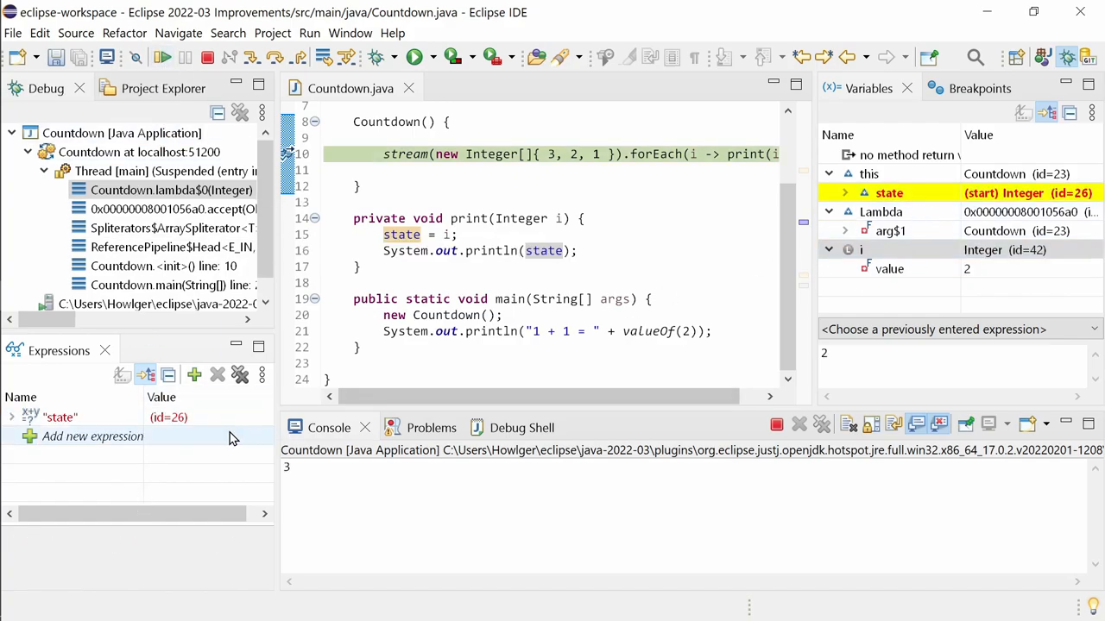
{"action": "left_click", "coordinate": [60, 416]}
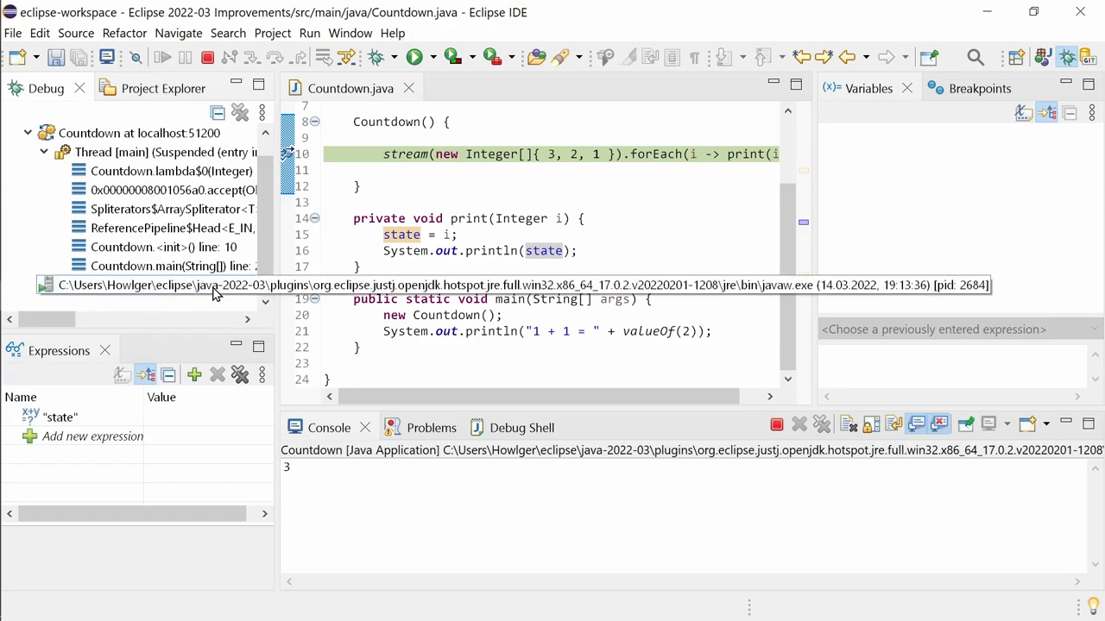
Step: Inspect the running process's properties, noting process id 2684, and close them
{"action": "right_click", "coordinate": [138, 285]}
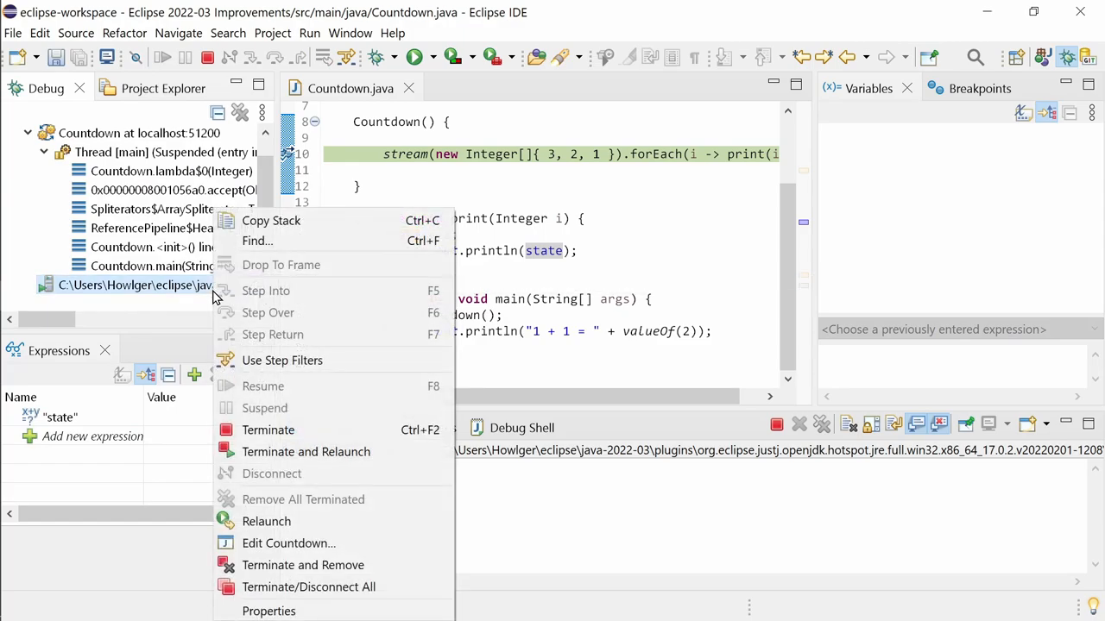
{"action": "left_click", "coordinate": [269, 611]}
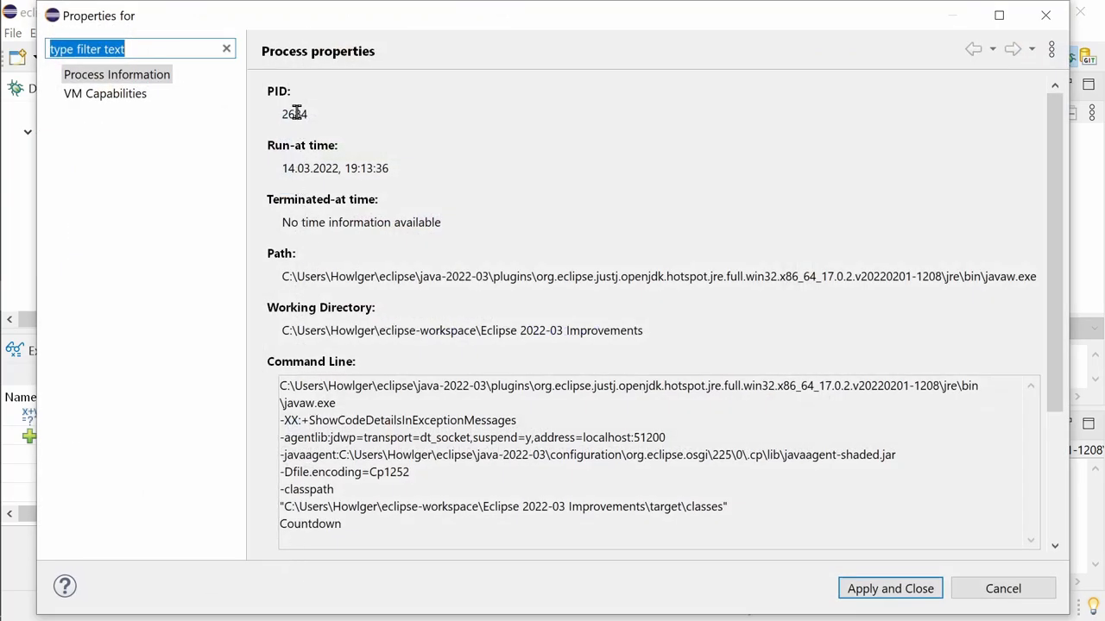
{"action": "double_click", "coordinate": [293, 114]}
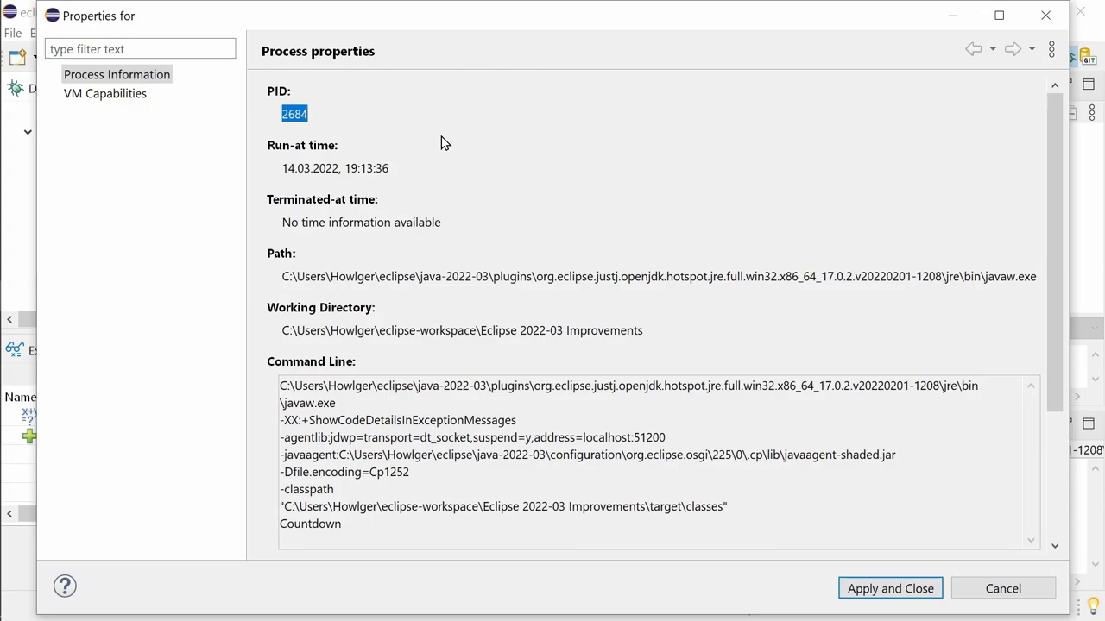
{"action": "left_click", "coordinate": [1001, 589]}
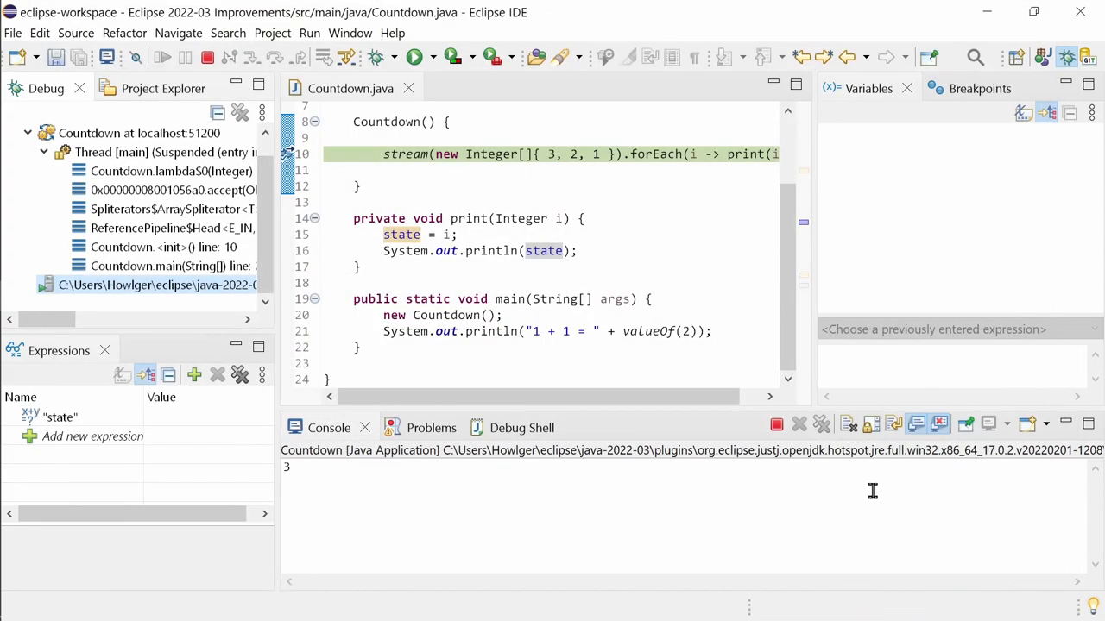
{"action": "mouse_move", "coordinate": [843, 459]}
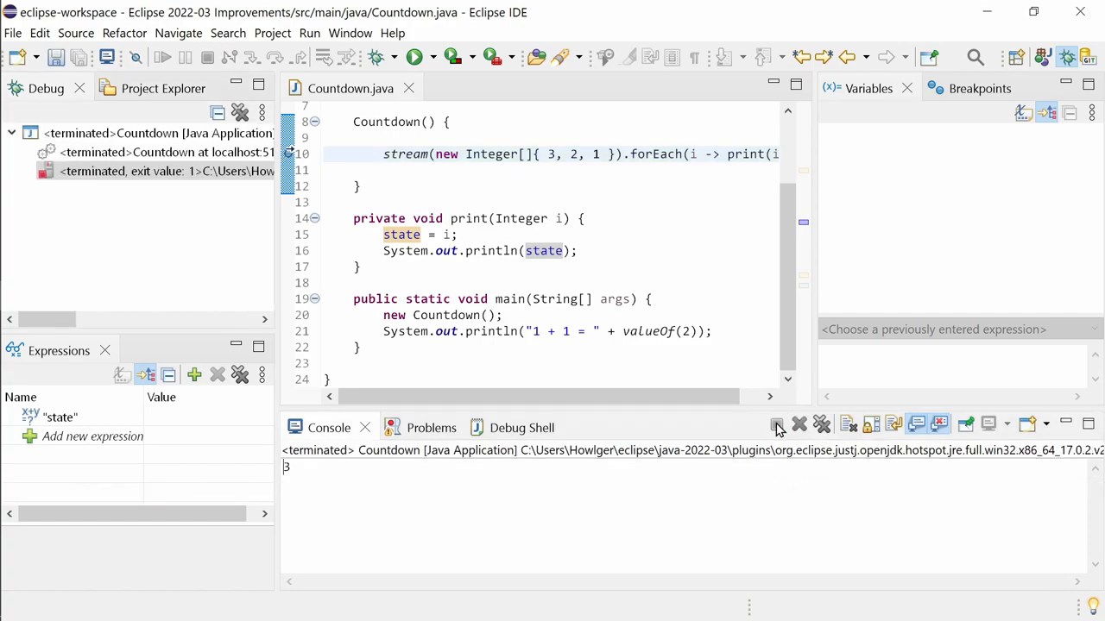
Step: Run the external 'script' tool so the console shows its ping statistics
{"action": "left_click", "coordinate": [497, 57]}
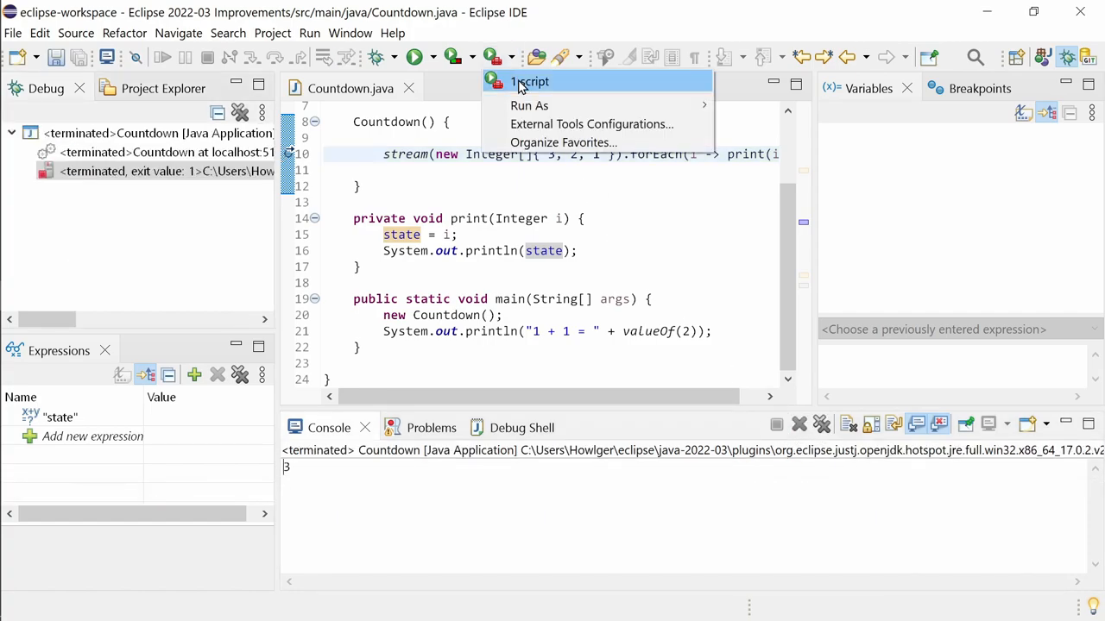
{"action": "left_click", "coordinate": [530, 81]}
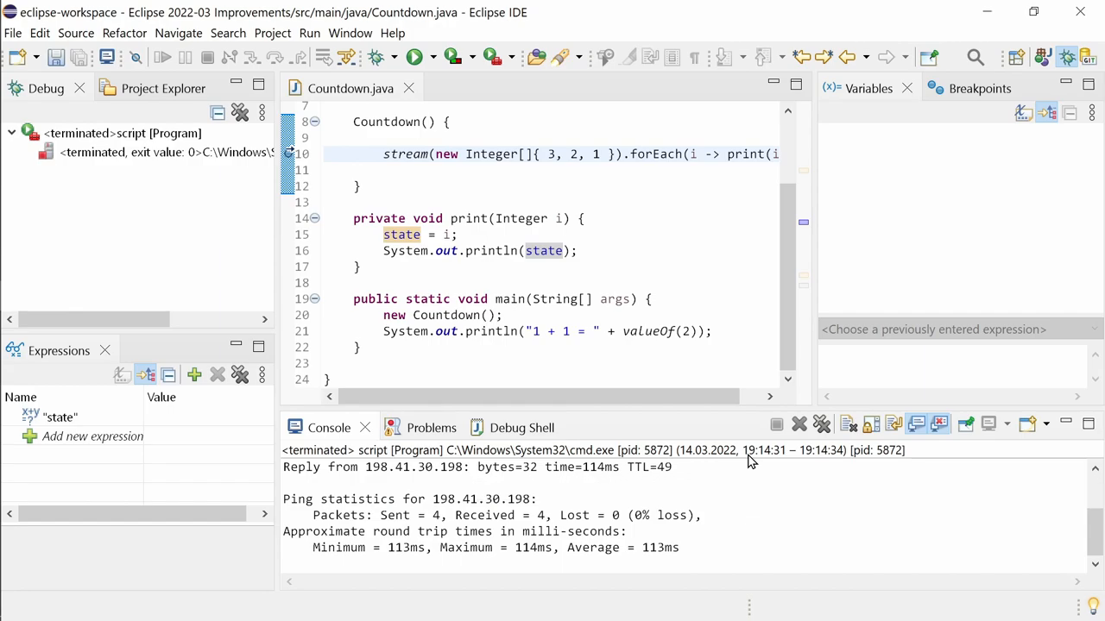
{"action": "mouse_move", "coordinate": [345, 59]}
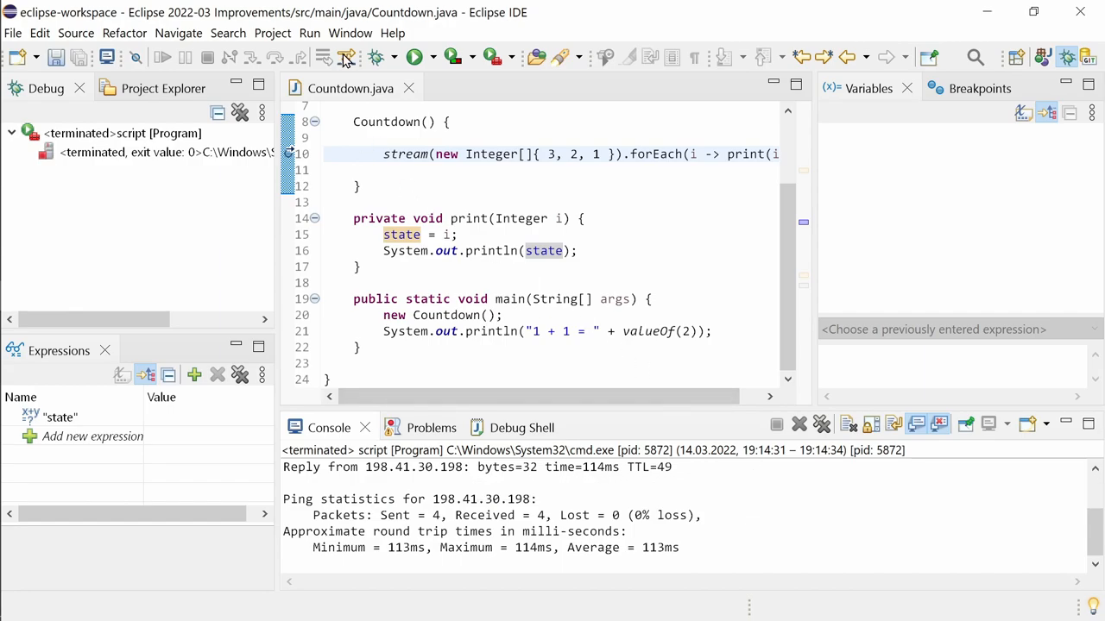
Step: Go to Java > Code Style > Formatter and edit the built-in Eclipse profile
{"action": "left_click", "coordinate": [348, 33]}
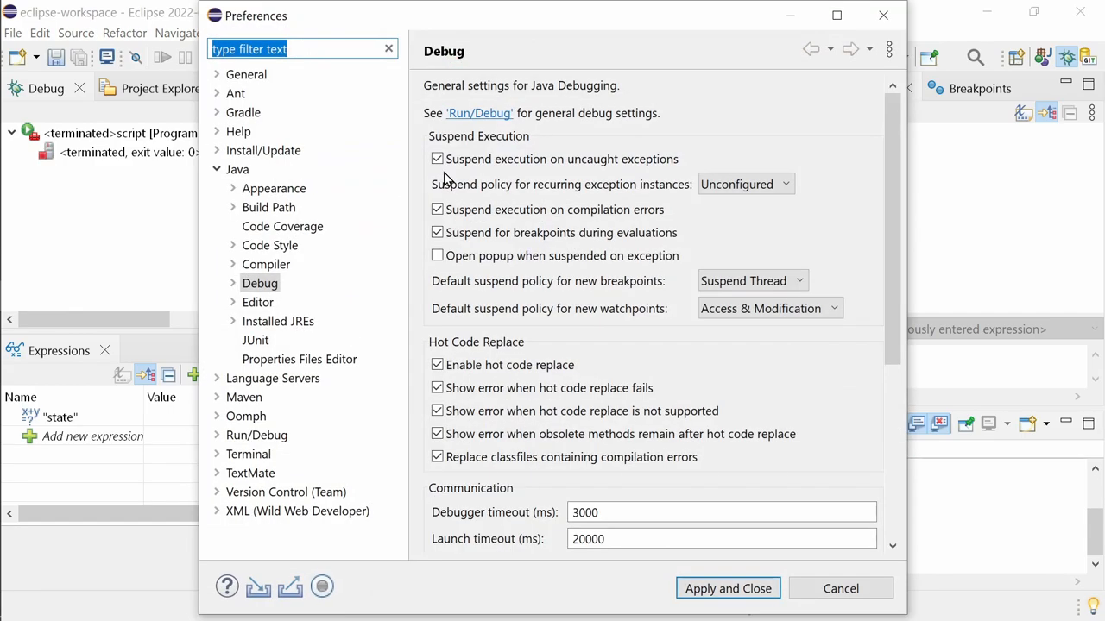
{"action": "left_click", "coordinate": [231, 245]}
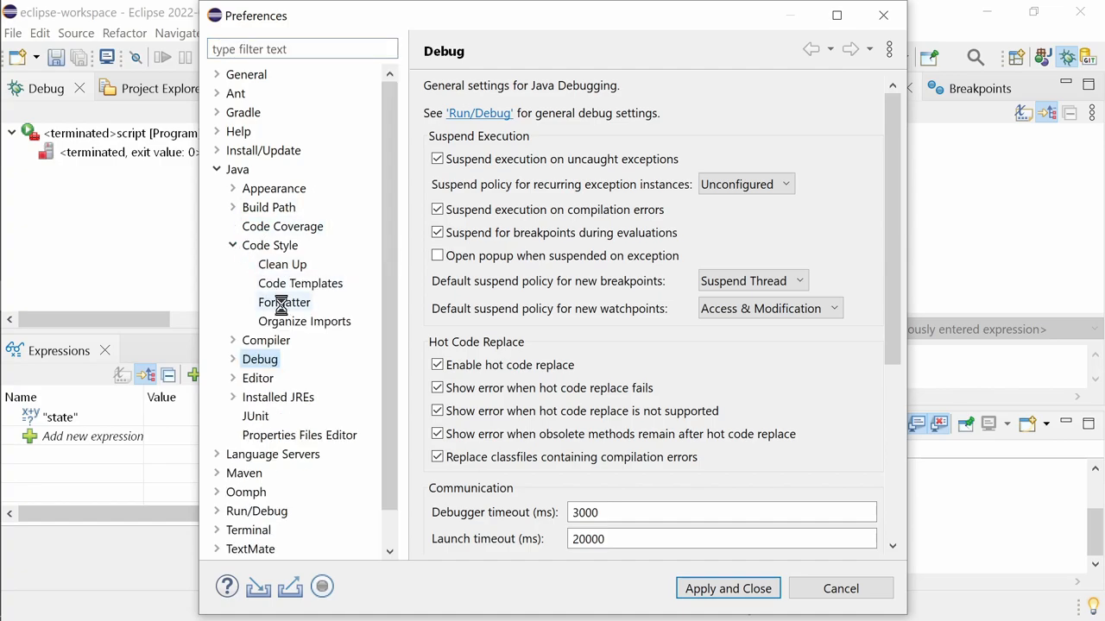
{"action": "left_click", "coordinate": [283, 302]}
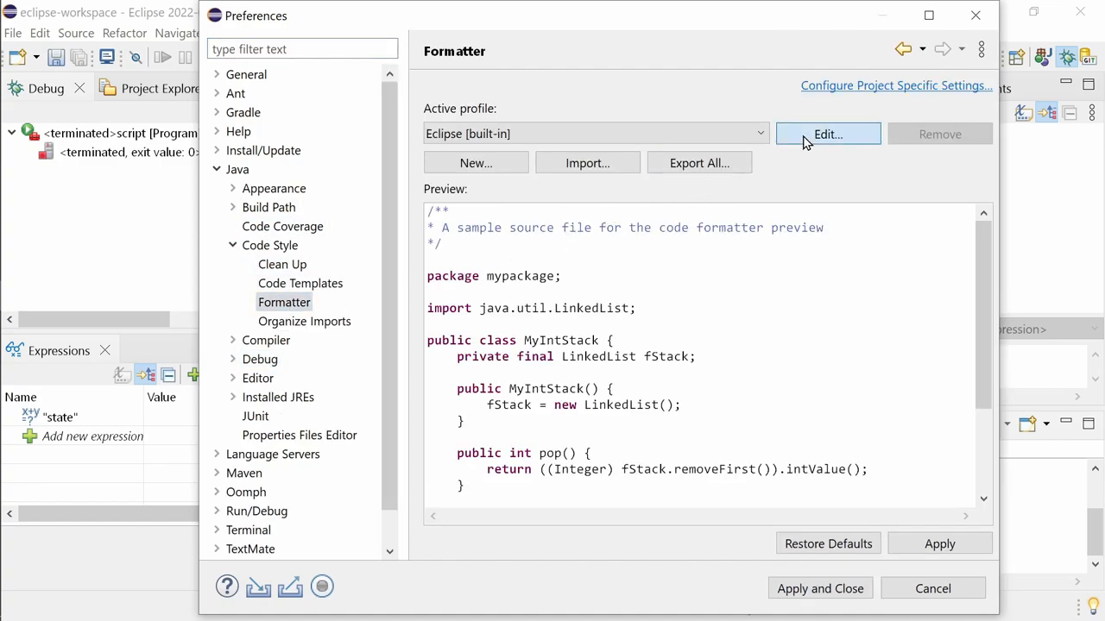
{"action": "left_click", "coordinate": [825, 135]}
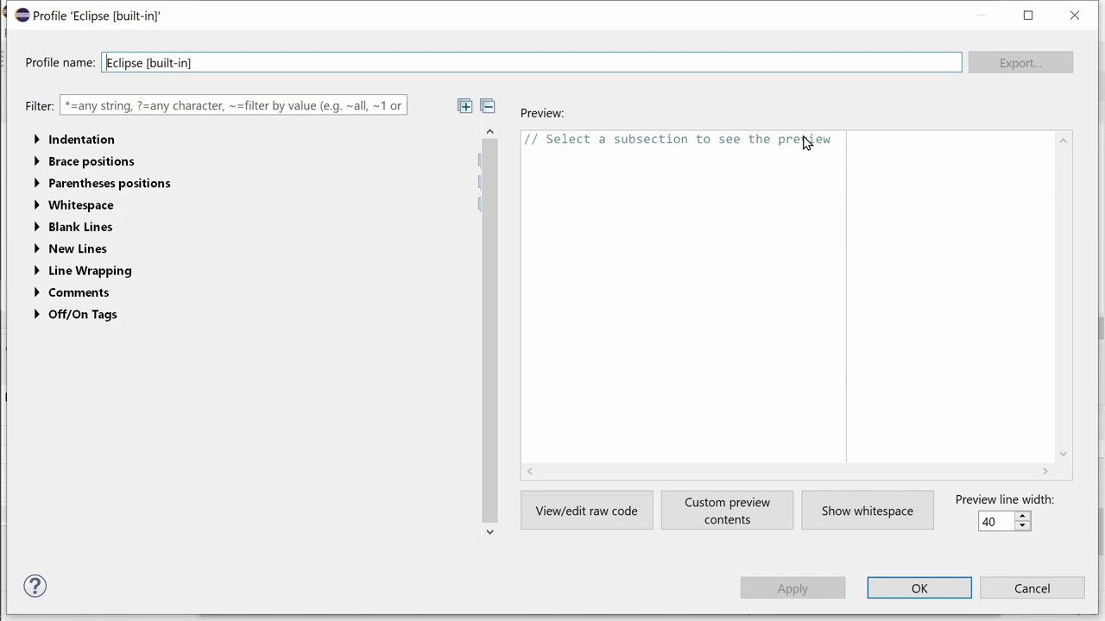
{"action": "mouse_move", "coordinate": [249, 268]}
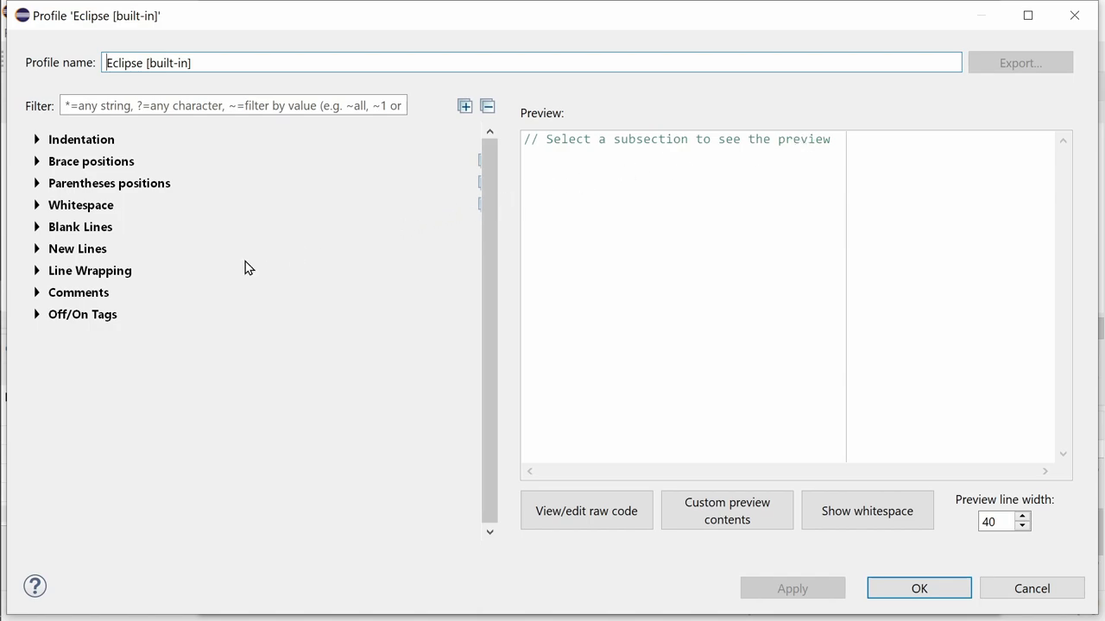
Step: Show the Function Calls wrapping settings under Line Wrapping
{"action": "left_click", "coordinate": [38, 269]}
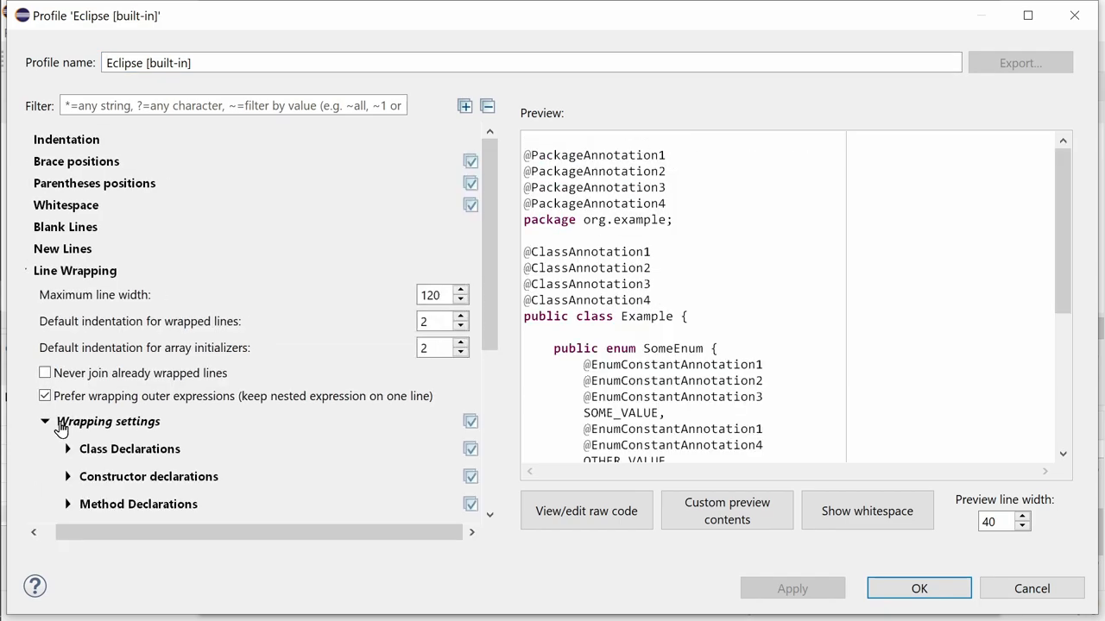
{"action": "scroll", "scroll_direction": "down", "scroll_amount": 3}
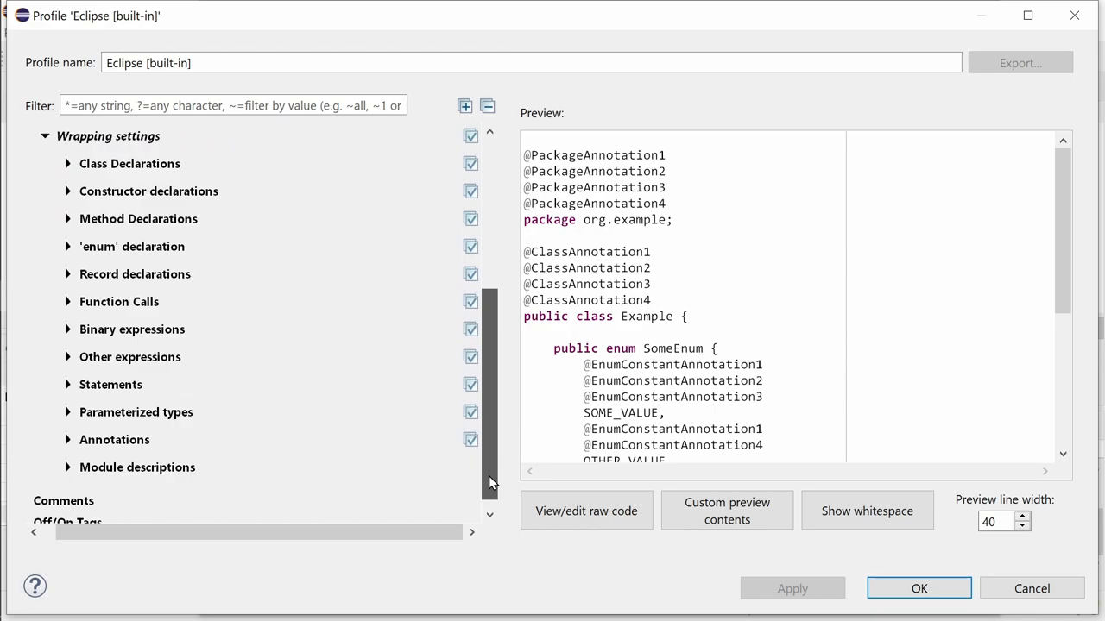
{"action": "left_click", "coordinate": [70, 307]}
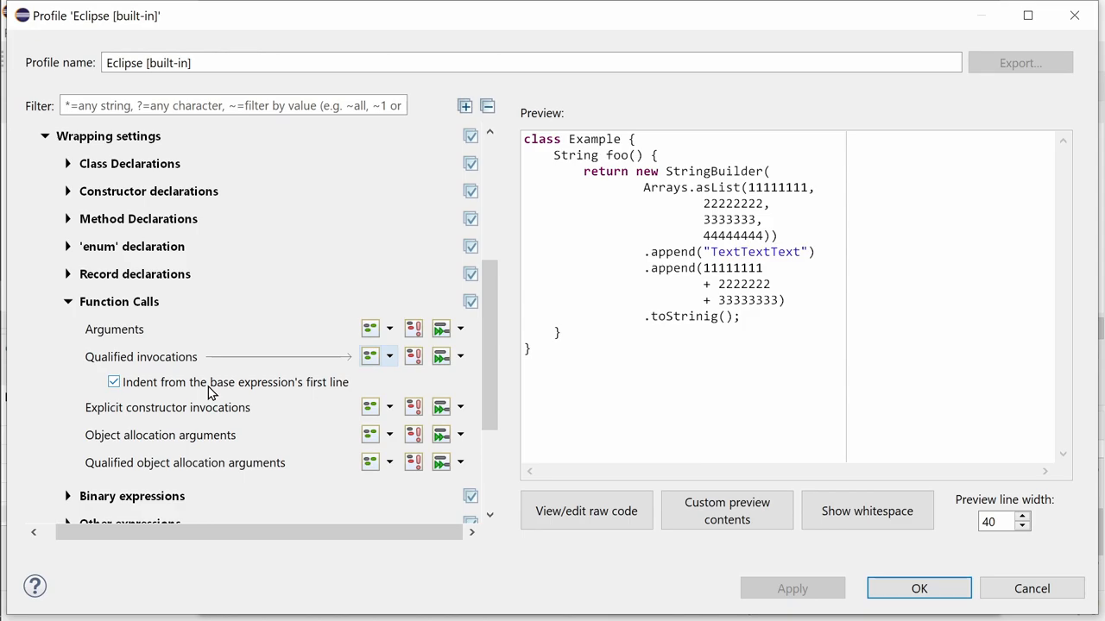
Step: Toggle 'Indent from the base expression's first line' off and back on
{"action": "left_click", "coordinate": [114, 382]}
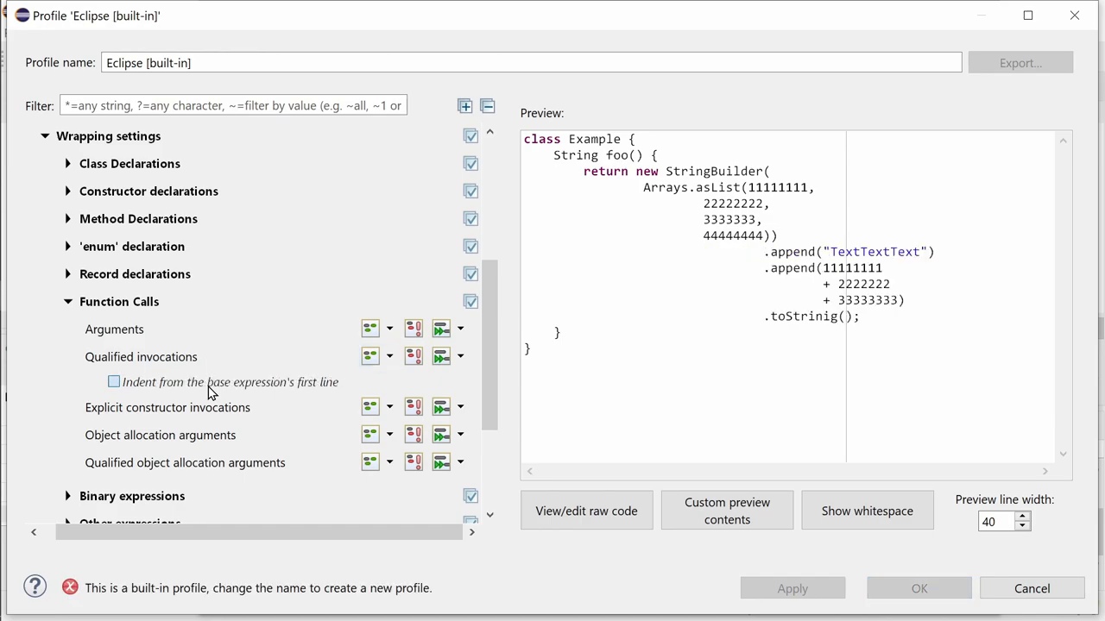
{"action": "left_click", "coordinate": [114, 382]}
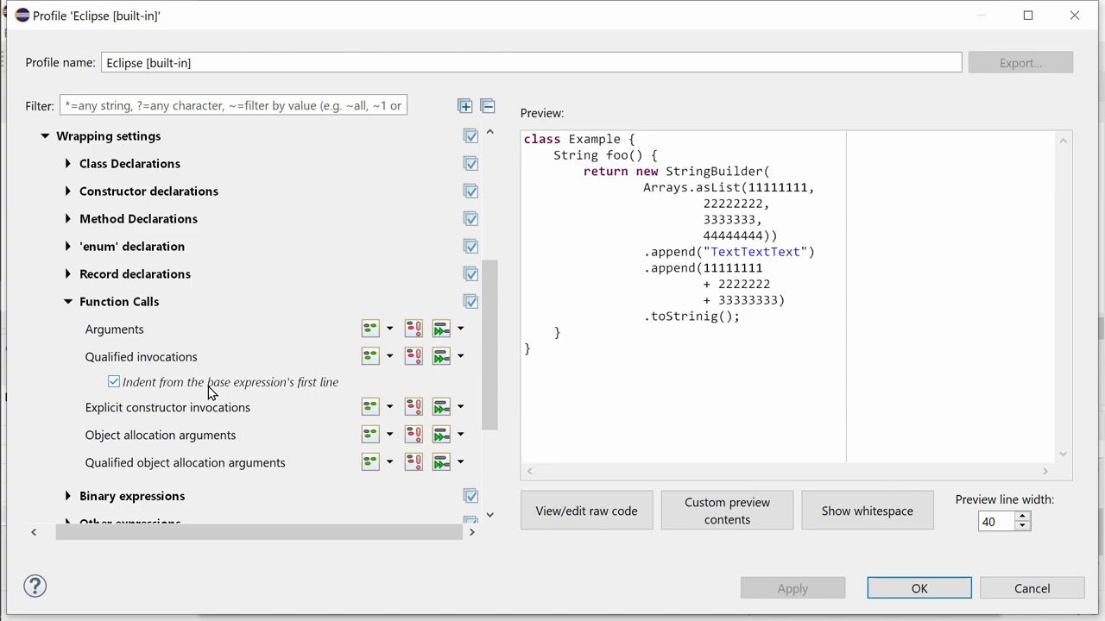
{"action": "left_click", "coordinate": [114, 381]}
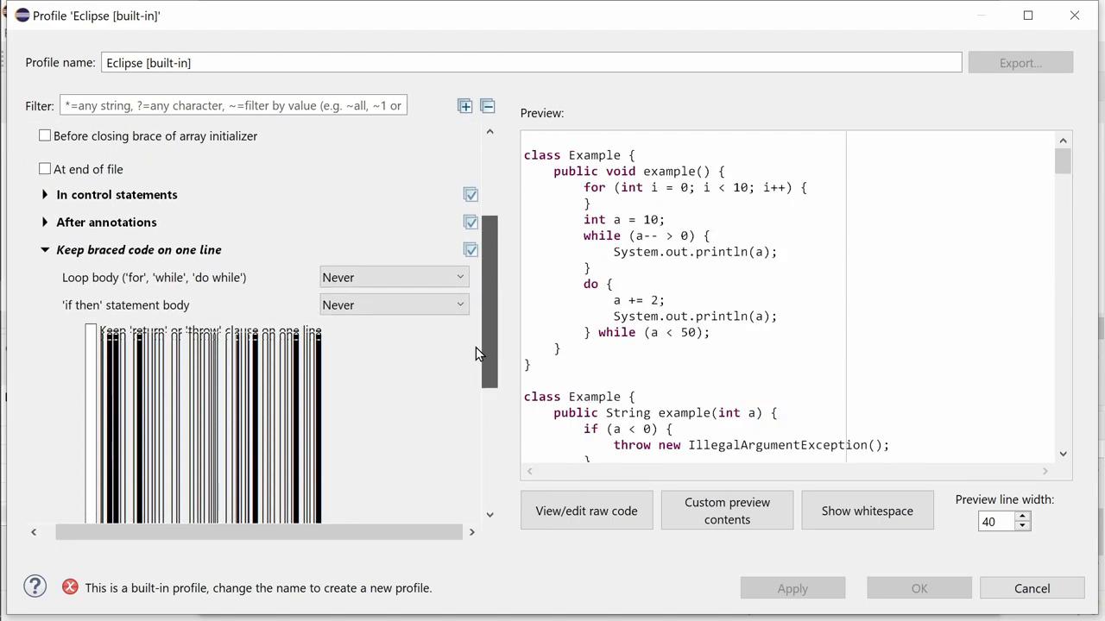
Step: Set 'Switch case with arrow' and 'Switch expression/statement with arrows' to If empty
{"action": "scroll", "scroll_direction": "down", "scroll_amount": 3}
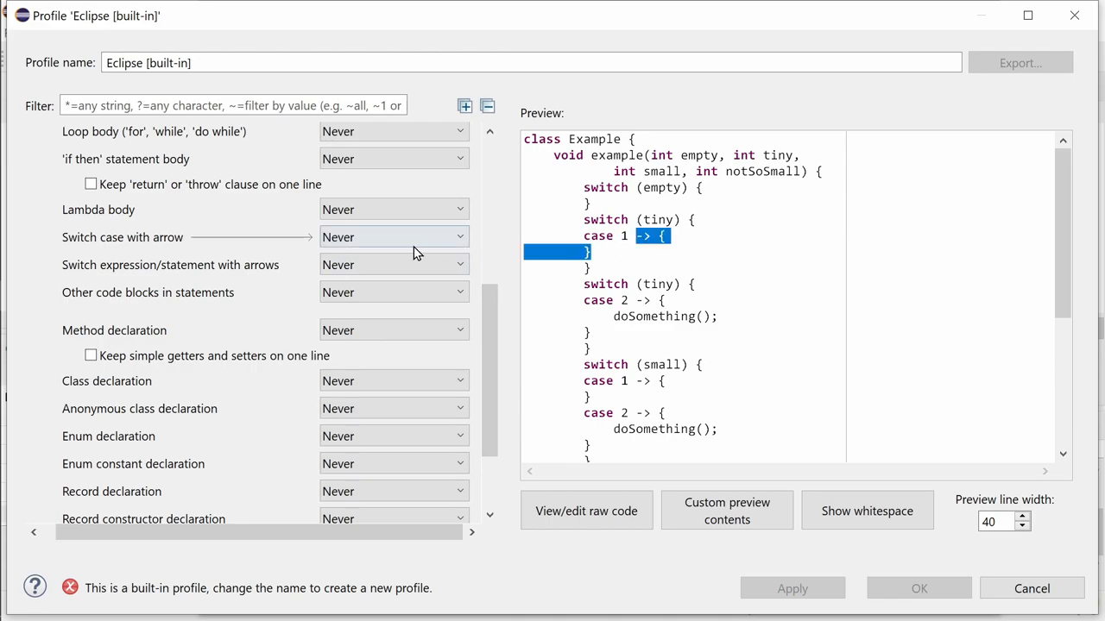
{"action": "left_click", "coordinate": [394, 237]}
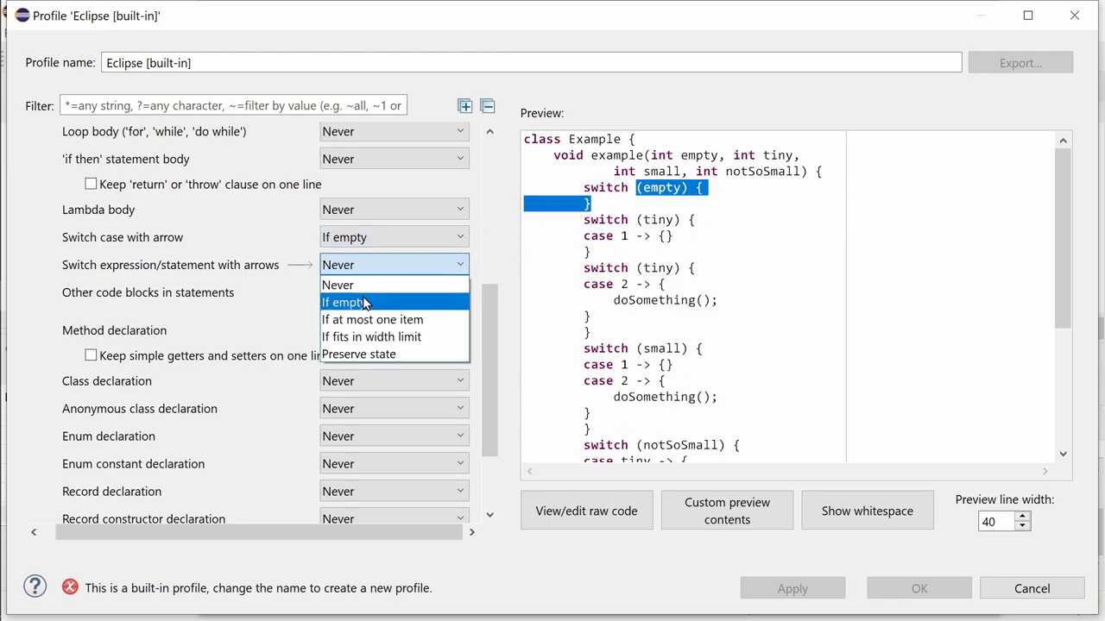
{"action": "left_click", "coordinate": [343, 302]}
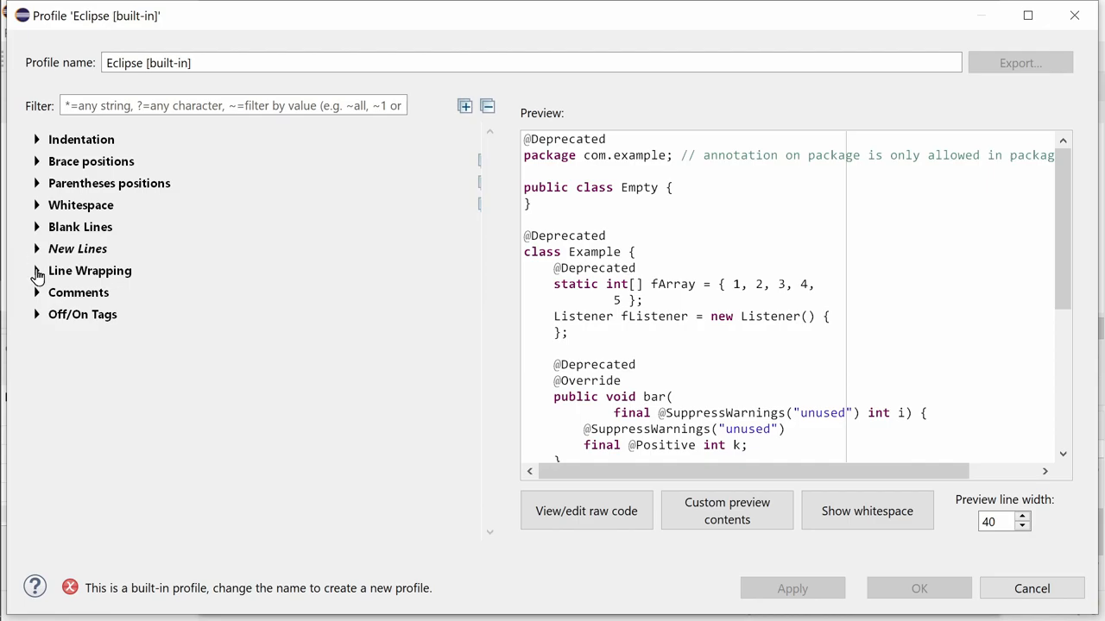
Step: Set 'Expressions in switch case with colon' under Statements to Do not wrap
{"action": "left_click", "coordinate": [38, 269]}
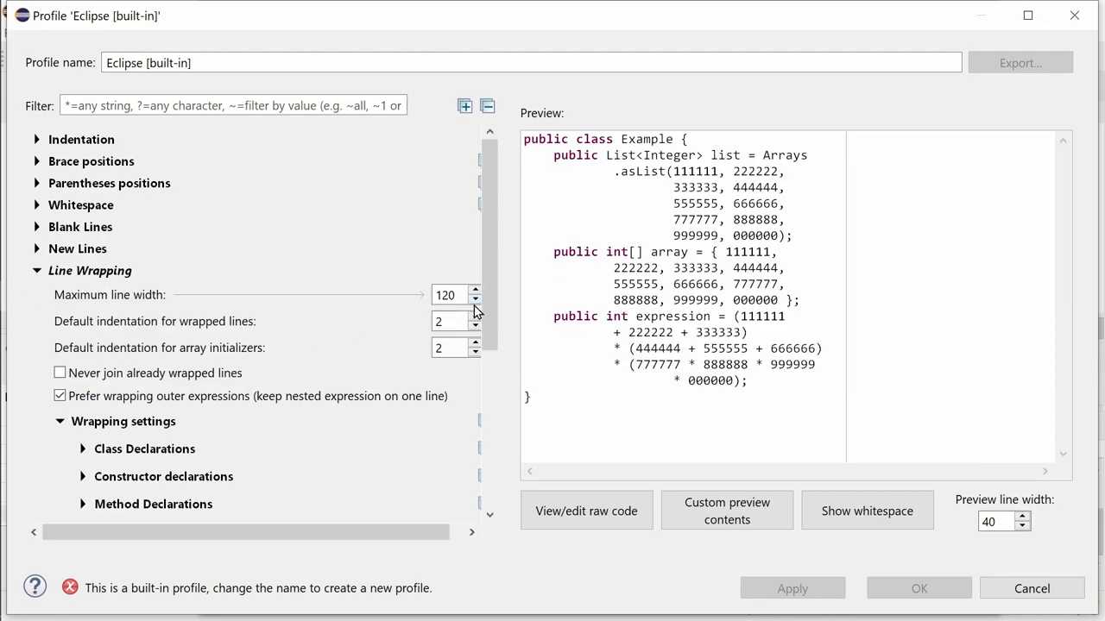
{"action": "scroll", "scroll_direction": "down", "scroll_amount": 3}
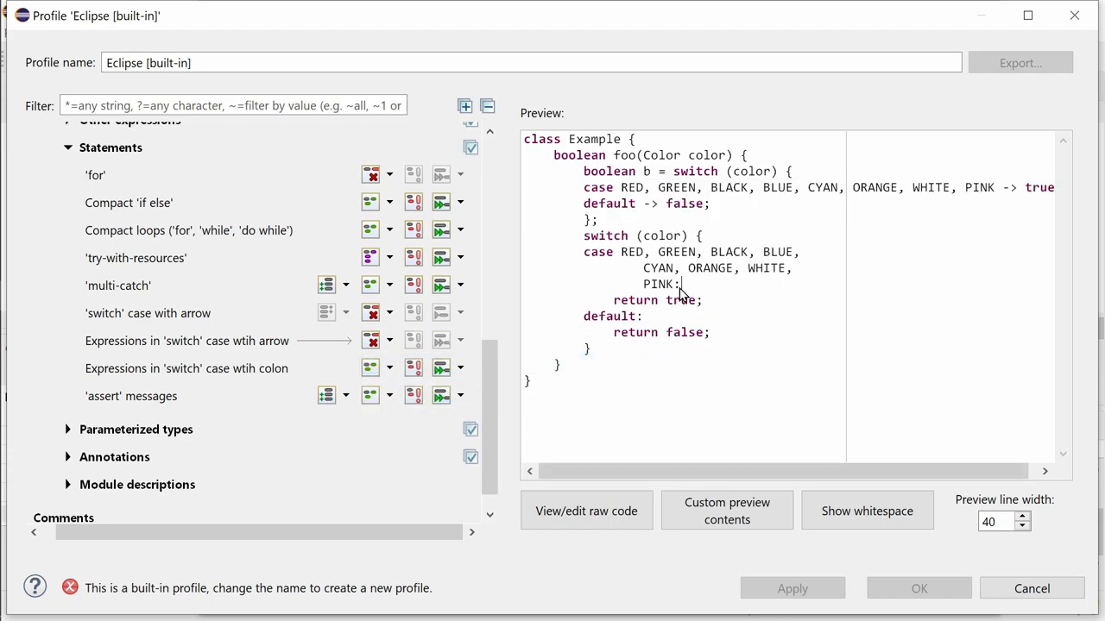
{"action": "left_click", "coordinate": [390, 367]}
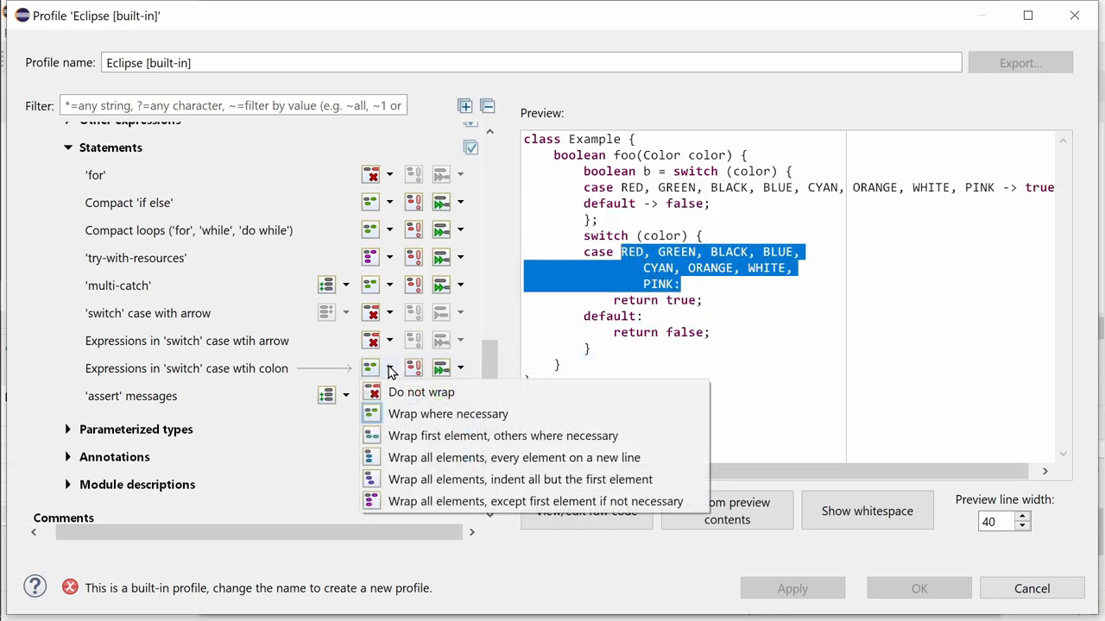
{"action": "left_click", "coordinate": [421, 391]}
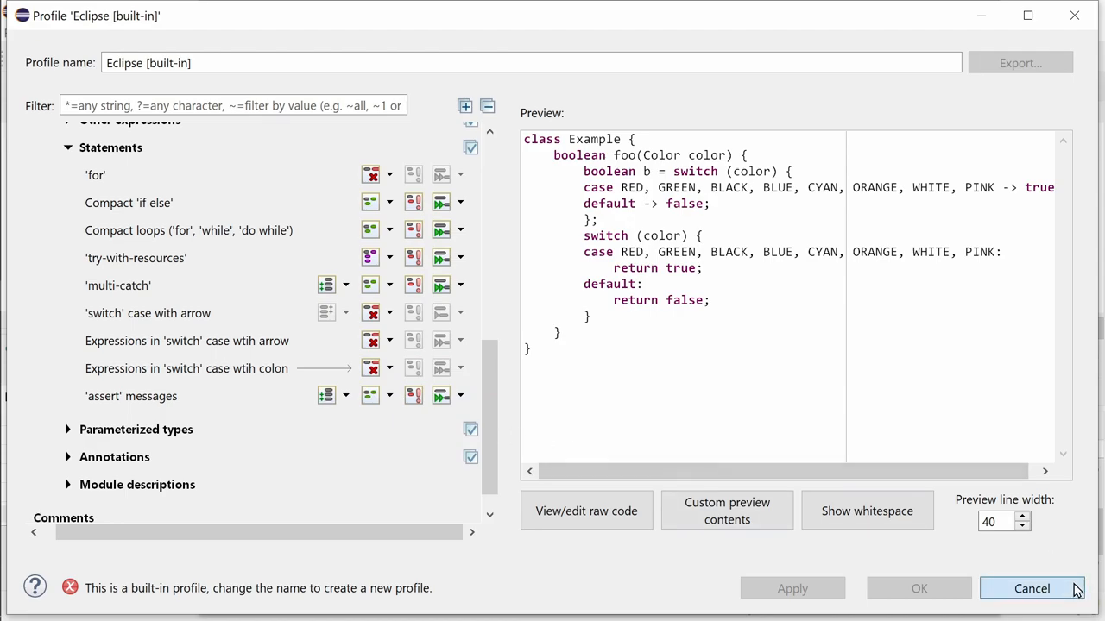
Step: Cancel the profile and Preferences dialogs, discarding the formatter changes
{"action": "left_click", "coordinate": [1032, 589]}
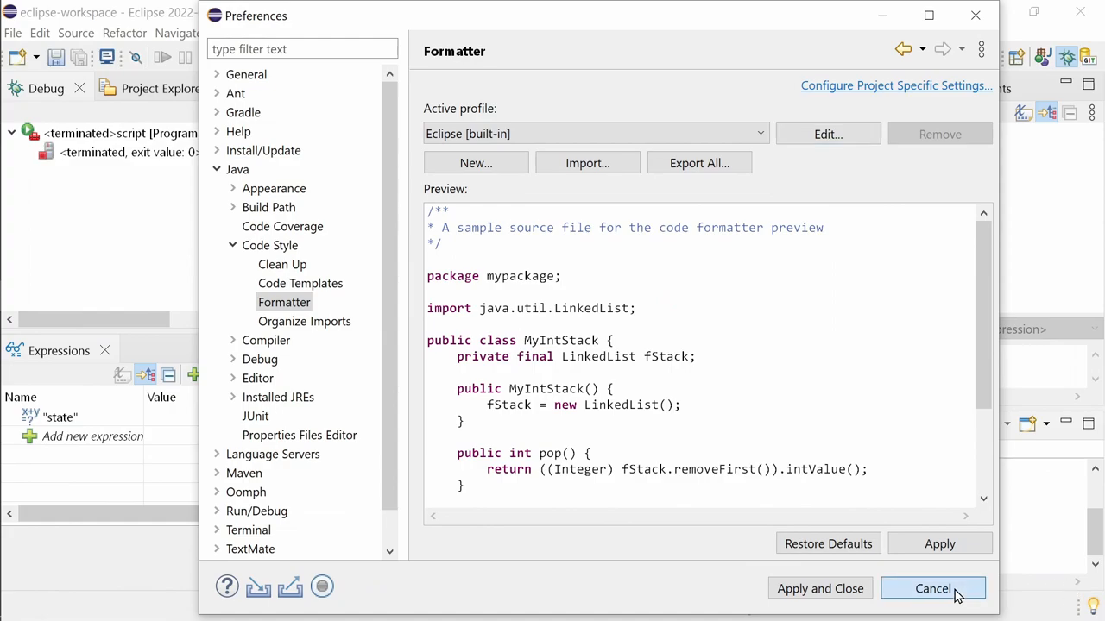
{"action": "left_click", "coordinate": [932, 589]}
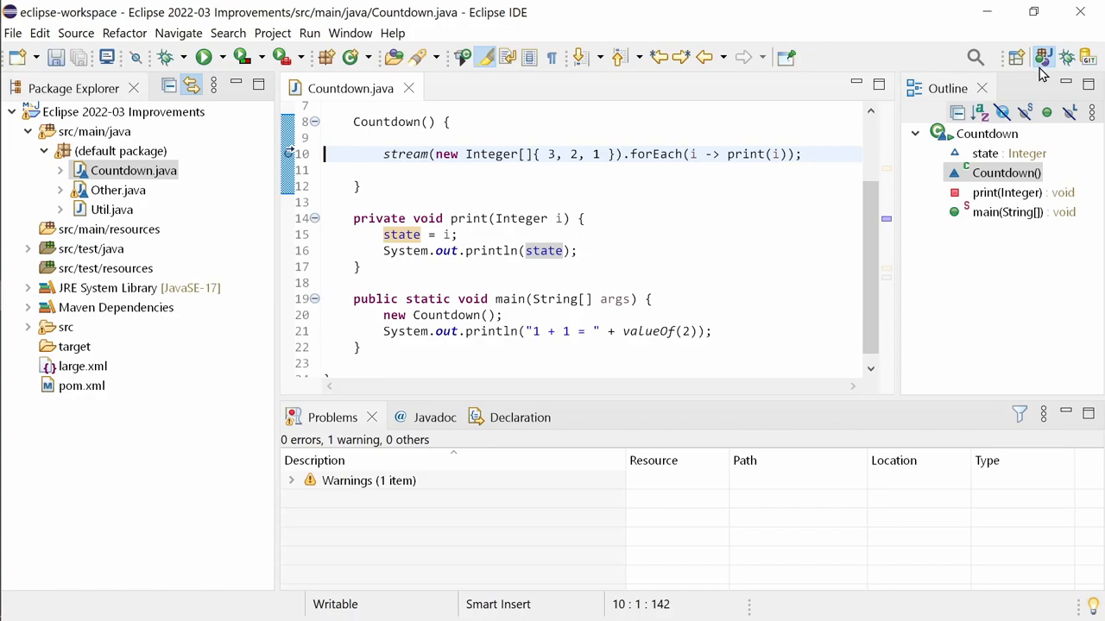
{"action": "right_click", "coordinate": [112, 111]}
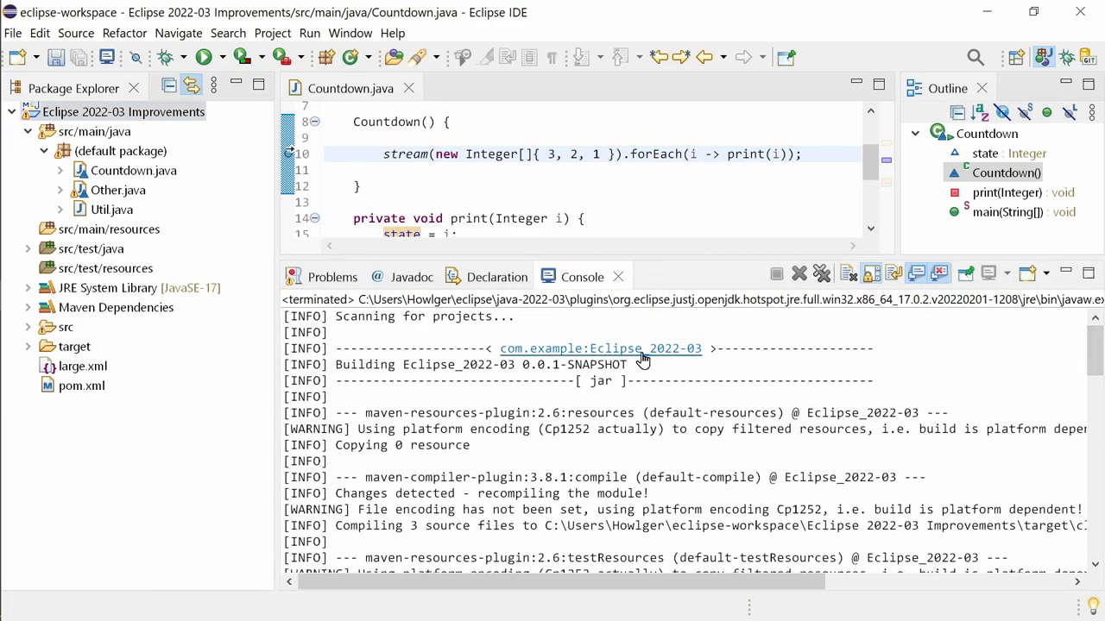
Step: Run a Maven test build and scroll the console to the BUILD FAILURE summary
{"action": "double_click", "coordinate": [81, 387]}
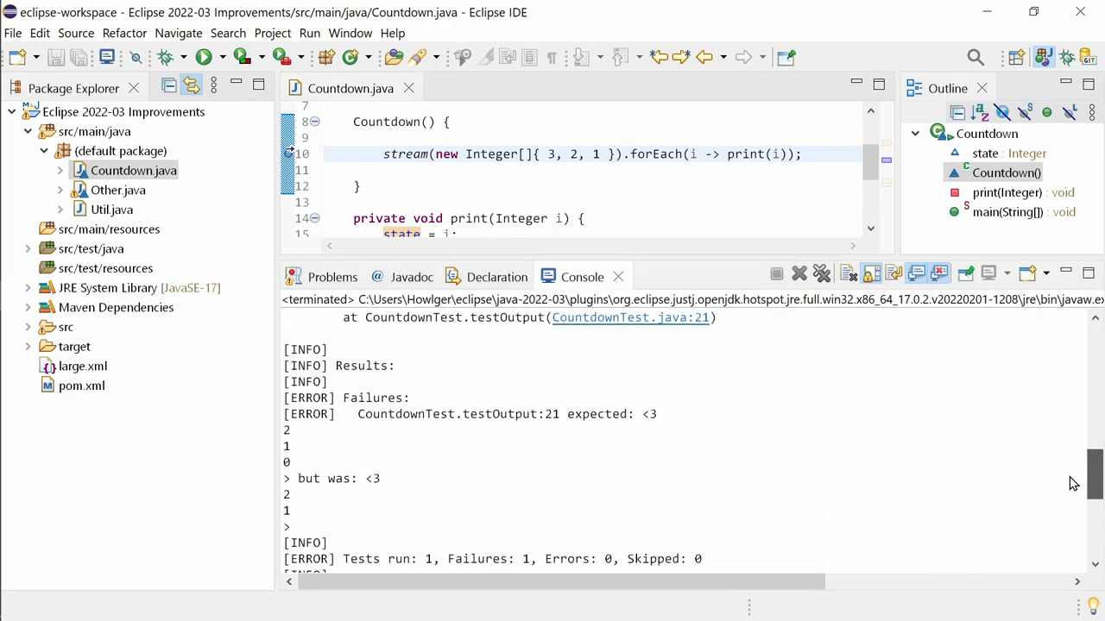
{"action": "scroll", "scroll_direction": "down", "scroll_amount": 3}
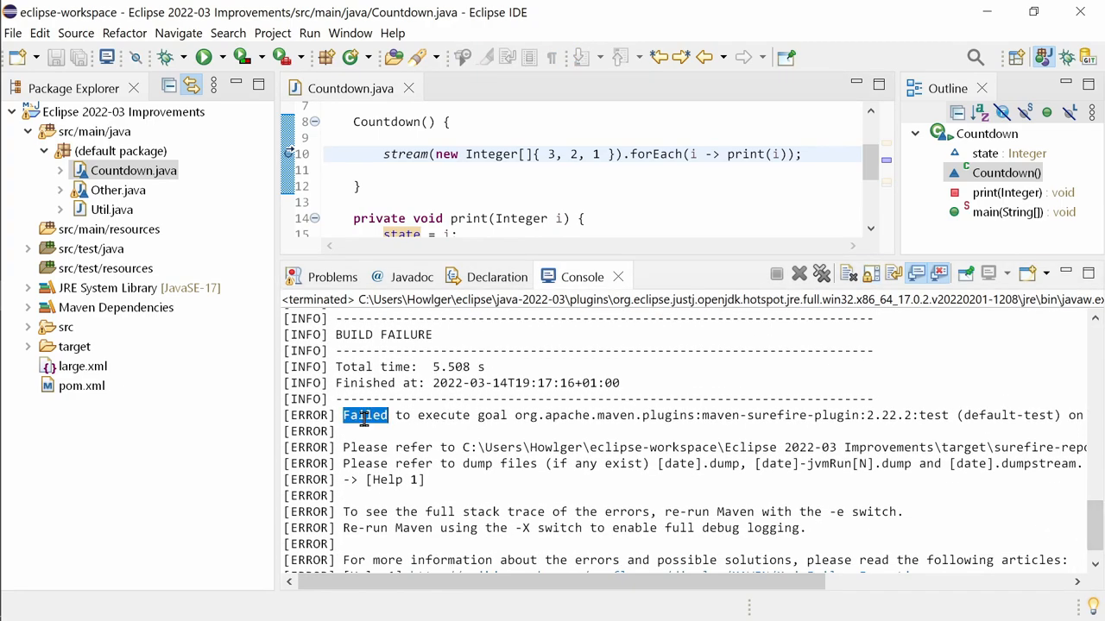
{"action": "scroll", "scroll_direction": "right", "scroll_amount": 3}
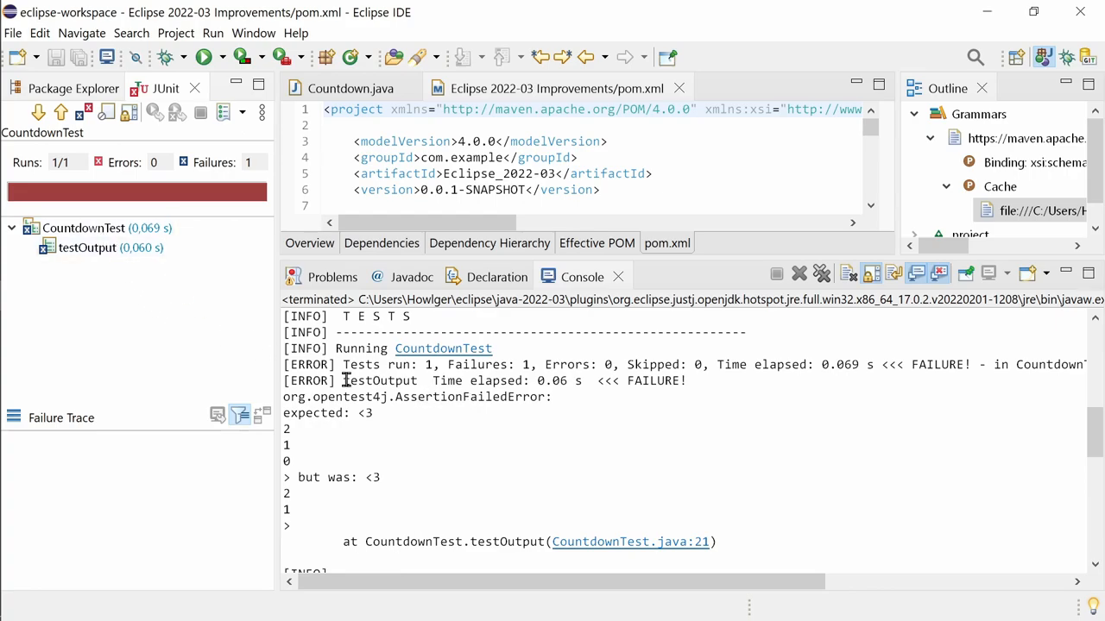
Step: Jump to the failing assertEquals in CountdownTest, then show pom.xml
{"action": "left_click", "coordinate": [630, 542]}
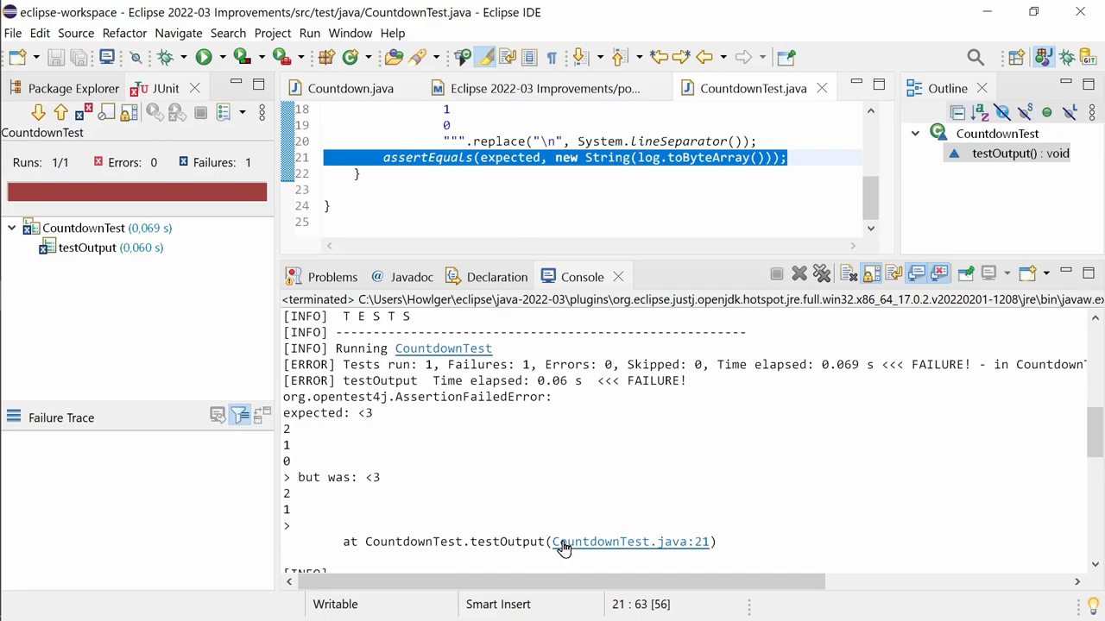
{"action": "mouse_move", "coordinate": [580, 138]}
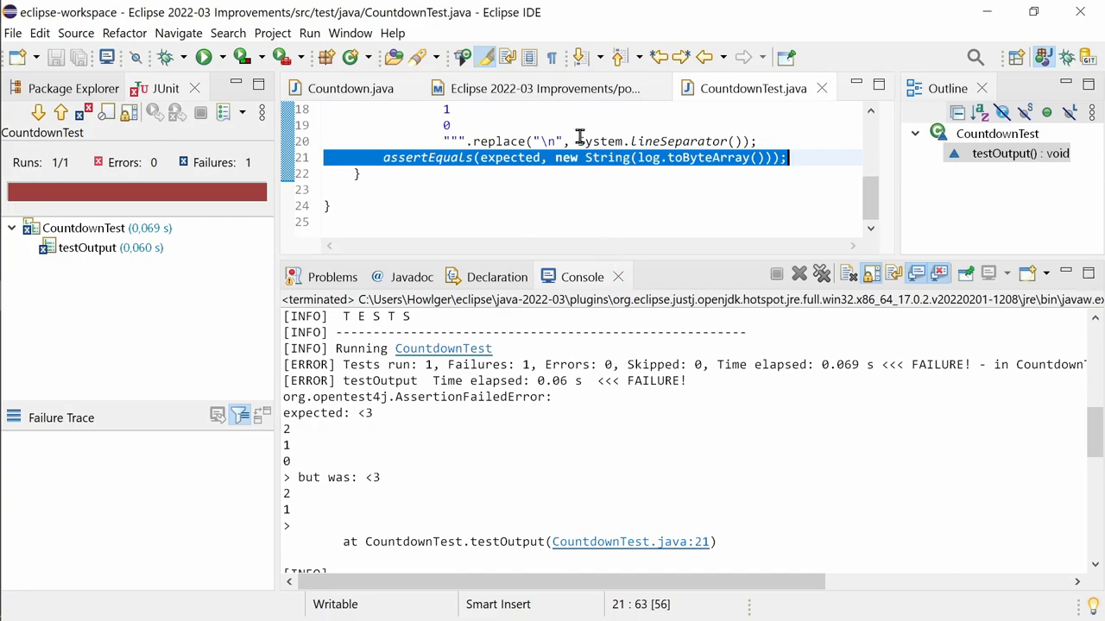
{"action": "mouse_move", "coordinate": [383, 103]}
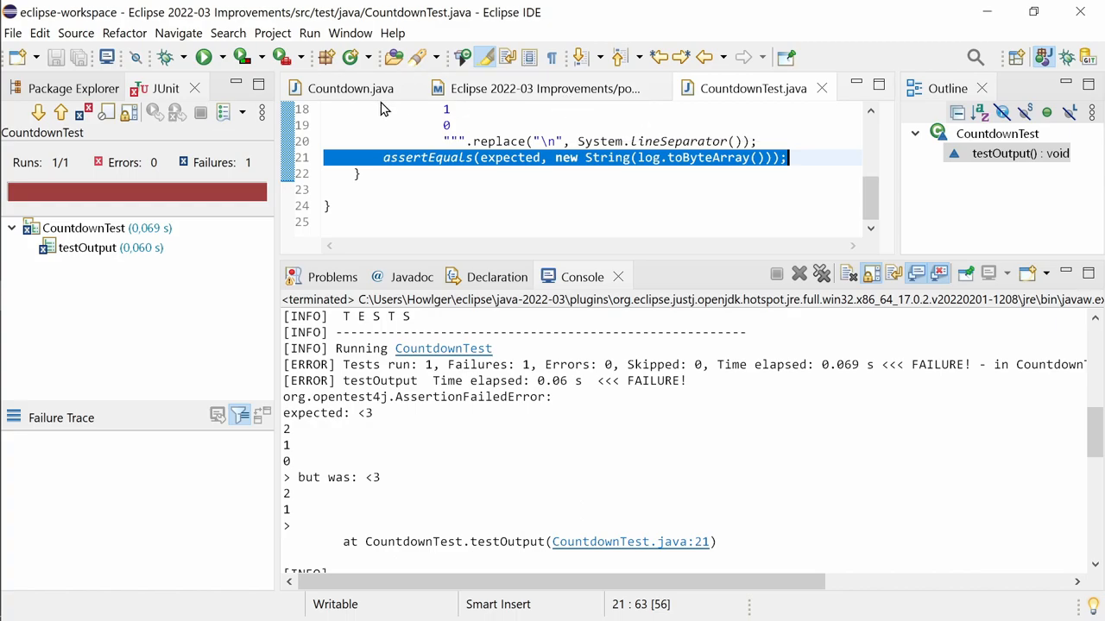
{"action": "left_click", "coordinate": [348, 88]}
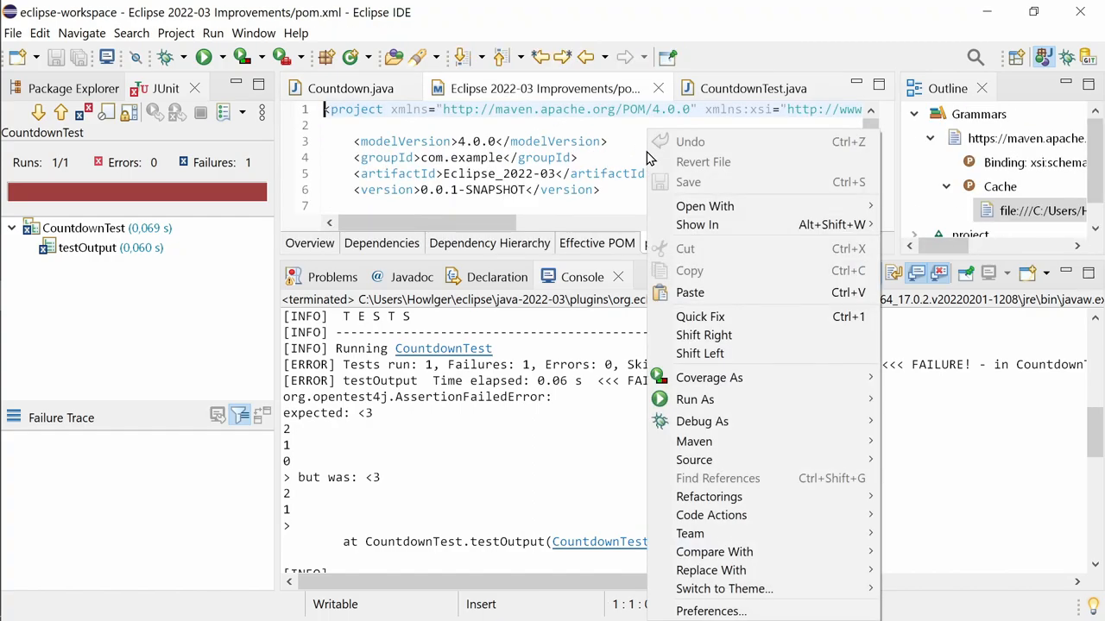
{"action": "mouse_move", "coordinate": [694, 399]}
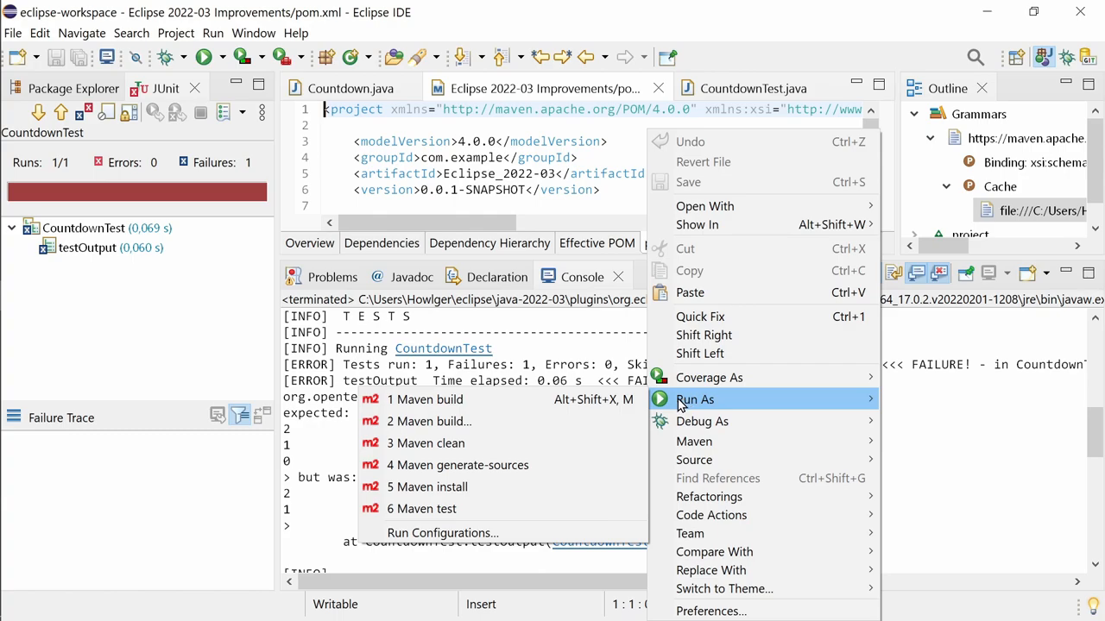
Step: Launch a Maven build with parameter maven.surefire.debug=true, waiting on port 5005
{"action": "left_click", "coordinate": [442, 532]}
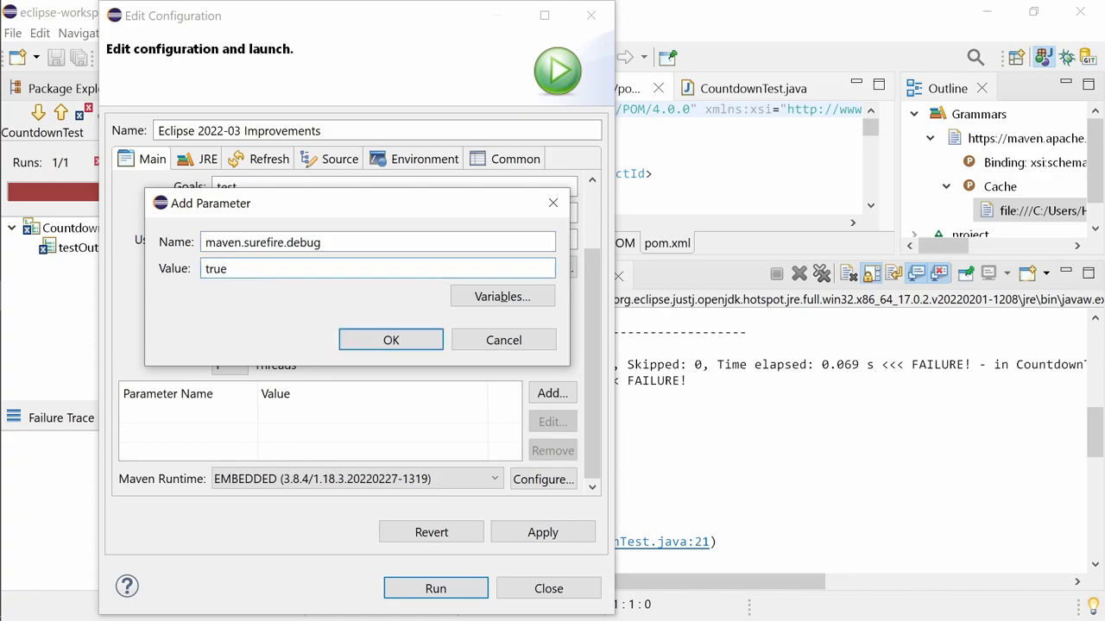
{"action": "left_click", "coordinate": [390, 338]}
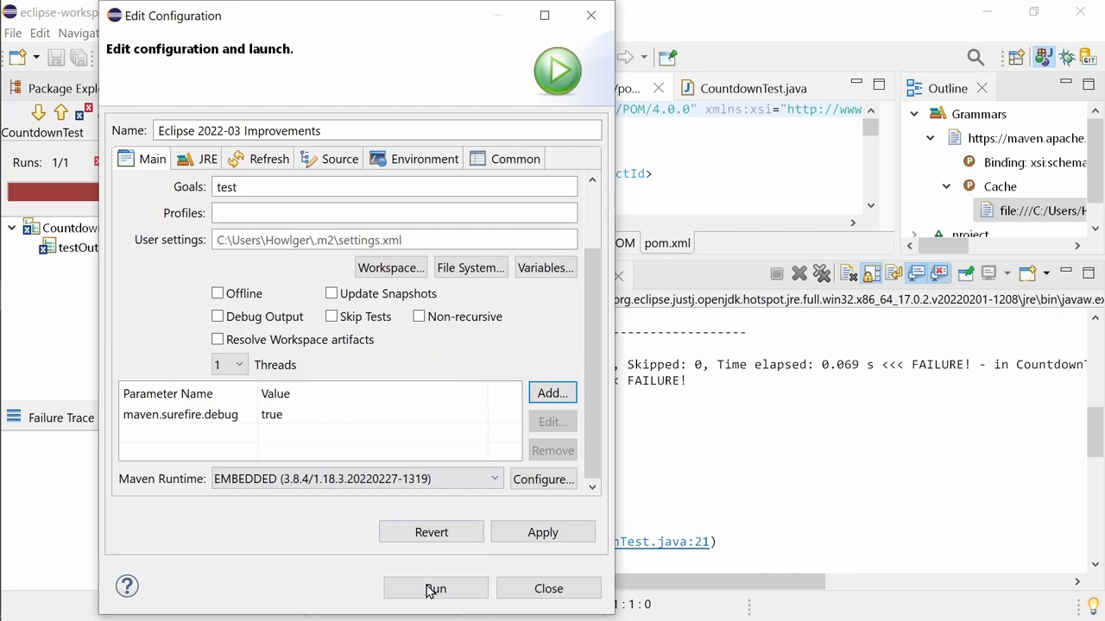
{"action": "left_click", "coordinate": [435, 588]}
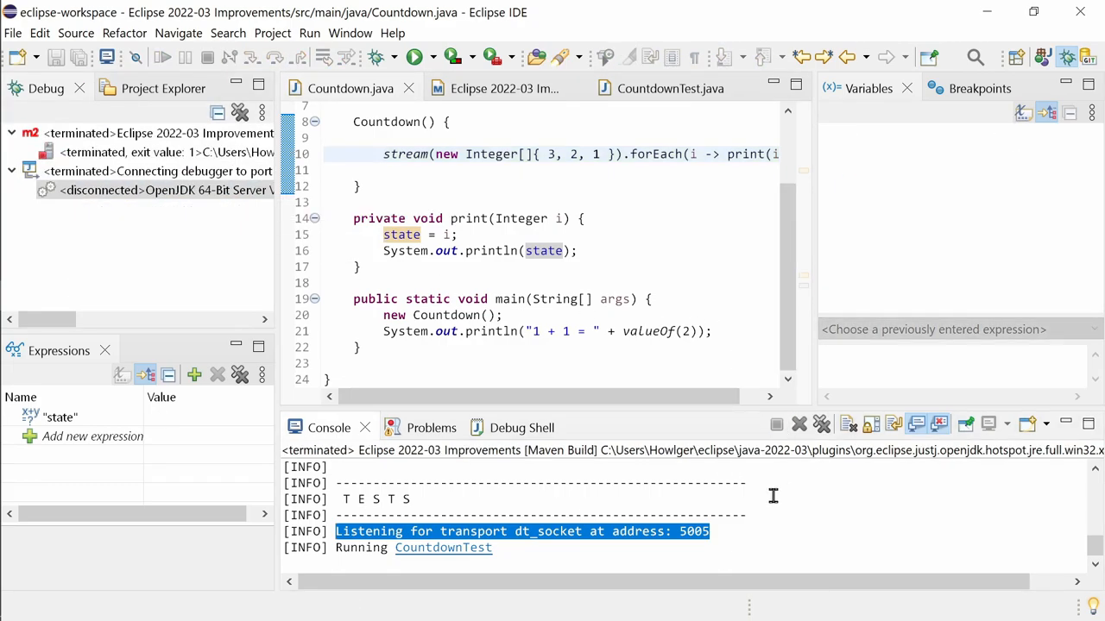
Step: Add the org.eclipse.jgit 6.1.0 dependency to pom.xml via content assist
{"action": "left_click", "coordinate": [504, 88]}
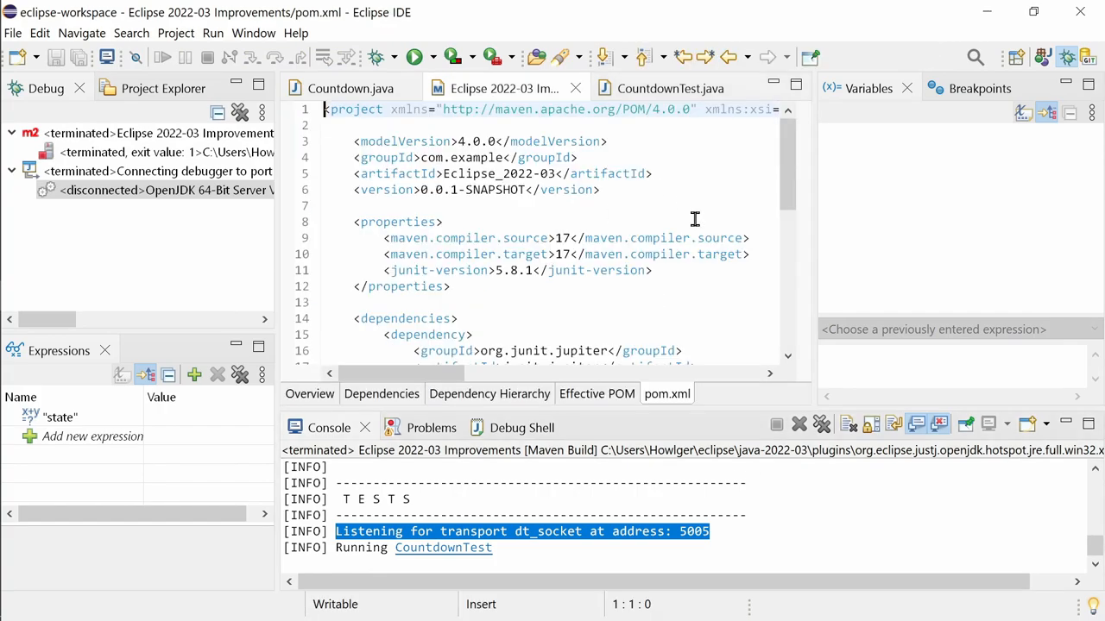
{"action": "left_click", "coordinate": [559, 317]}
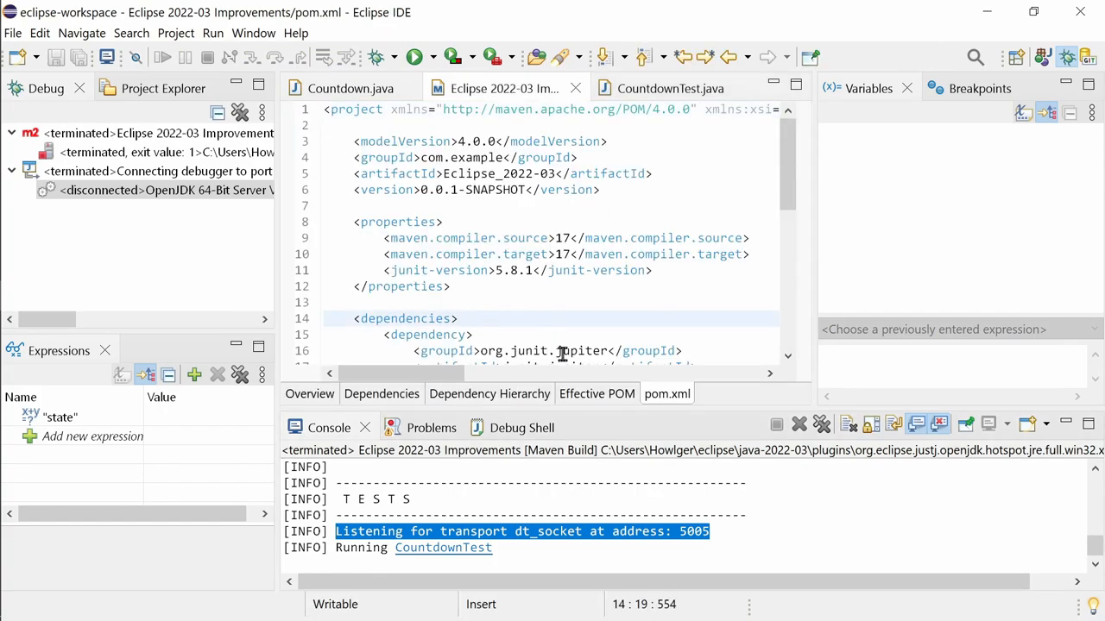
{"action": "type", "text": "jgit</groupId>"}
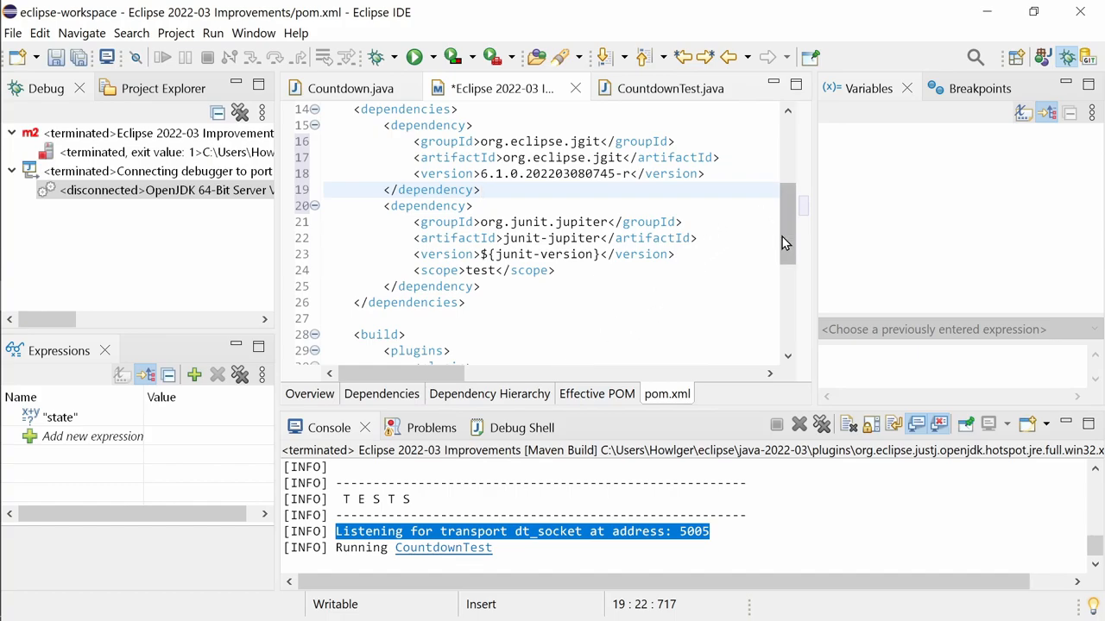
{"action": "scroll", "scroll_direction": "down", "scroll_amount": 3}
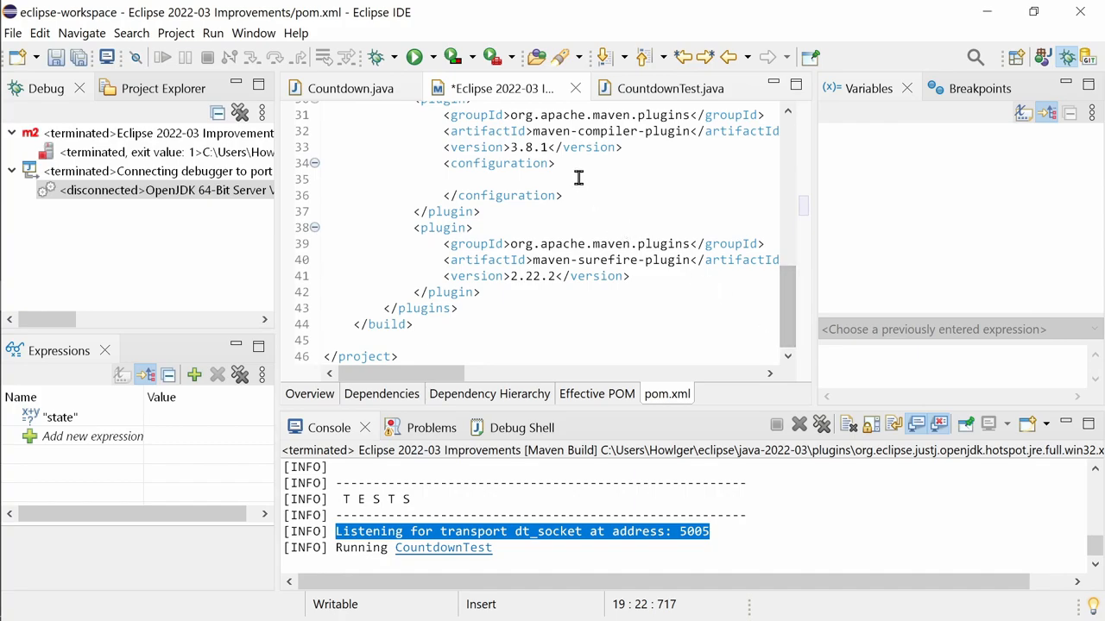
Step: Add a compilerArgs element with an --add-exports arg to the maven-compiler-plugin
{"action": "key", "text": "ctrl+space"}
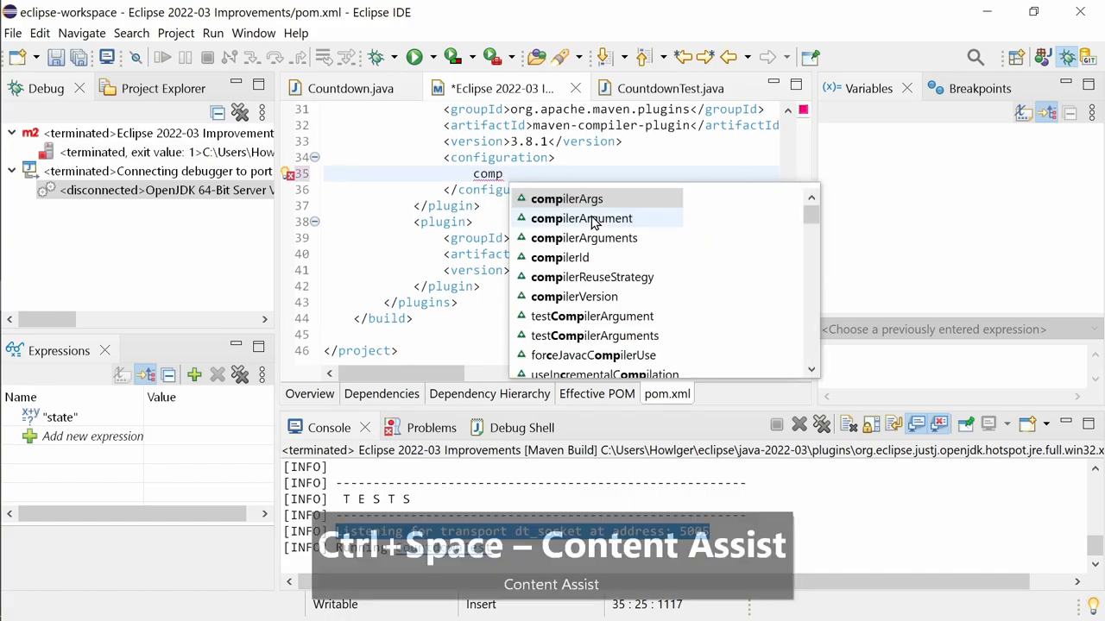
{"action": "mouse_move", "coordinate": [566, 199]}
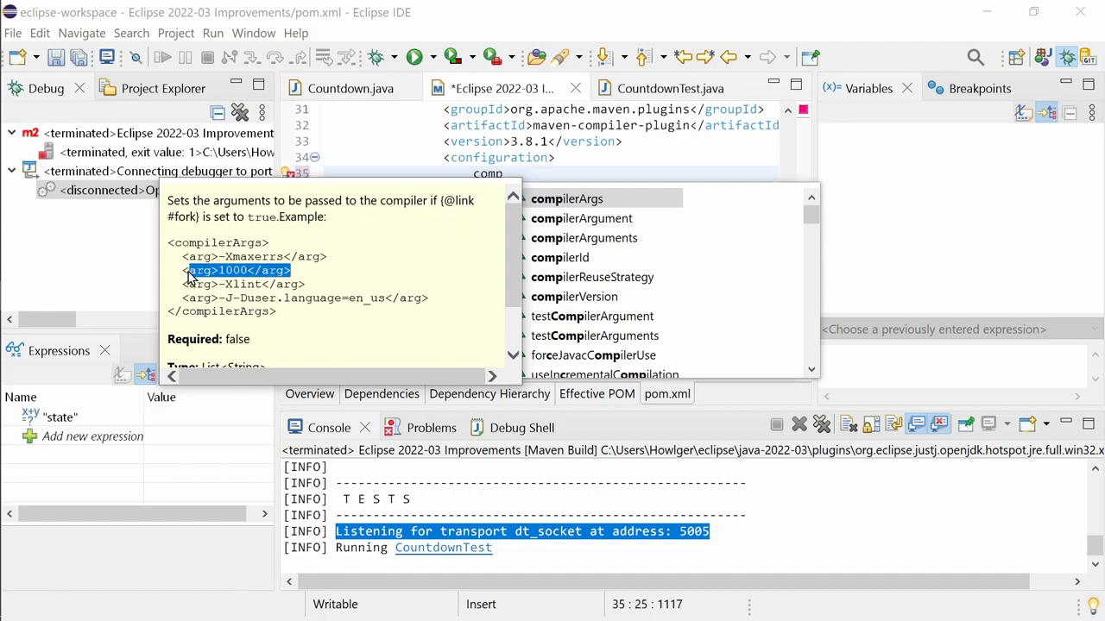
{"action": "key", "text": "ctrl+c"}
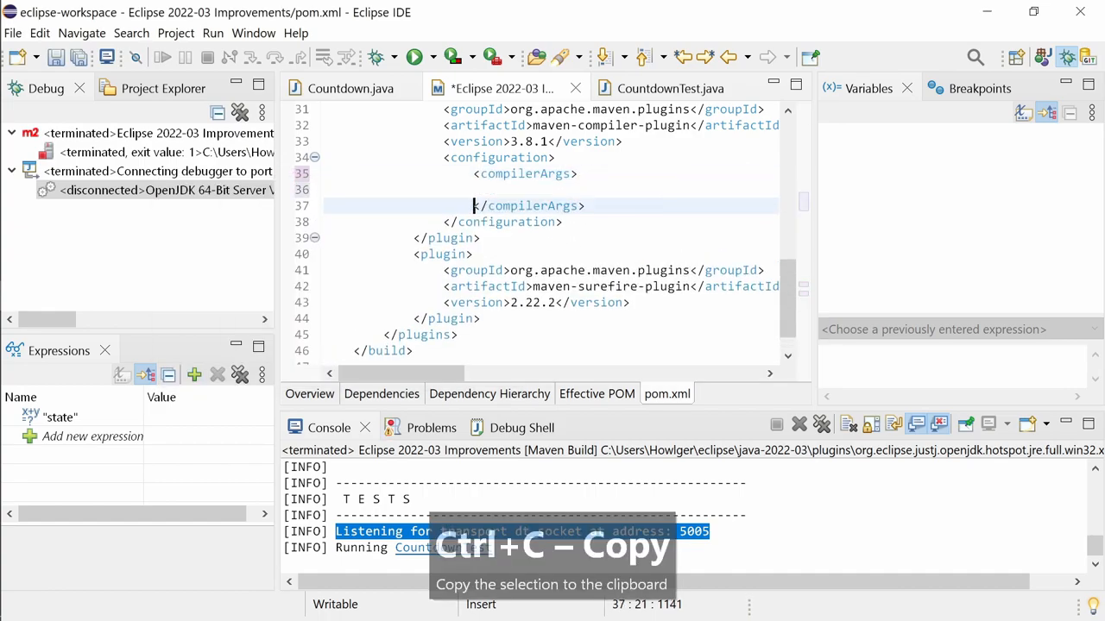
{"action": "key", "text": "ctrl+v"}
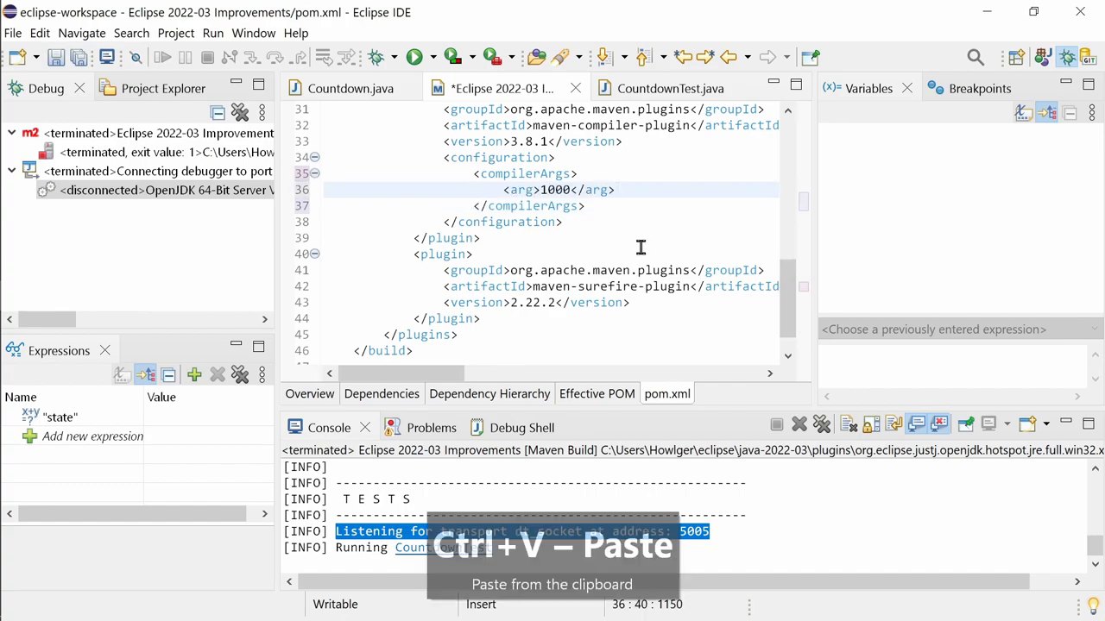
{"action": "double_click", "coordinate": [552, 190]}
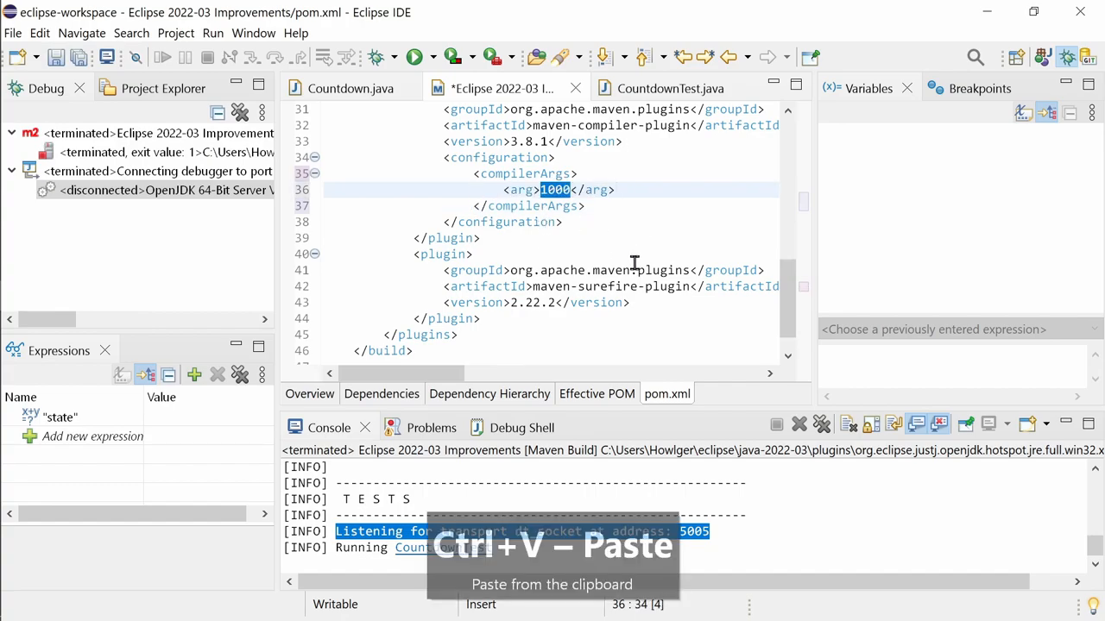
{"action": "key", "text": "ctrl+v"}
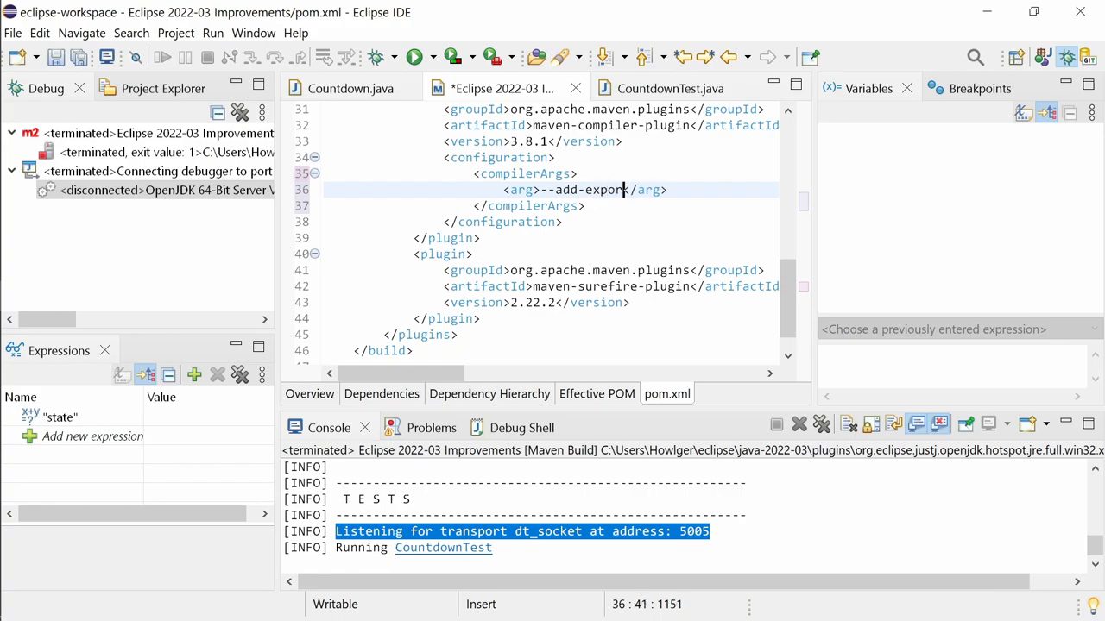
{"action": "type", "text": "sc.VM.isSetUID();"}
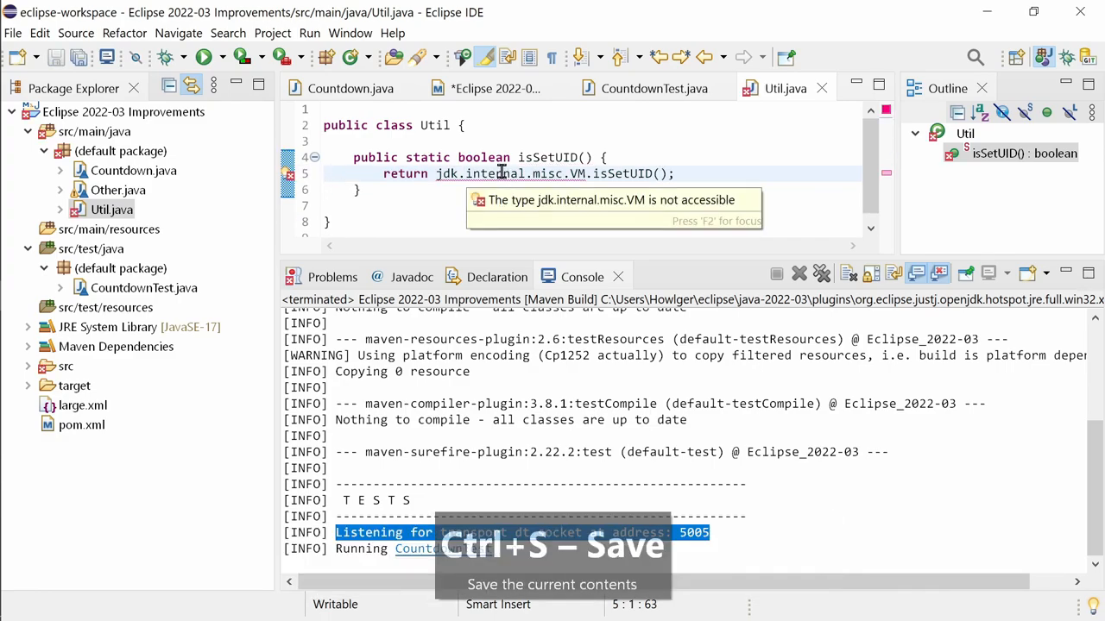
Step: Add the second arg java.base/jdk.internal.misc=ALL-UNNAMED to pom.xml
{"action": "left_click", "coordinate": [497, 86]}
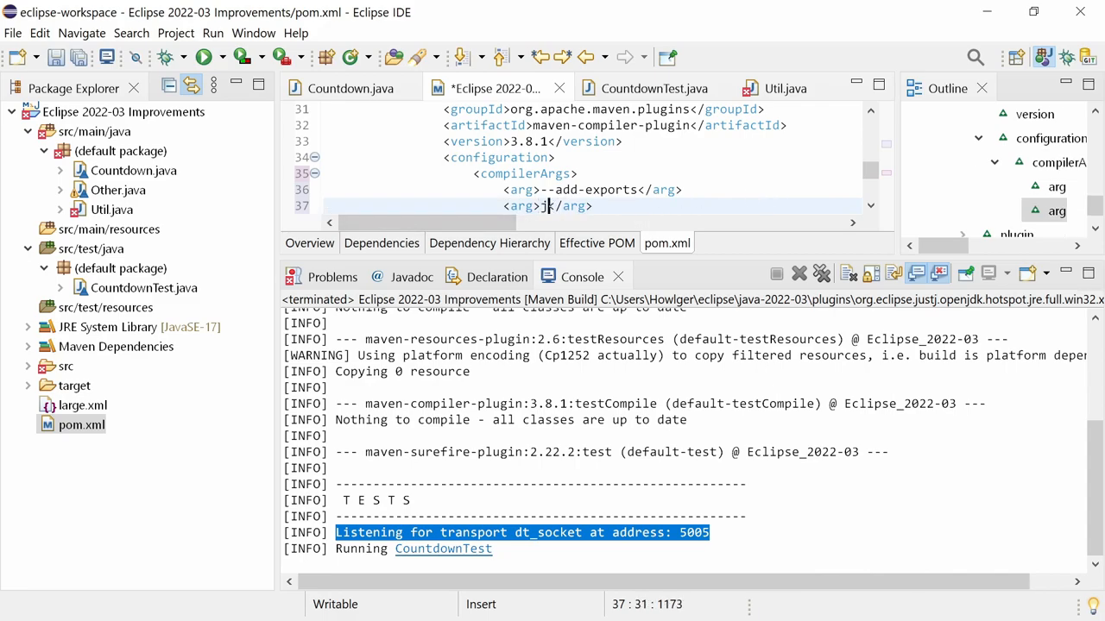
{"action": "type", "text": "java.base/1"}
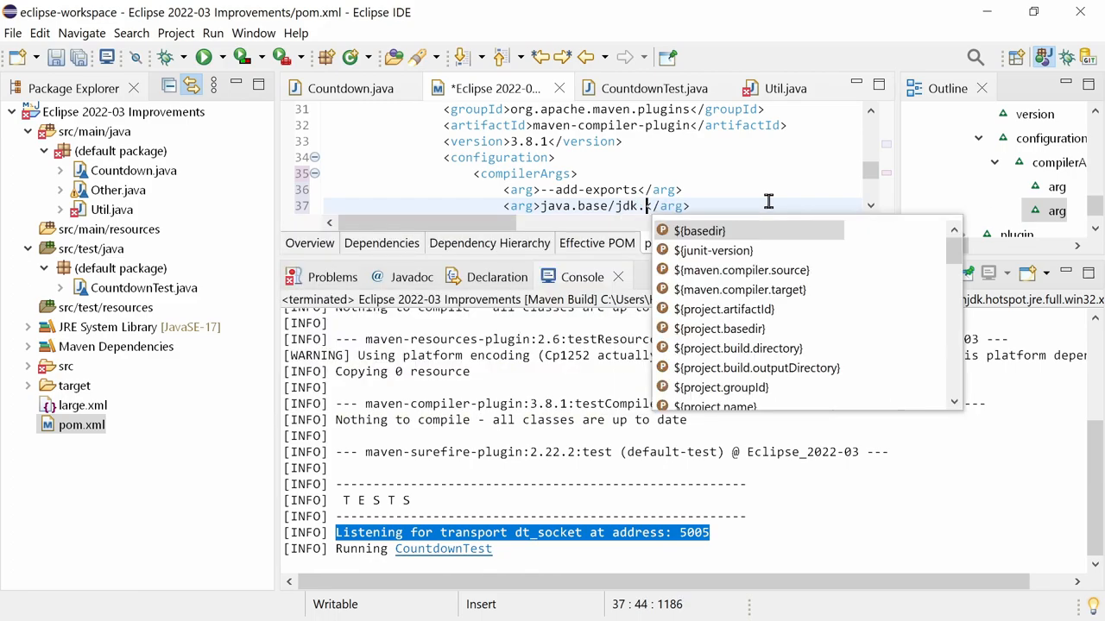
{"action": "type", "text": "internal.misc="}
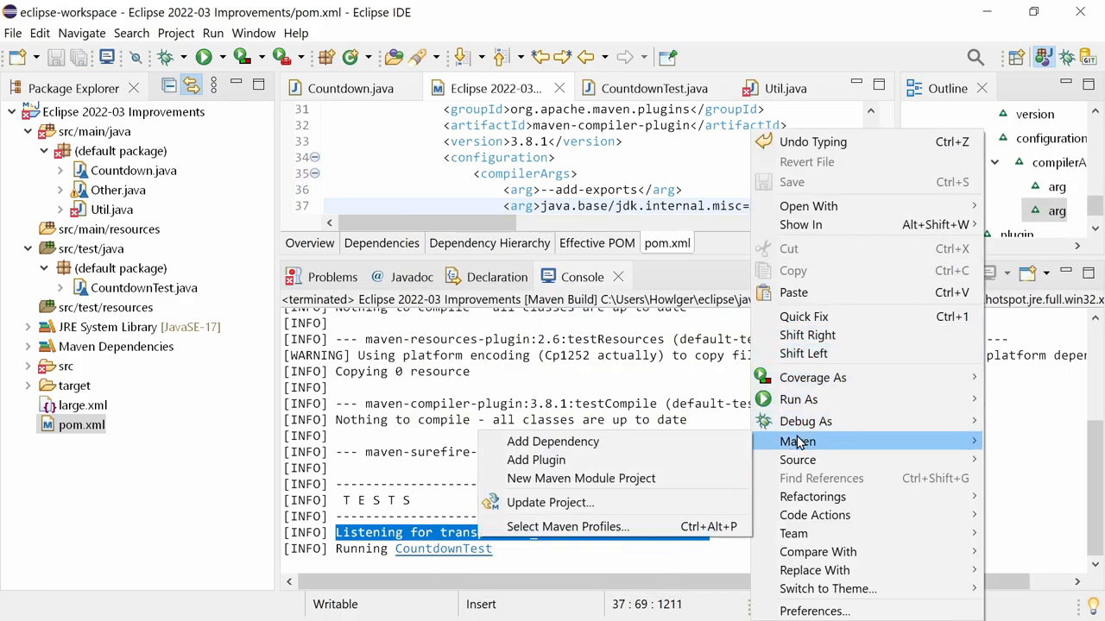
Step: Update the Maven project, confirm Util.java's access error is gone, and close all editors
{"action": "left_click", "coordinate": [549, 502]}
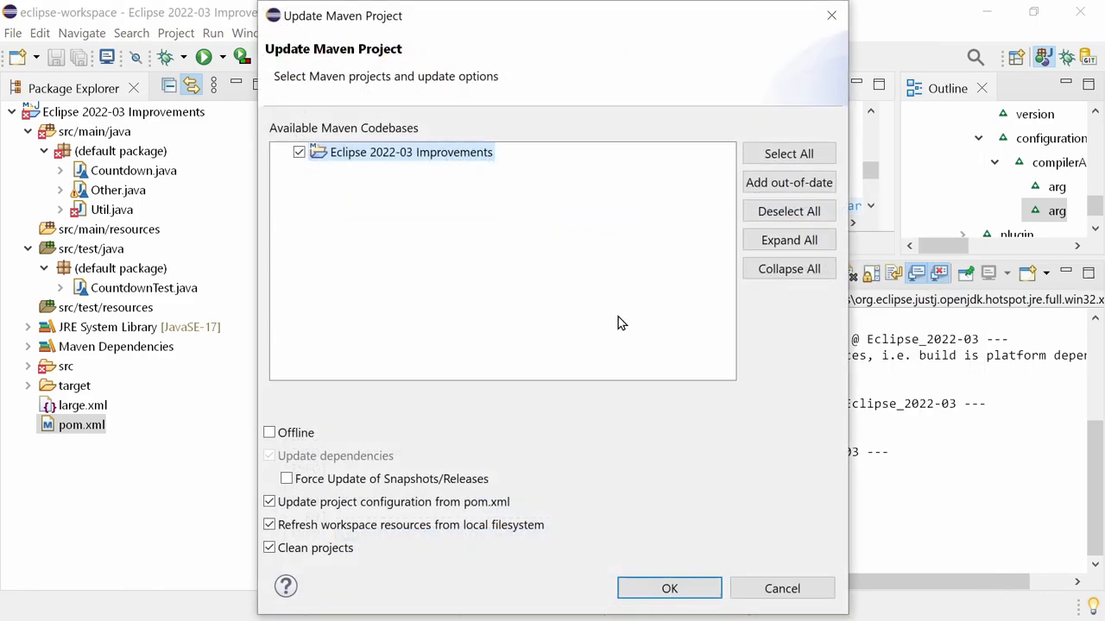
{"action": "left_click", "coordinate": [669, 587]}
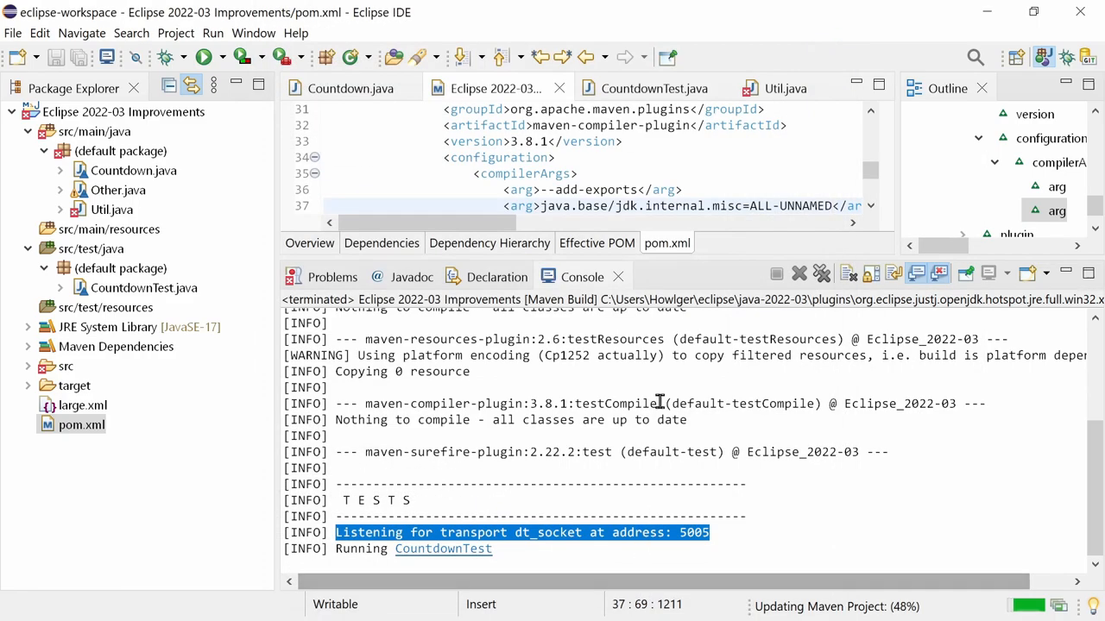
{"action": "left_click", "coordinate": [783, 87]}
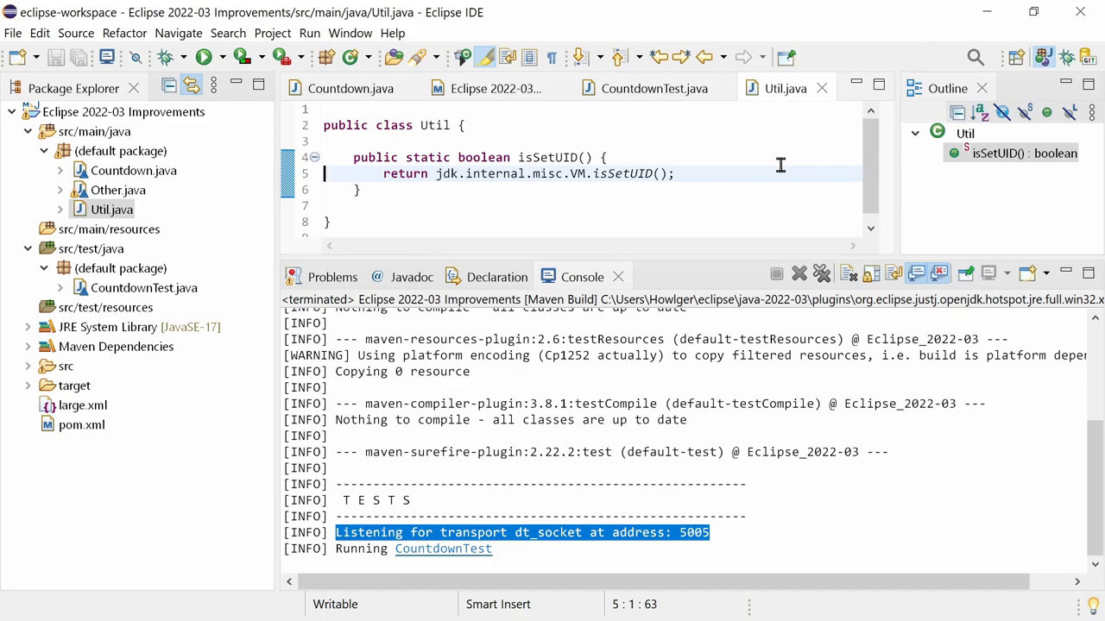
{"action": "key", "text": "ctrl+shift+w"}
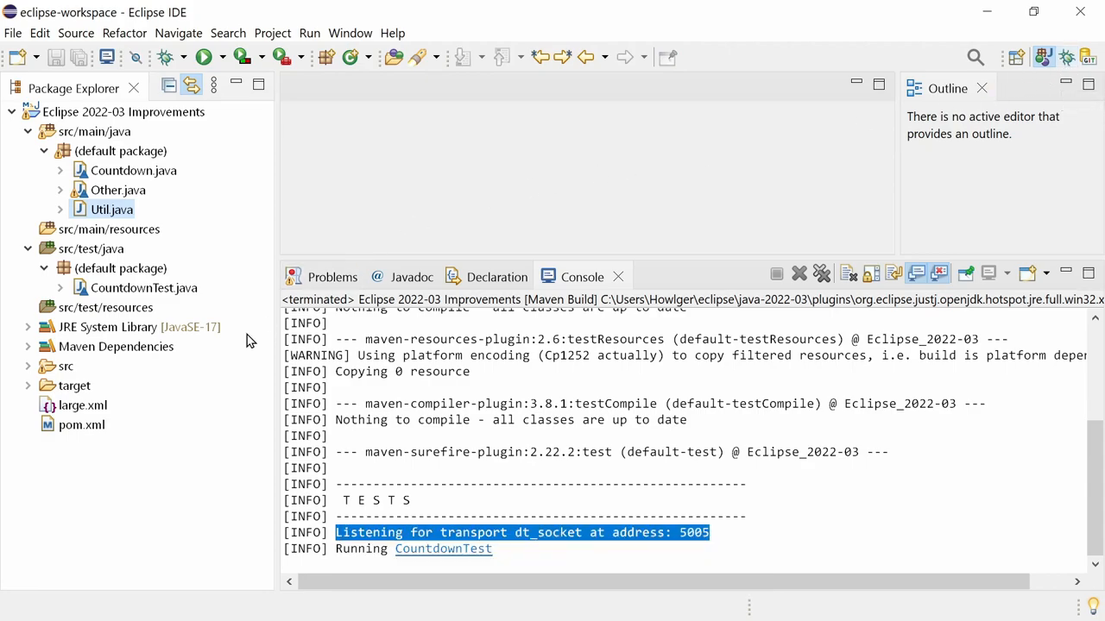
{"action": "left_click", "coordinate": [83, 406]}
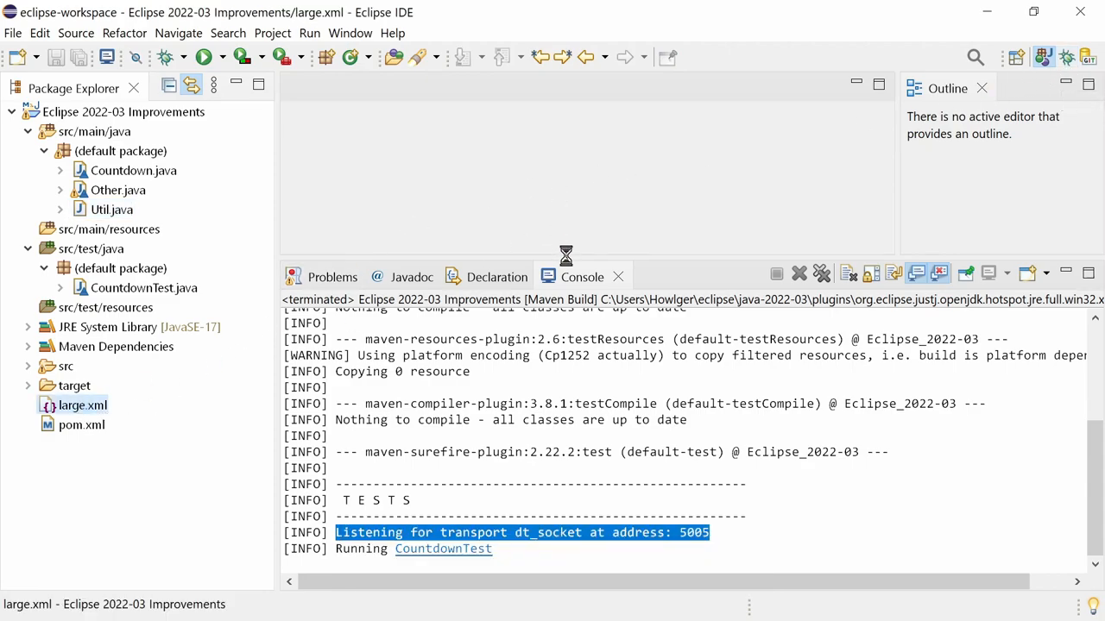
{"action": "double_click", "coordinate": [83, 404]}
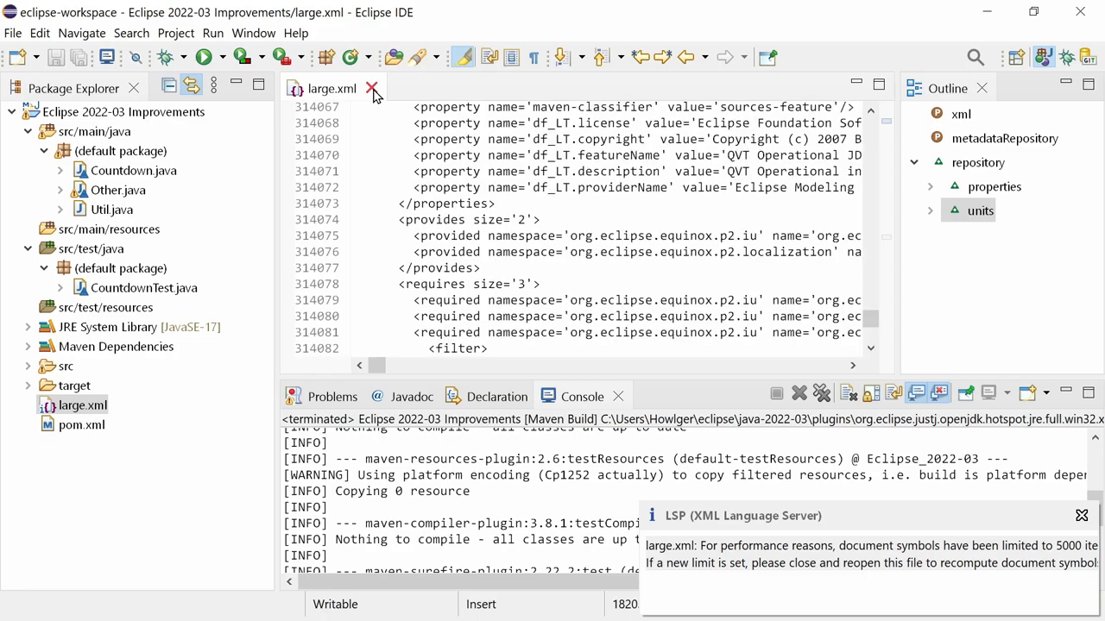
{"action": "left_click", "coordinate": [371, 88]}
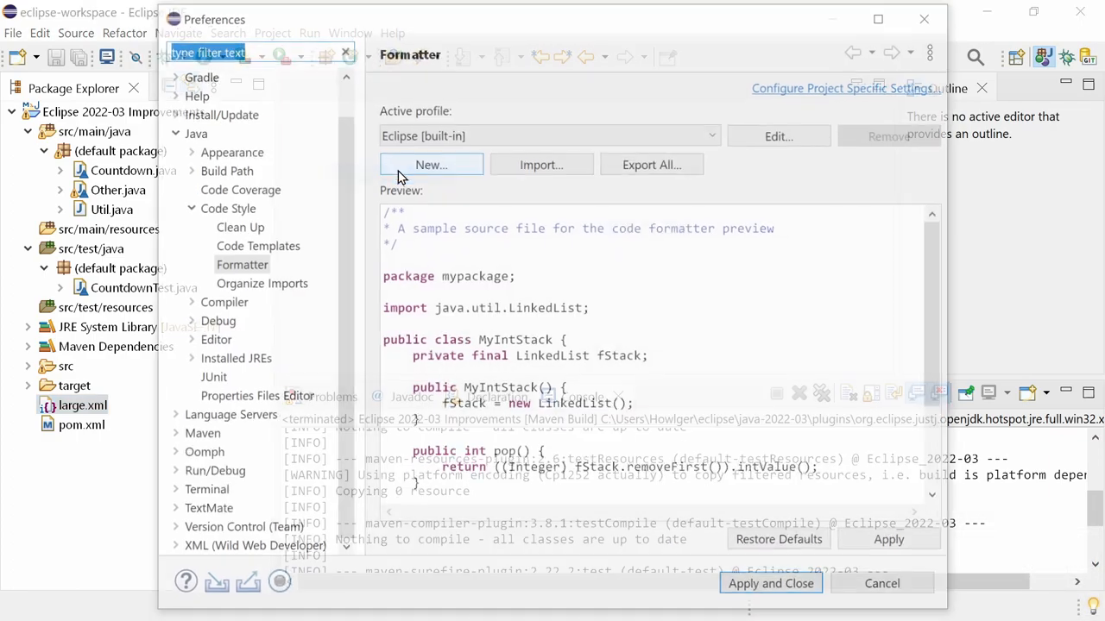
Step: In General > Editors > Large File Associations, enable the oversize prompt and add the *.xml file type
{"action": "left_click", "coordinate": [191, 169]}
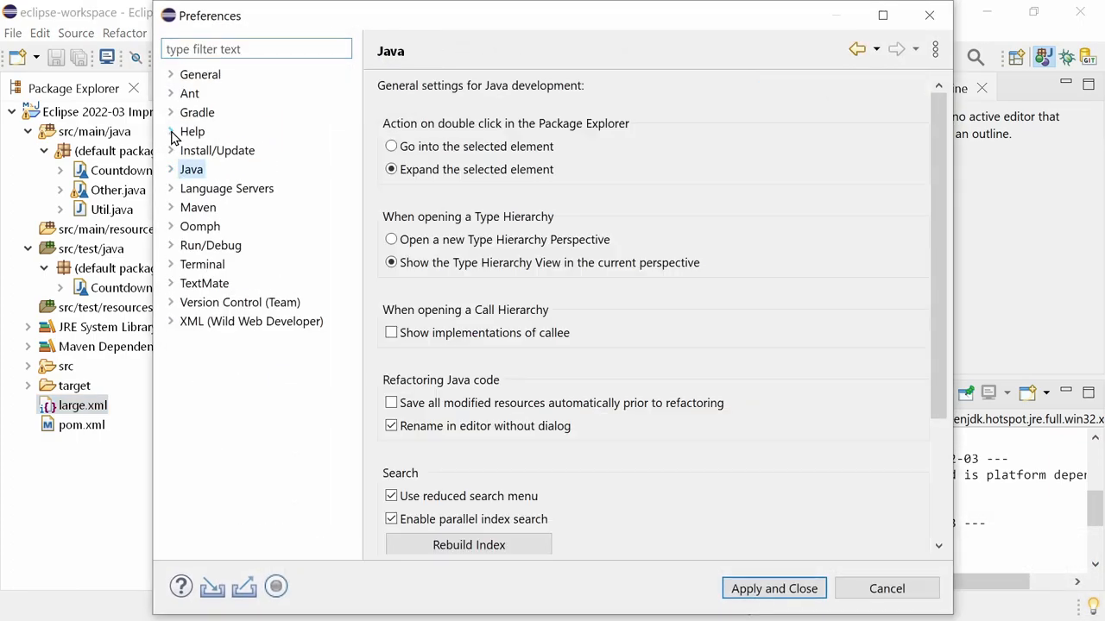
{"action": "left_click", "coordinate": [169, 75]}
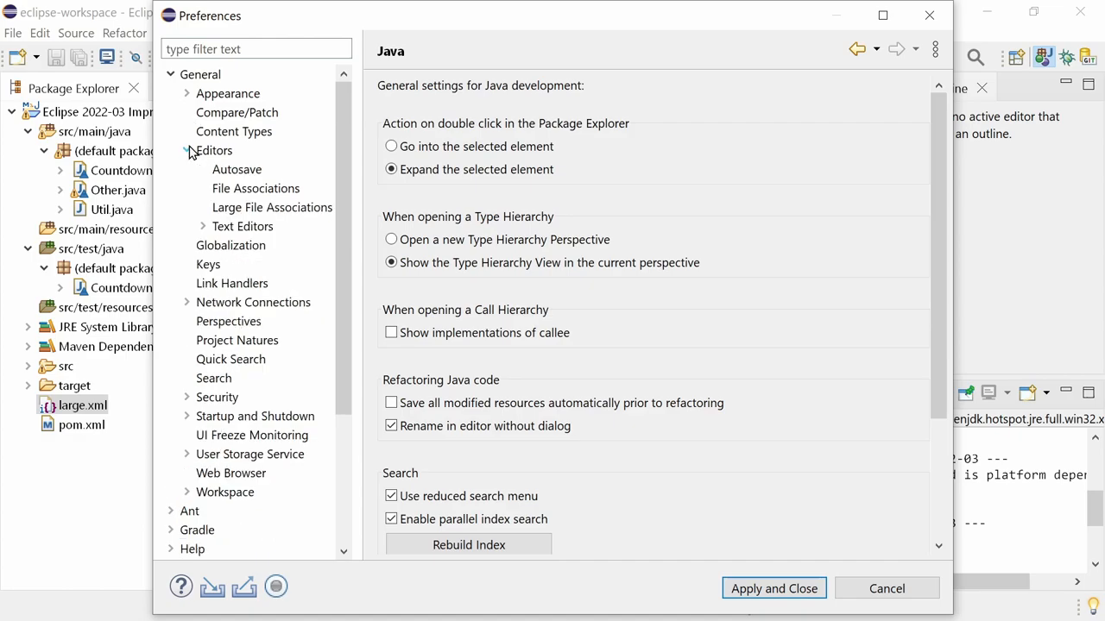
{"action": "left_click", "coordinate": [256, 189]}
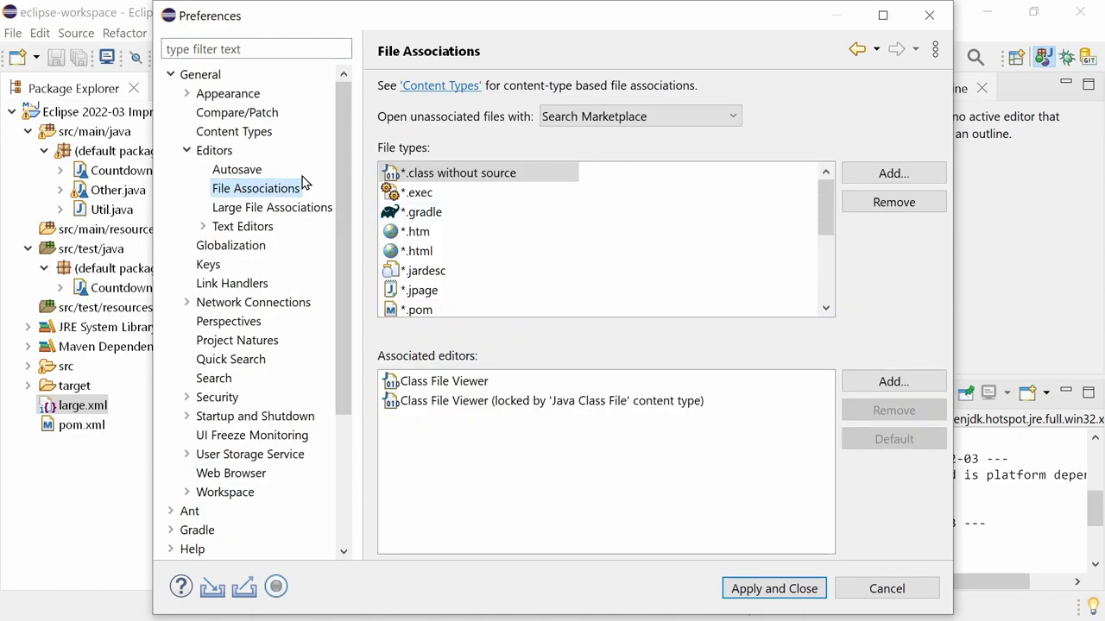
{"action": "left_click", "coordinate": [272, 207]}
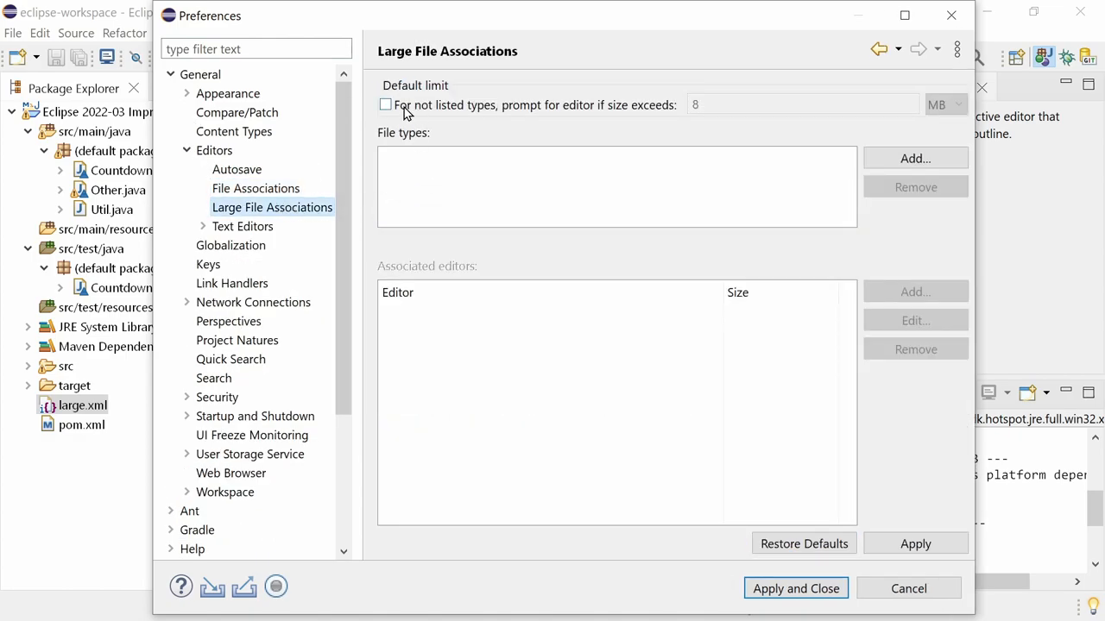
{"action": "left_click", "coordinate": [385, 106]}
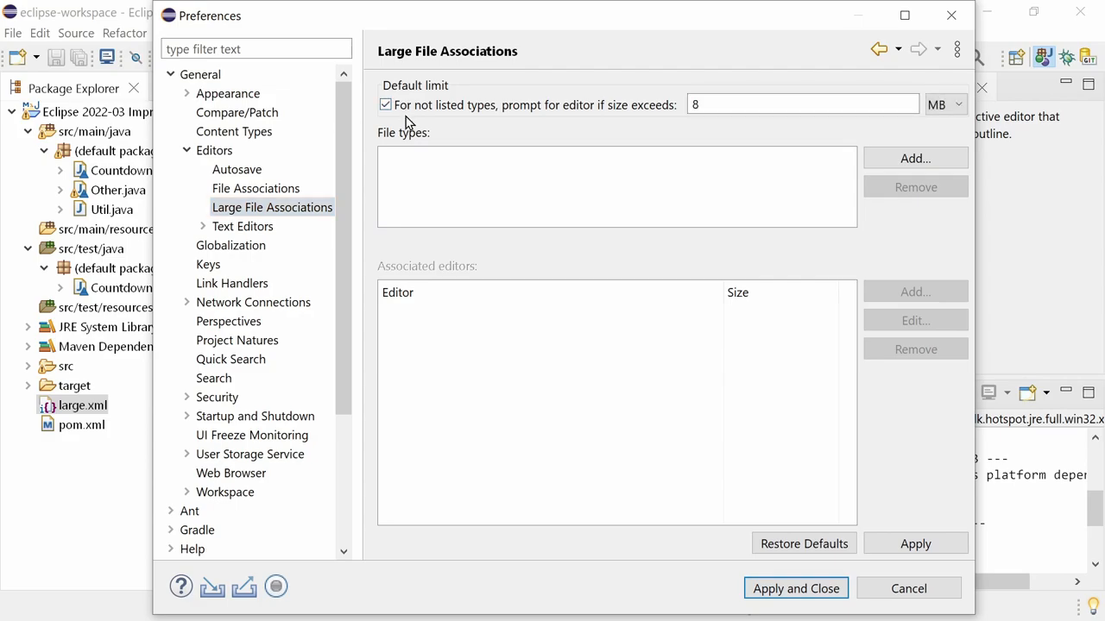
{"action": "mouse_move", "coordinate": [773, 168]}
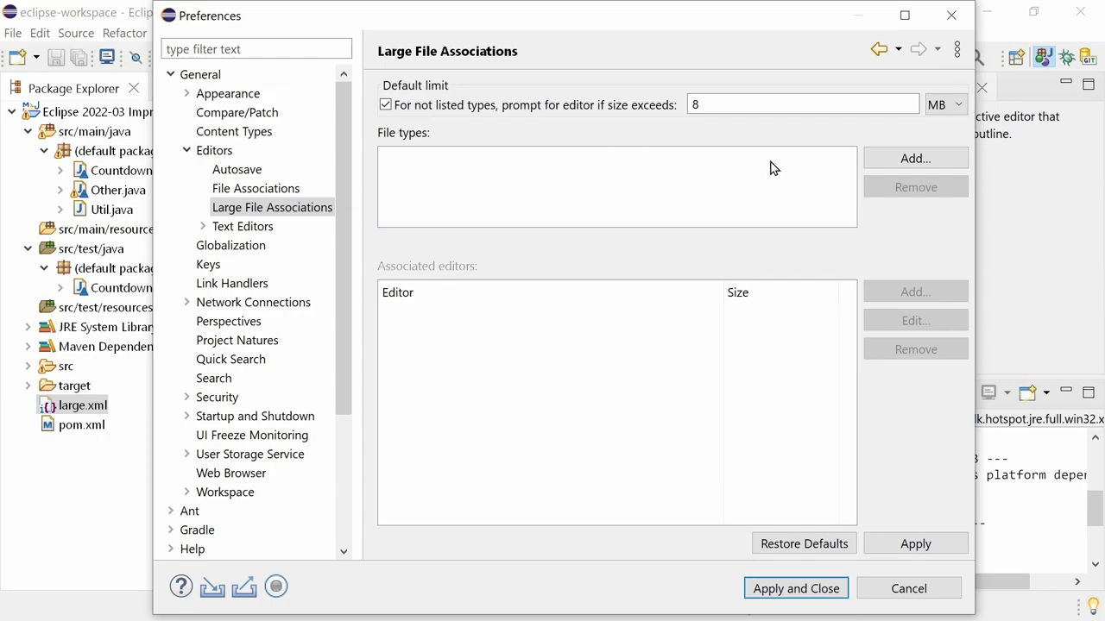
{"action": "left_click", "coordinate": [914, 158]}
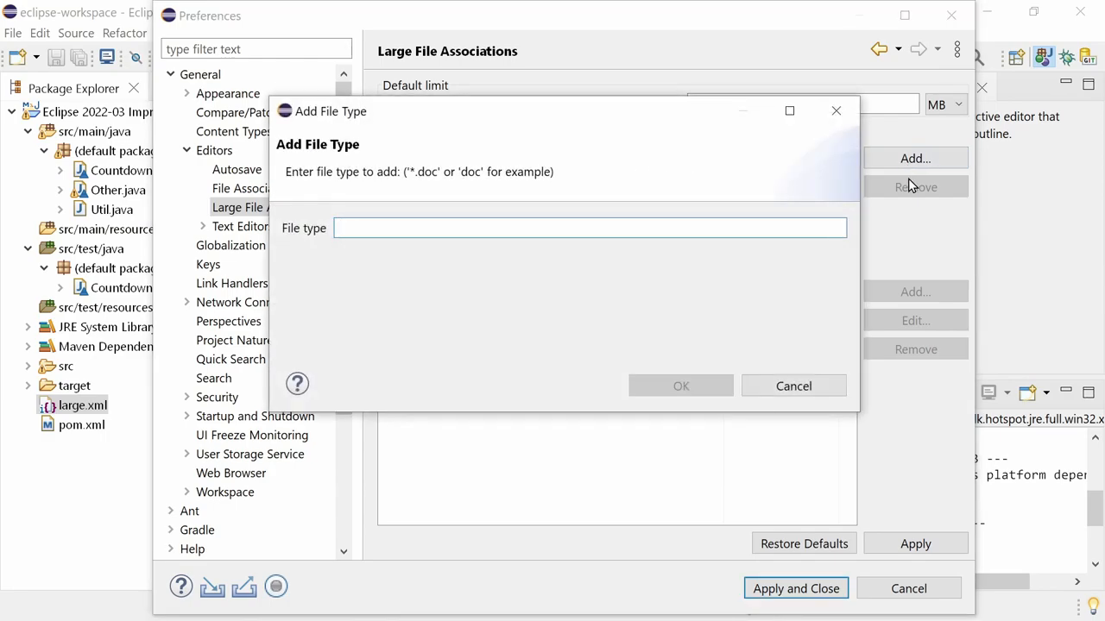
{"action": "type", "text": "*.xml"}
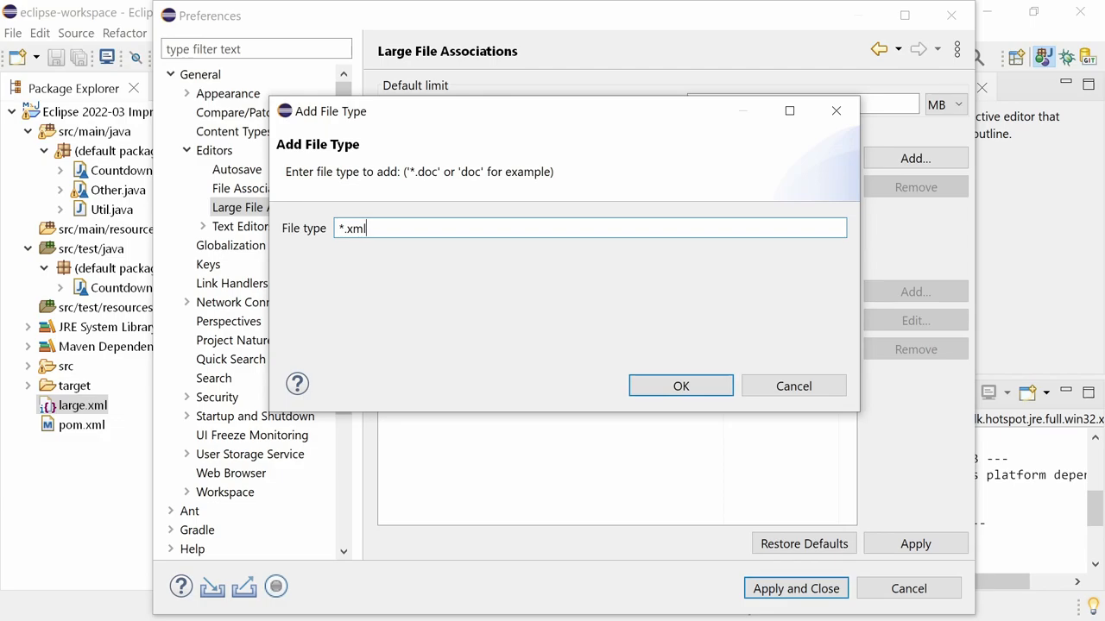
{"action": "left_click", "coordinate": [680, 386]}
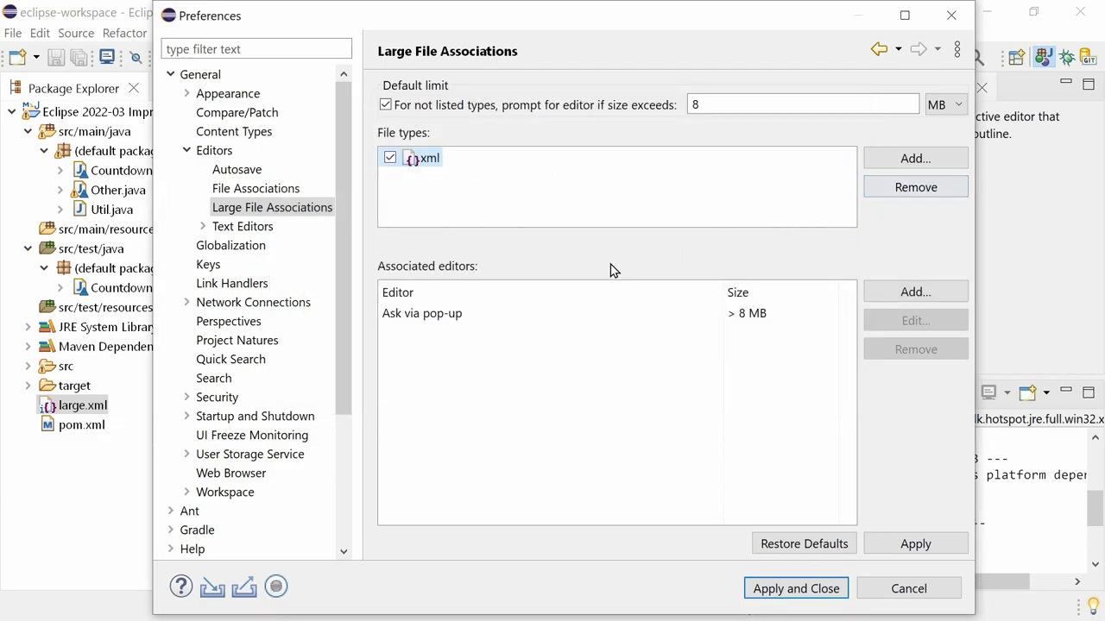
Step: Associate large *.xml files with the Text Editor at a 20 MB size limit
{"action": "left_click", "coordinate": [421, 314]}
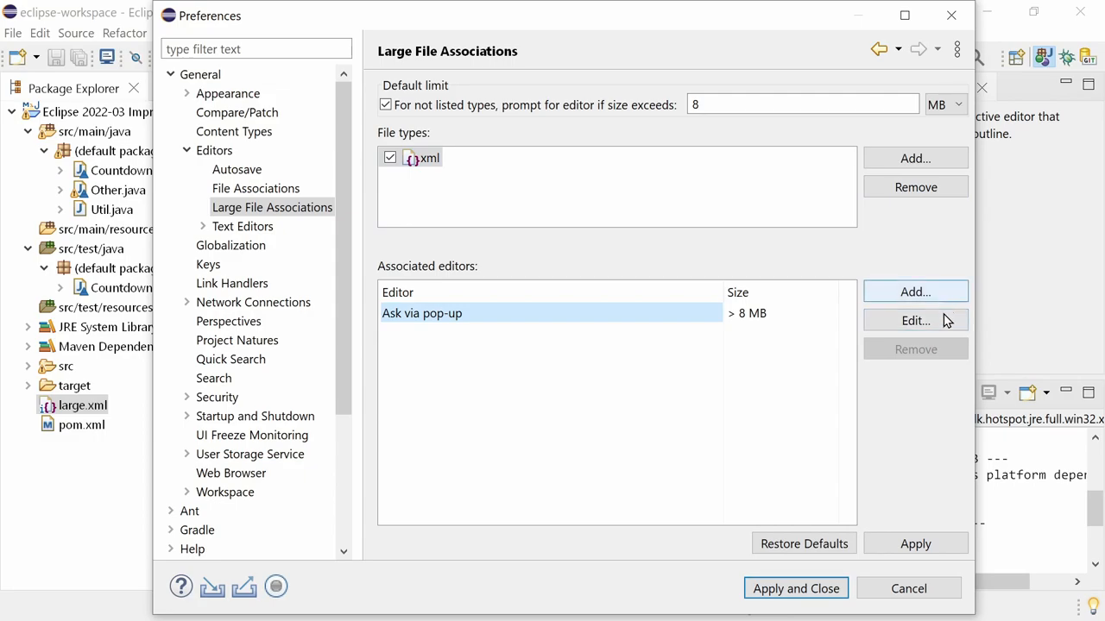
{"action": "left_click", "coordinate": [915, 290]}
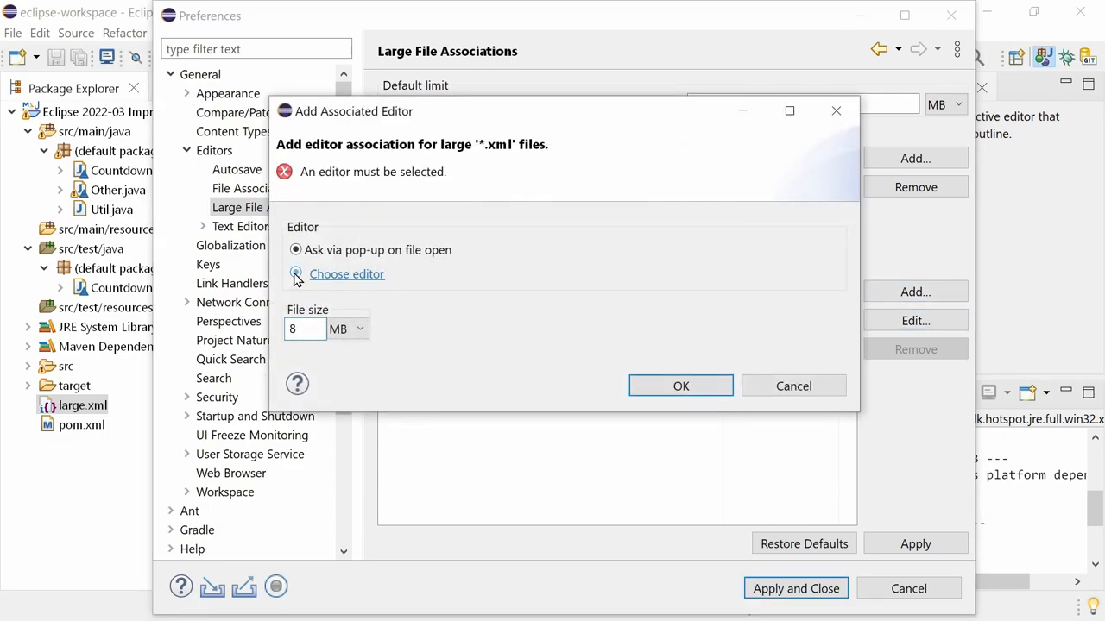
{"action": "left_click", "coordinate": [345, 273]}
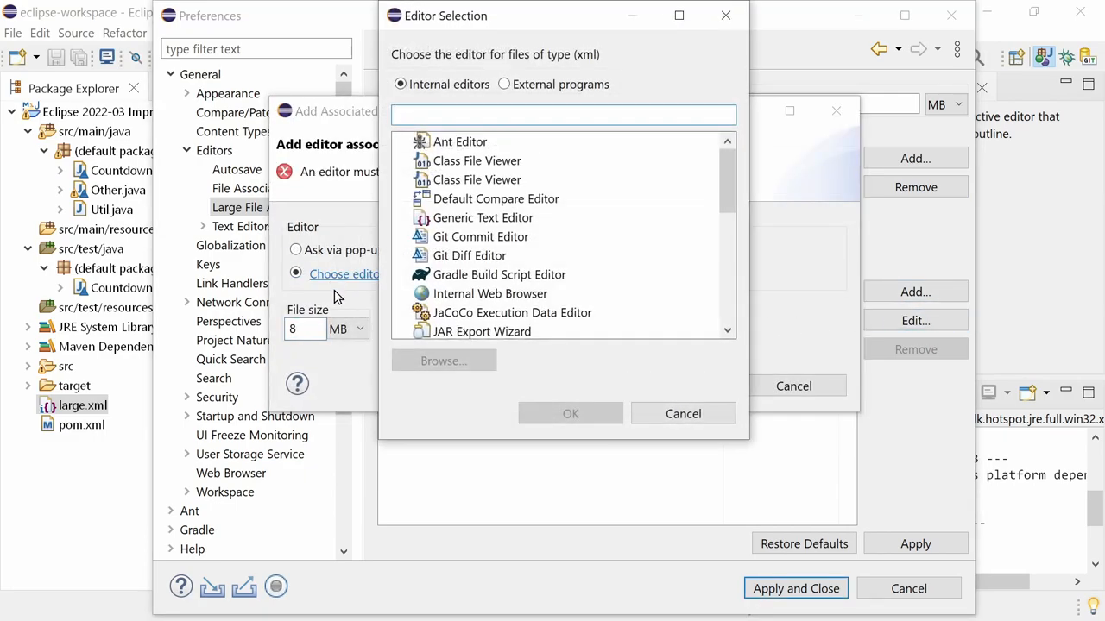
{"action": "type", "text": "text"}
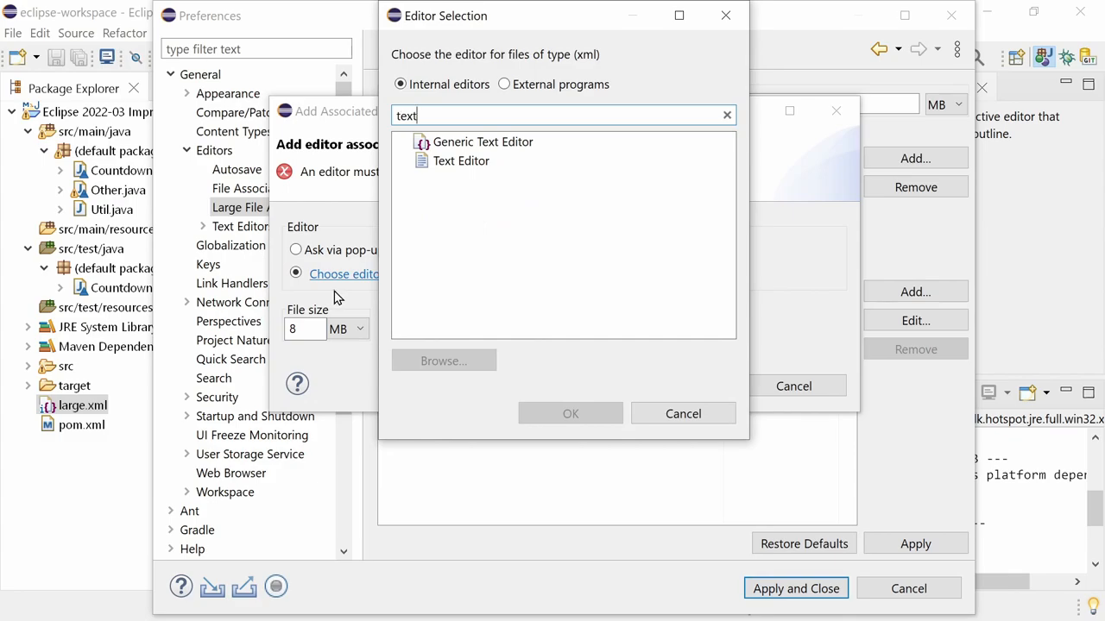
{"action": "left_click", "coordinate": [461, 161]}
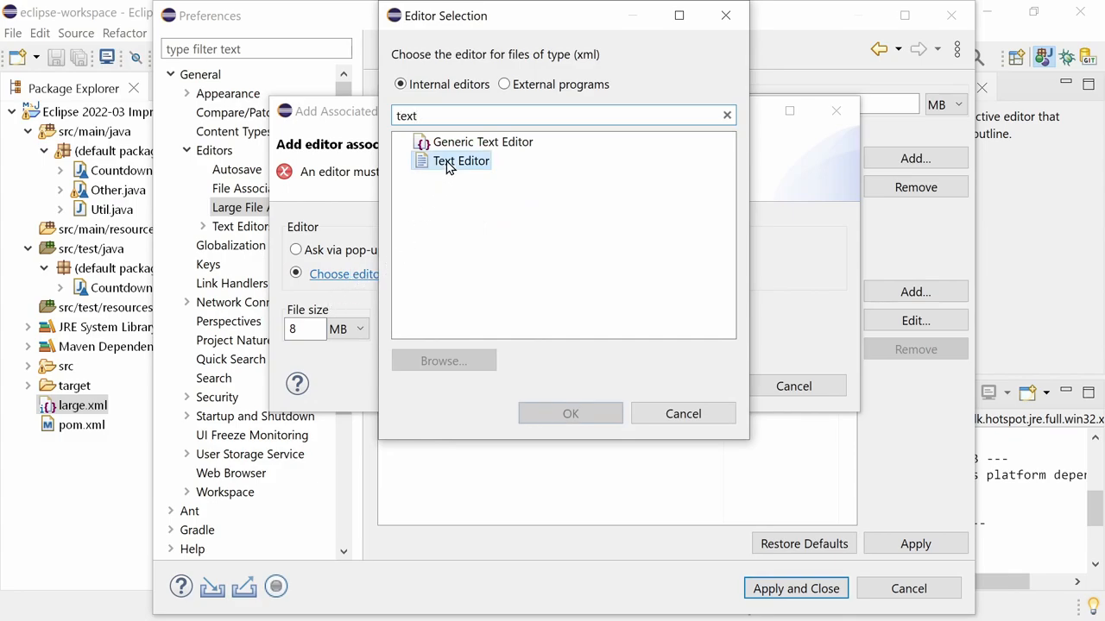
{"action": "left_click", "coordinate": [570, 415]}
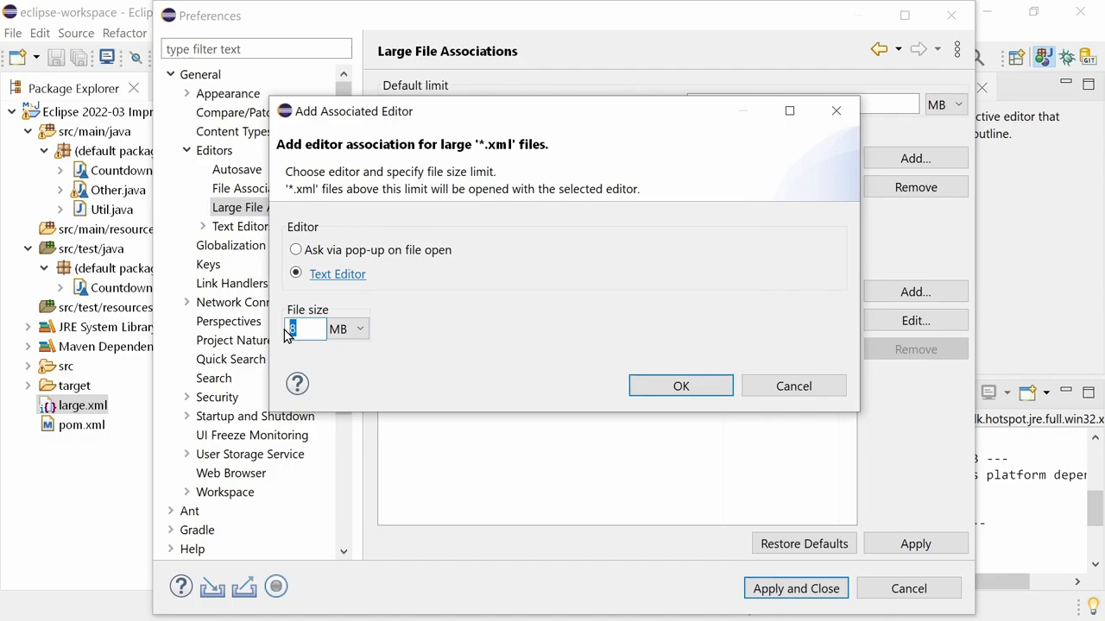
{"action": "type", "text": "20"}
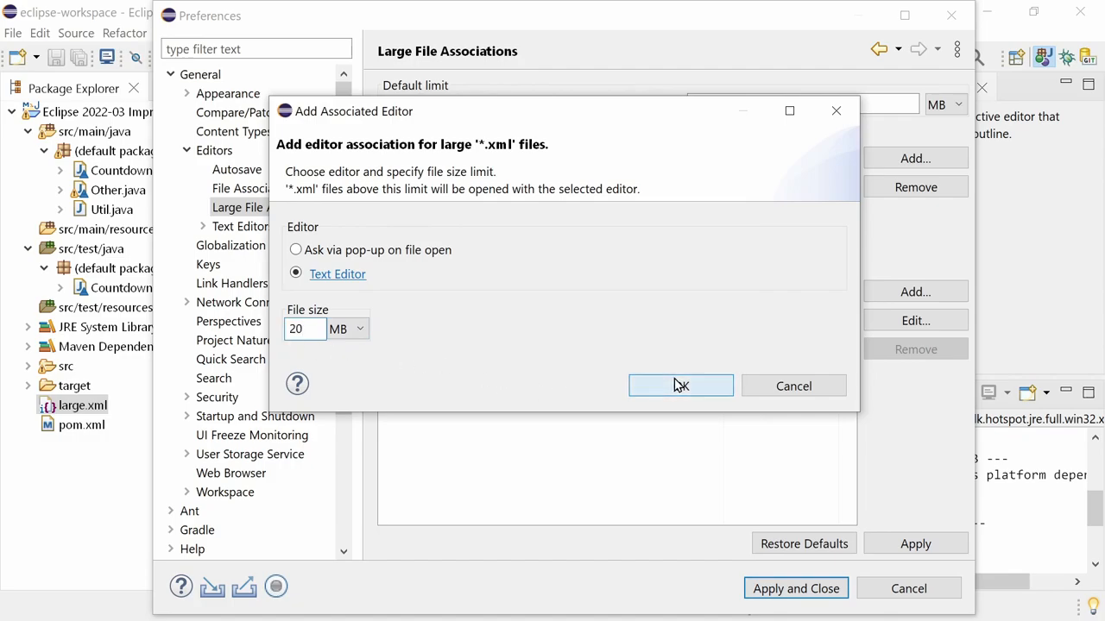
{"action": "left_click", "coordinate": [681, 386]}
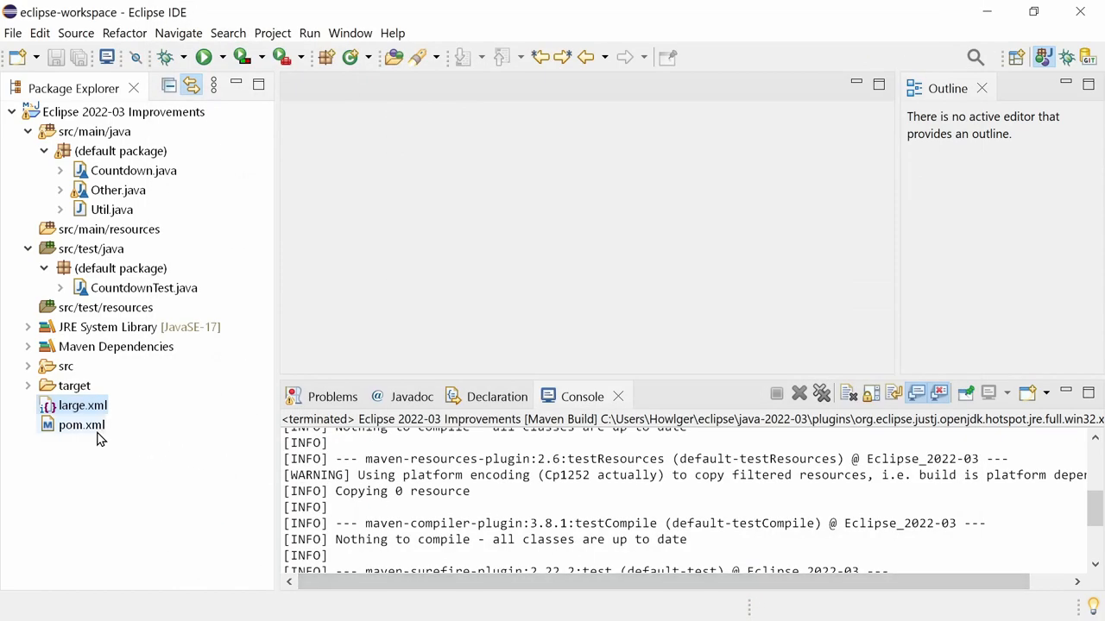
{"action": "double_click", "coordinate": [78, 406]}
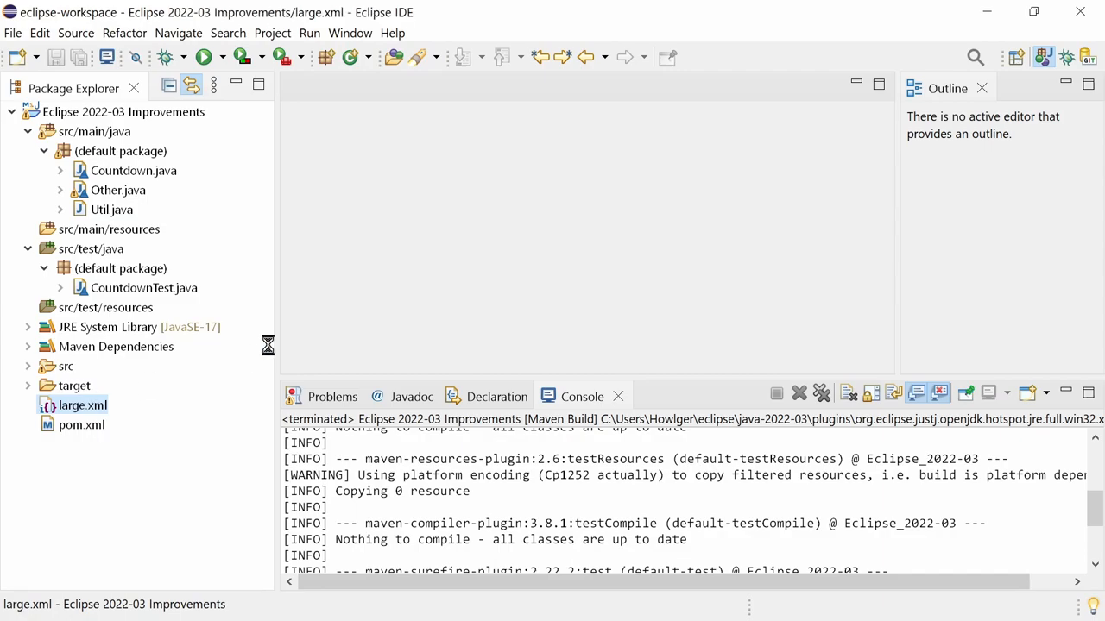
{"action": "double_click", "coordinate": [81, 406]}
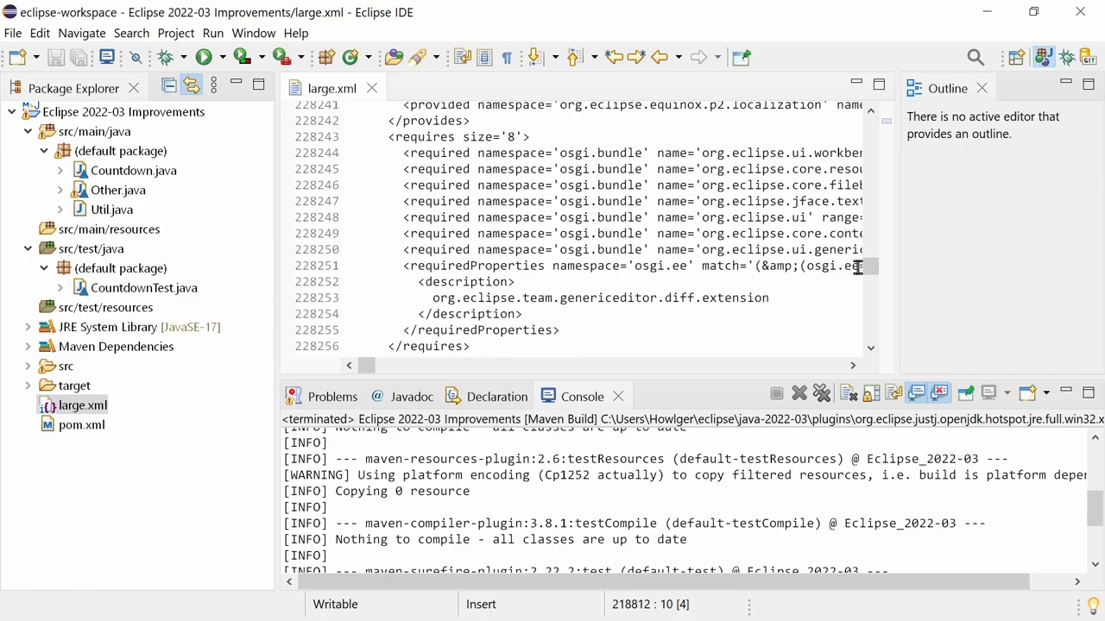
{"action": "double_click", "coordinate": [424, 136]}
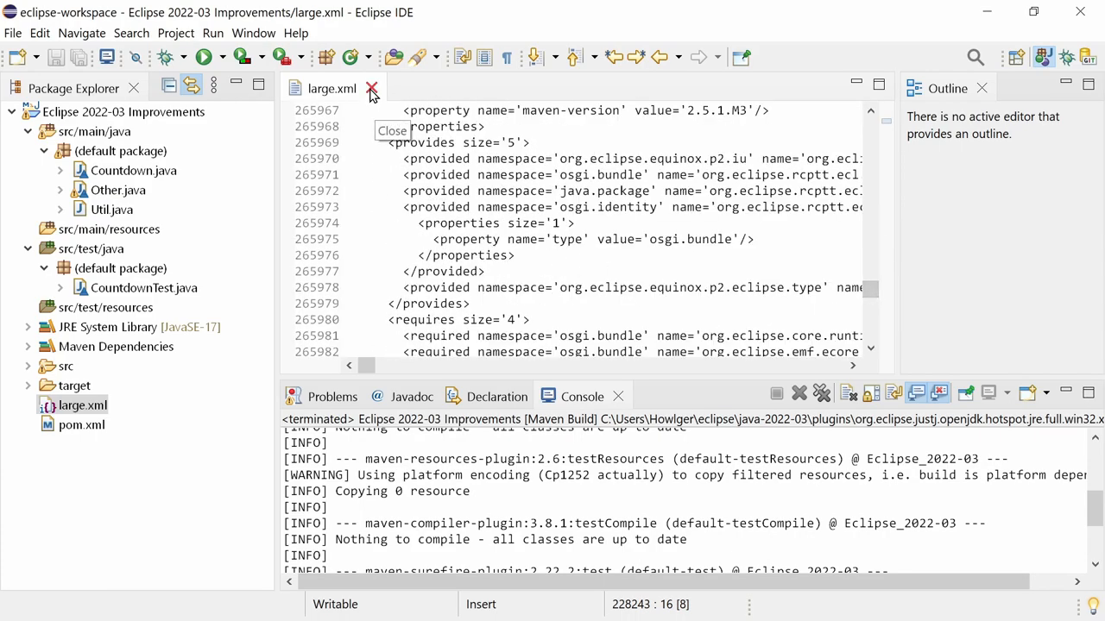
{"action": "left_click", "coordinate": [371, 88]}
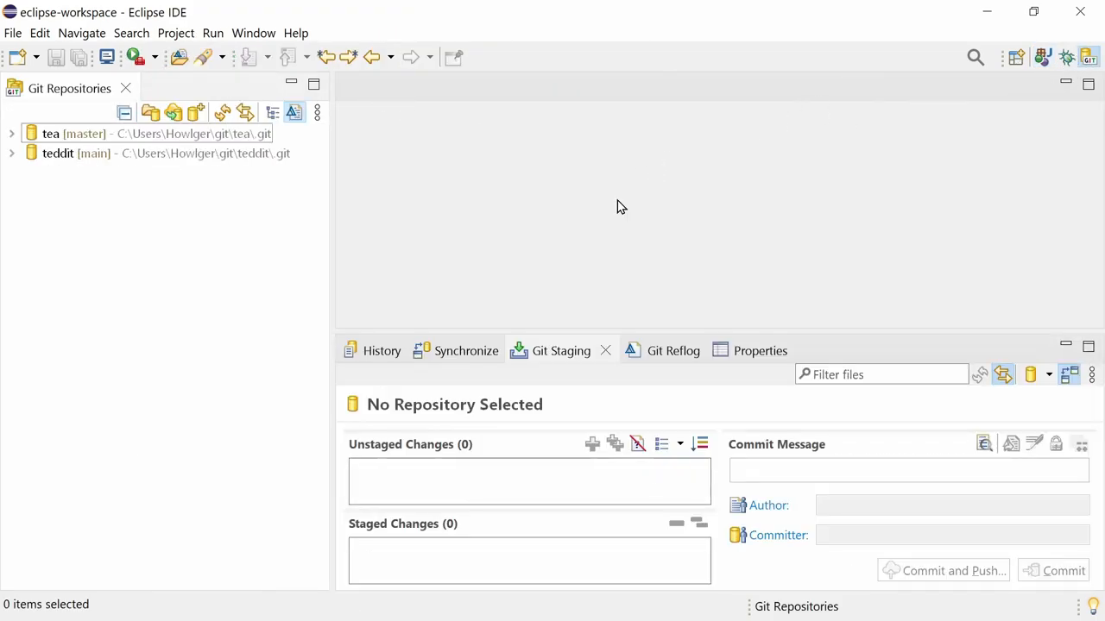
Step: Open _PR_todo.txt from the tea working tree and select the pull request URL line
{"action": "left_click", "coordinate": [12, 133]}
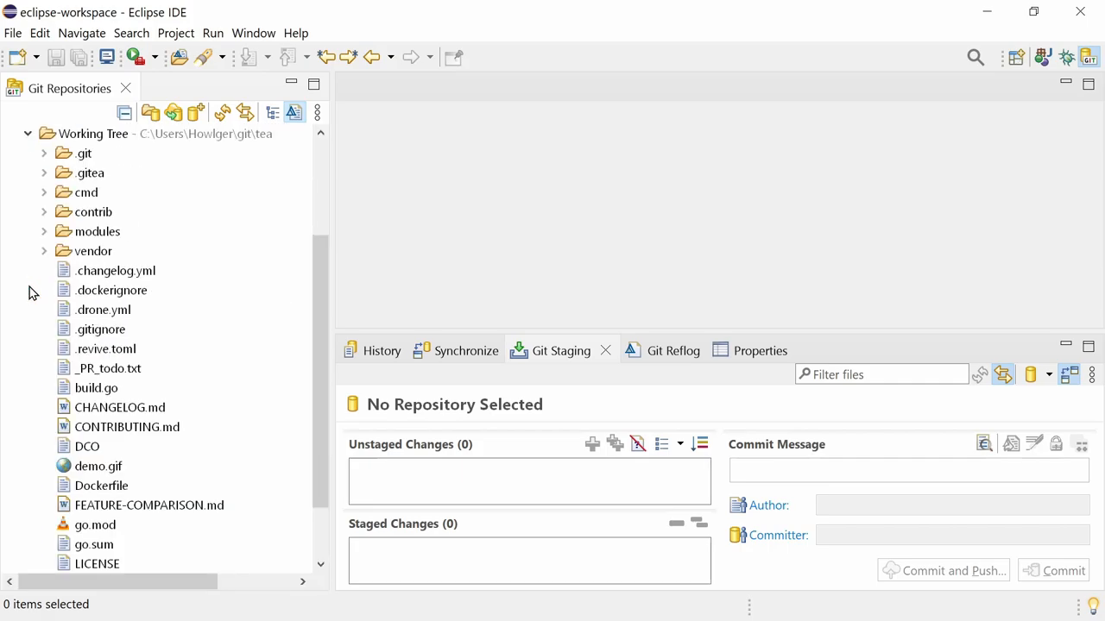
{"action": "double_click", "coordinate": [111, 368]}
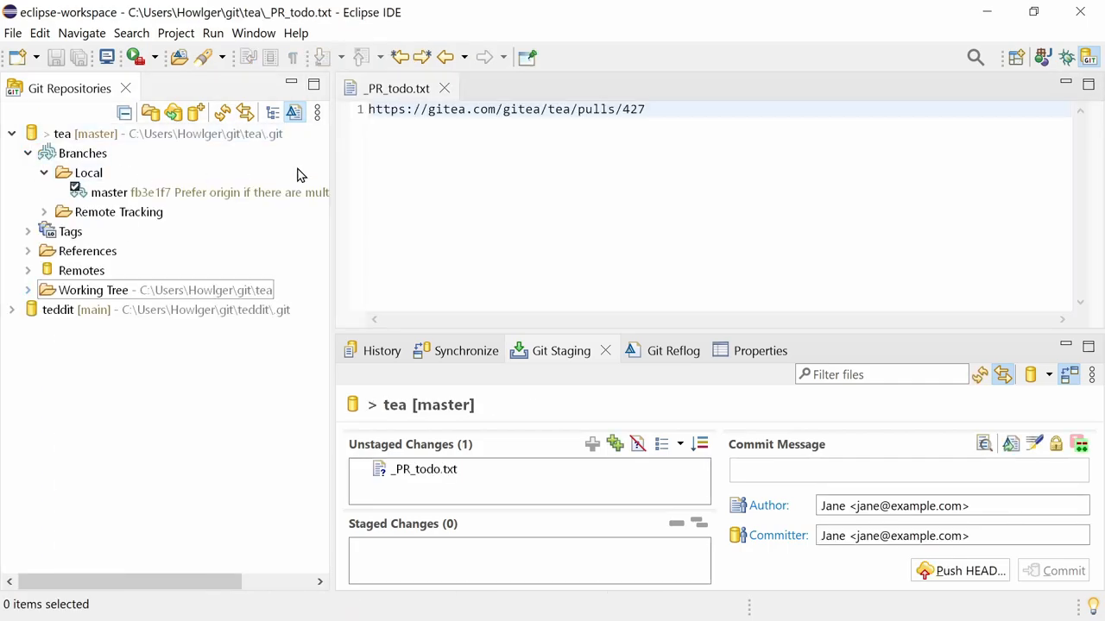
{"action": "triple_click", "coordinate": [504, 109]}
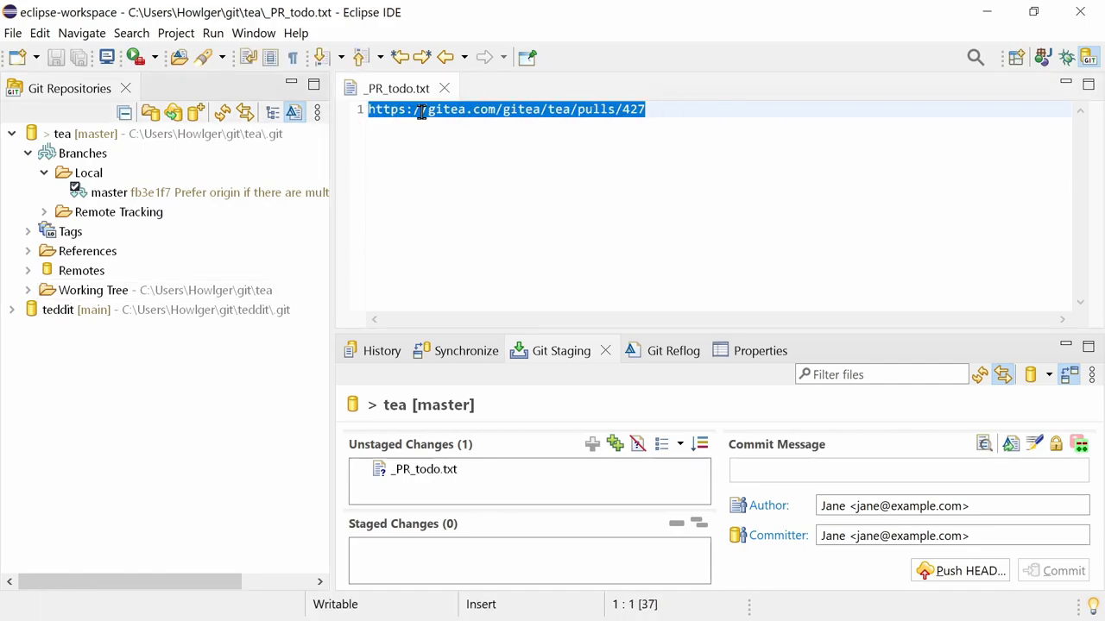
{"action": "mouse_move", "coordinate": [482, 231]}
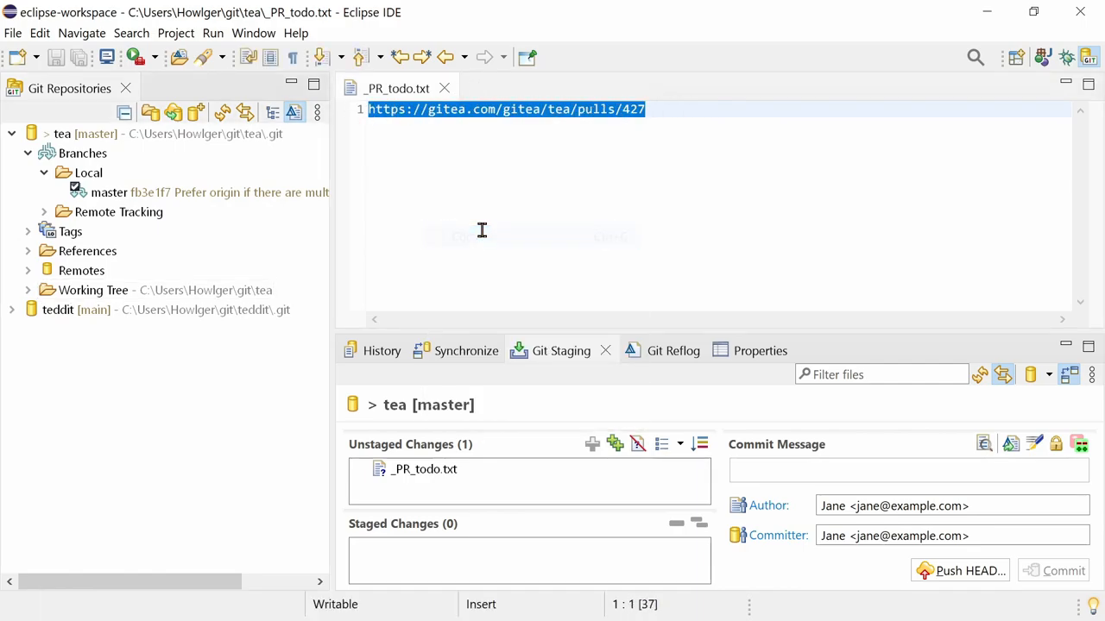
Step: Fetch Gitea pull request 427 into tea and check it out as branch pr-427
{"action": "right_click", "coordinate": [87, 134]}
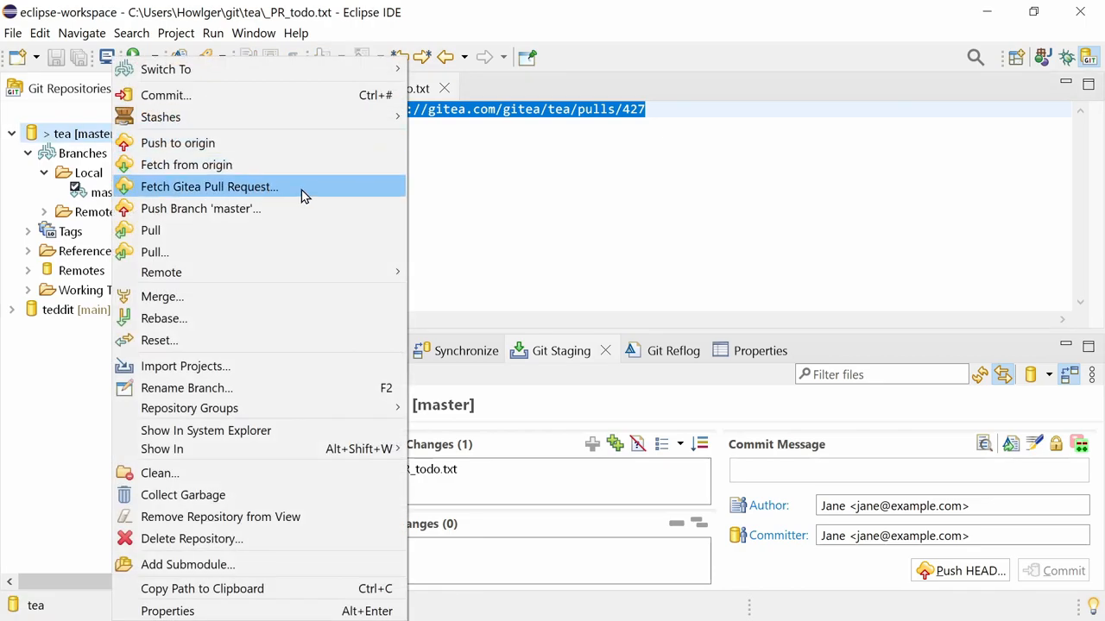
{"action": "left_click", "coordinate": [209, 187]}
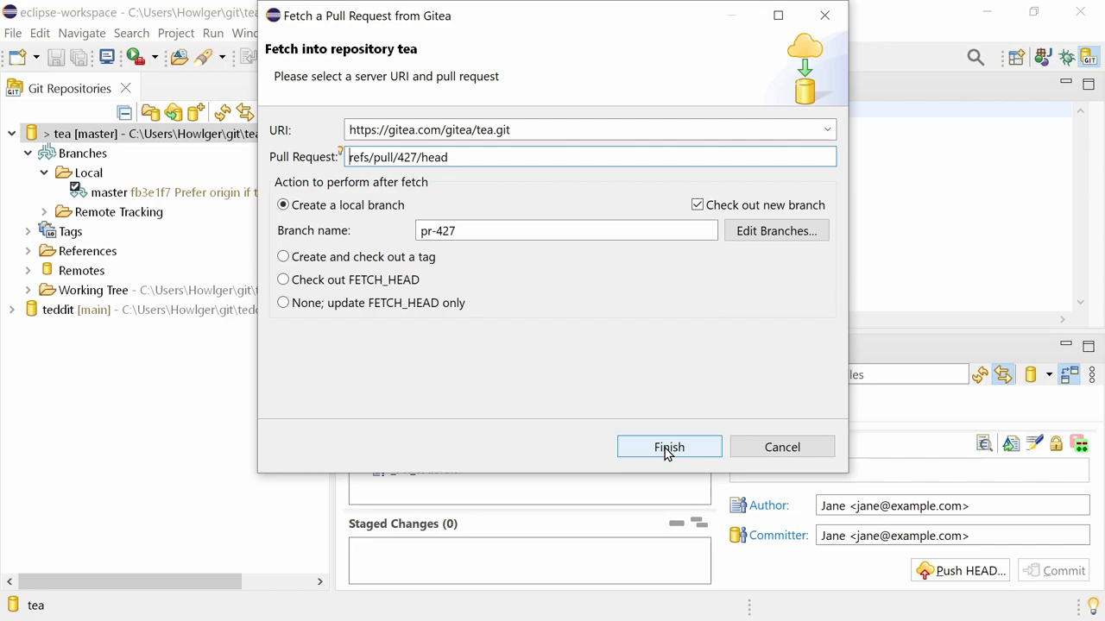
{"action": "left_click", "coordinate": [670, 447]}
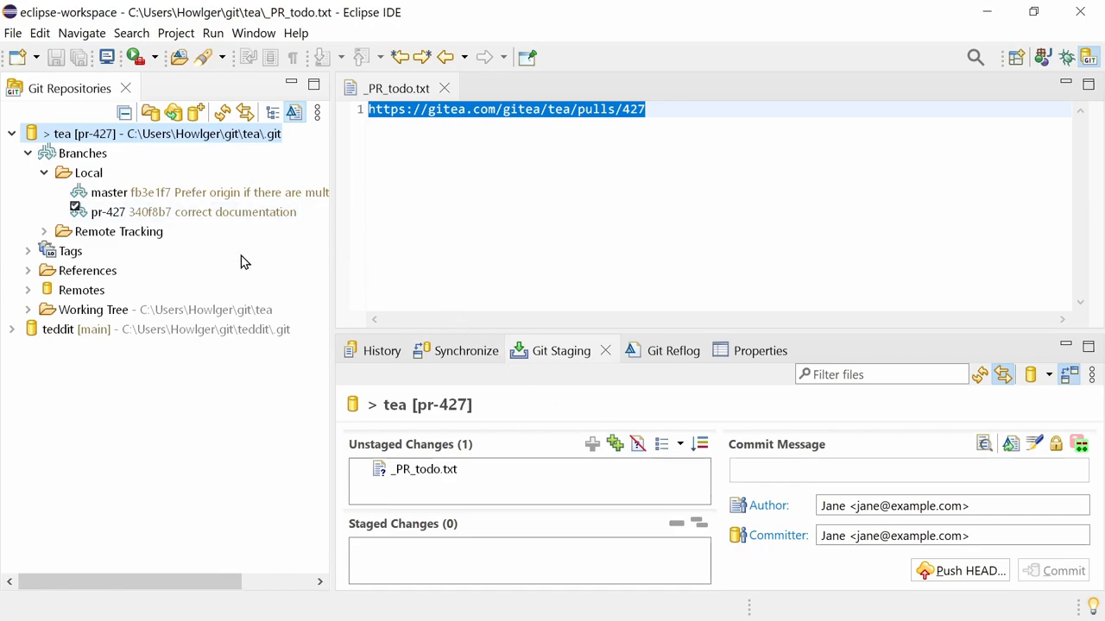
Step: Register codeberg.org as a Gitea host in the Git > Servers preferences and apply
{"action": "right_click", "coordinate": [93, 328]}
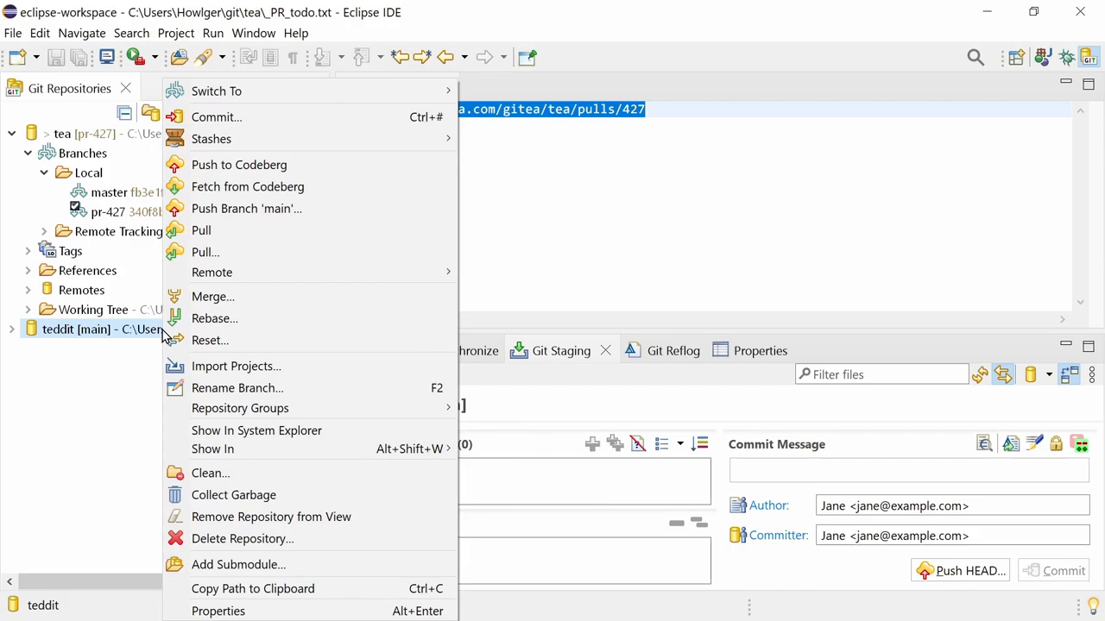
{"action": "mouse_move", "coordinate": [345, 207]}
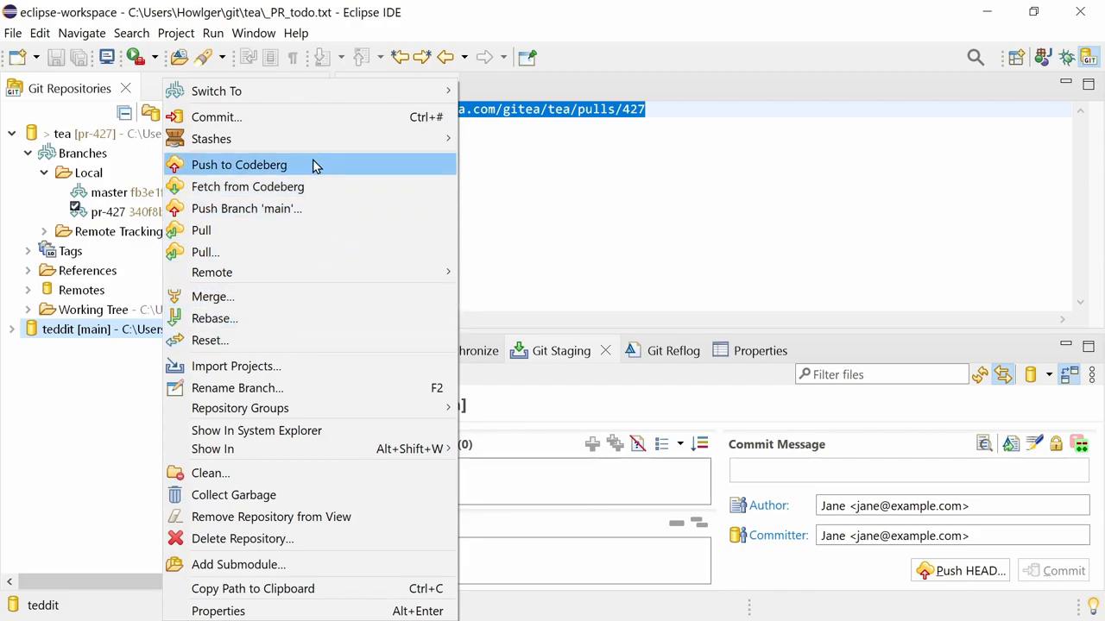
{"action": "left_click", "coordinate": [252, 33]}
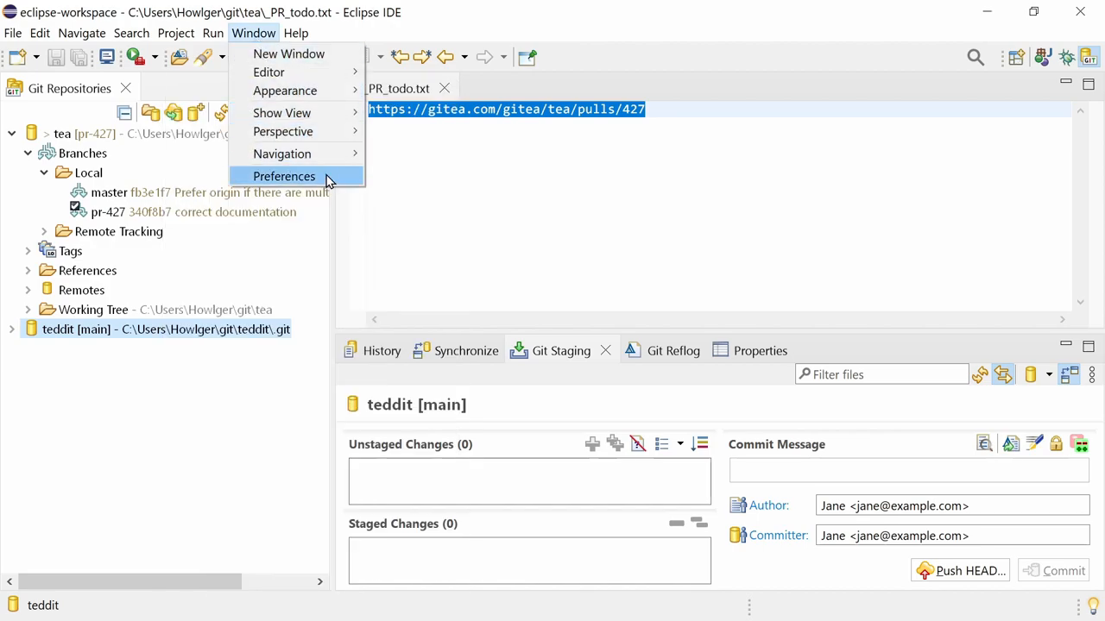
{"action": "left_click", "coordinate": [283, 176]}
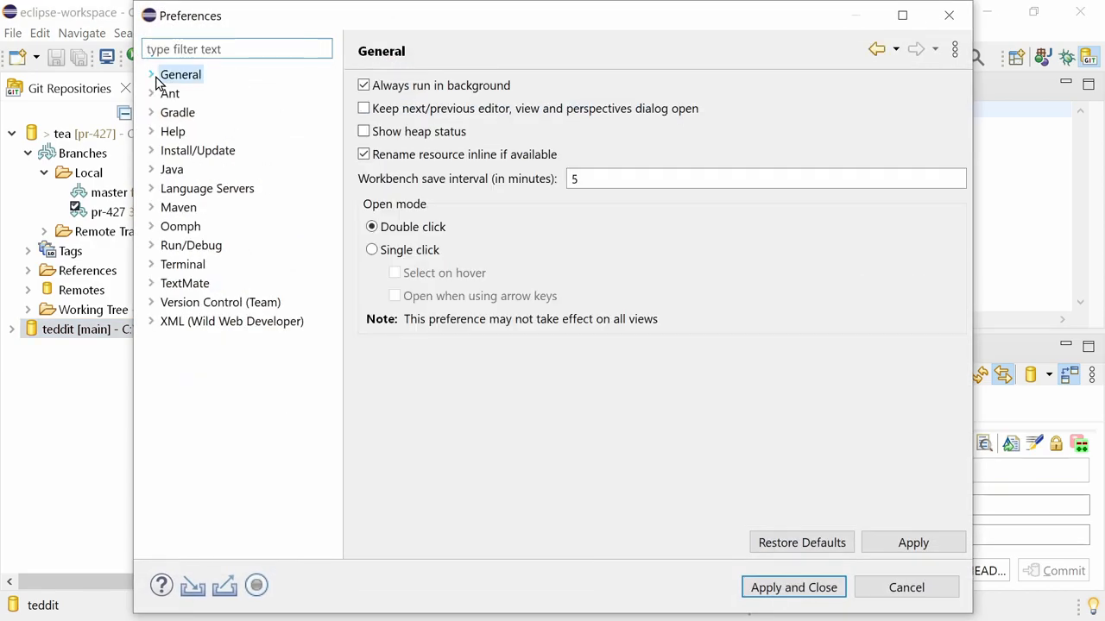
{"action": "left_click", "coordinate": [152, 302]}
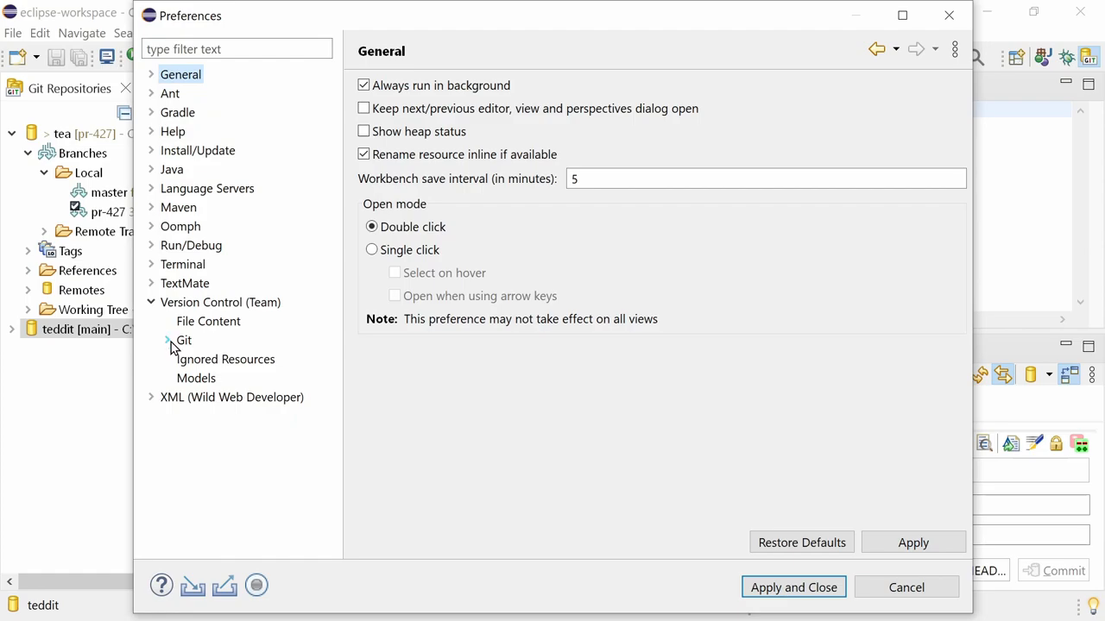
{"action": "left_click", "coordinate": [211, 473]}
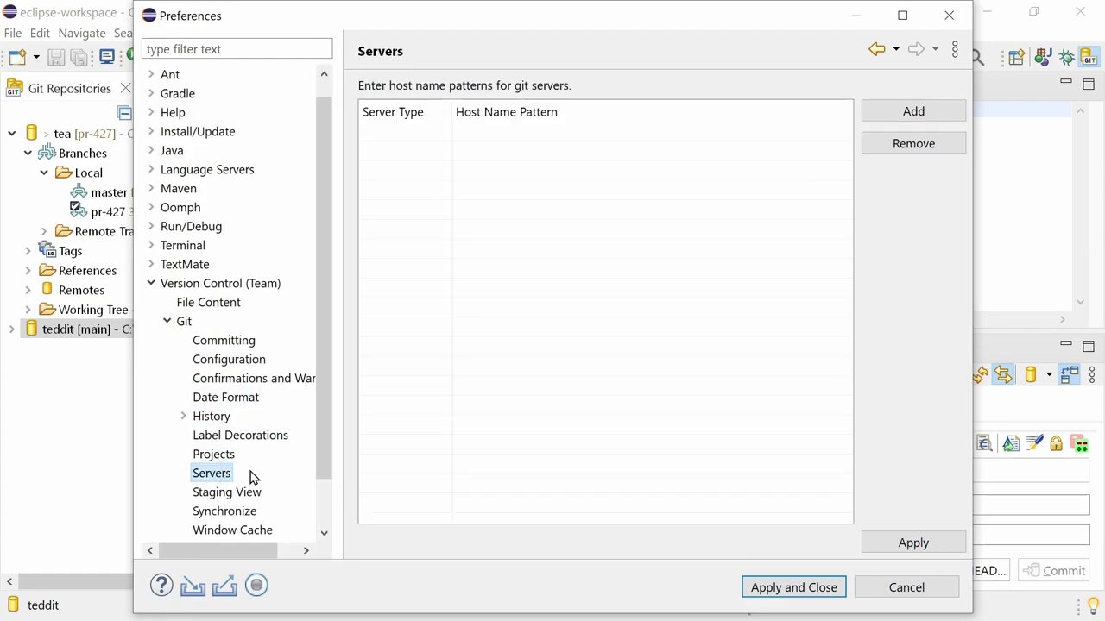
{"action": "left_click", "coordinate": [911, 110]}
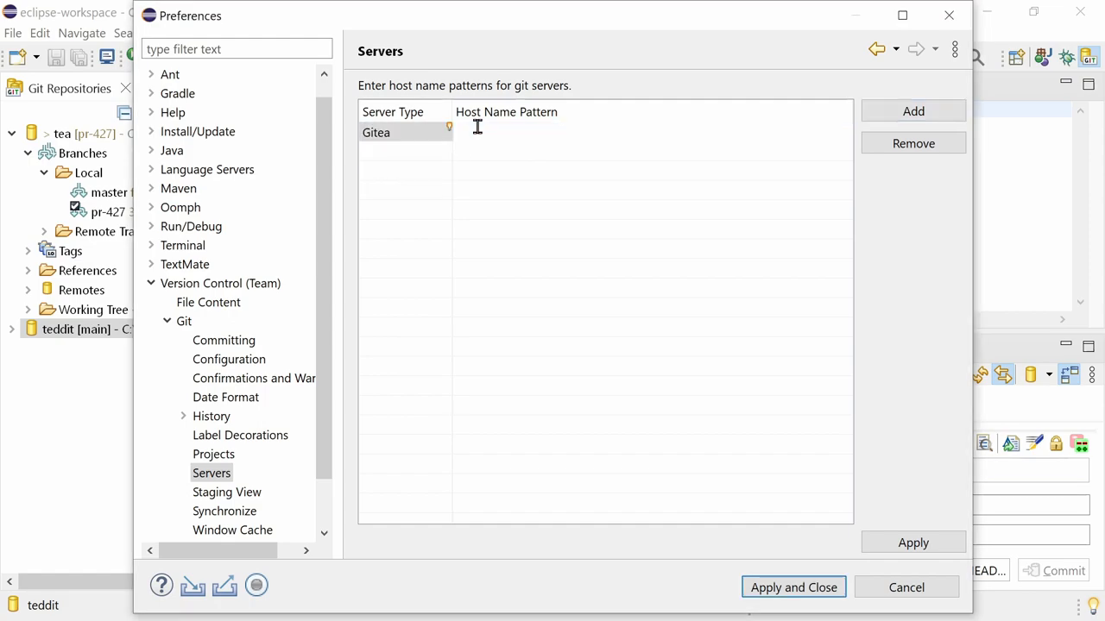
{"action": "type", "text": "codeberg.org"}
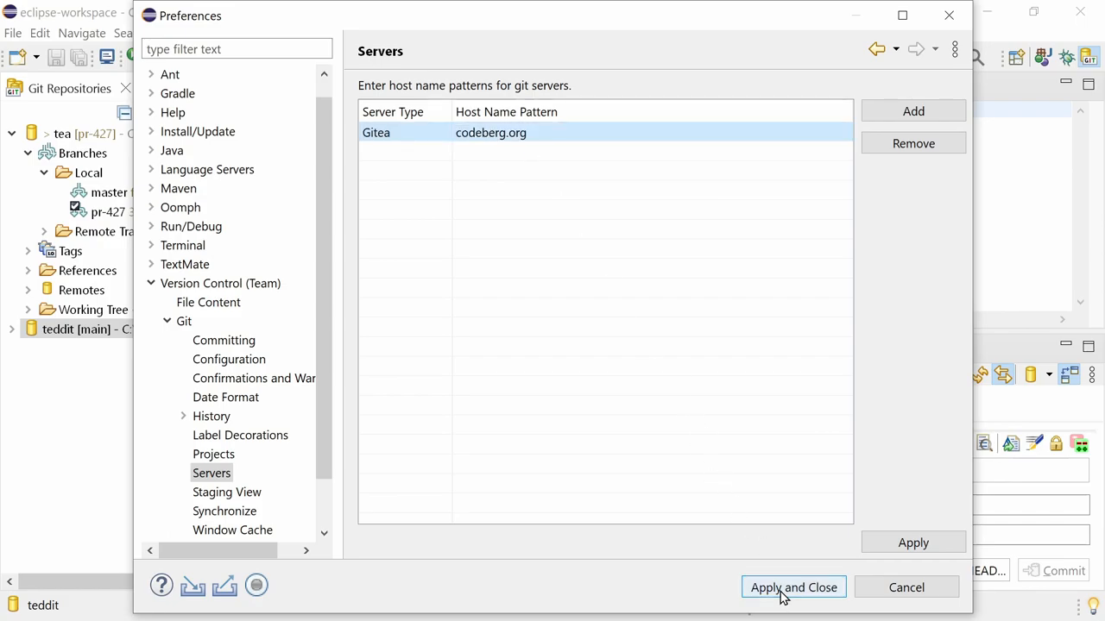
{"action": "left_click", "coordinate": [792, 587]}
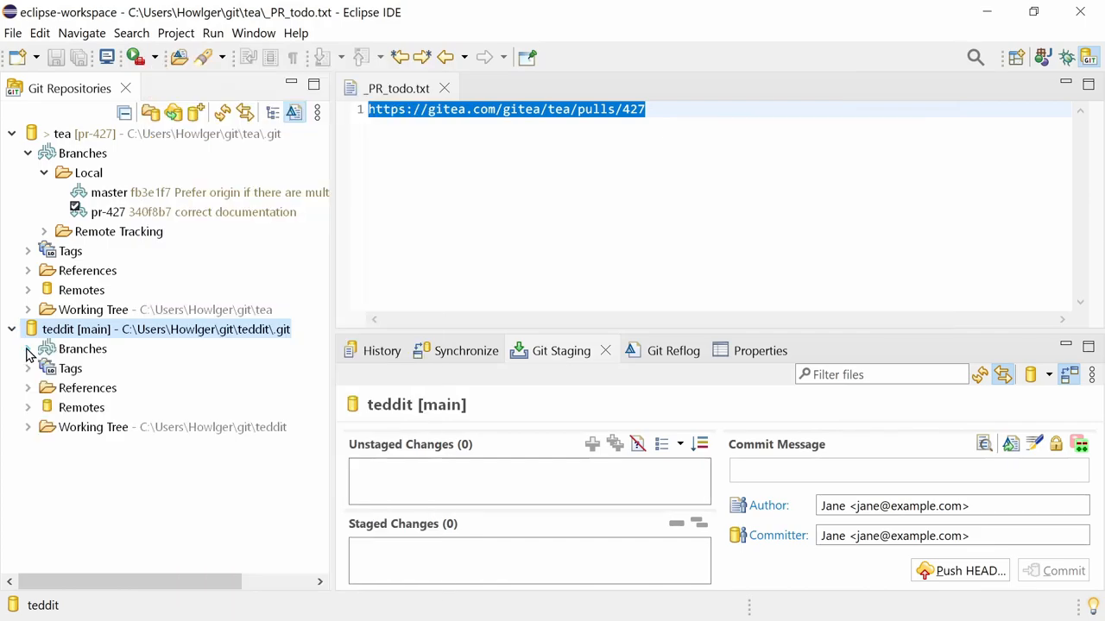
Step: Open the teddit branch's commit 'update version 0.3.8 -> 0.4.0' in the commit viewer
{"action": "left_click", "coordinate": [28, 349]}
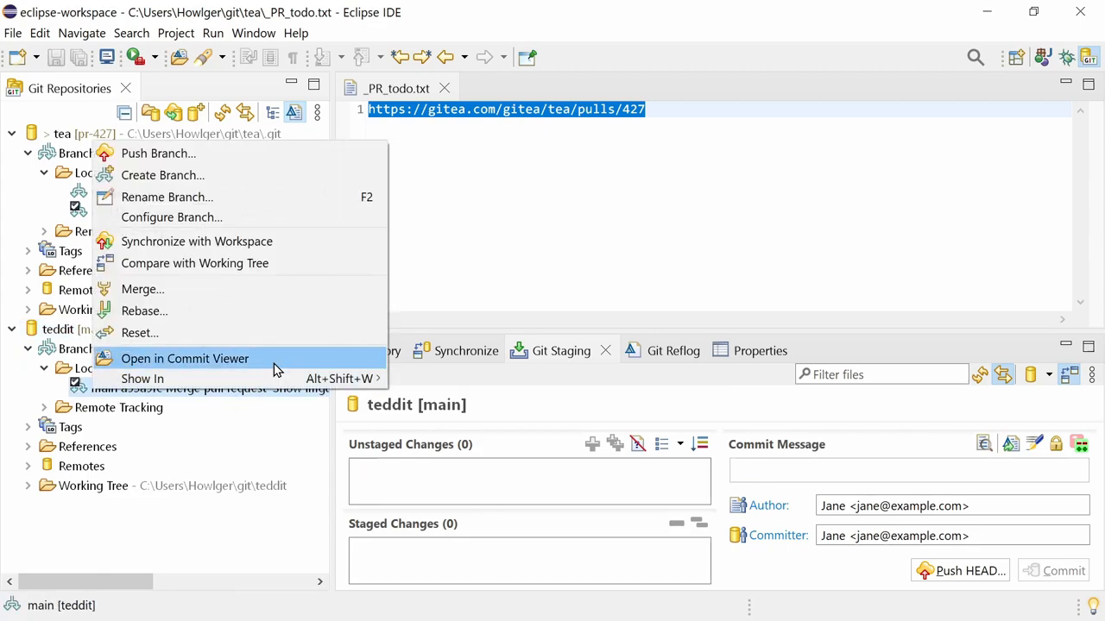
{"action": "left_click", "coordinate": [185, 358]}
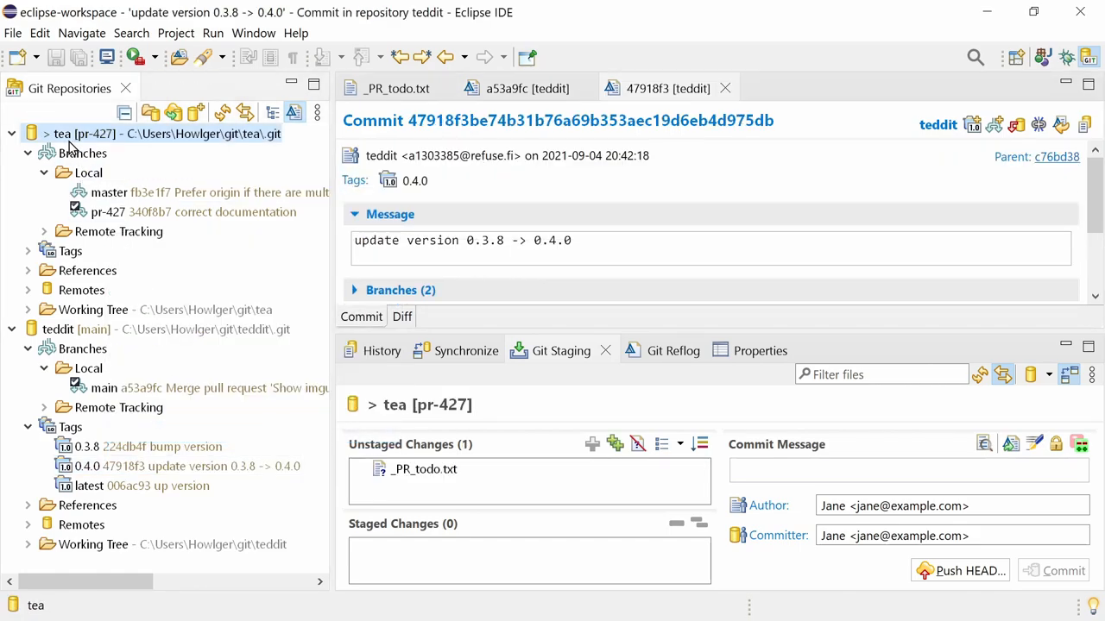
{"action": "mouse_move", "coordinate": [637, 443]}
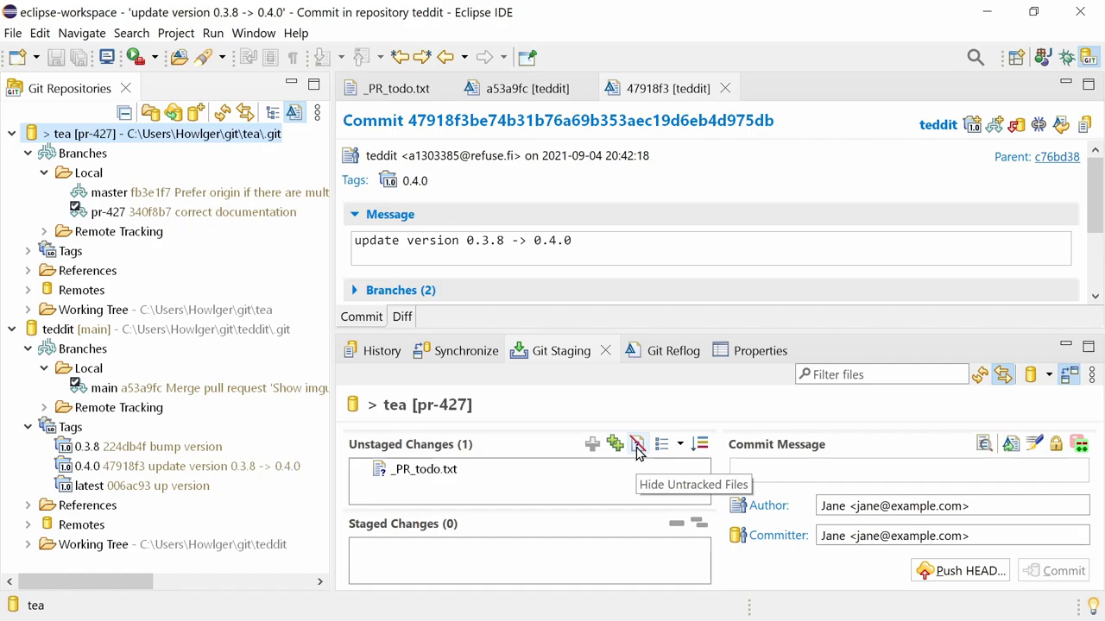
Step: Hide untracked files in the tea [pr-427] staging list and enlarge the staging view
{"action": "left_click", "coordinate": [637, 444]}
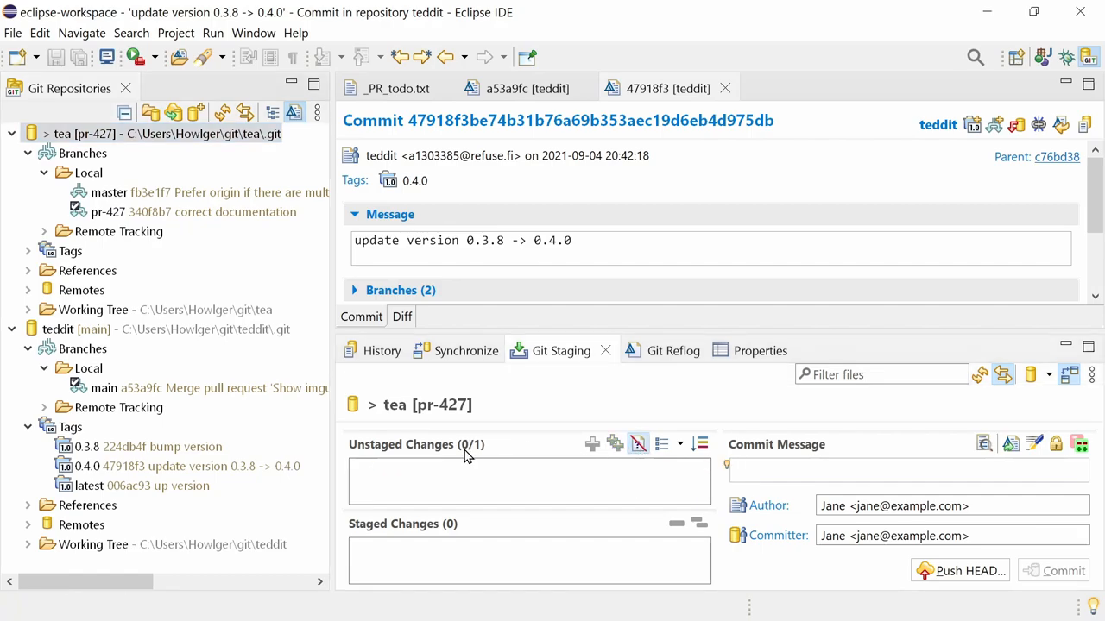
{"action": "mouse_move", "coordinate": [470, 445]}
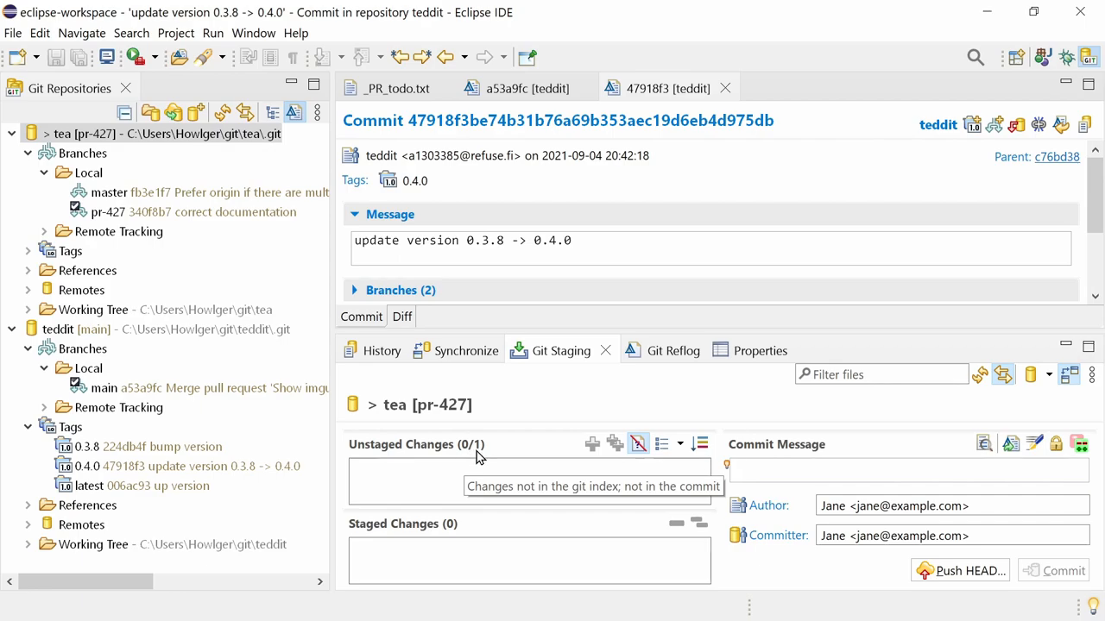
{"action": "left_click", "coordinate": [906, 470]}
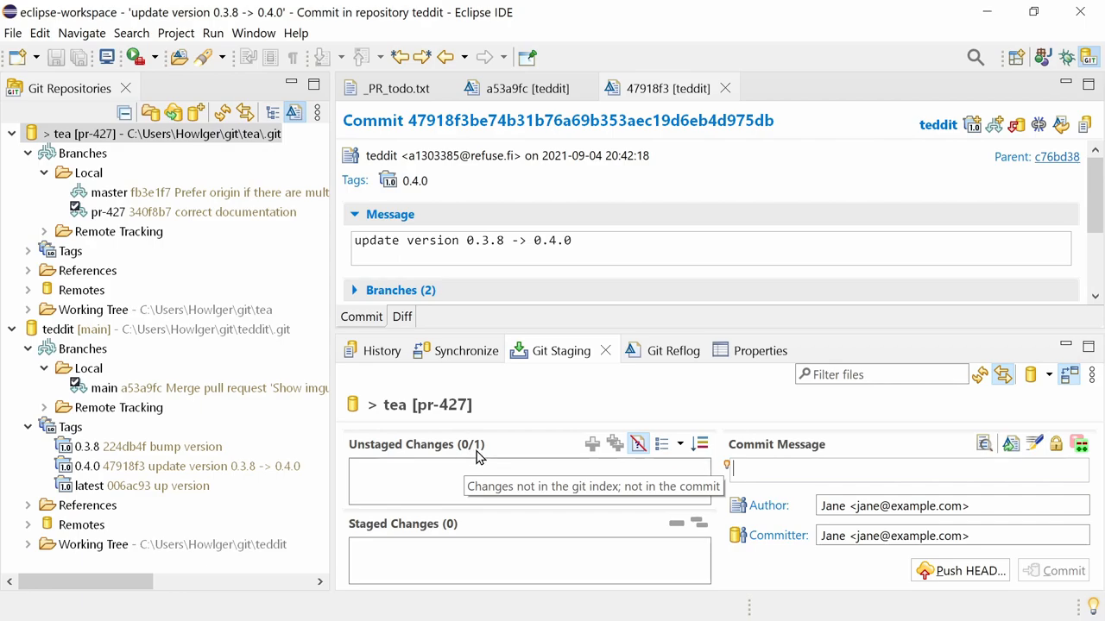
{"action": "mouse_move", "coordinate": [128, 361]}
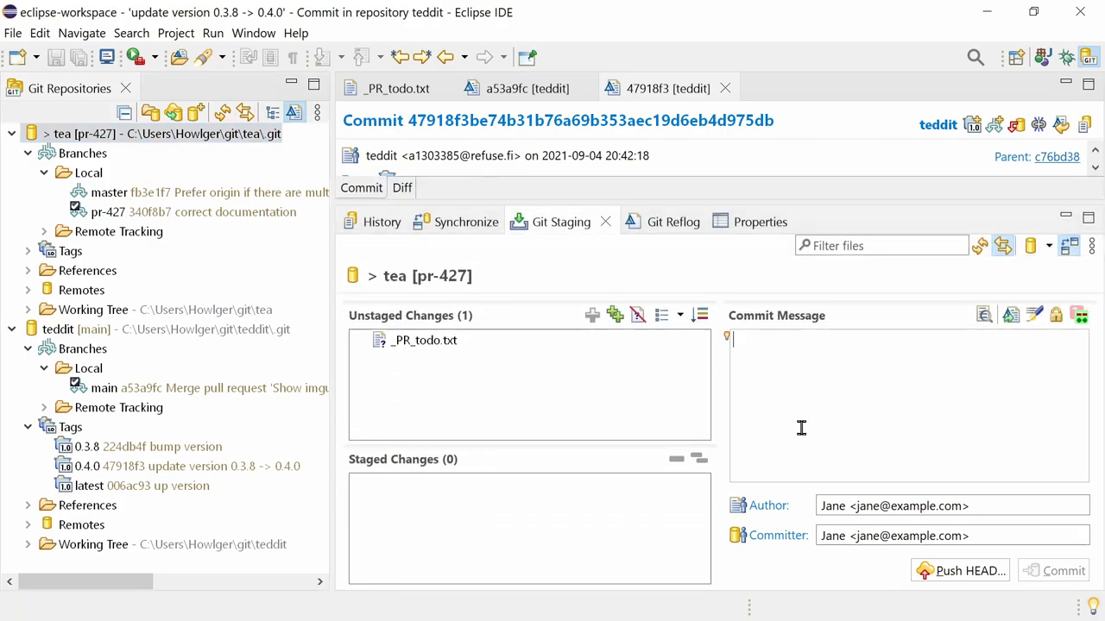
Step: Write a commit message with 'title' and '...', preview it, then add a '# comment' line
{"action": "type", "text": "t"}
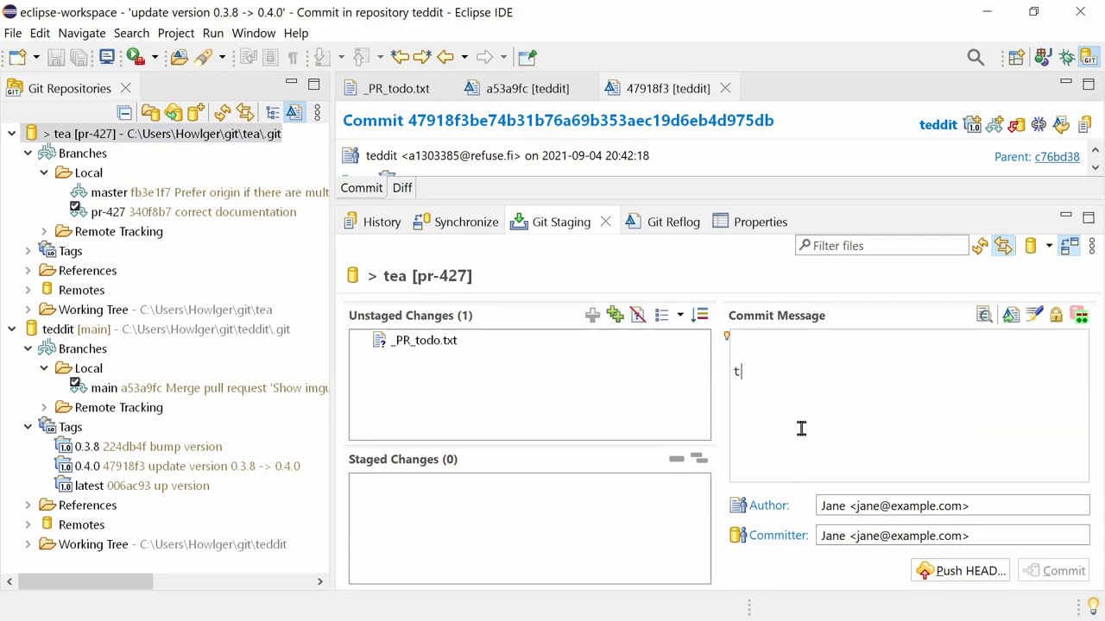
{"action": "type", "text": "itle"}
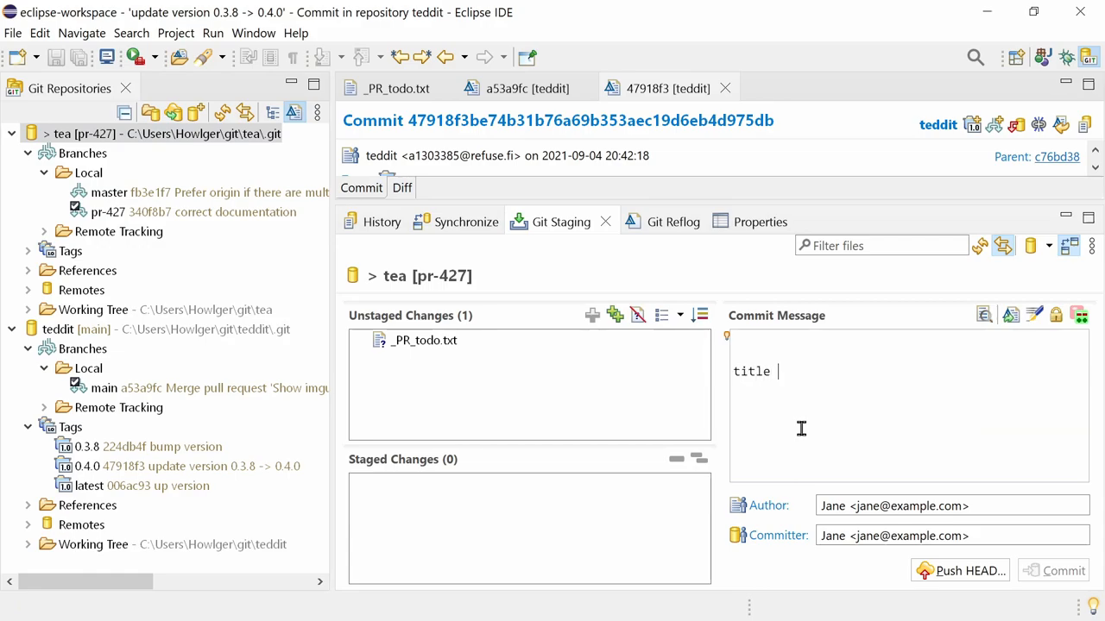
{"action": "key", "text": "Enter"}
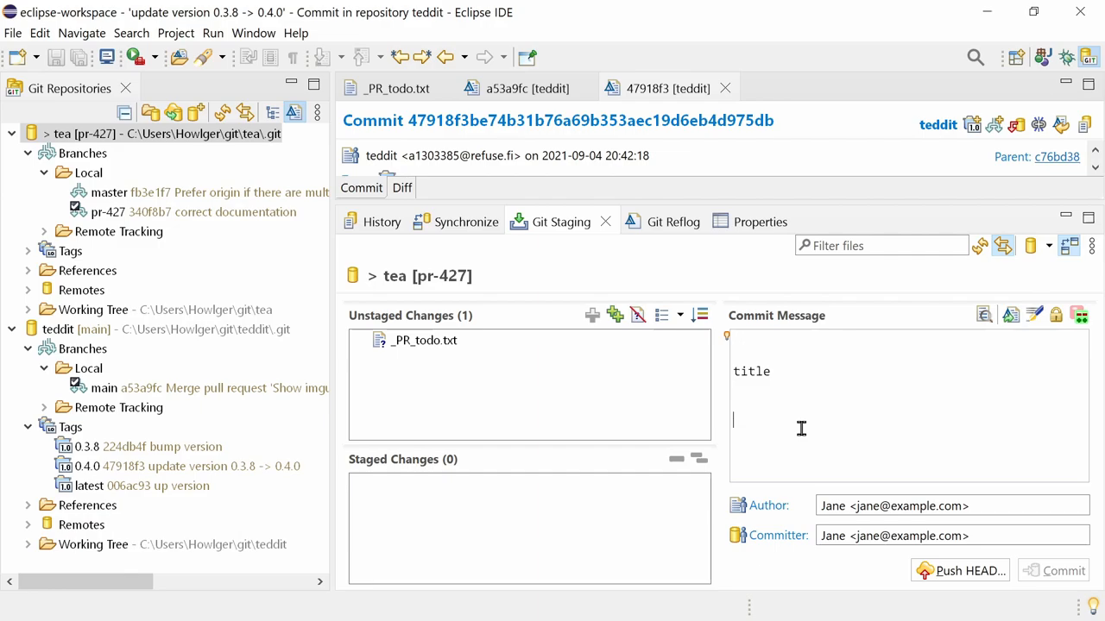
{"action": "type", "text": "..."}
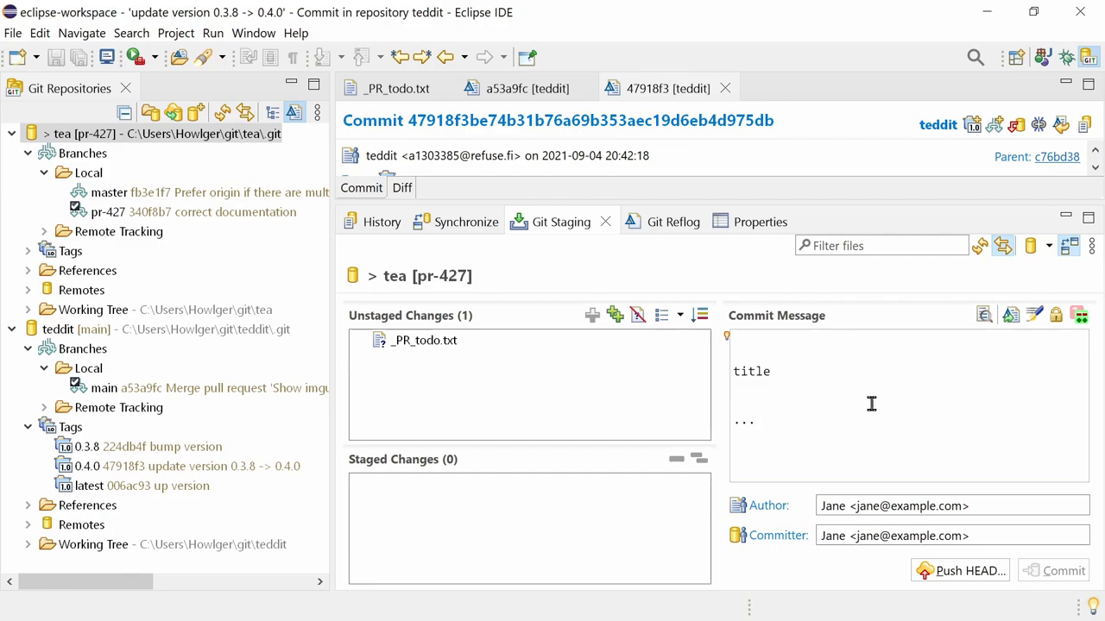
{"action": "mouse_move", "coordinate": [984, 314]}
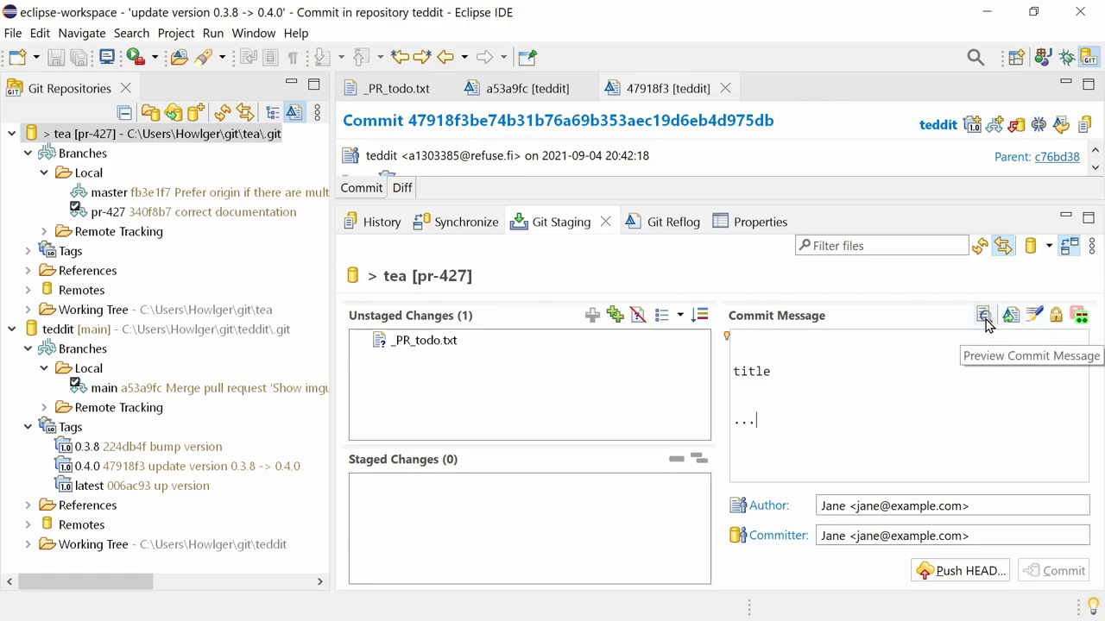
{"action": "left_click", "coordinate": [984, 314]}
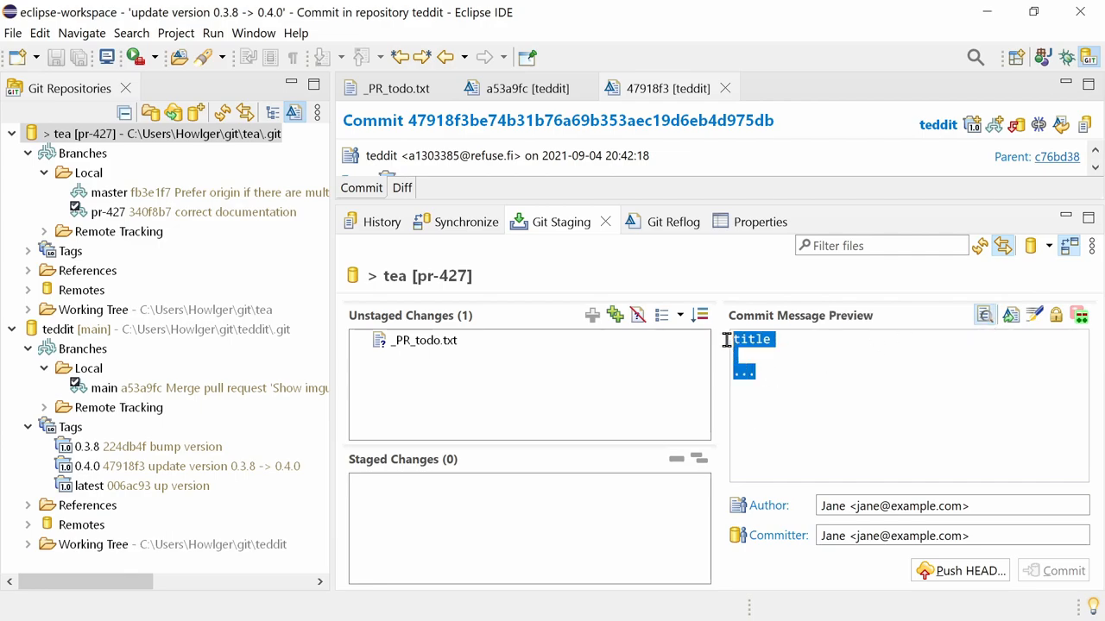
{"action": "mouse_move", "coordinate": [984, 314]}
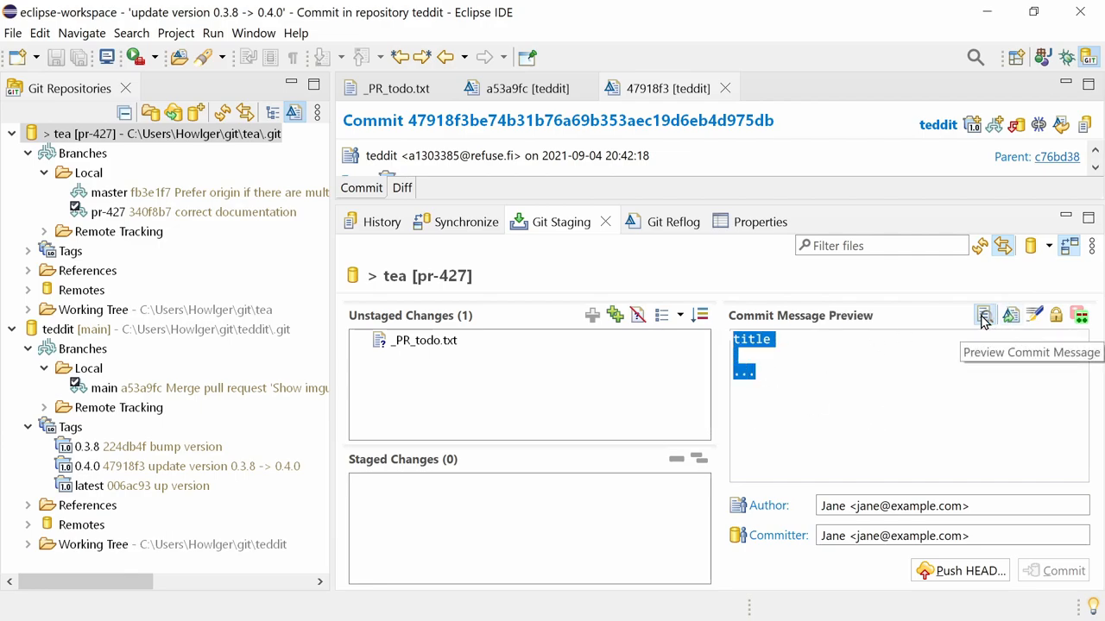
{"action": "left_click", "coordinate": [984, 314]}
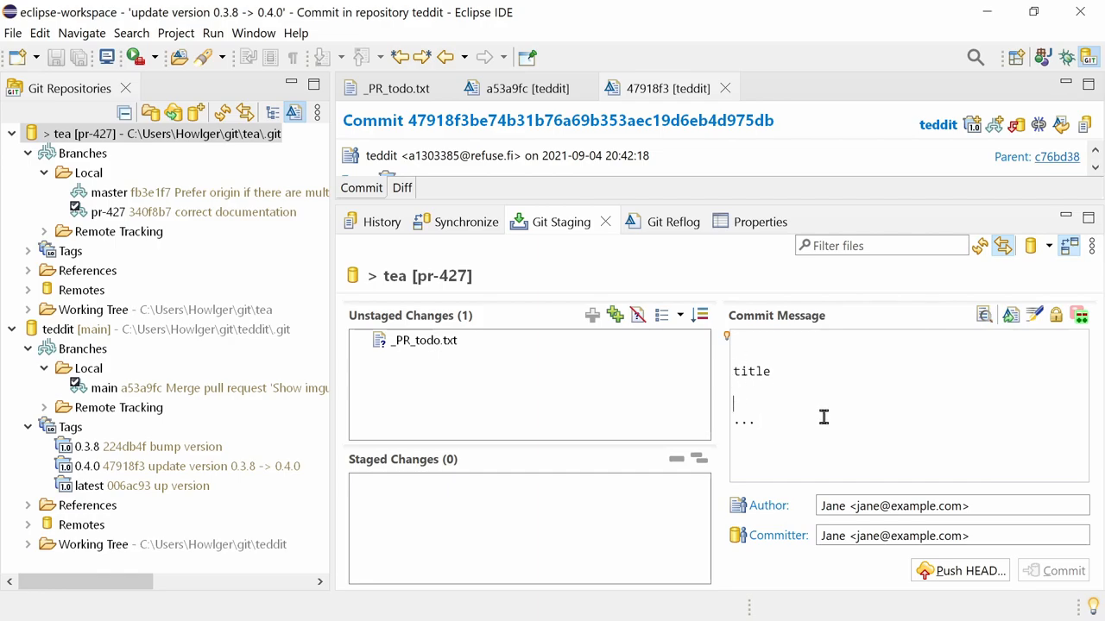
{"action": "type", "text": "#"}
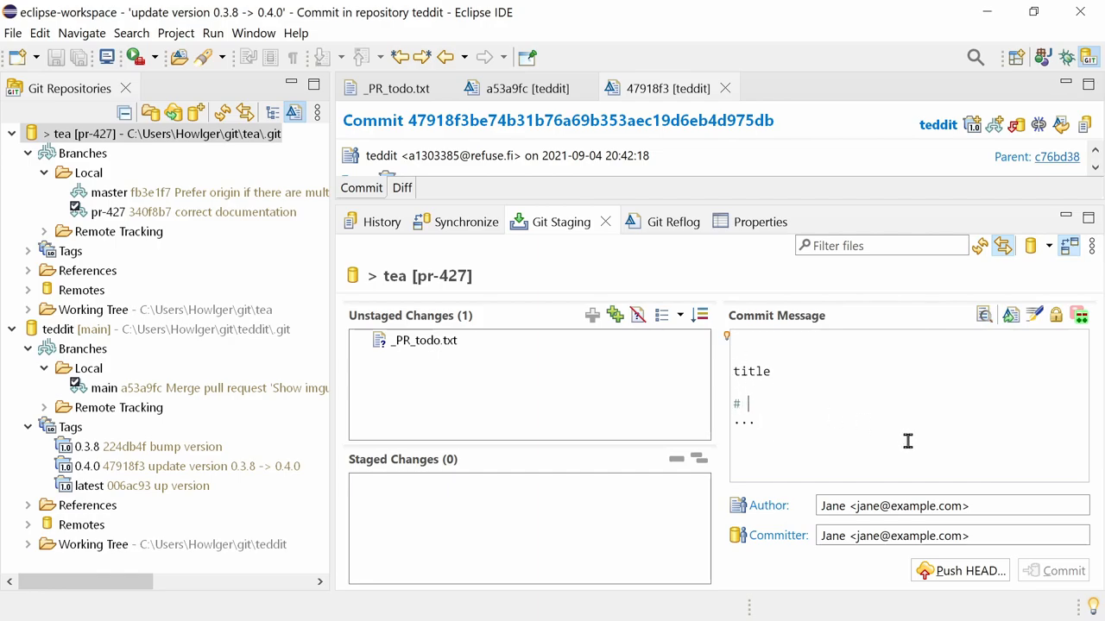
{"action": "type", "text": "comment"}
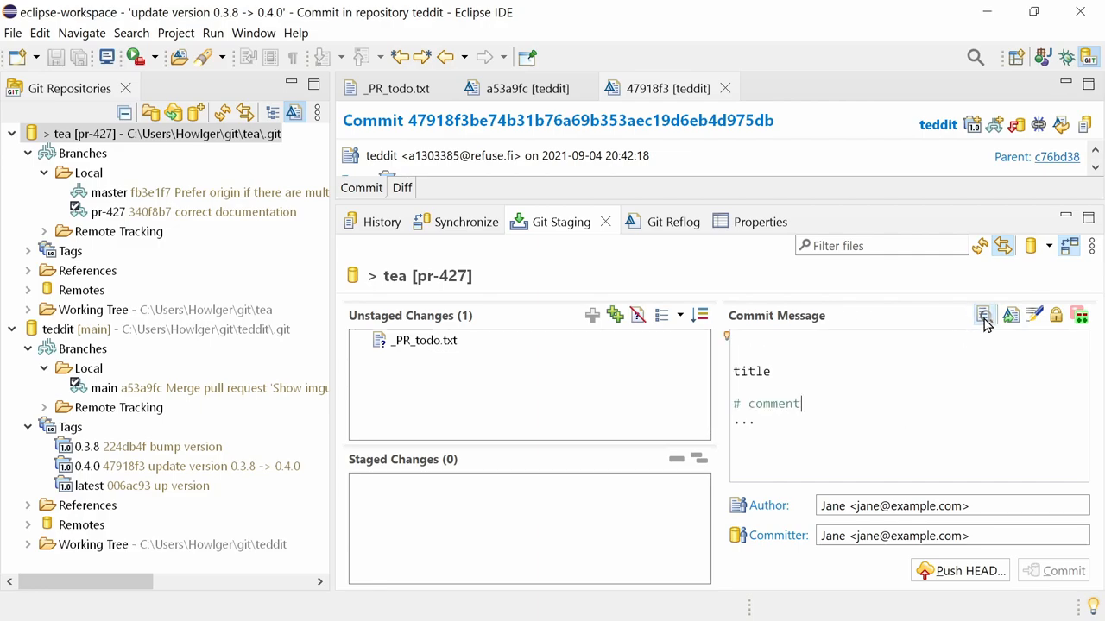
Step: Add commit.cleanup = whitespace to the tea repository configuration and apply
{"action": "right_click", "coordinate": [147, 135]}
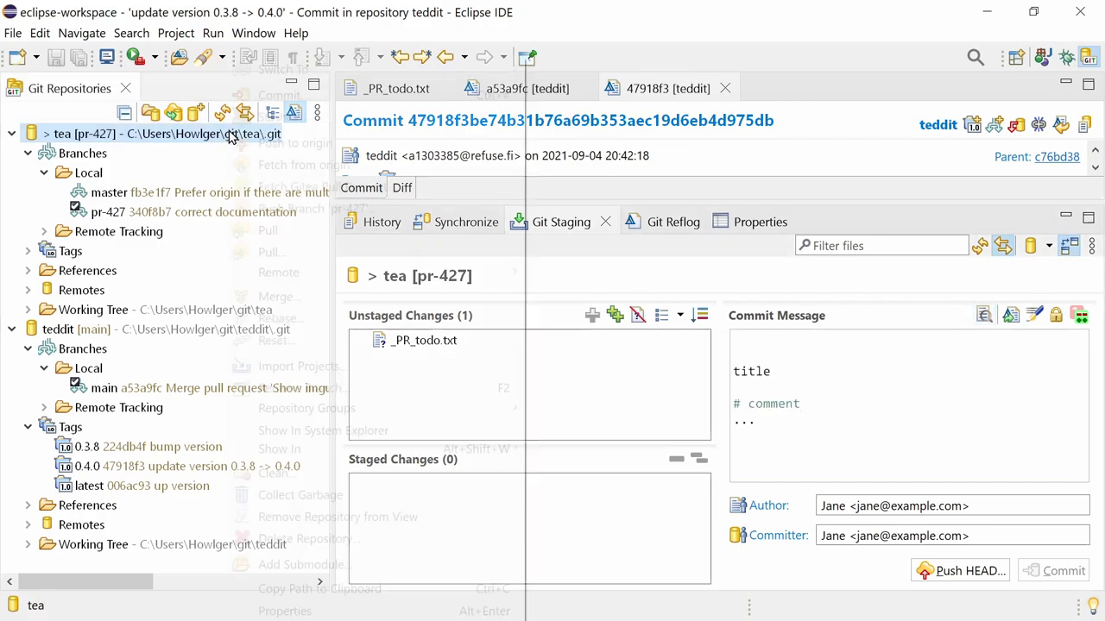
{"action": "left_click", "coordinate": [283, 611]}
{"action": "type", "text": "commit.cleanup"}
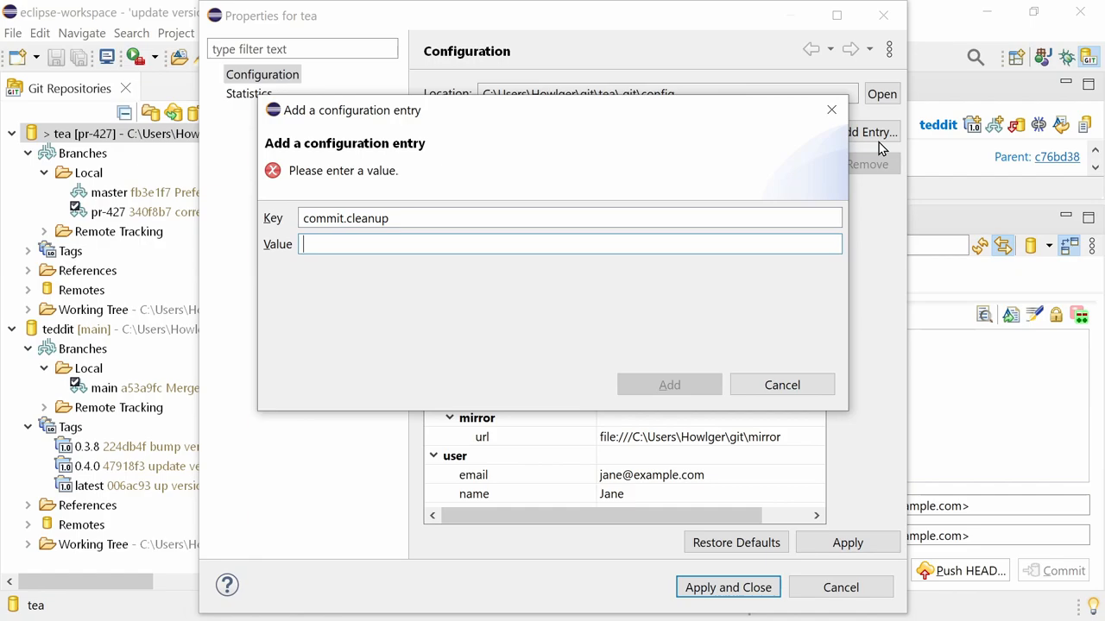
{"action": "type", "text": "whitespace"}
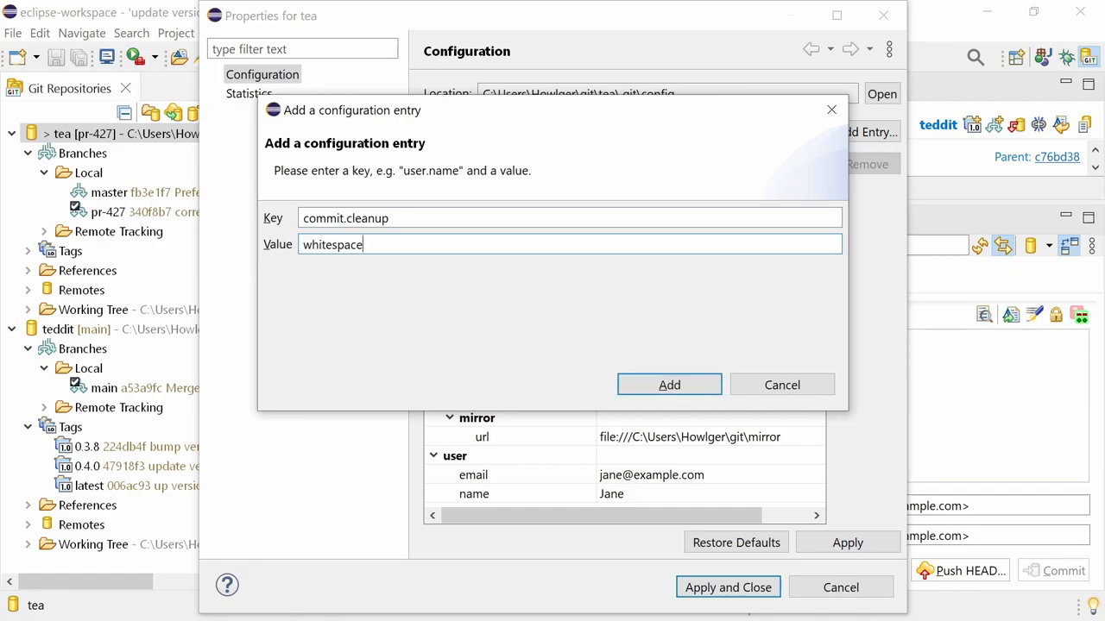
{"action": "left_click", "coordinate": [670, 385]}
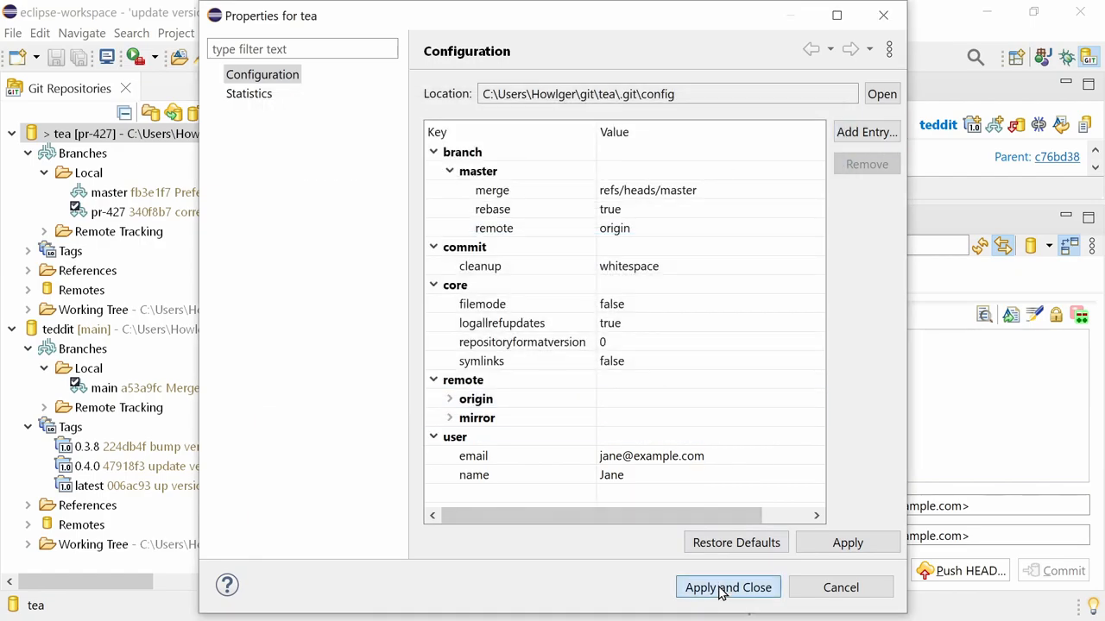
{"action": "left_click", "coordinate": [728, 587]}
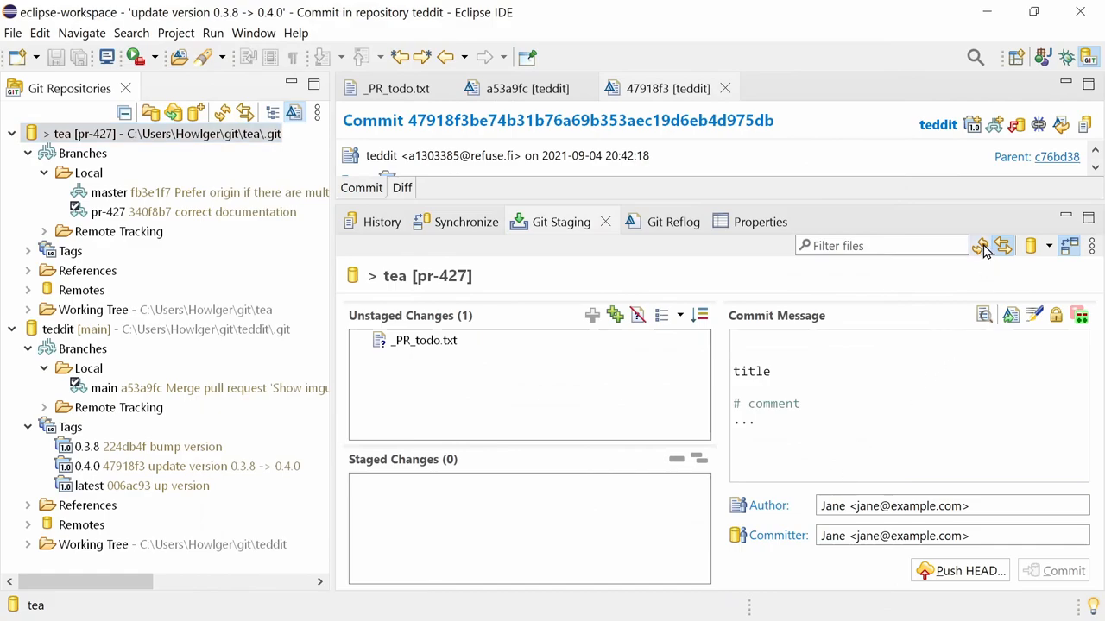
Step: Preview the commit message to confirm the # comment line is kept, then reopen tea's properties
{"action": "left_click", "coordinate": [984, 314]}
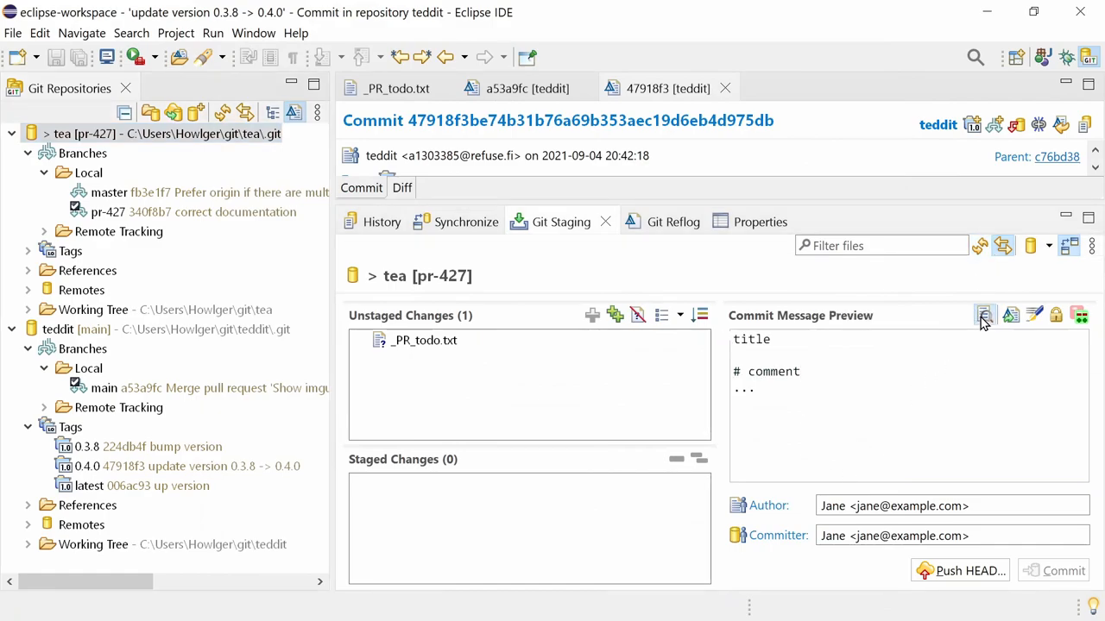
{"action": "left_click", "coordinate": [984, 314]}
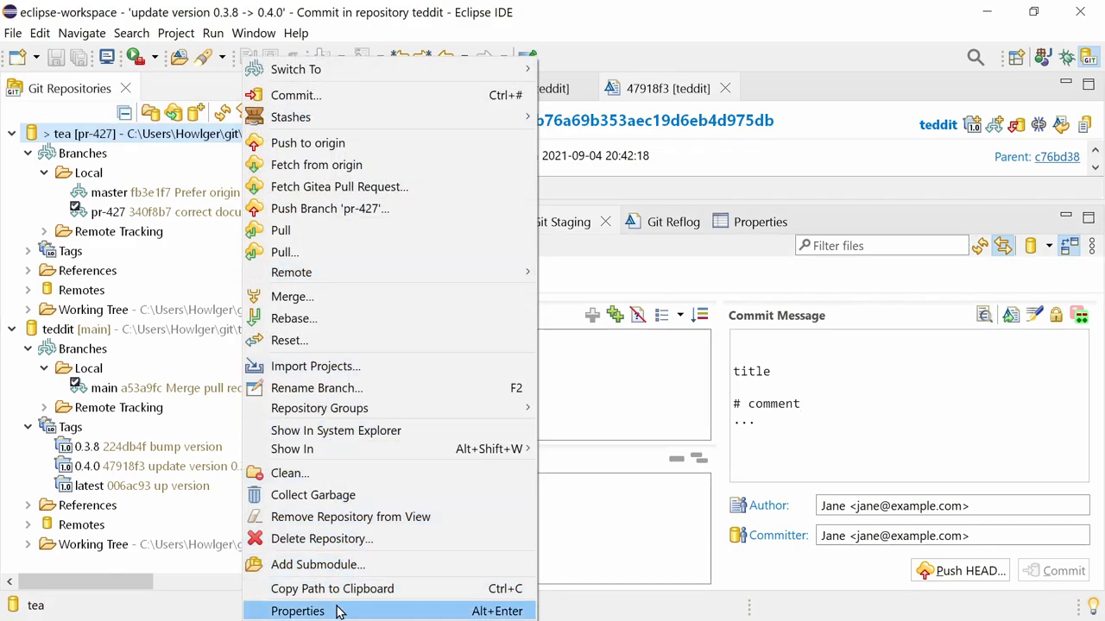
{"action": "left_click", "coordinate": [297, 611]}
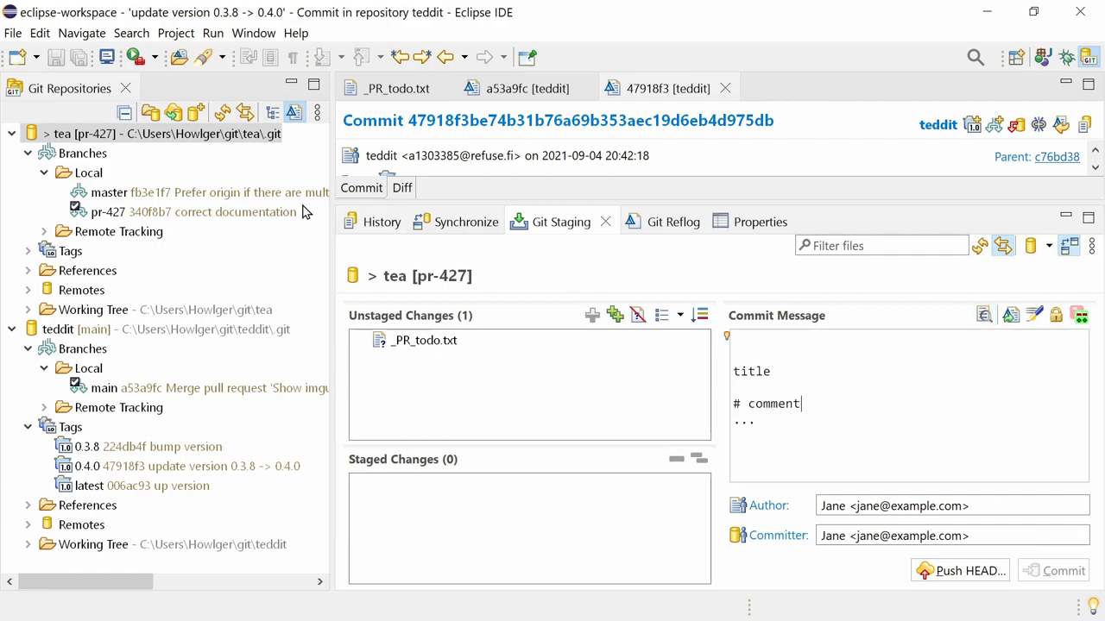
Step: Add remote.pushDefault = mirror to the tea repository configuration
{"action": "right_click", "coordinate": [130, 135]}
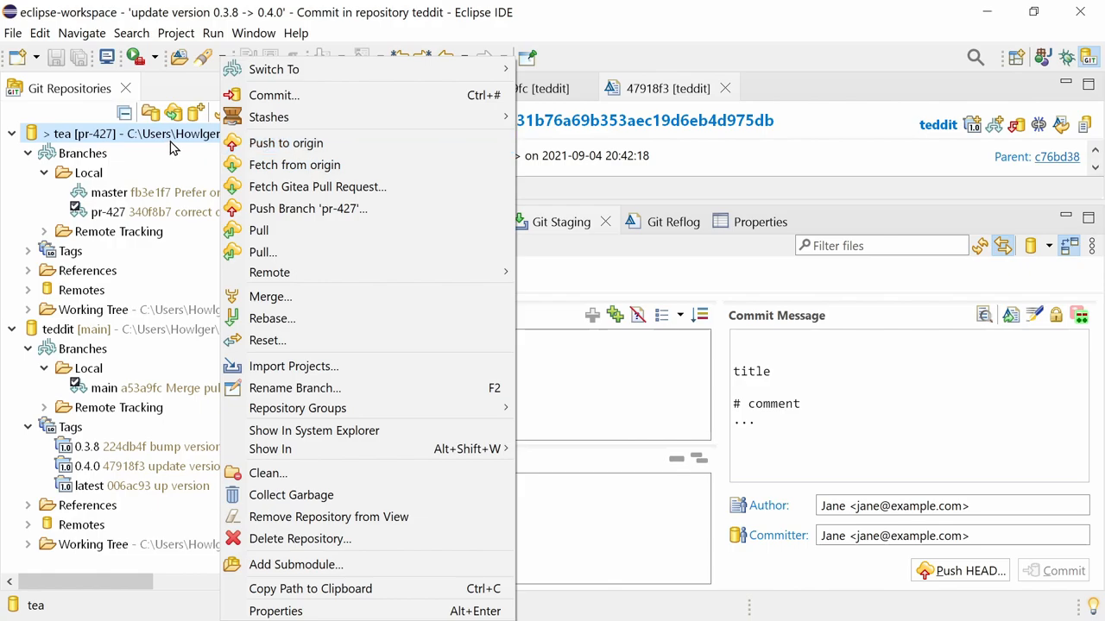
{"action": "left_click", "coordinate": [276, 611]}
{"action": "type", "text": "branch.origin"}
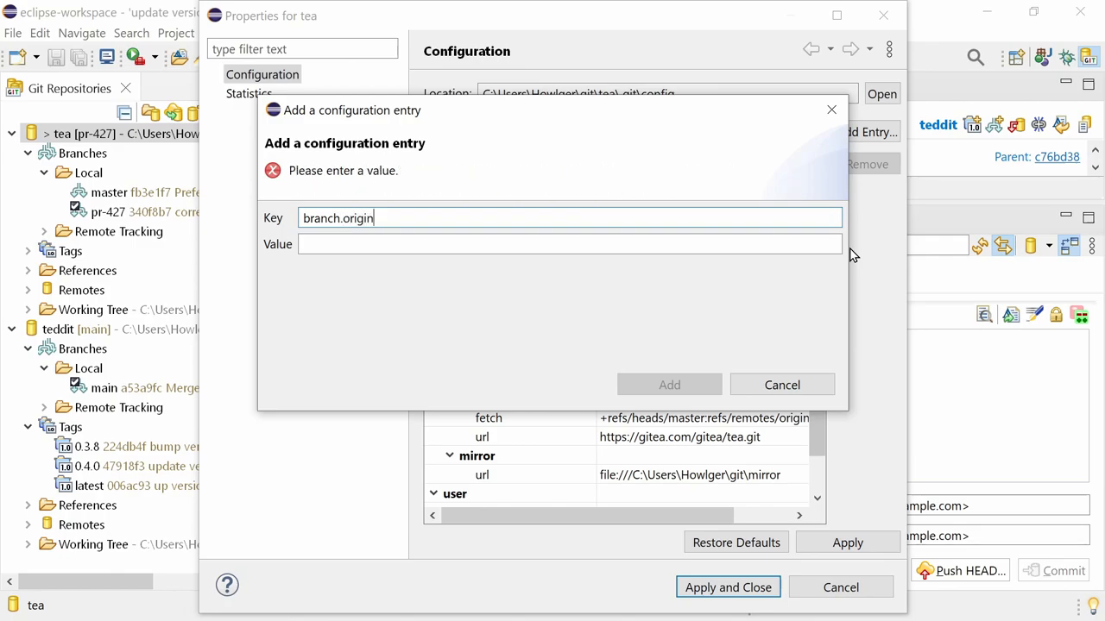
{"action": "type", "text": ".pushRemote"}
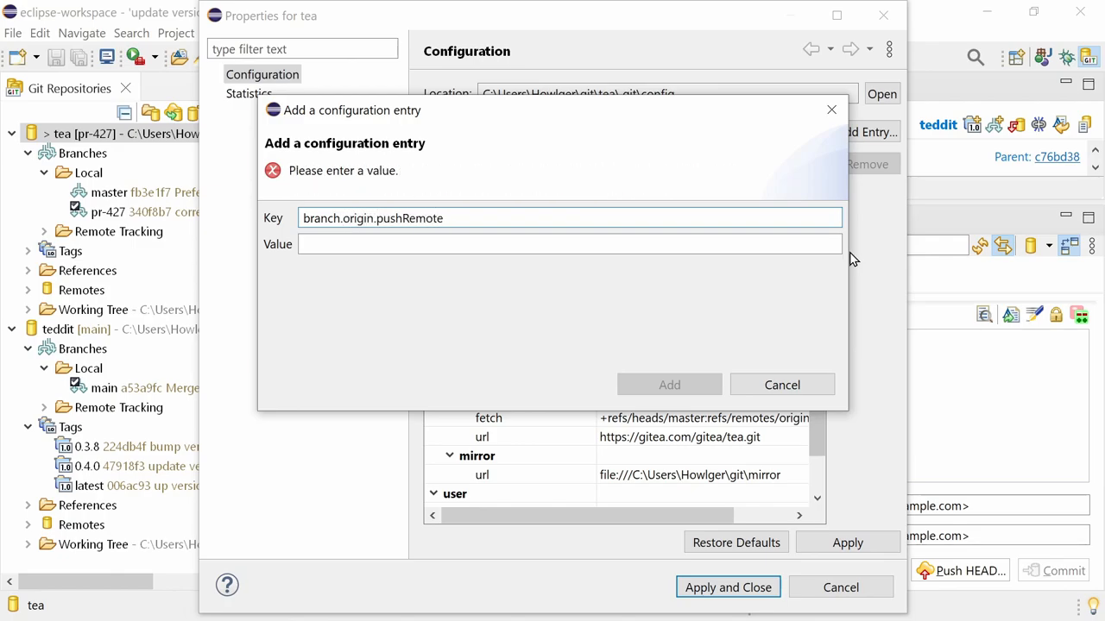
{"action": "double_click", "coordinate": [410, 218]}
{"action": "type", "text": "merg"}
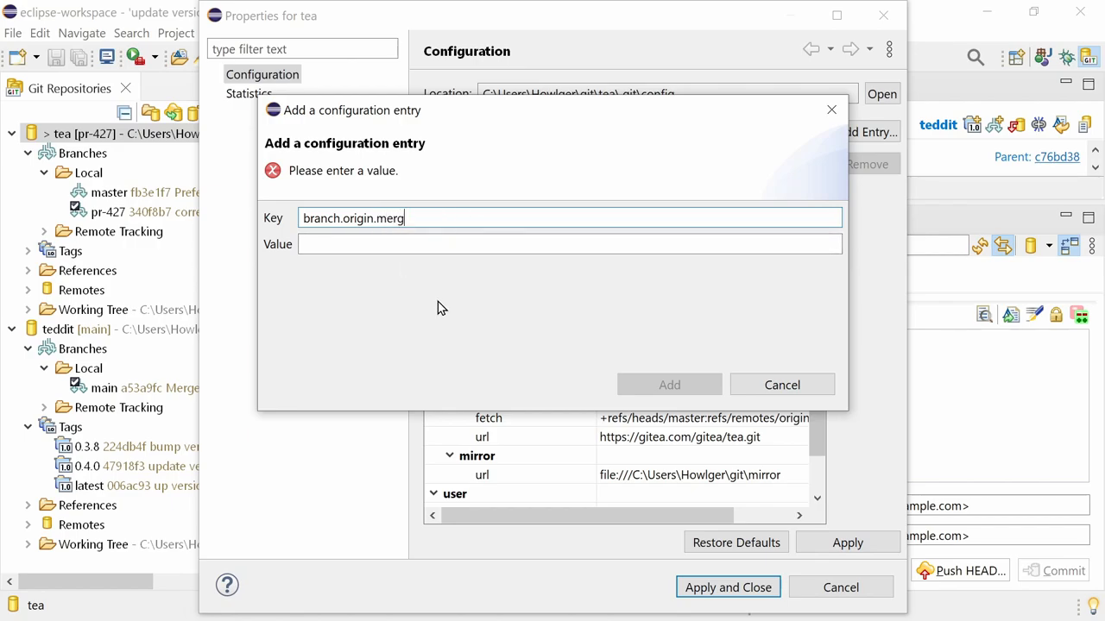
{"action": "type", "text": "e"}
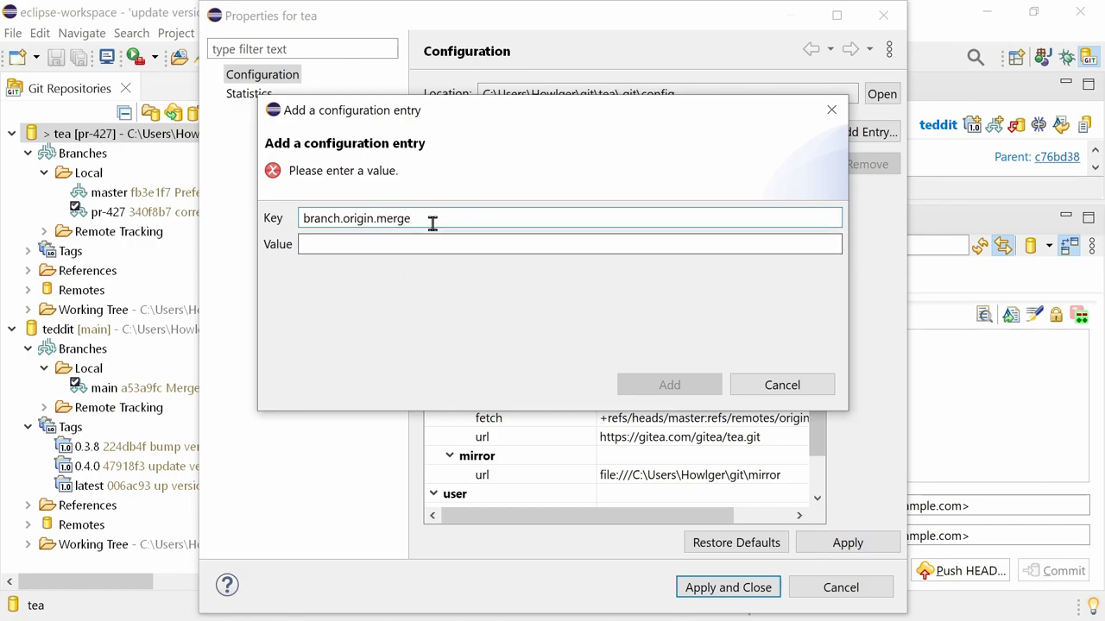
{"action": "type", "text": "r"}
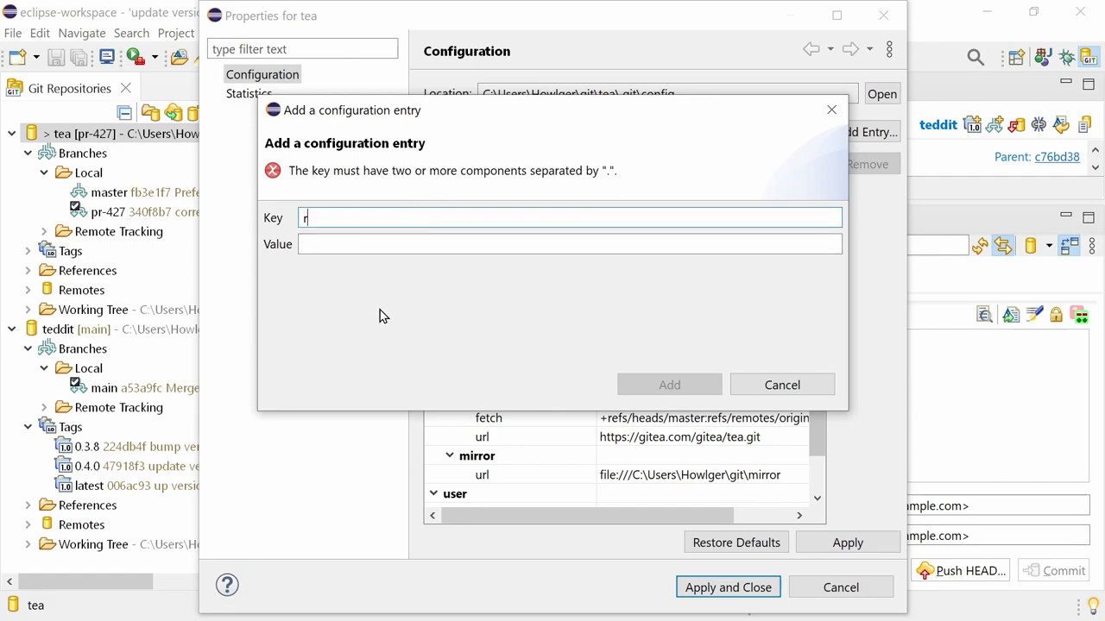
{"action": "type", "text": "emote.pushDef"}
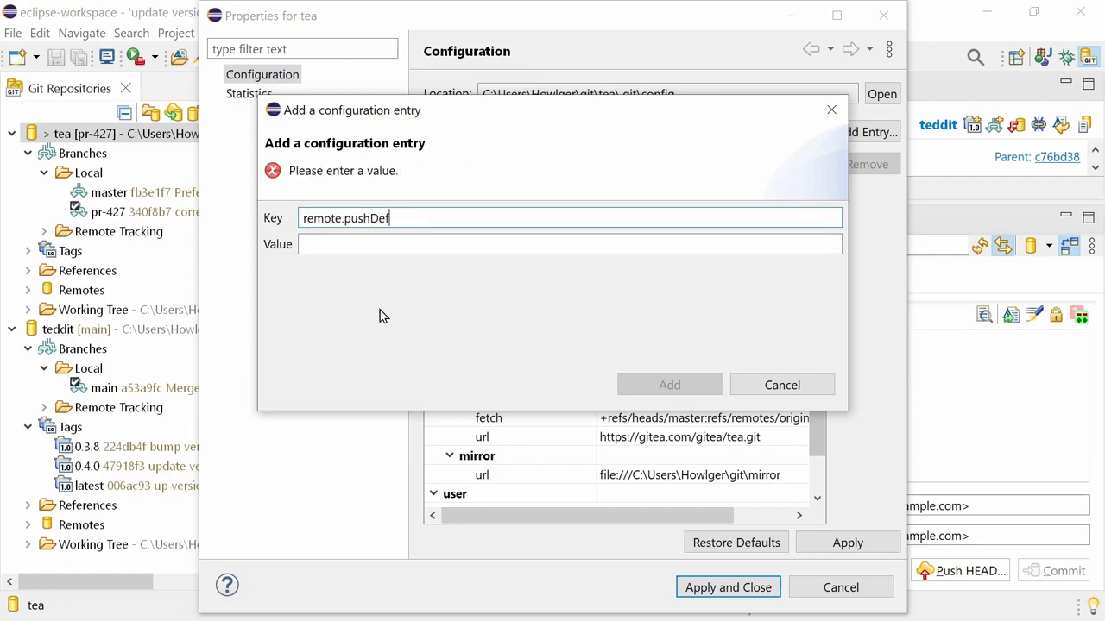
{"action": "type", "text": "mirror"}
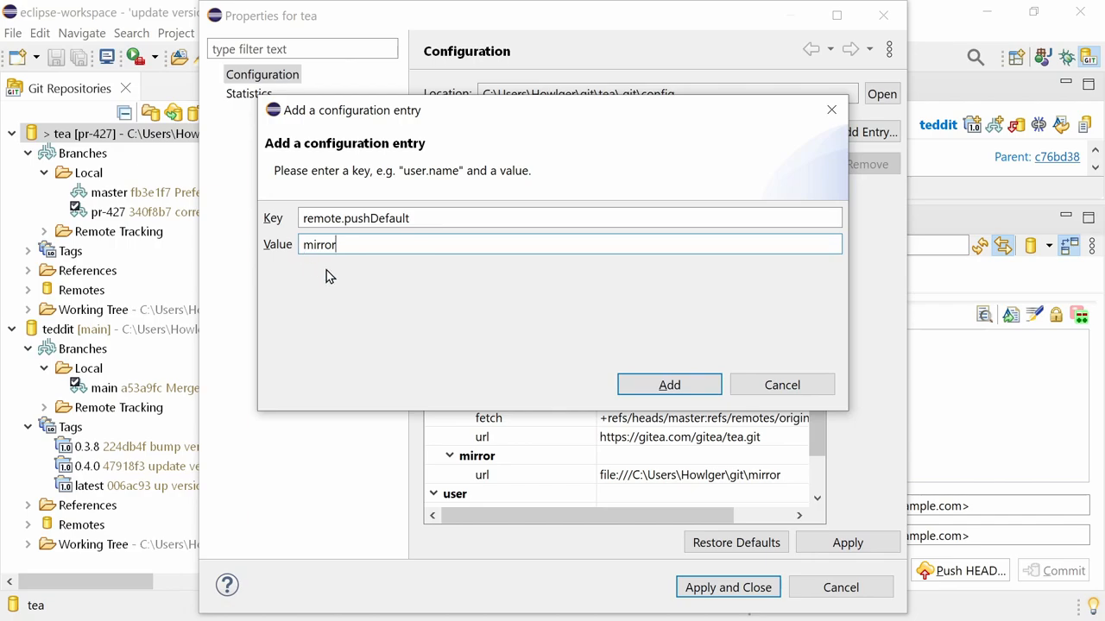
{"action": "left_click", "coordinate": [670, 383]}
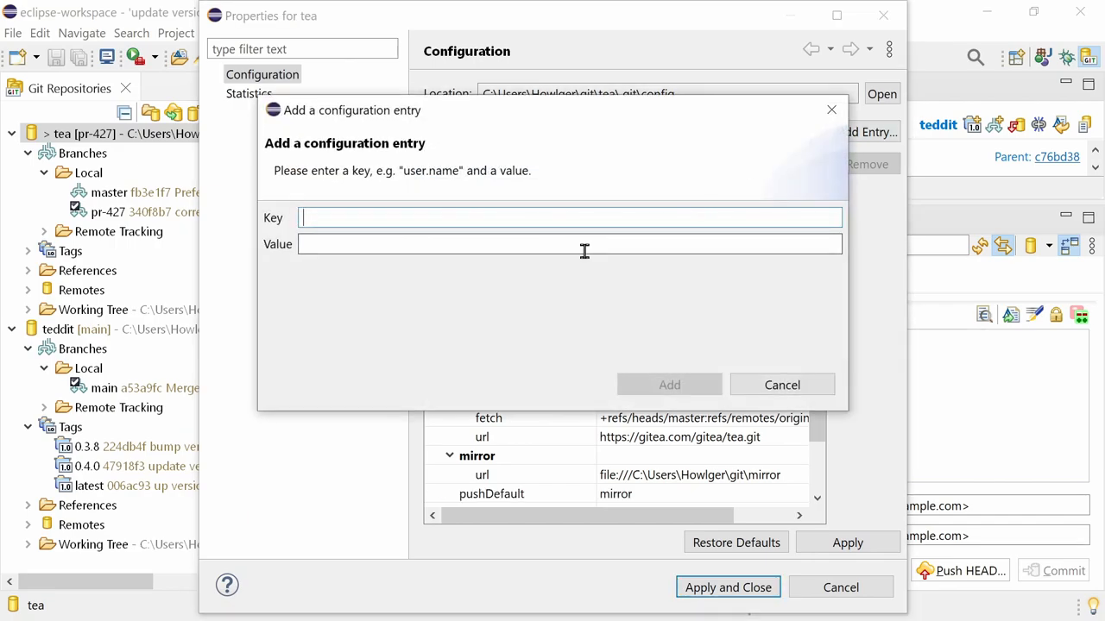
Step: Add push.default = matching and apply the configuration
{"action": "type", "text": "push.default"}
{"action": "left_click", "coordinate": [569, 245]}
{"action": "type", "text": "matching"}
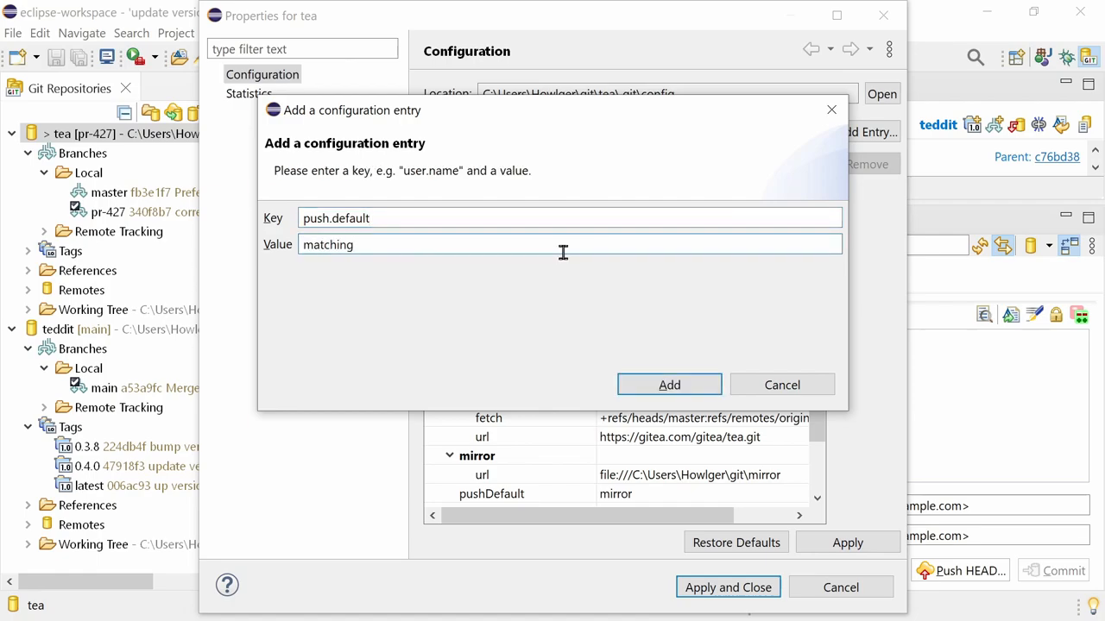
{"action": "left_click", "coordinate": [670, 385]}
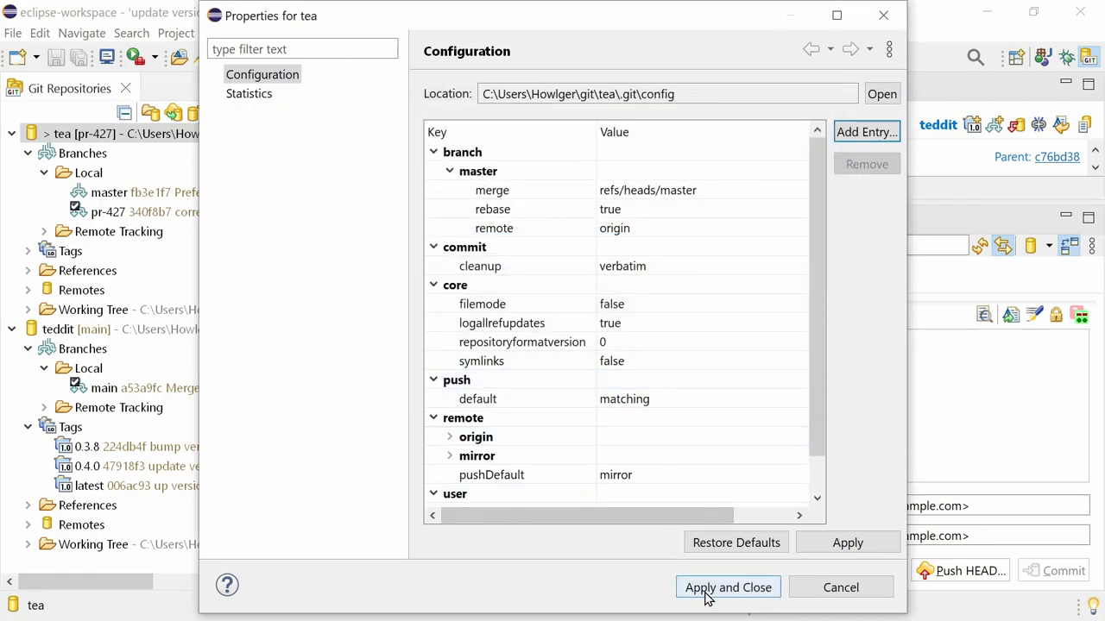
{"action": "left_click", "coordinate": [729, 587]}
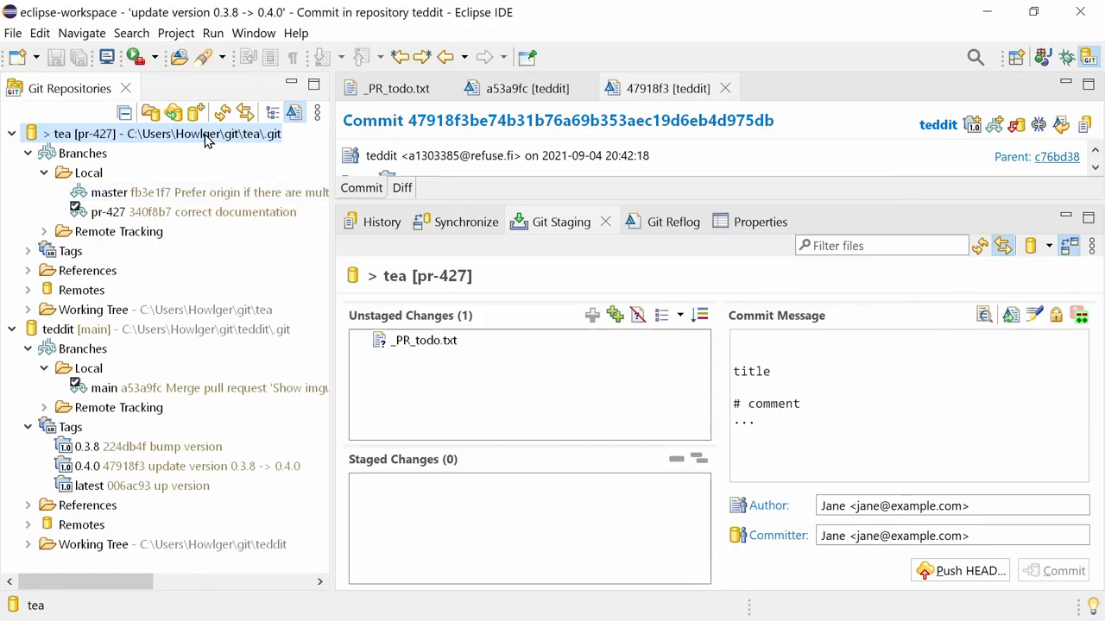
Step: Start a push of tea to origin listing master and pr-427, then cancel it
{"action": "right_click", "coordinate": [156, 133]}
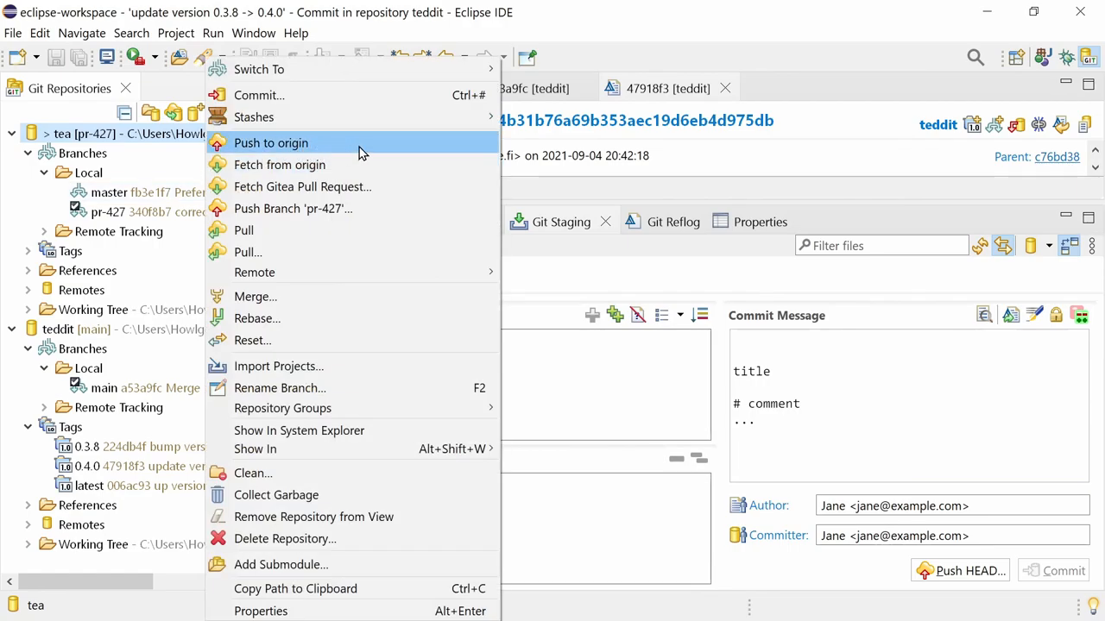
{"action": "left_click", "coordinate": [269, 141]}
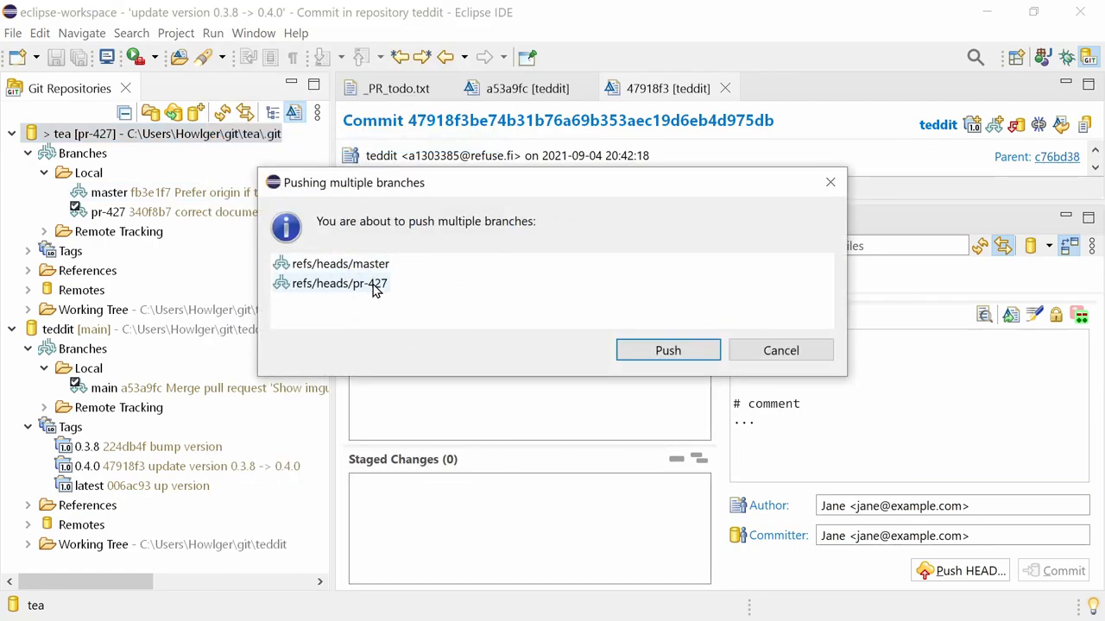
{"action": "left_click", "coordinate": [780, 349]}
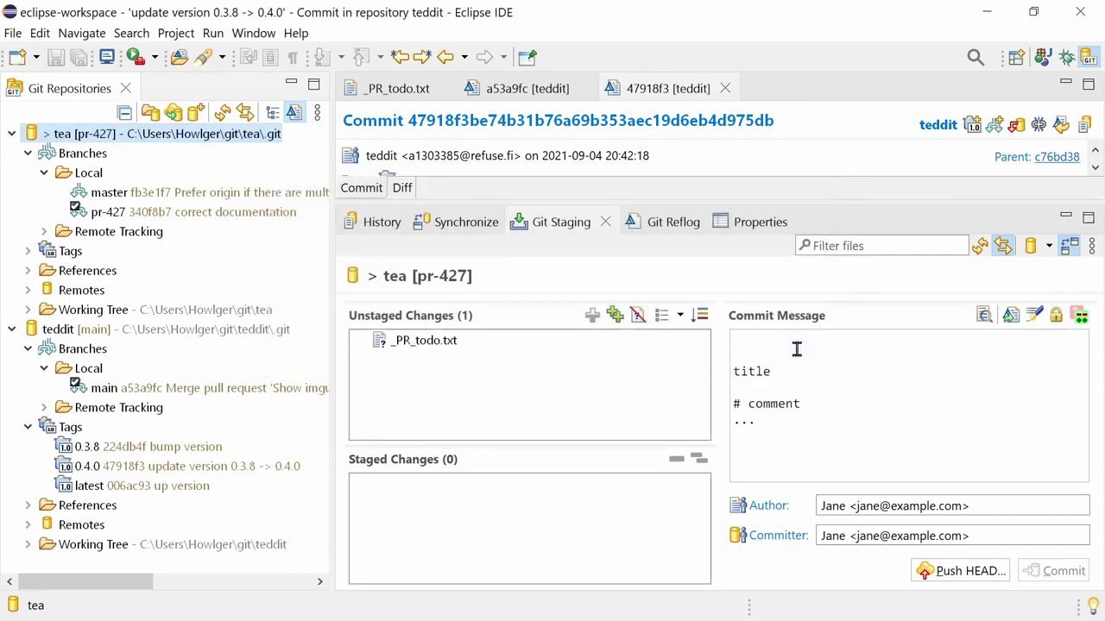
Step: Configure the master branch with branch_to_push_to as its push remote and save
{"action": "right_click", "coordinate": [112, 192]}
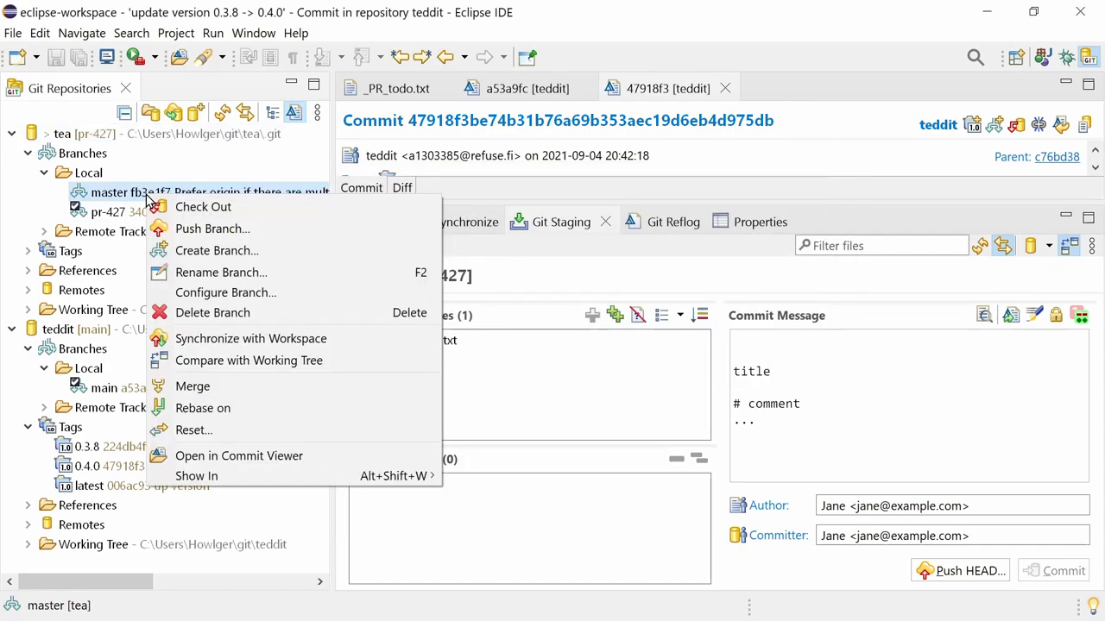
{"action": "left_click", "coordinate": [224, 292]}
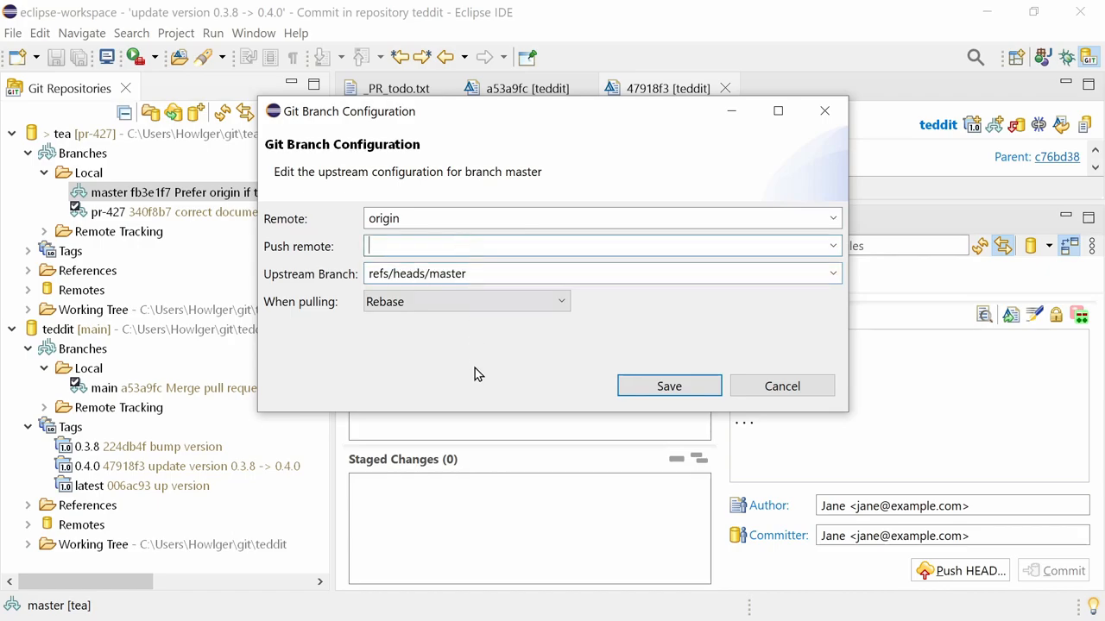
{"action": "type", "text": "branch_to_"}
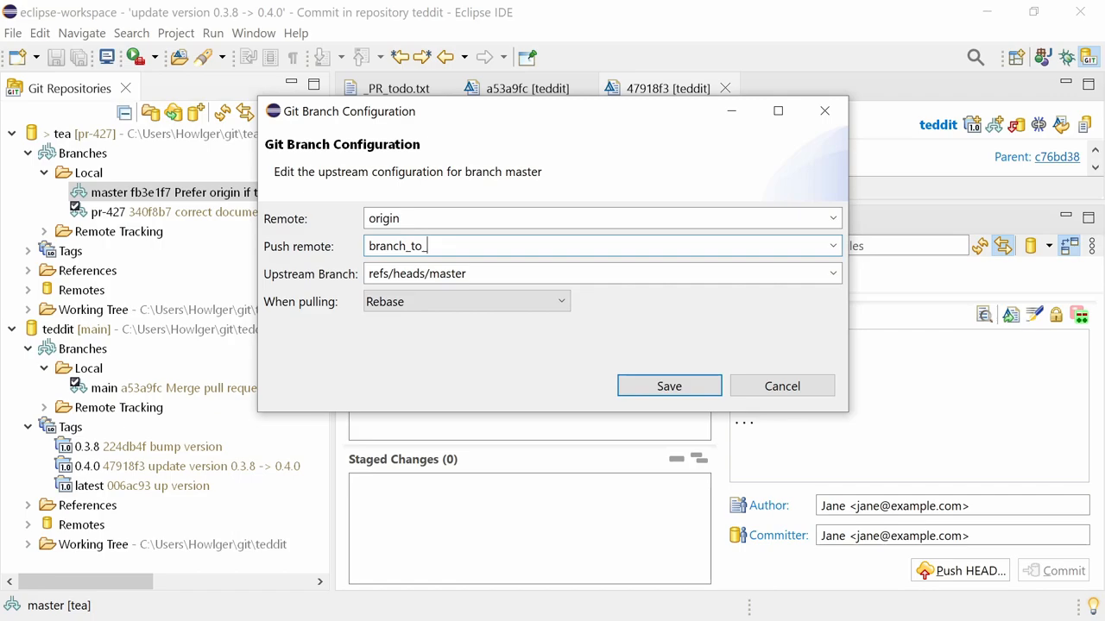
{"action": "type", "text": "push_to"}
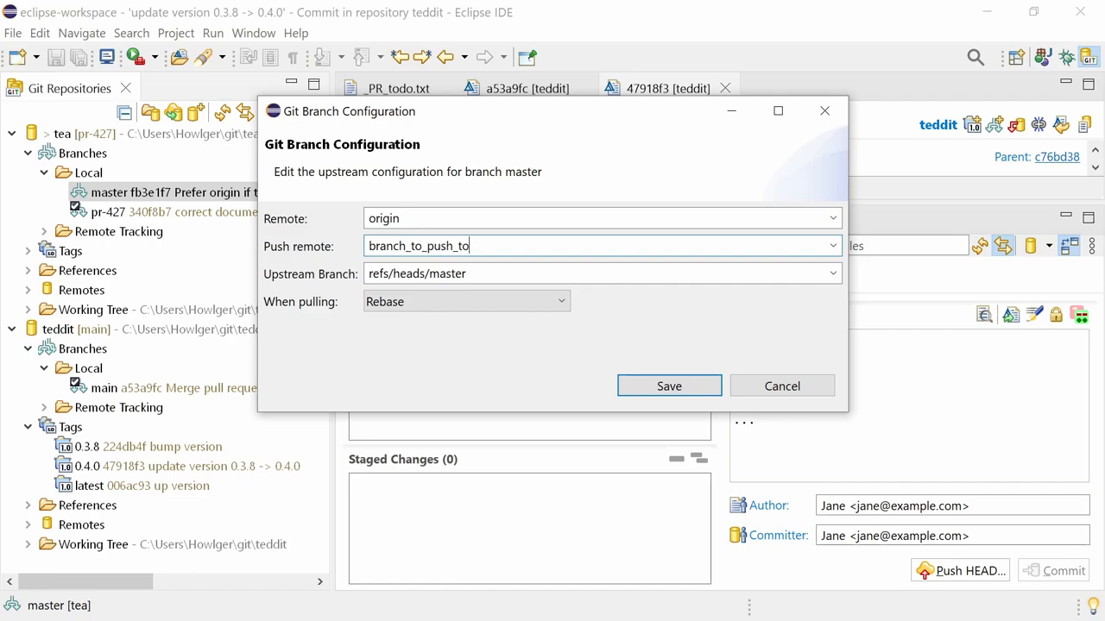
{"action": "mouse_move", "coordinate": [456, 354]}
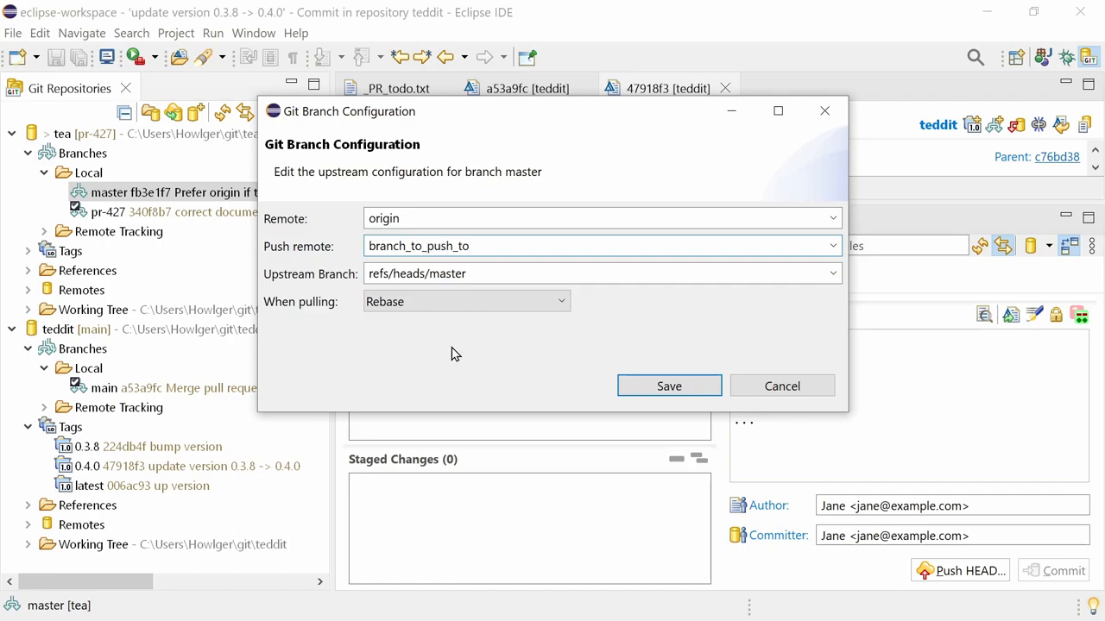
{"action": "left_click", "coordinate": [670, 387]}
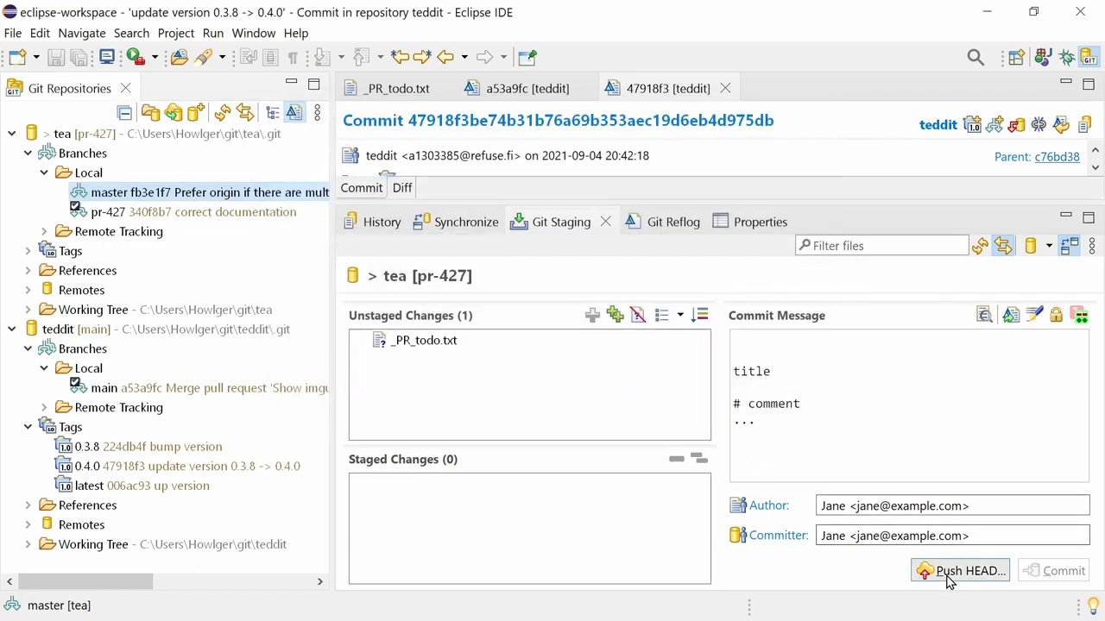
{"action": "left_click", "coordinate": [960, 570]}
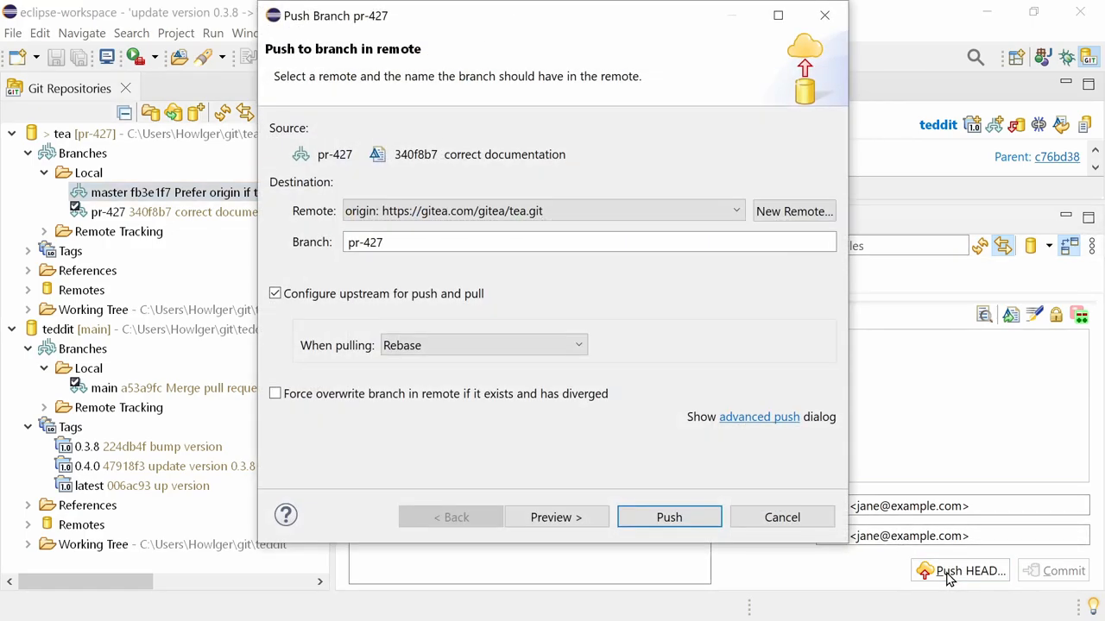
{"action": "mouse_move", "coordinate": [670, 518]}
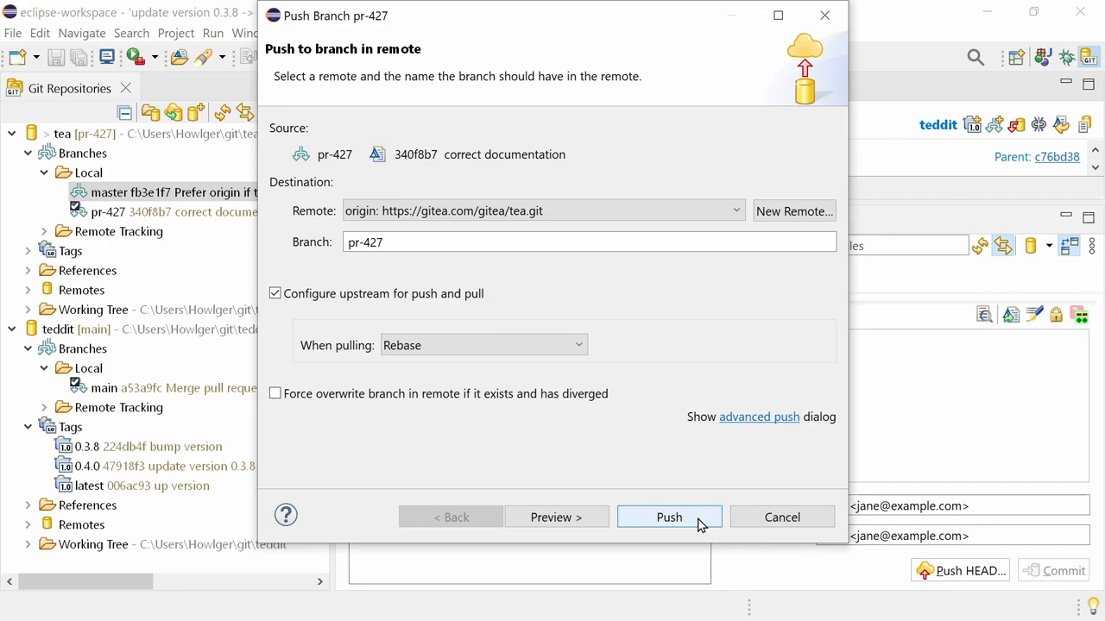
{"action": "mouse_move", "coordinate": [556, 518]}
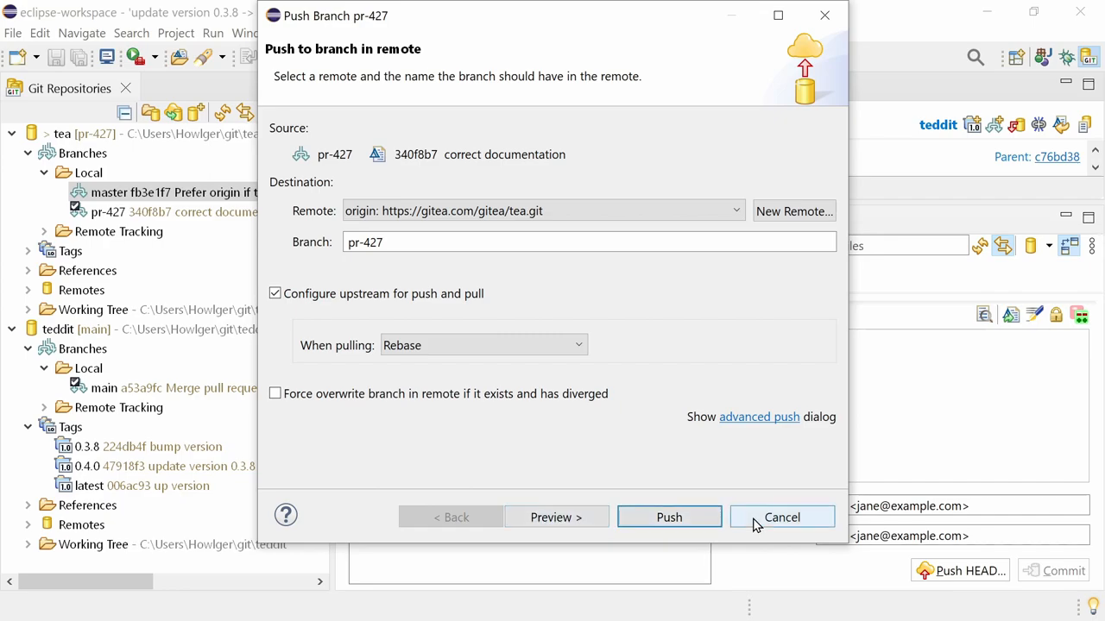
{"action": "left_click", "coordinate": [781, 518]}
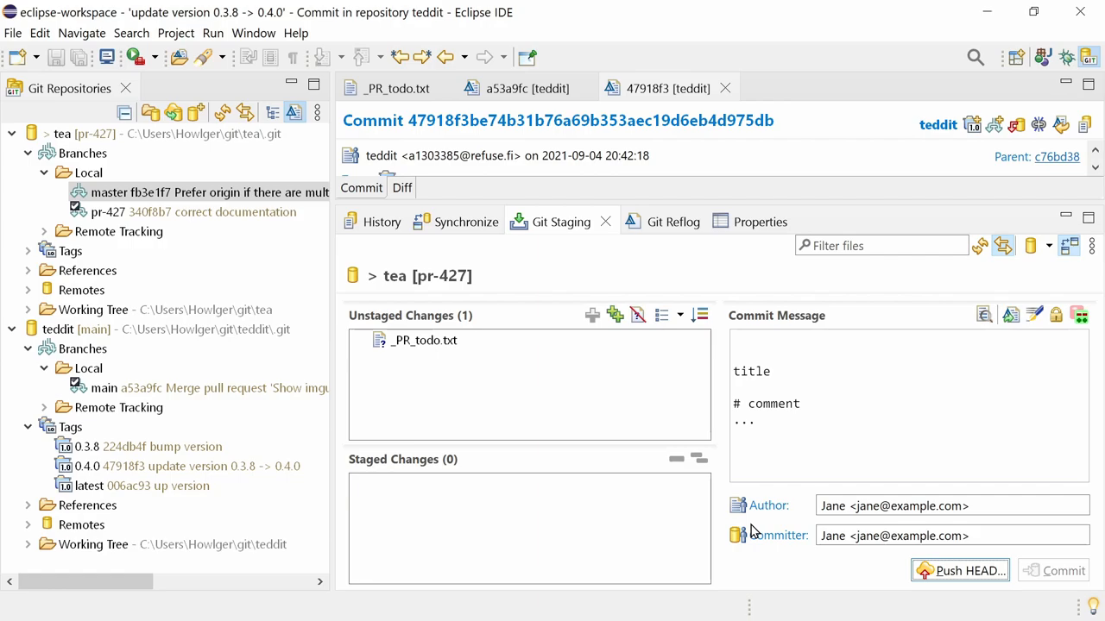
Step: Set Git's default SSH agent to Win32 OpenSSH in preferences and apply
{"action": "left_click", "coordinate": [254, 33]}
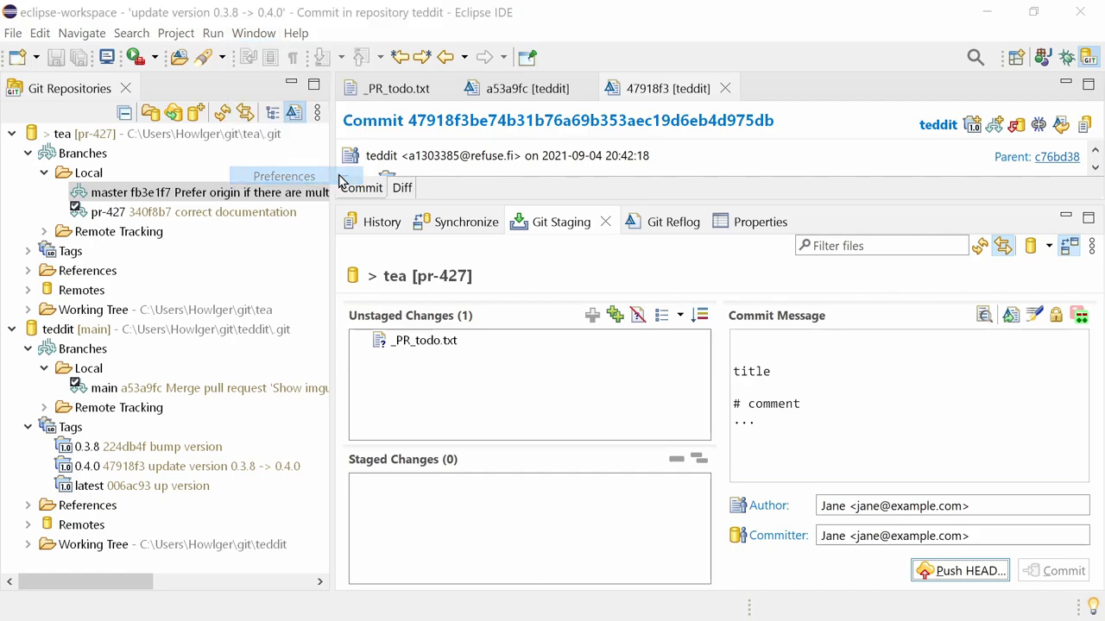
{"action": "left_click", "coordinate": [284, 176]}
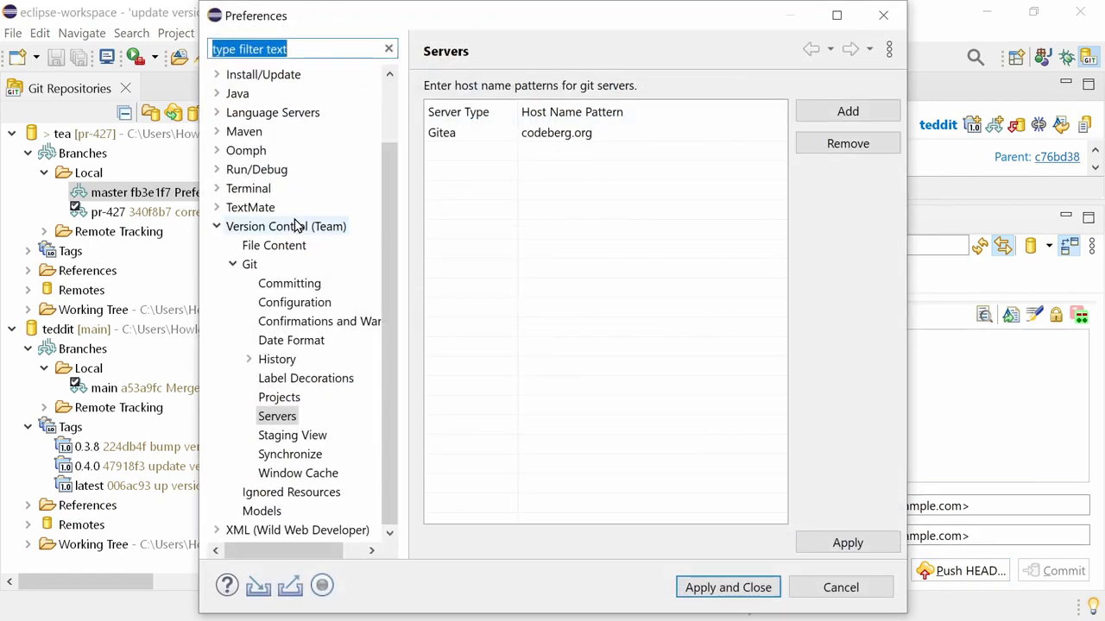
{"action": "left_click", "coordinate": [249, 264]}
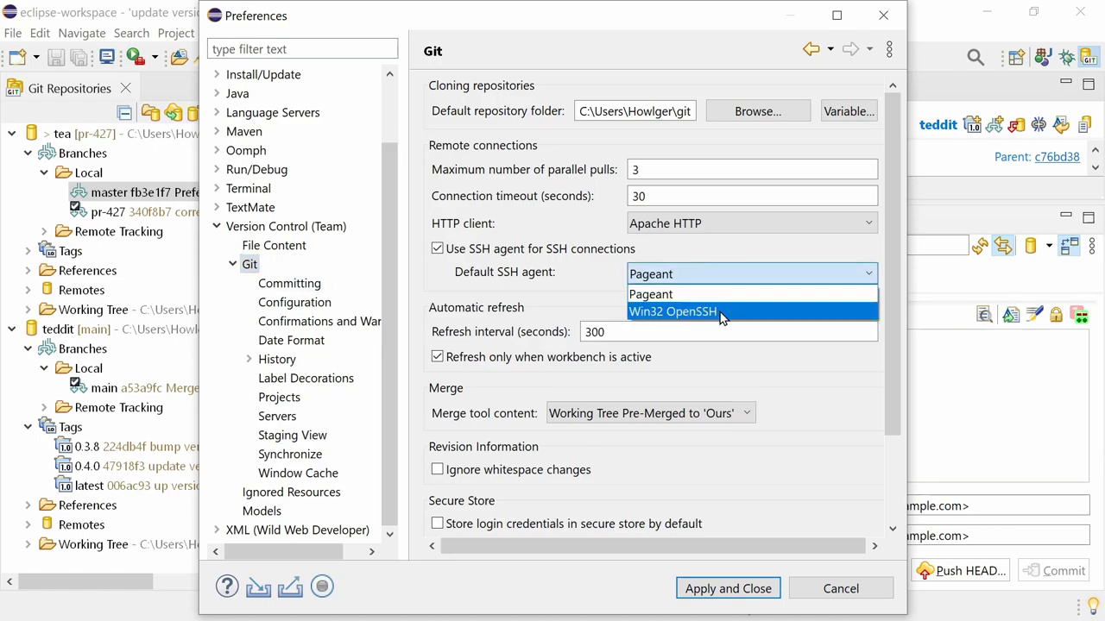
{"action": "left_click", "coordinate": [671, 311]}
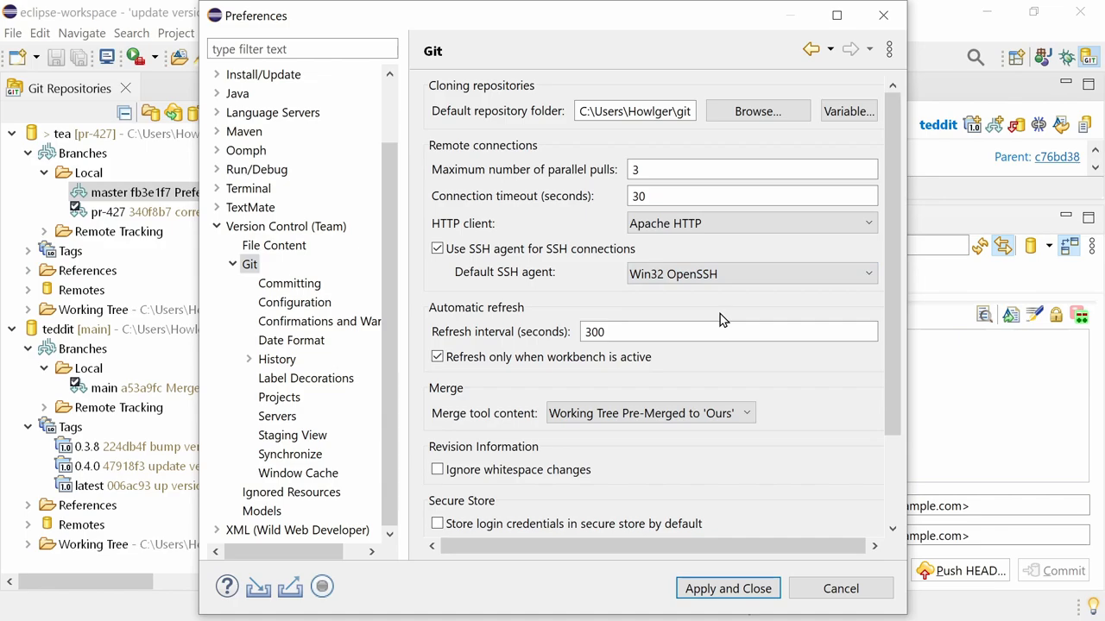
{"action": "mouse_move", "coordinate": [729, 589]}
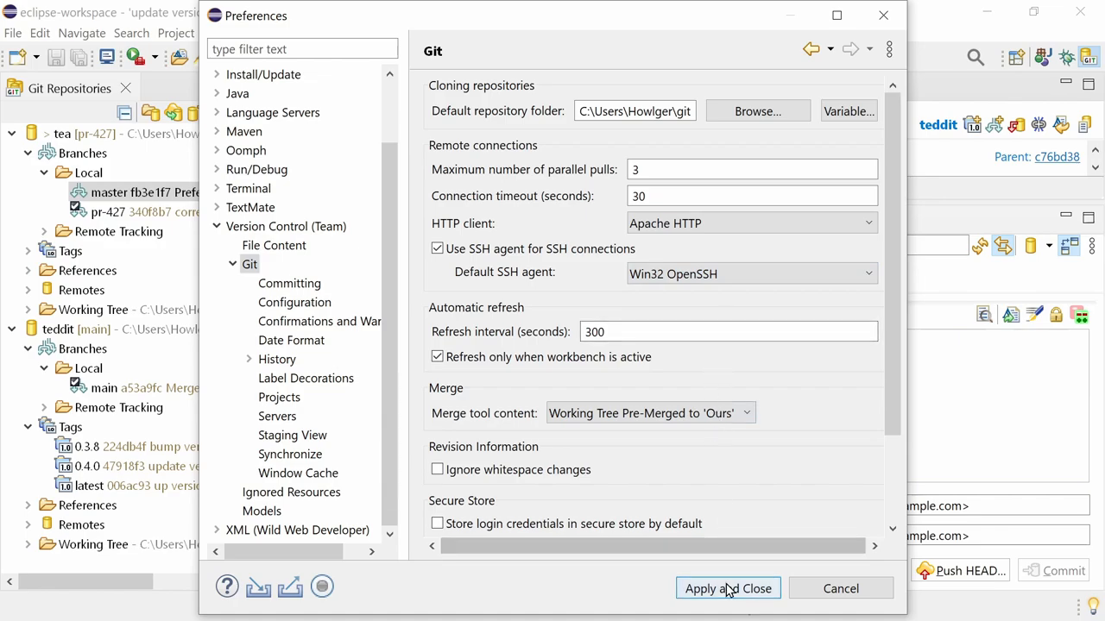
{"action": "left_click", "coordinate": [728, 588]}
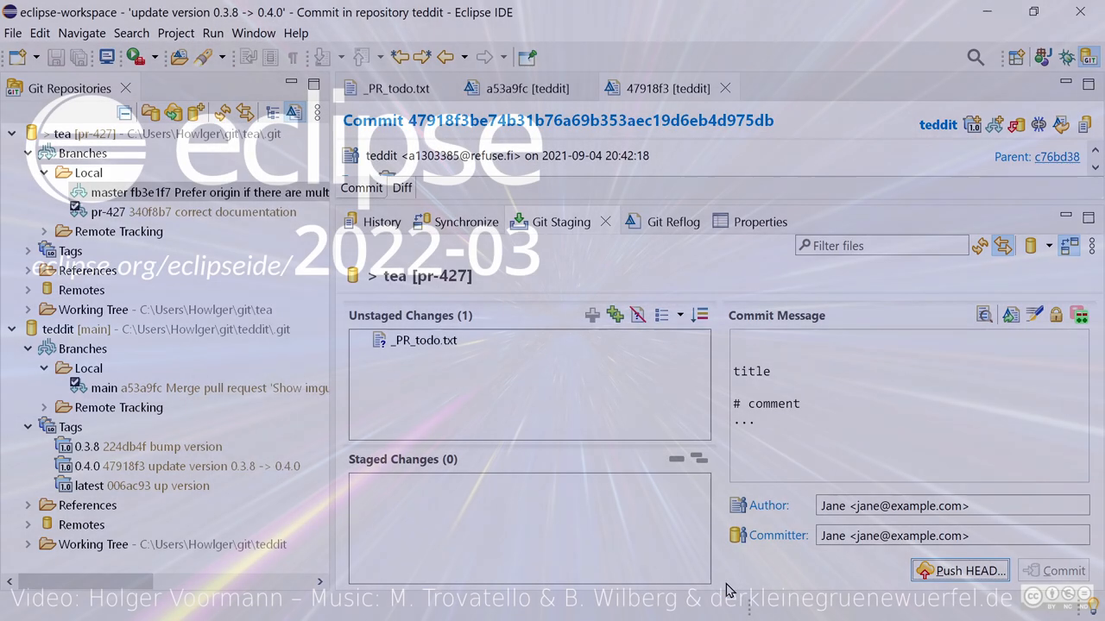